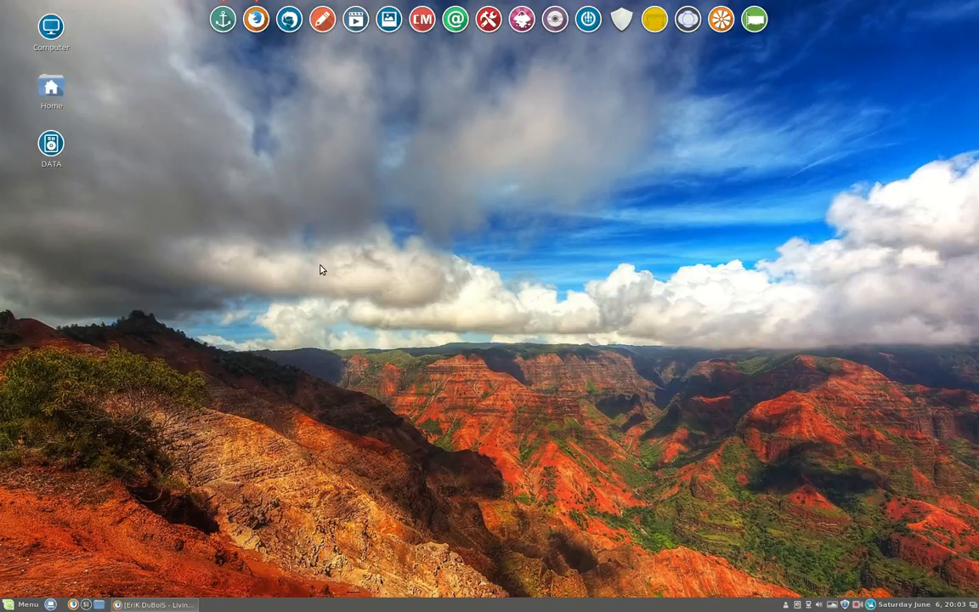
pyautogui.moveTo(187, 151)
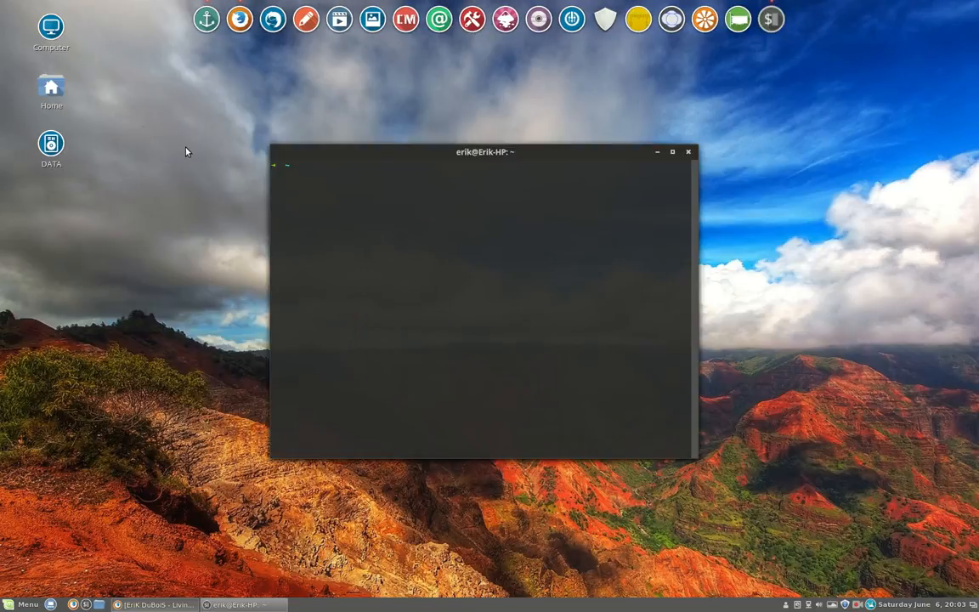
# Step: Run screenfetch to show the Linux Mint 17.1 summary with the Ardis icon theme
pyautogui.write('screene')
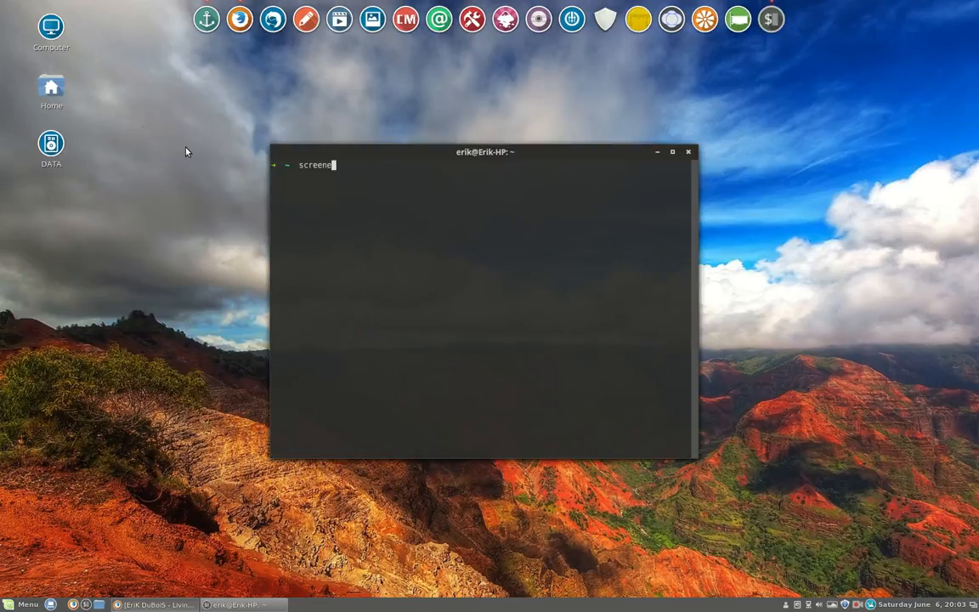
pyautogui.write('fet')
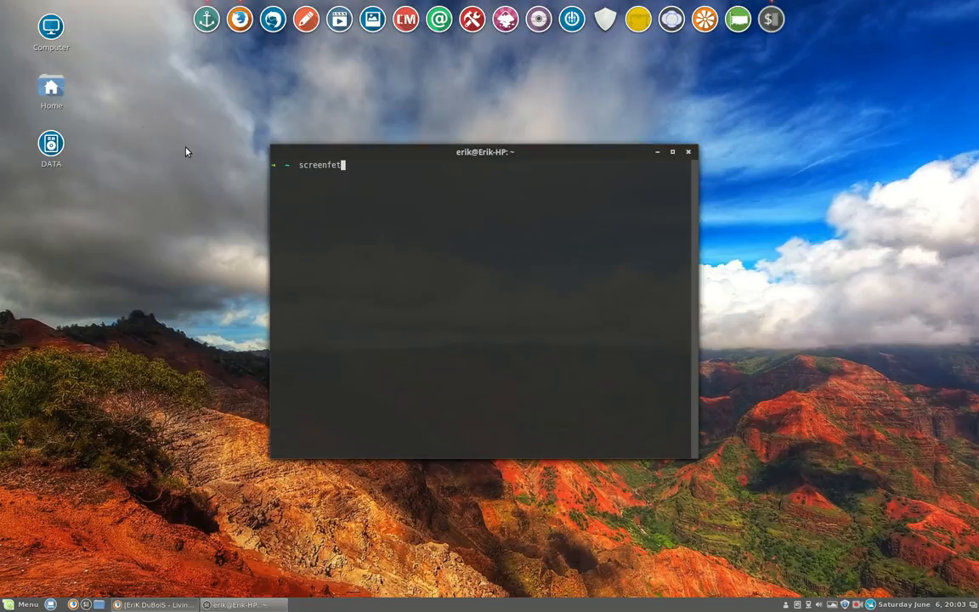
pyautogui.press('Return')
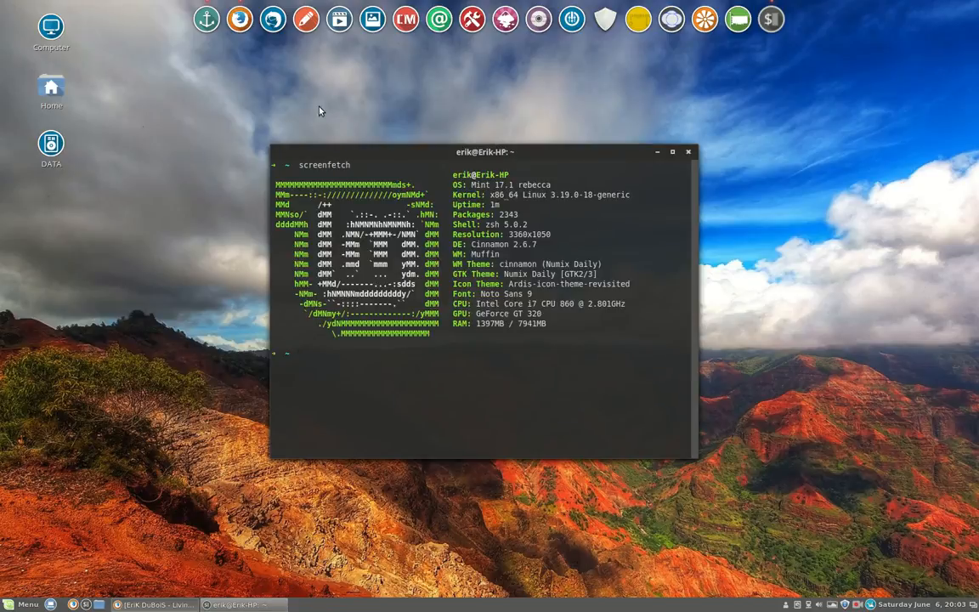
pyautogui.moveTo(480, 152); pyautogui.dragTo(433, 119)
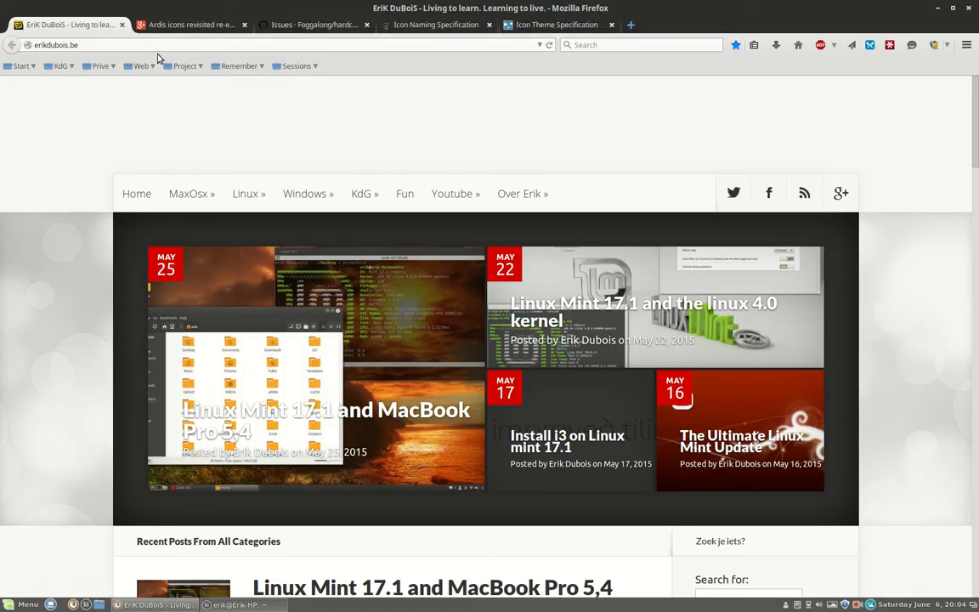
pyautogui.scroll(-3)
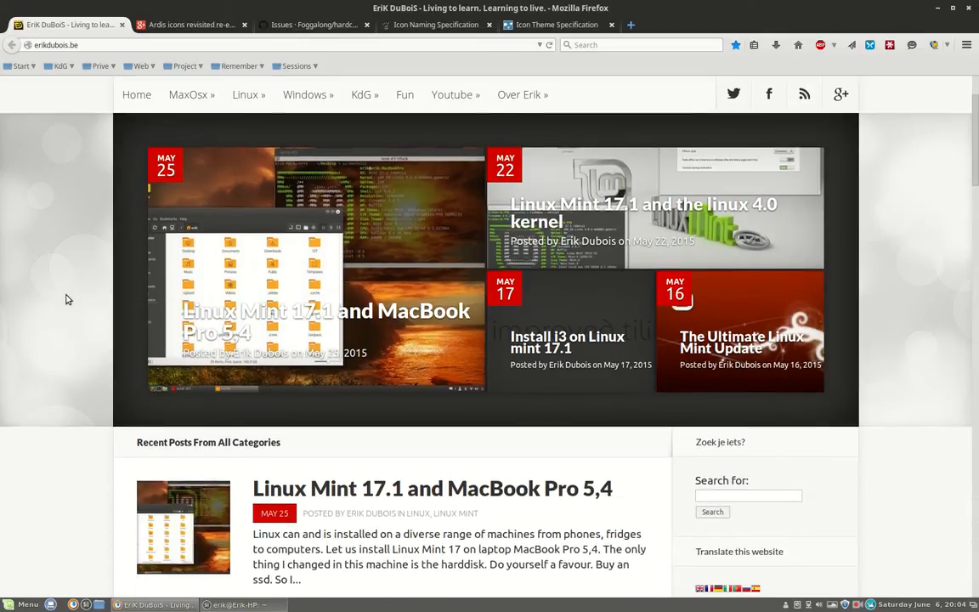
pyautogui.scroll(-3)
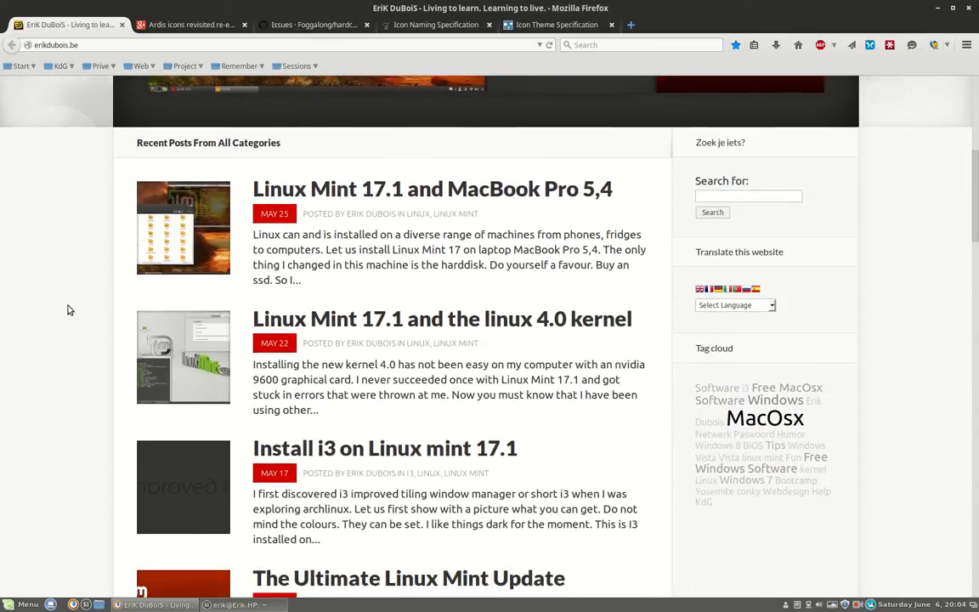
pyautogui.moveTo(78, 364)
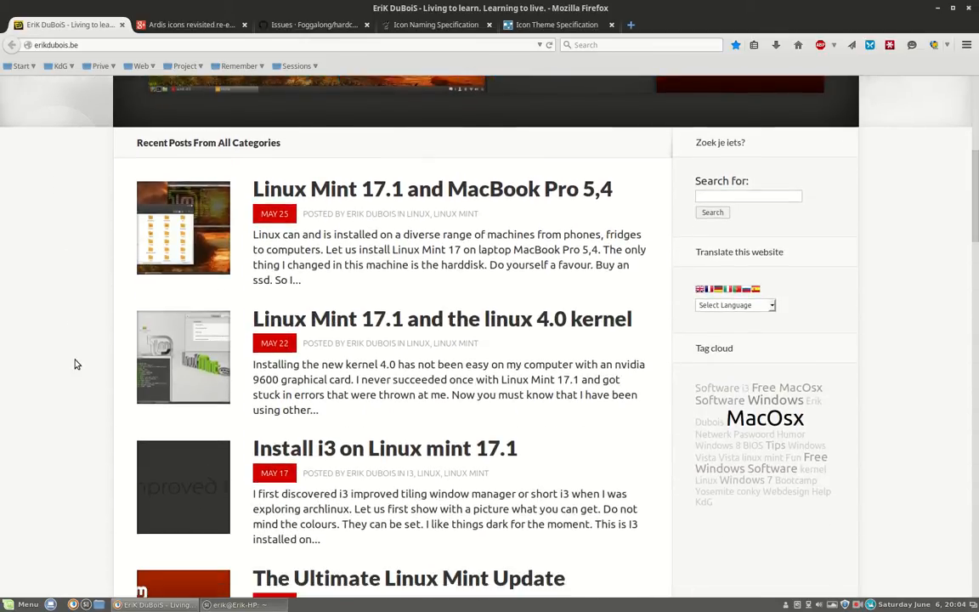
pyautogui.moveTo(405, 316)
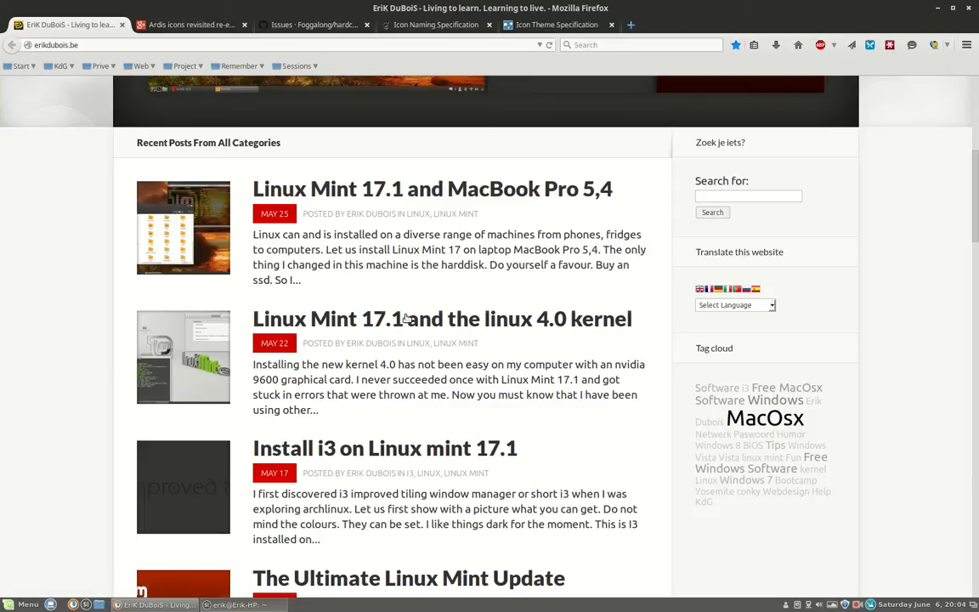
pyautogui.scroll(-3)
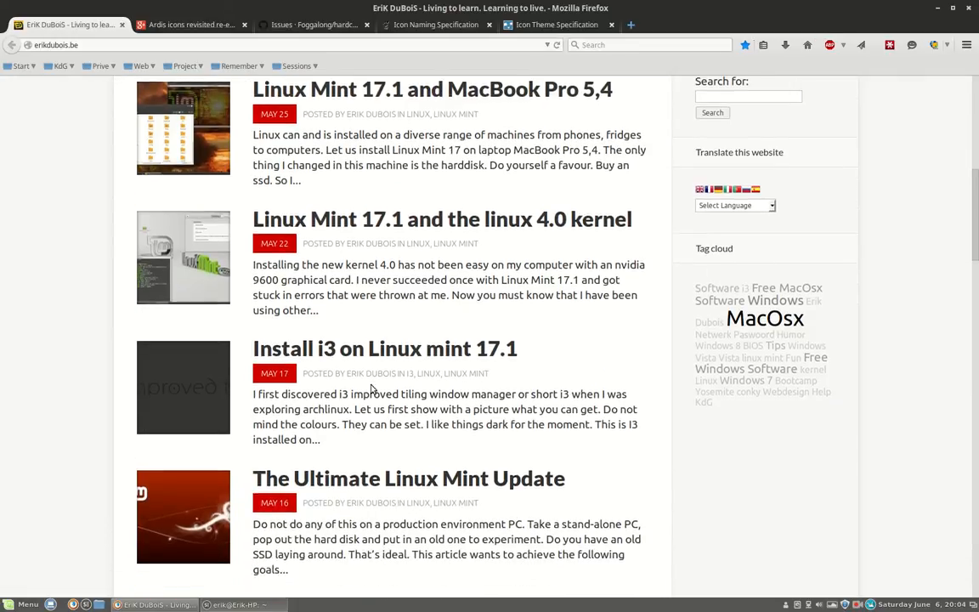
pyautogui.moveTo(417, 478)
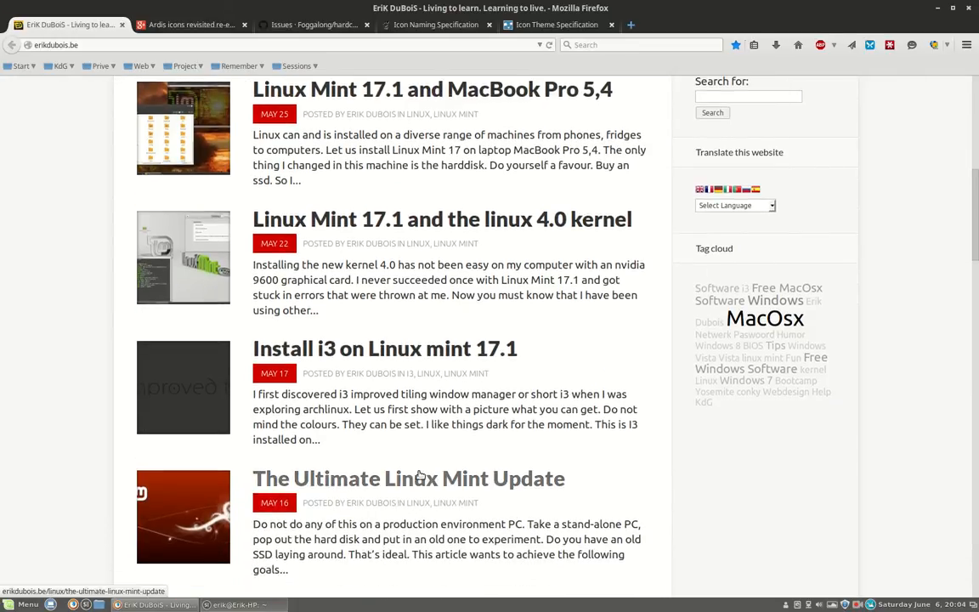
pyautogui.scroll(3)
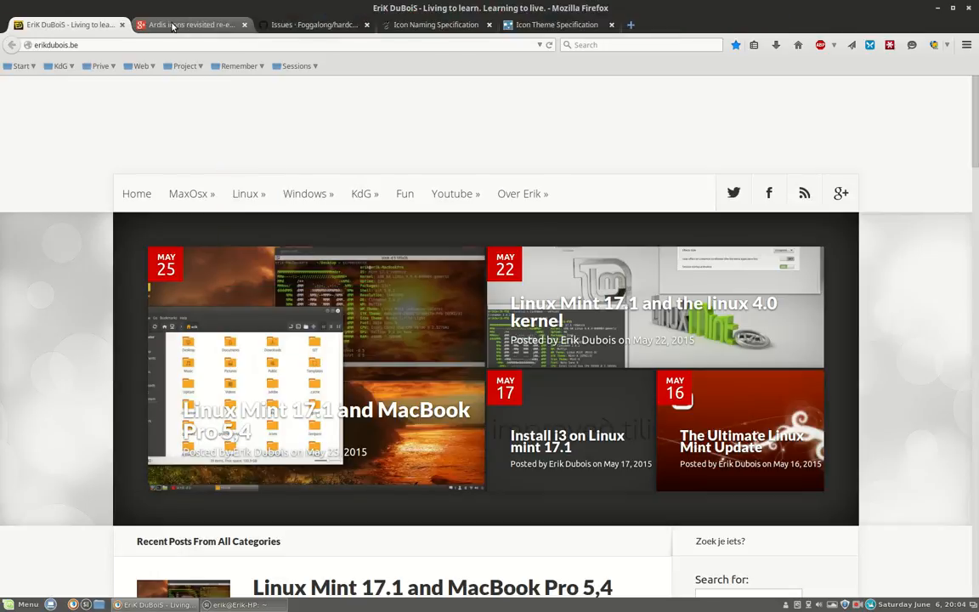
# Step: View the Ardis icons revisited post's screenshot enlarged, then close the viewer
pyautogui.click(191, 24)
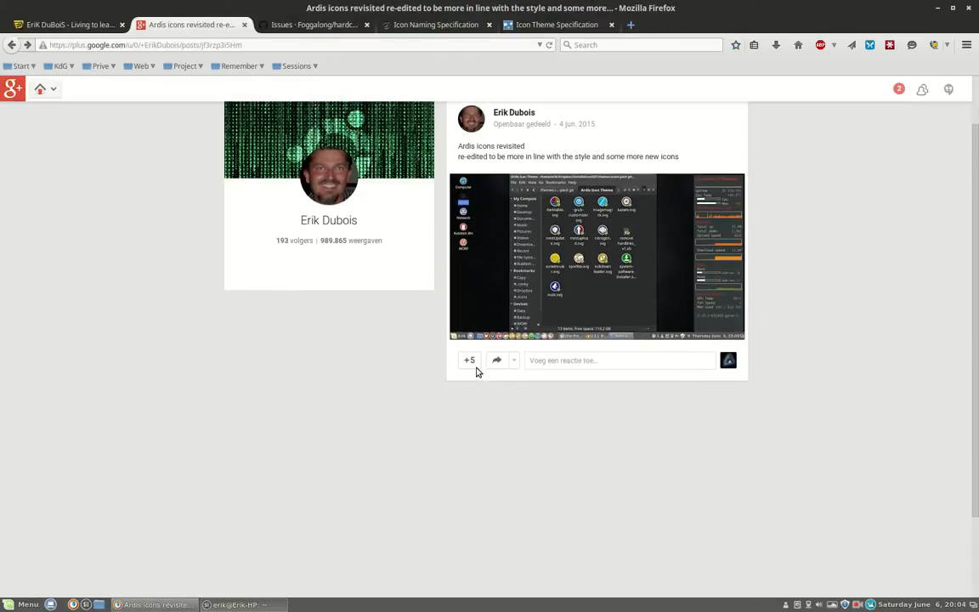
pyautogui.click(598, 255)
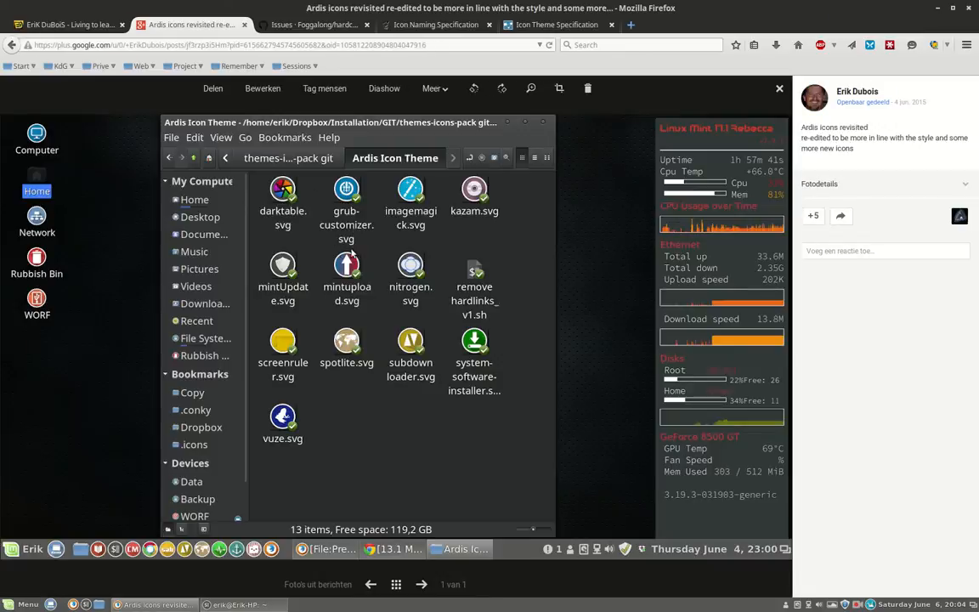
pyautogui.moveTo(452, 174)
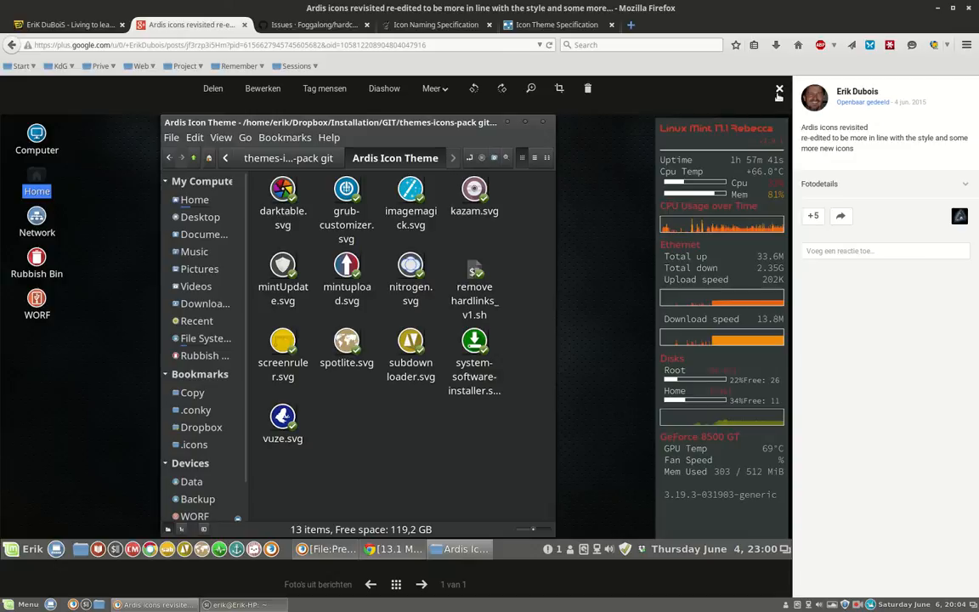
pyautogui.click(779, 88)
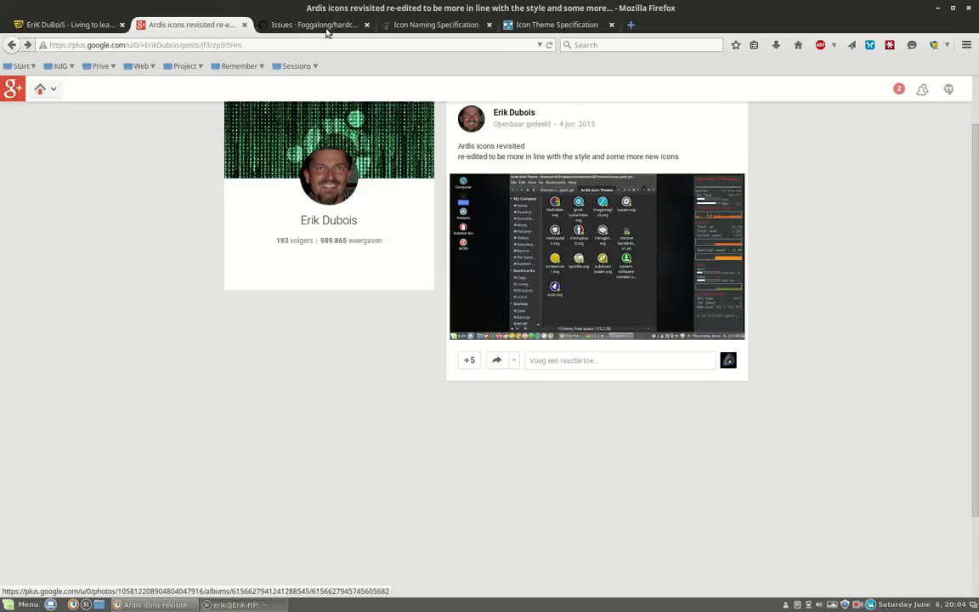
# Step: Visit the hardcode-fixer repository overview, then the Icon Naming Specification page and the applications menu
pyautogui.click(314, 24)
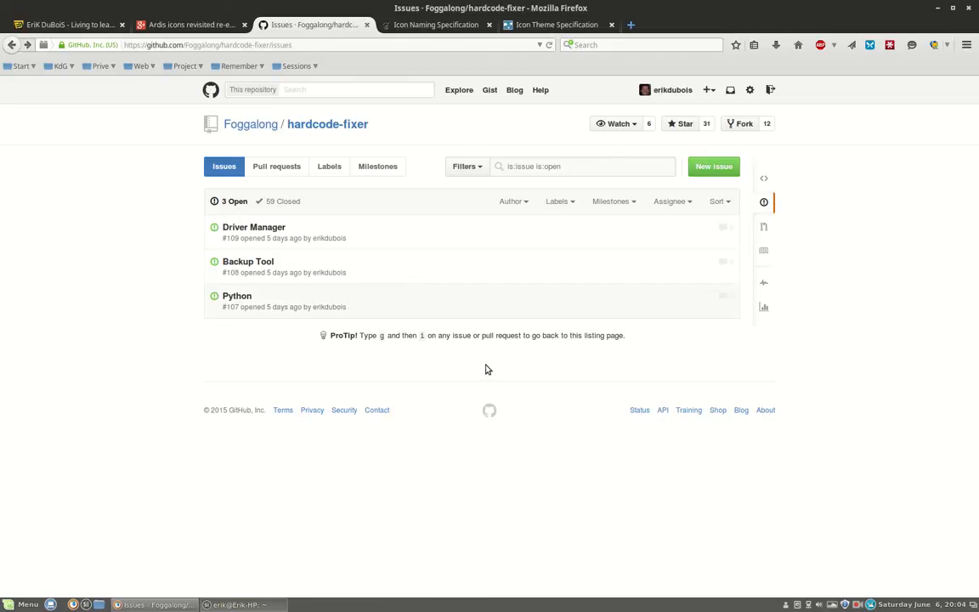
pyautogui.click(323, 122)
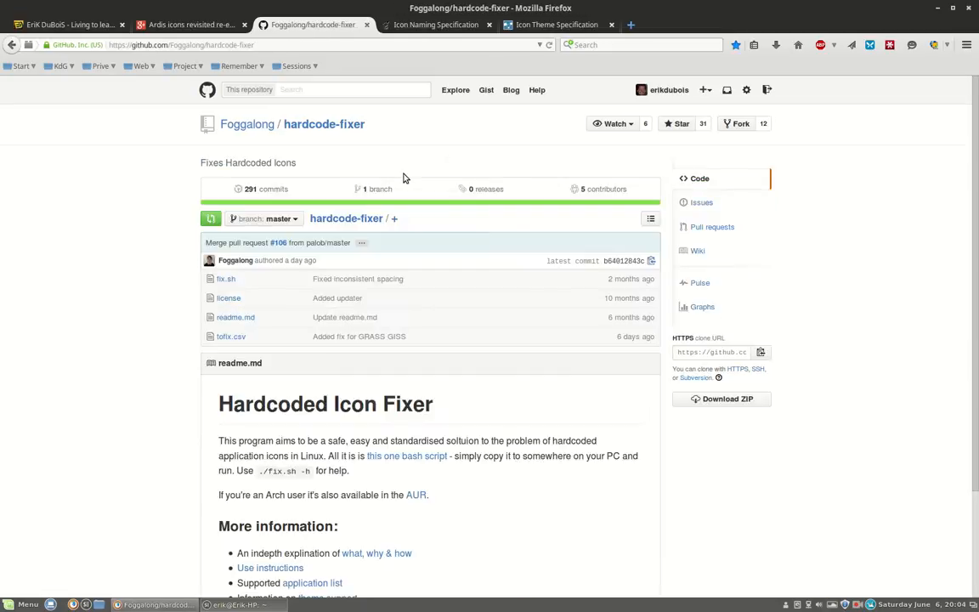
pyautogui.moveTo(411, 72)
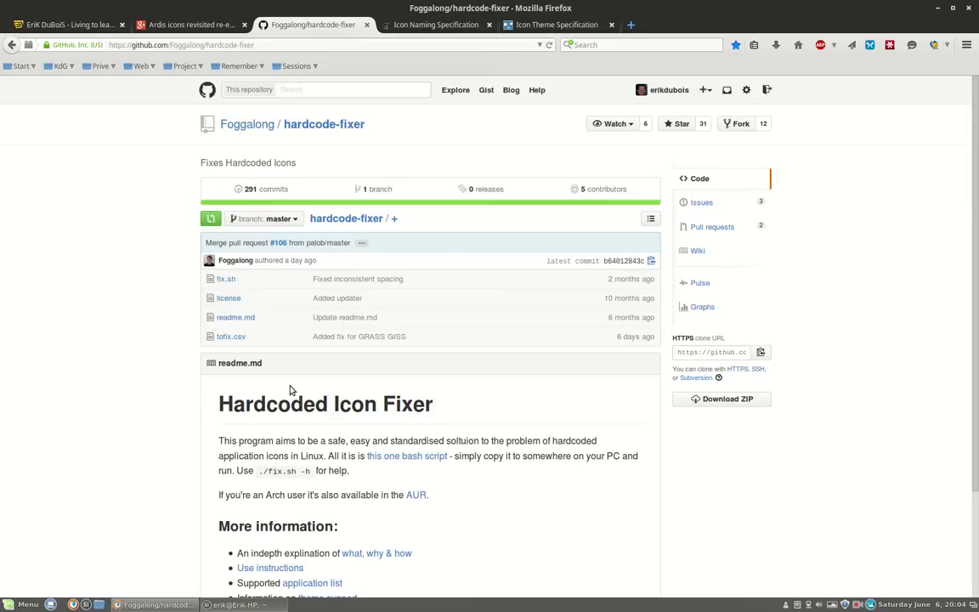
pyautogui.moveTo(313, 509)
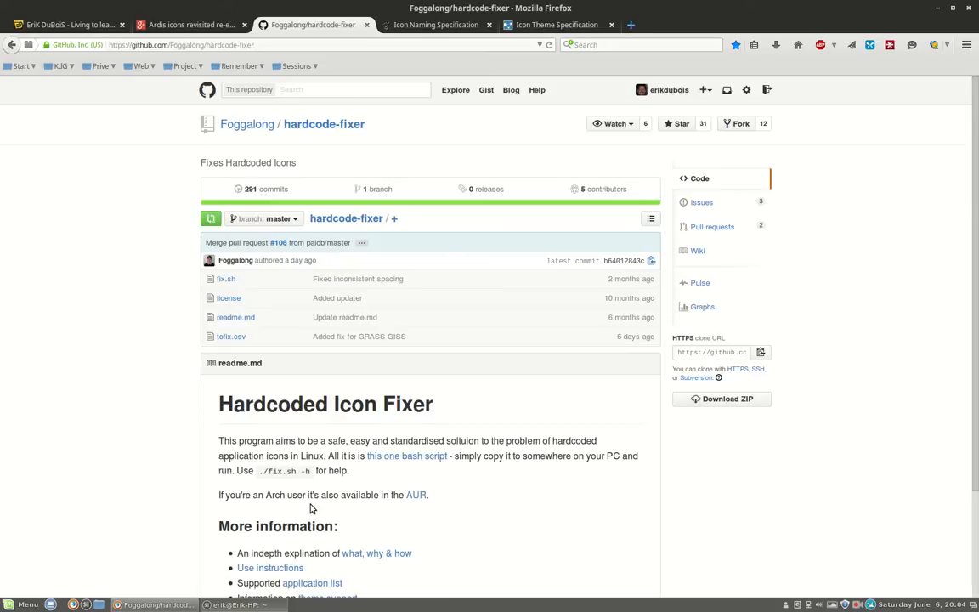
pyautogui.moveTo(323, 124)
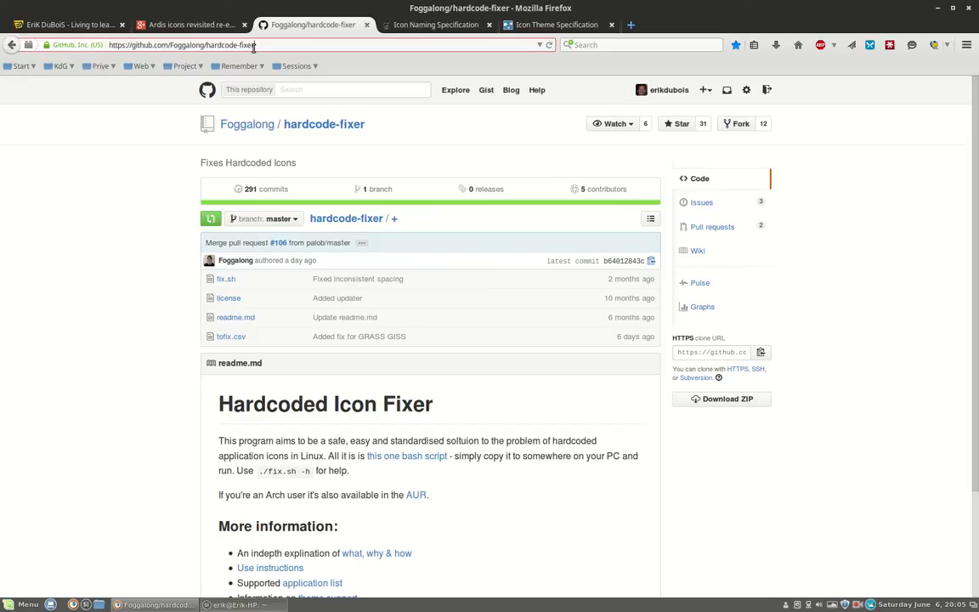
pyautogui.click(435, 24)
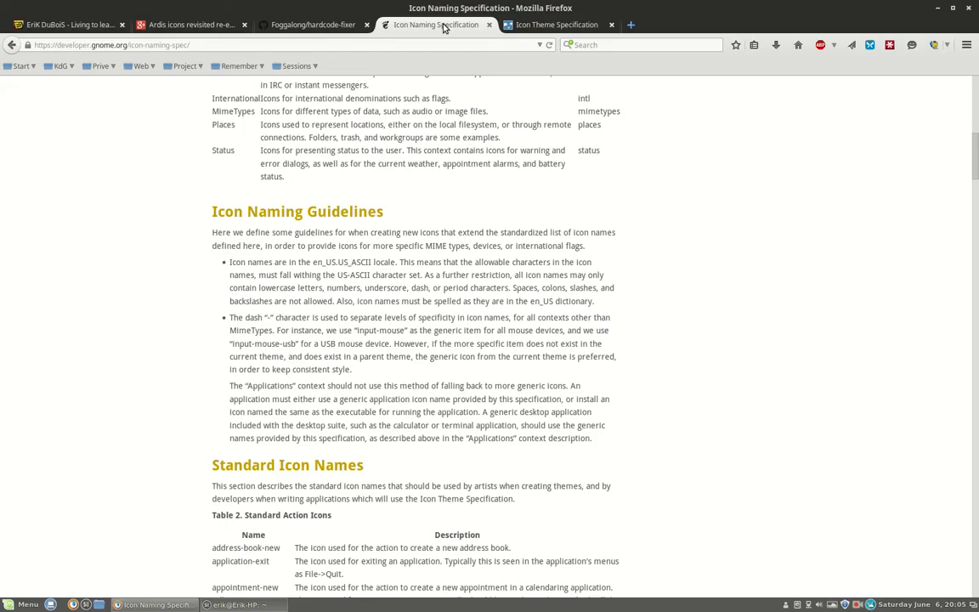
pyautogui.moveTo(570, 88)
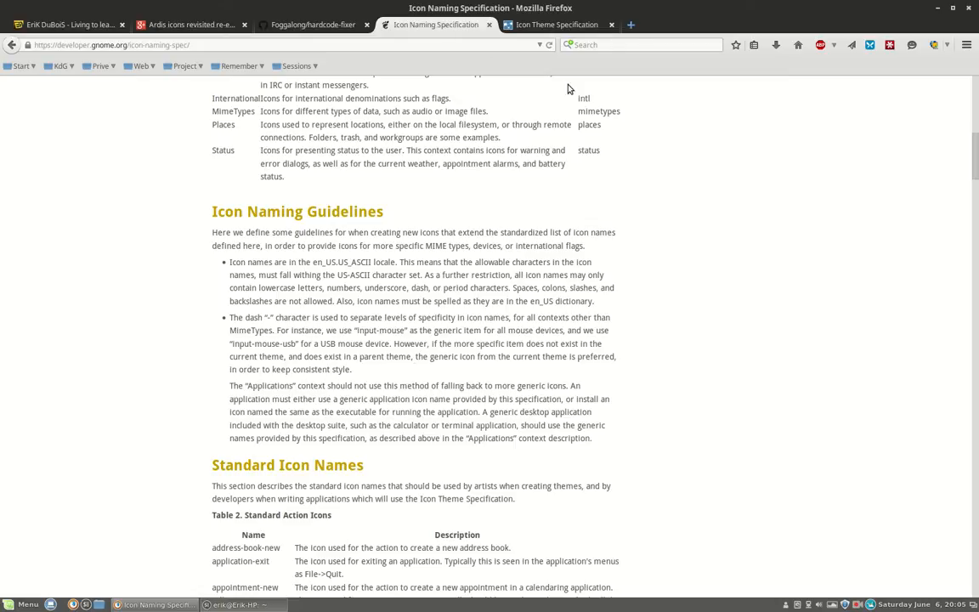
pyautogui.click(27, 605)
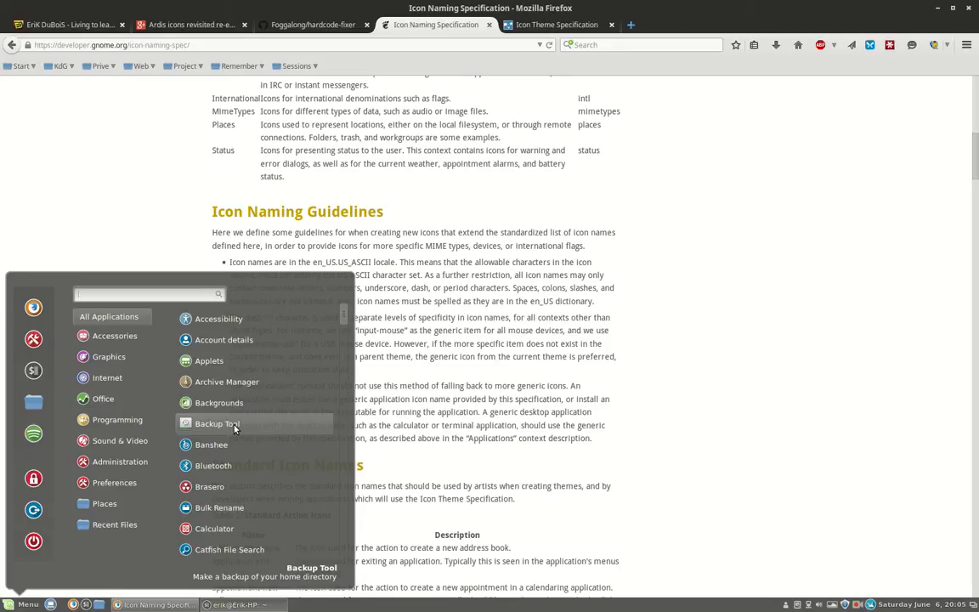
pyautogui.moveTo(252, 365)
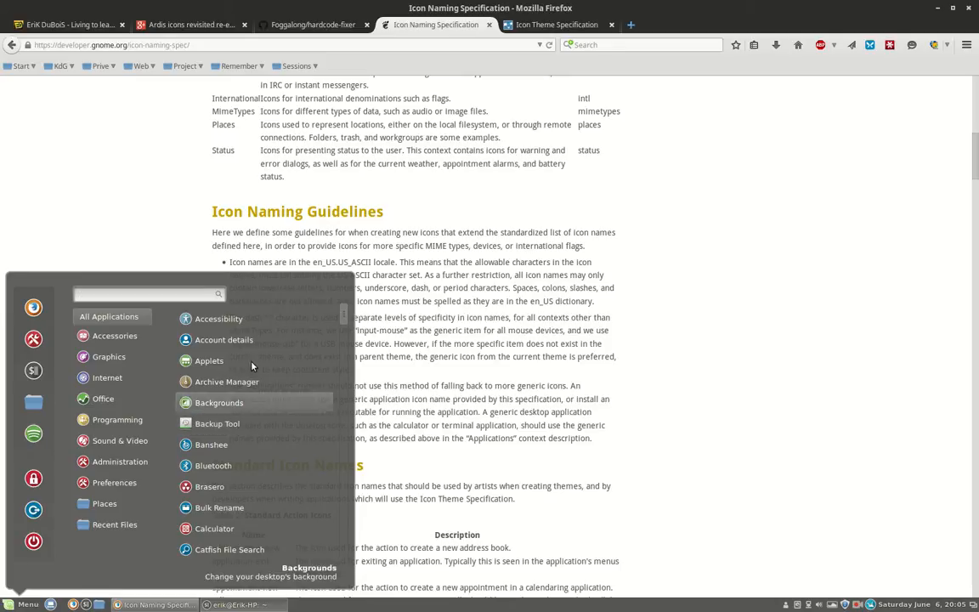
# Step: From the hardcode-fixer readme, follow the application list link to the App Support wiki
pyautogui.click(313, 24)
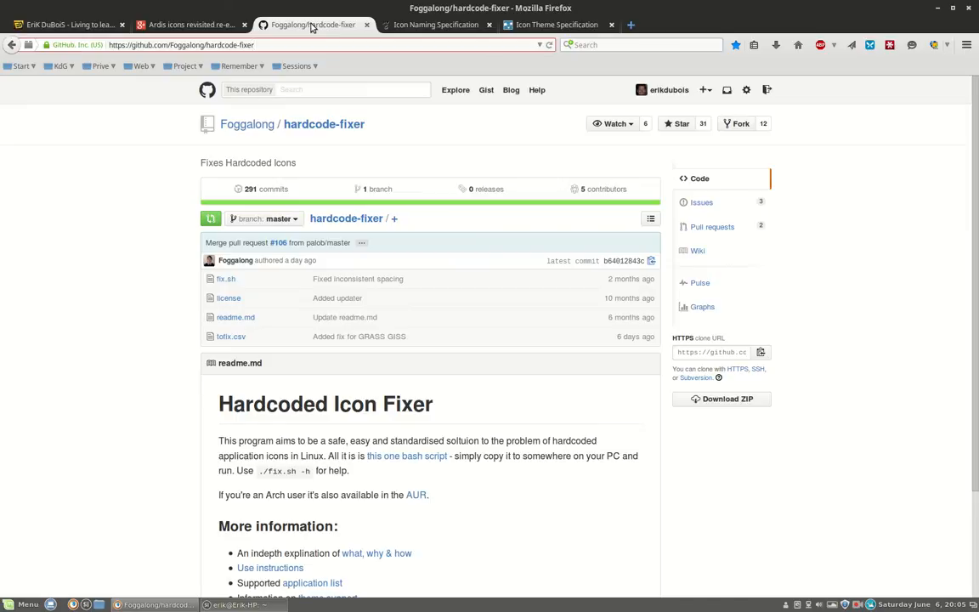
pyautogui.moveTo(249, 317)
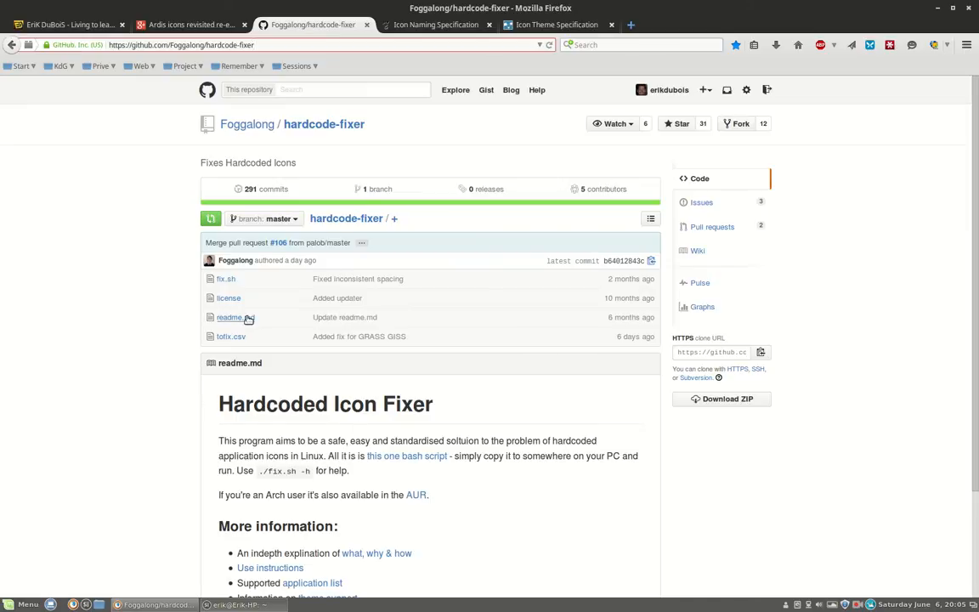
pyautogui.moveTo(221, 279)
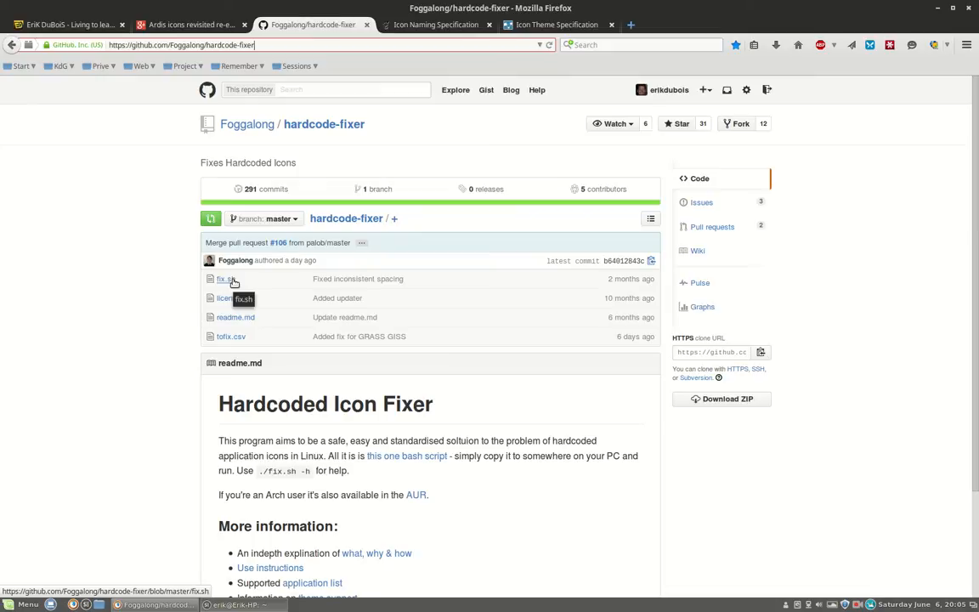
pyautogui.moveTo(360, 524)
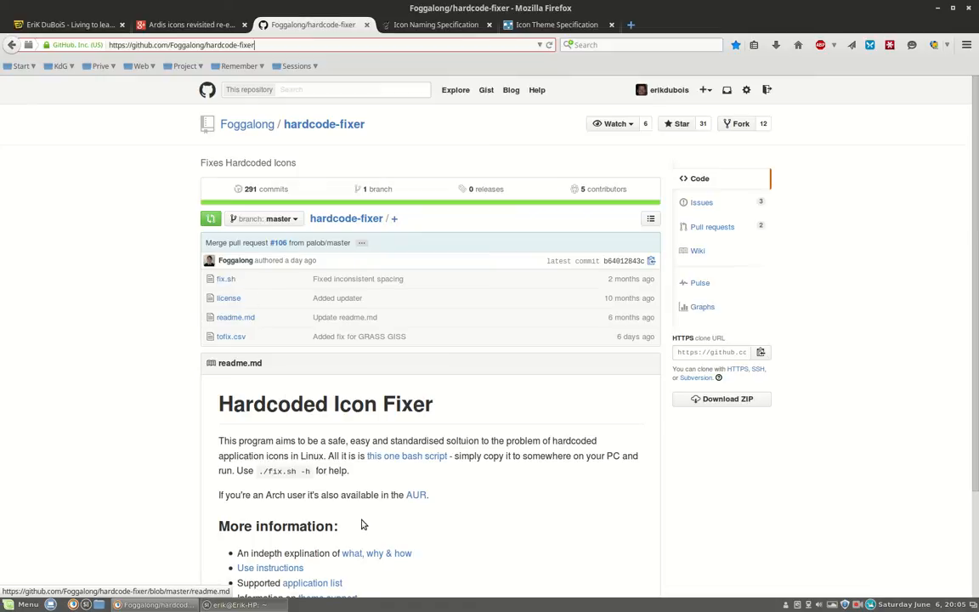
pyautogui.scroll(-3)
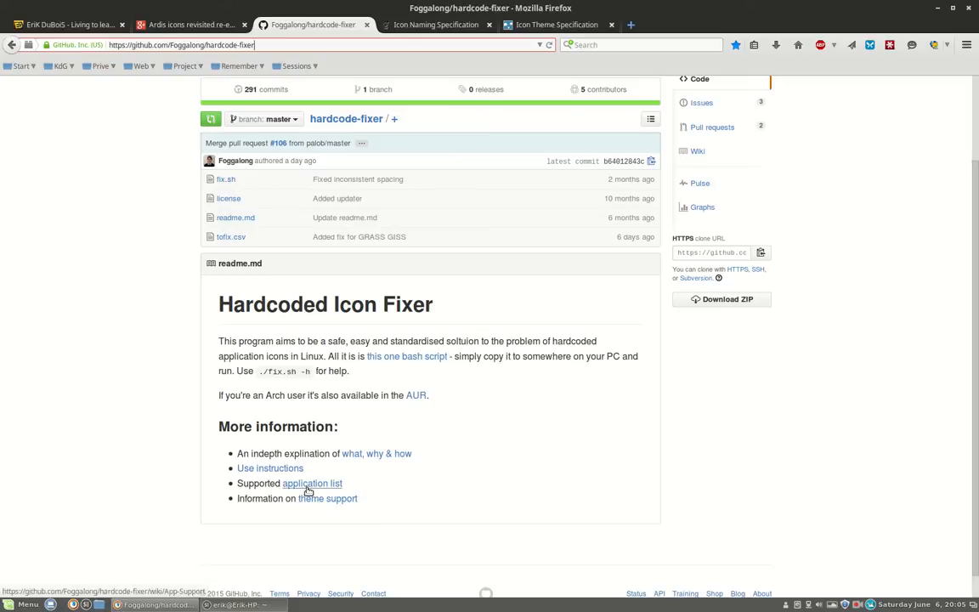
pyautogui.click(313, 483)
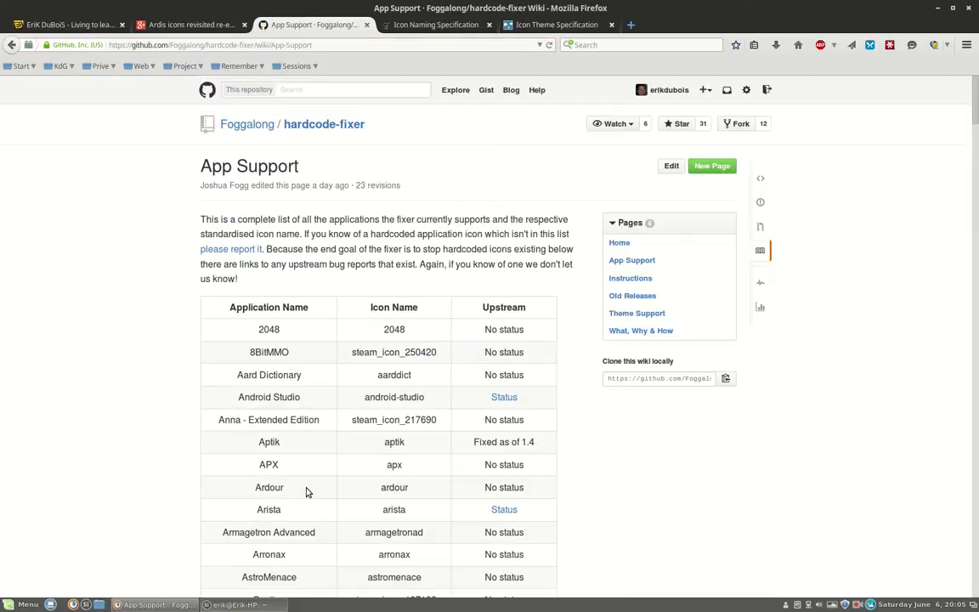
# Step: Scroll through the supported-applications table and back to the top
pyautogui.scroll(-3)
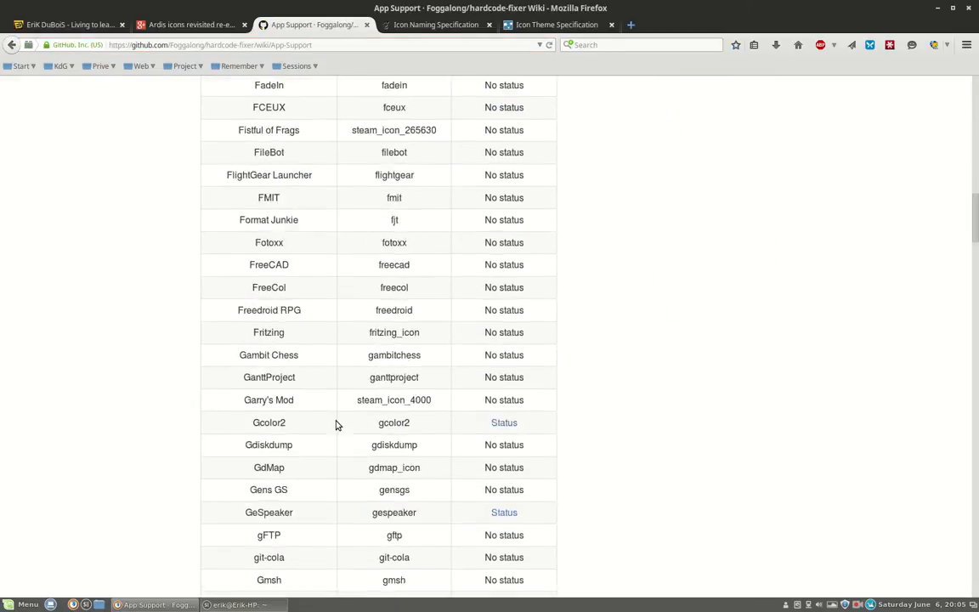
pyautogui.scroll(-3)
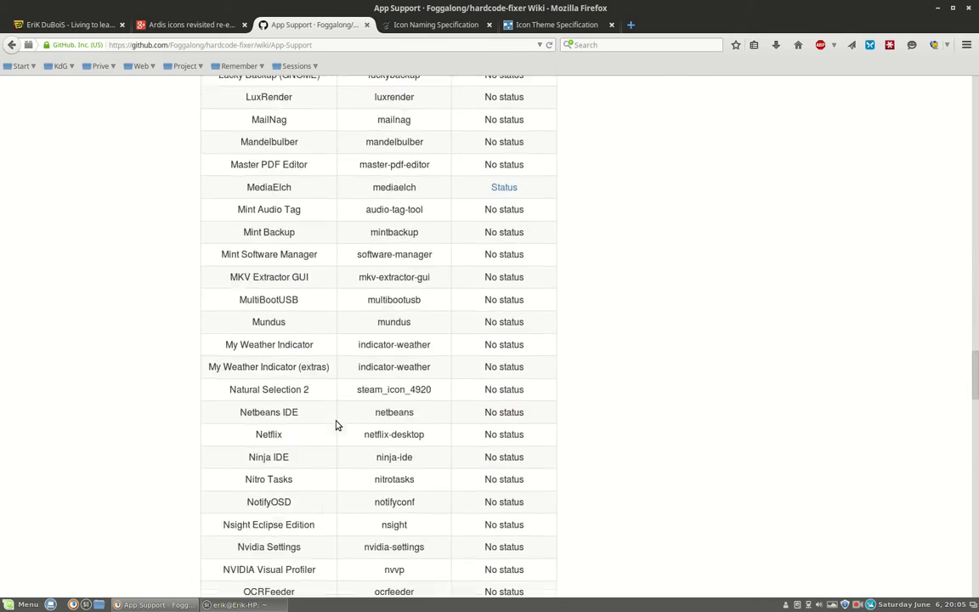
pyautogui.scroll(-3)
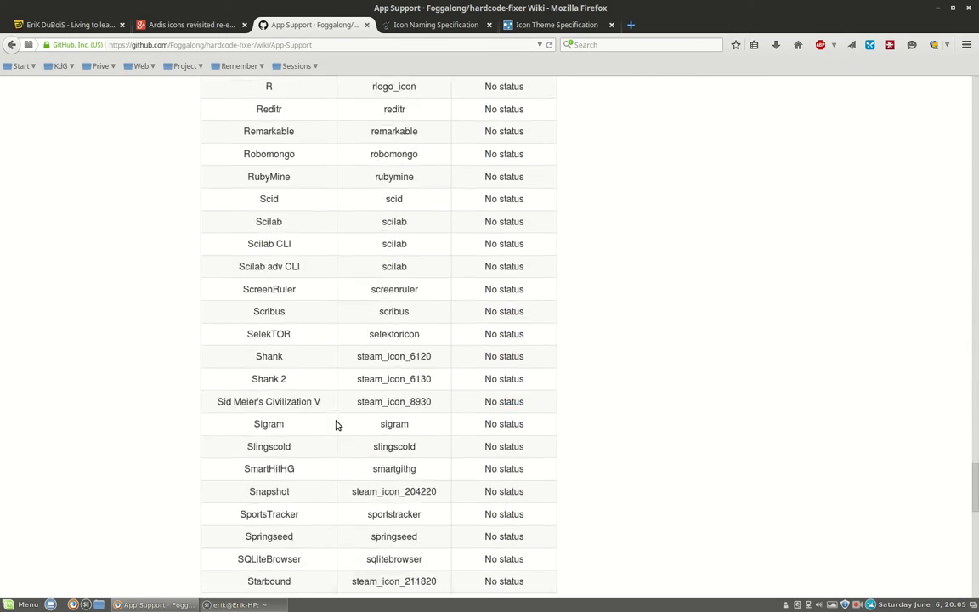
pyautogui.scroll(3)
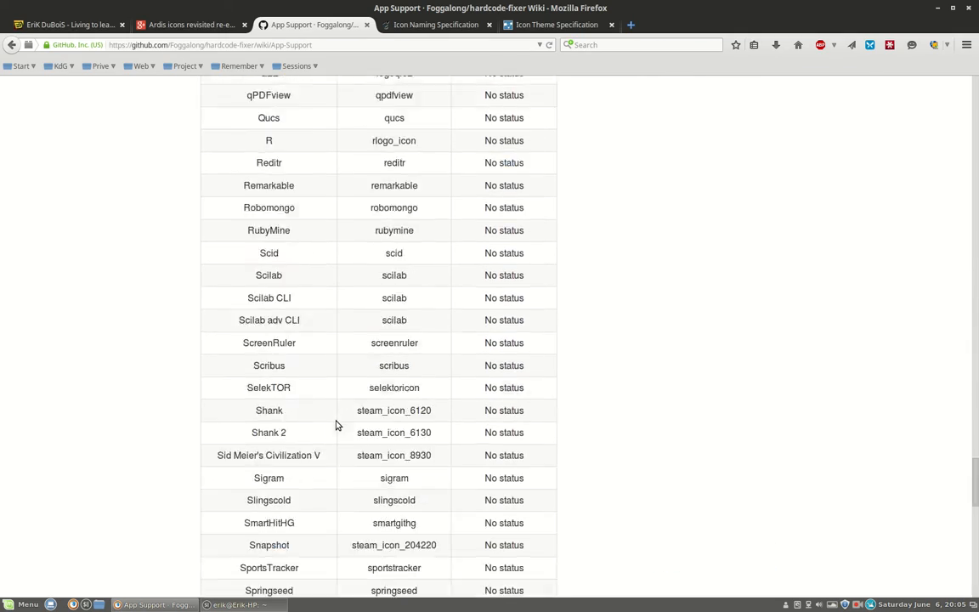
pyautogui.scroll(3)
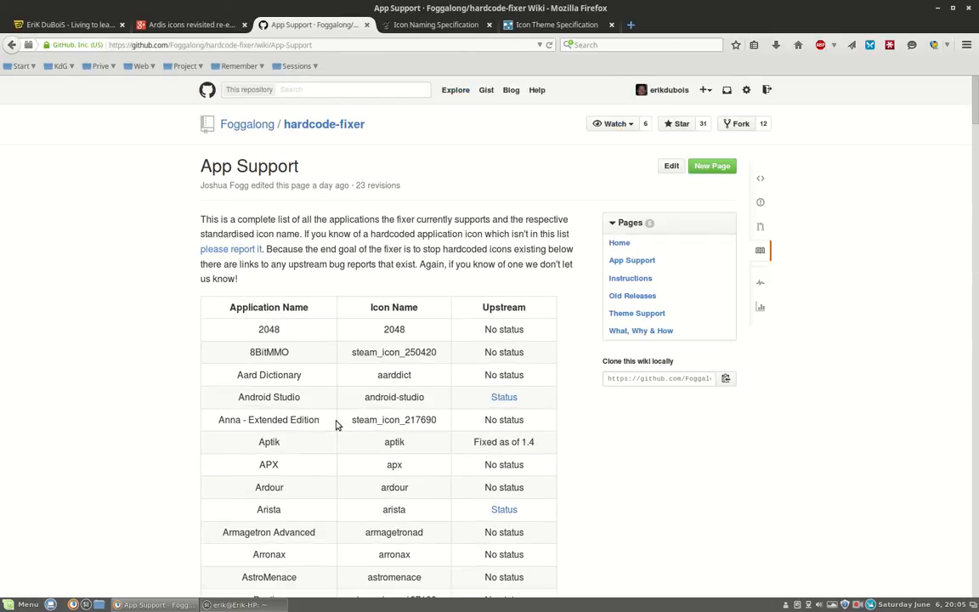
# Step: Browse tofix.csv from the repository front page and highlight the Electrum icon path
pyautogui.click(323, 125)
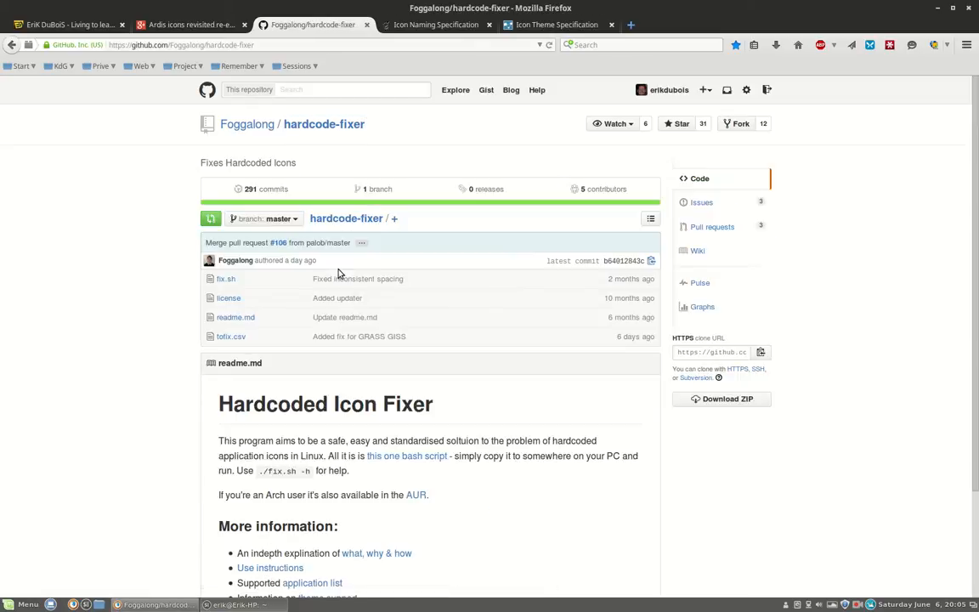
pyautogui.moveTo(231, 336)
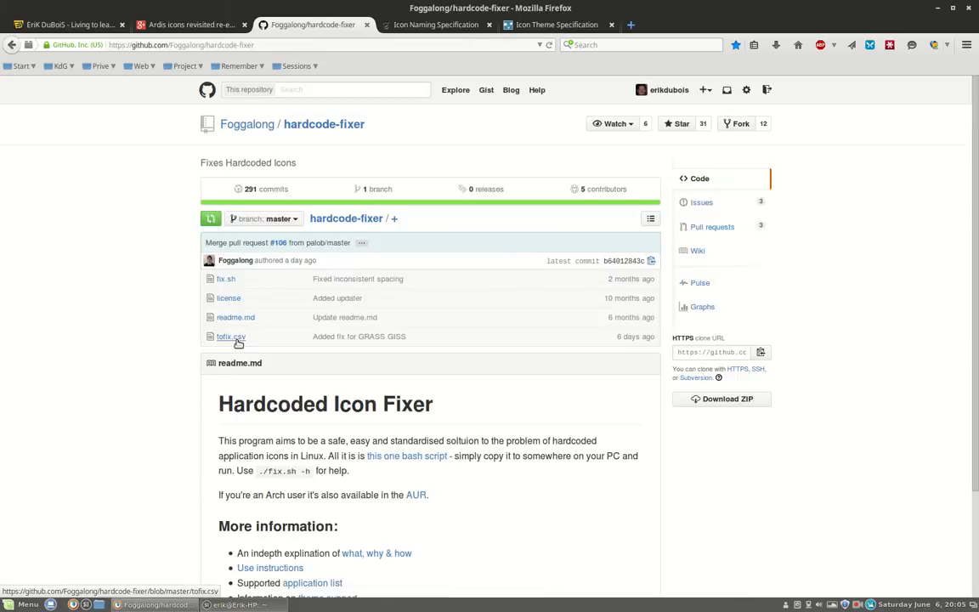
pyautogui.moveTo(231, 337)
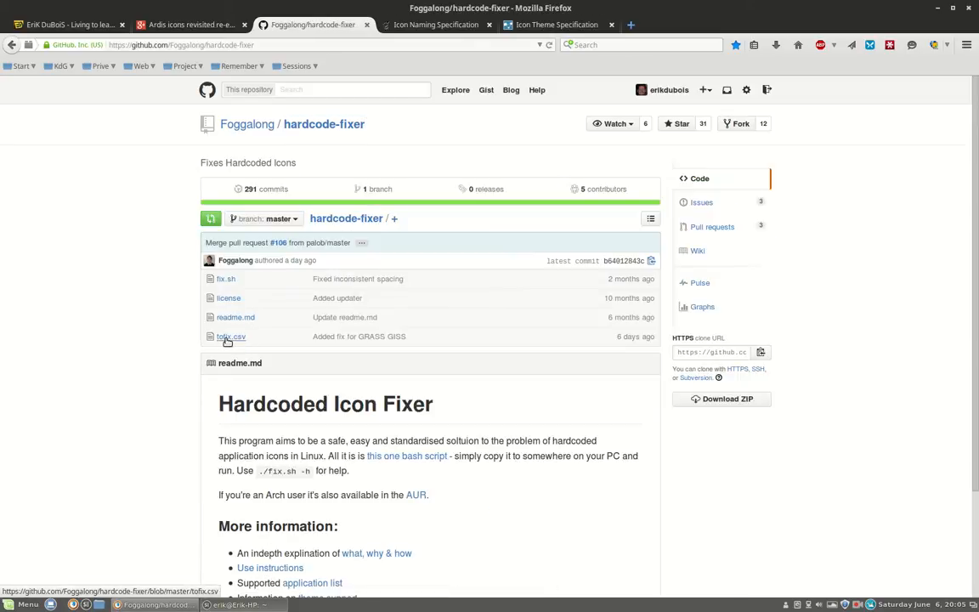
pyautogui.click(231, 336)
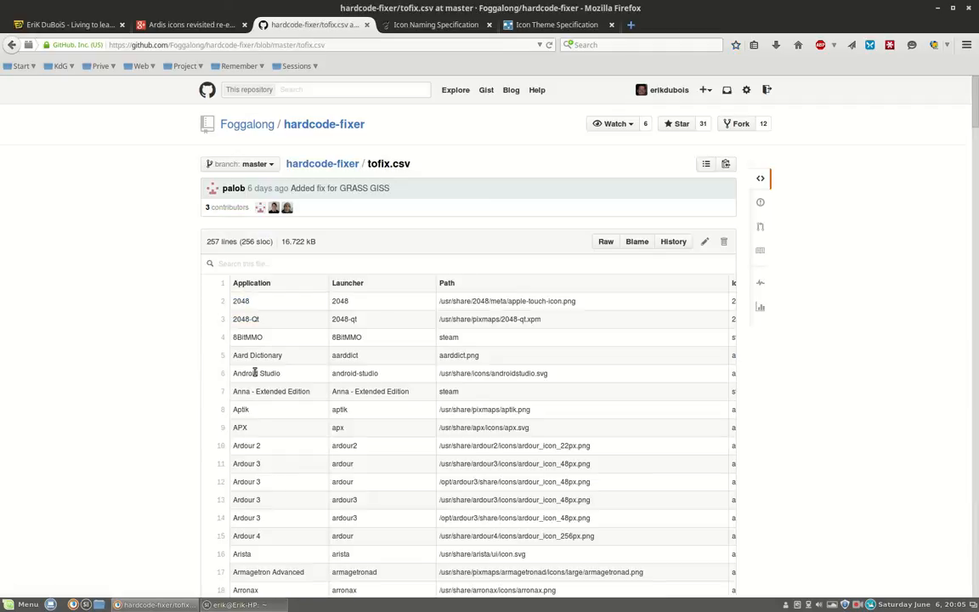
pyautogui.scroll(-3)
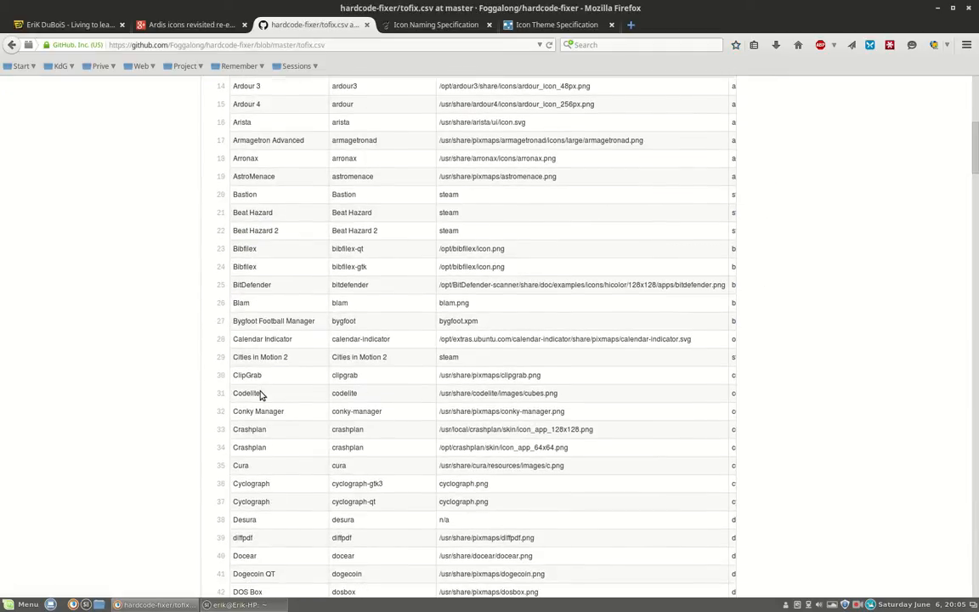
pyautogui.scroll(-3)
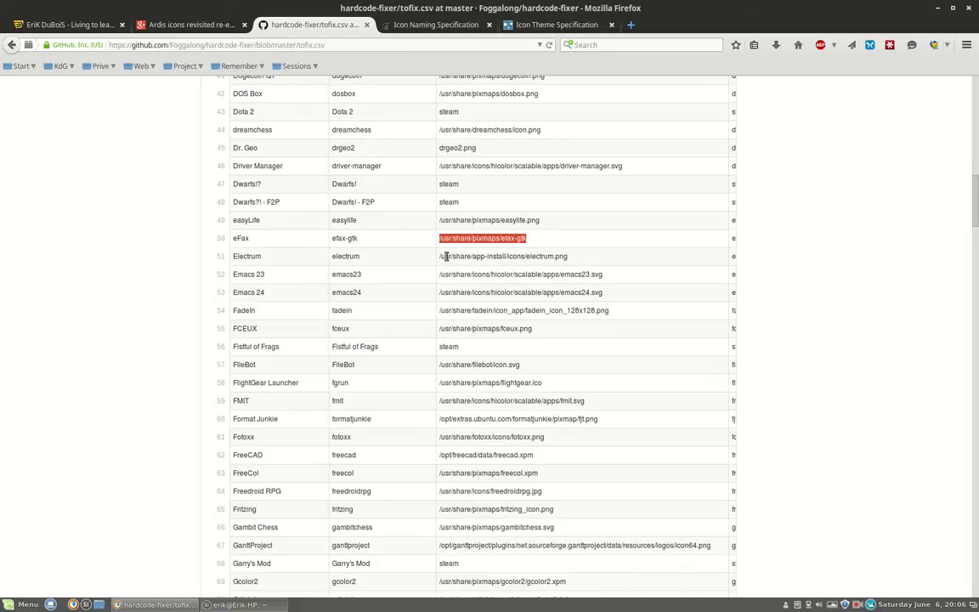
pyautogui.moveTo(530, 255)
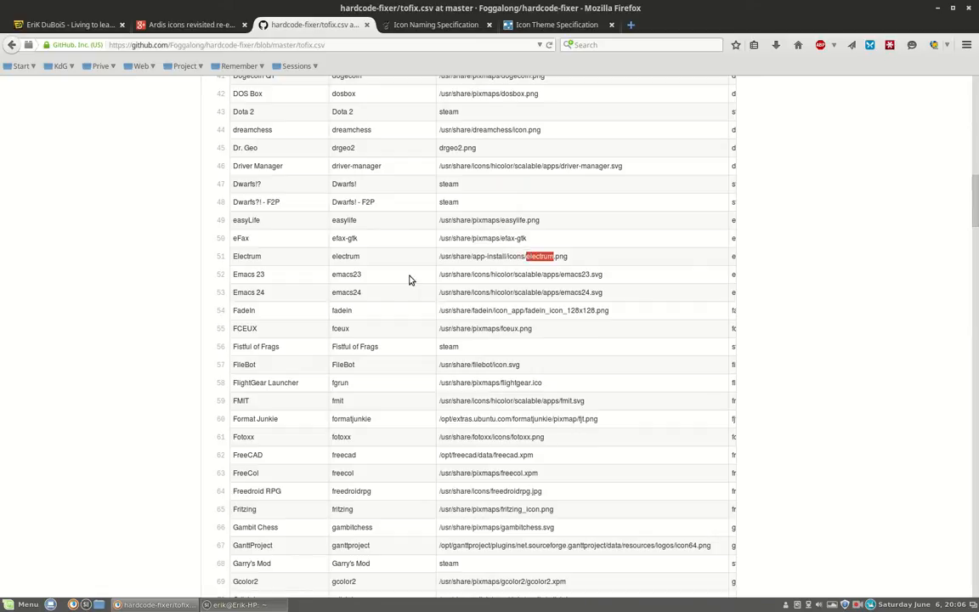
pyautogui.moveTo(544, 262)
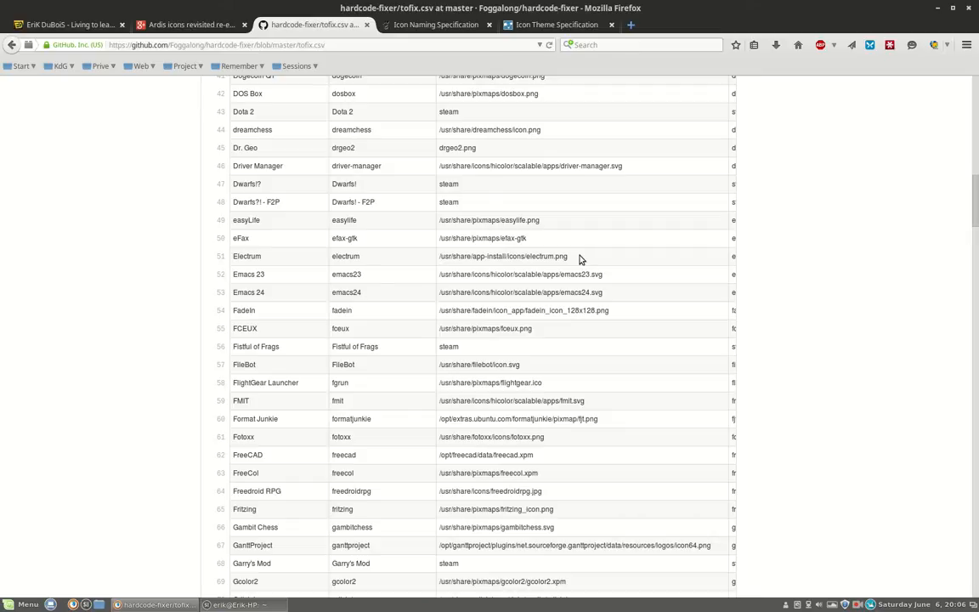
pyautogui.doubleClick(503, 255)
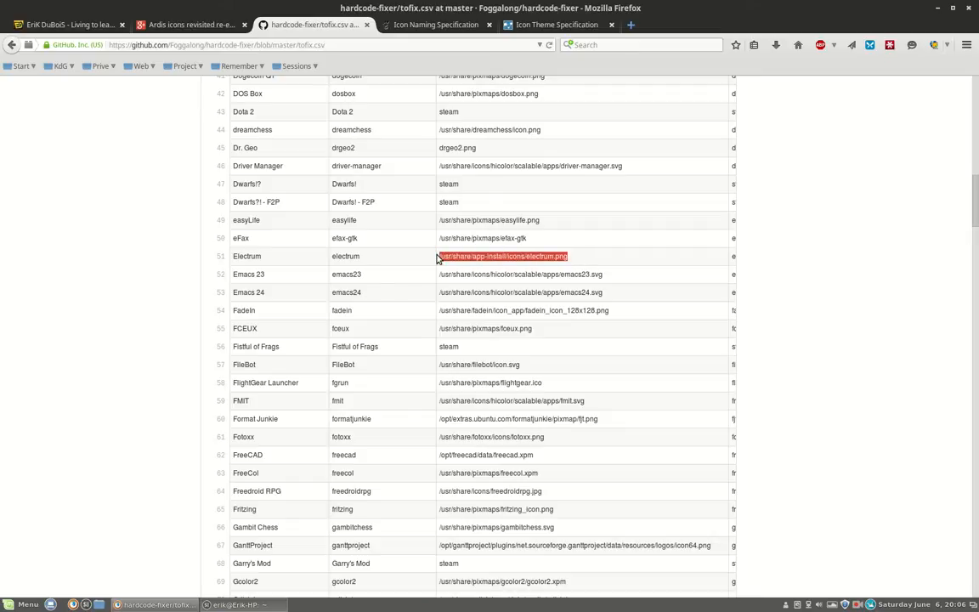
# Step: Glance at the Ardis post, return to tofix.csv and highlight the Android Studio icon extension
pyautogui.click(191, 24)
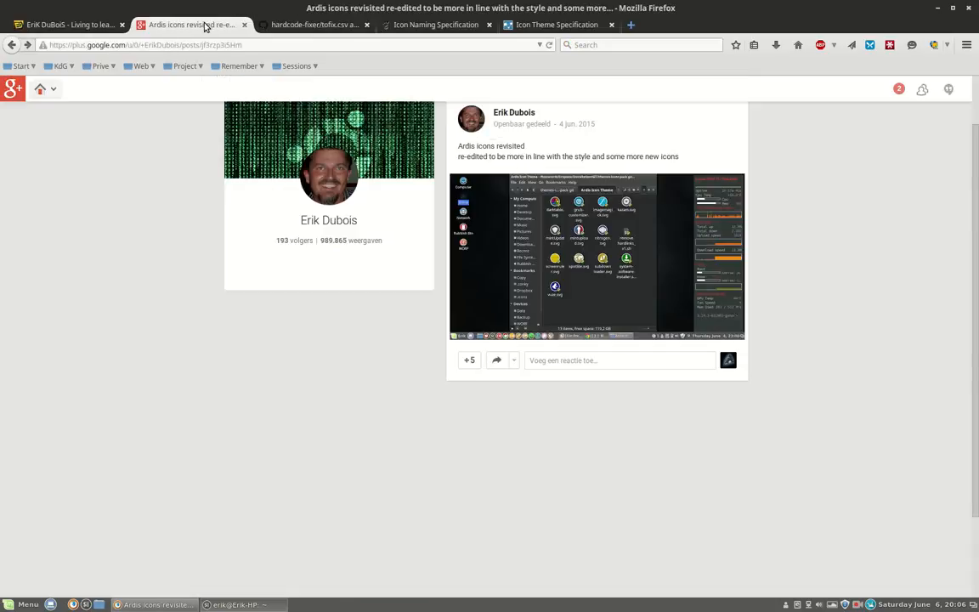
pyautogui.moveTo(599, 227)
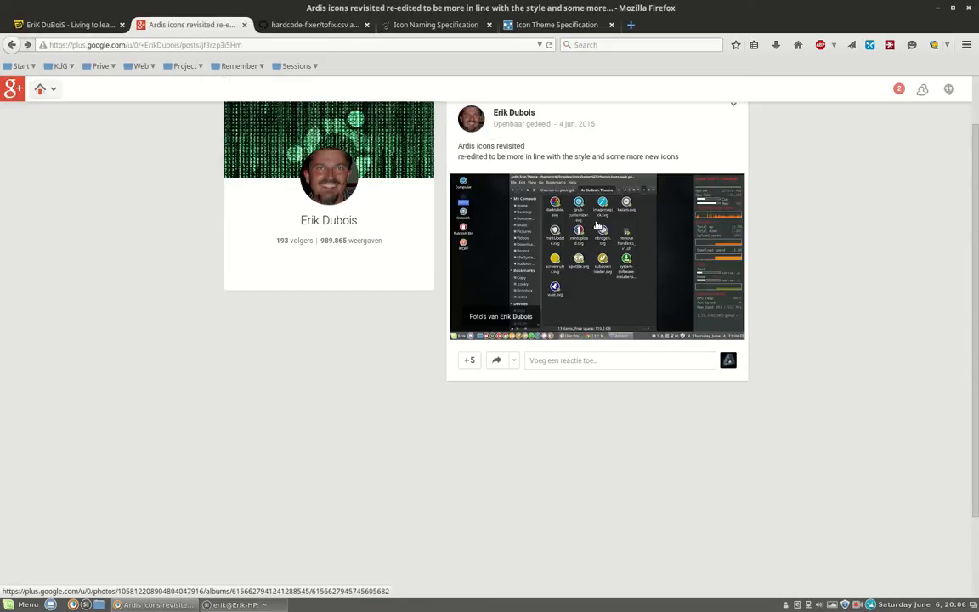
pyautogui.moveTo(585, 280)
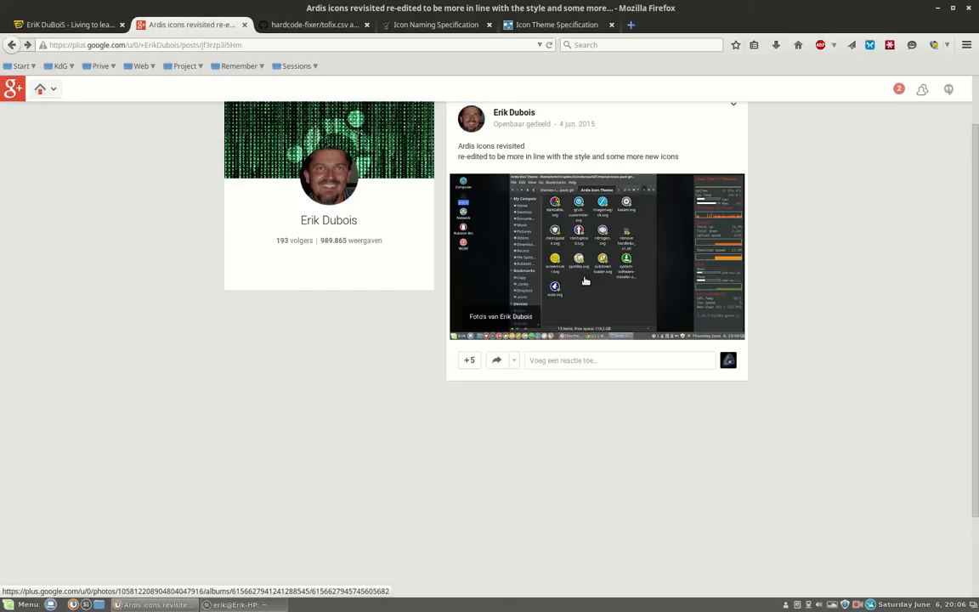
pyautogui.click(314, 24)
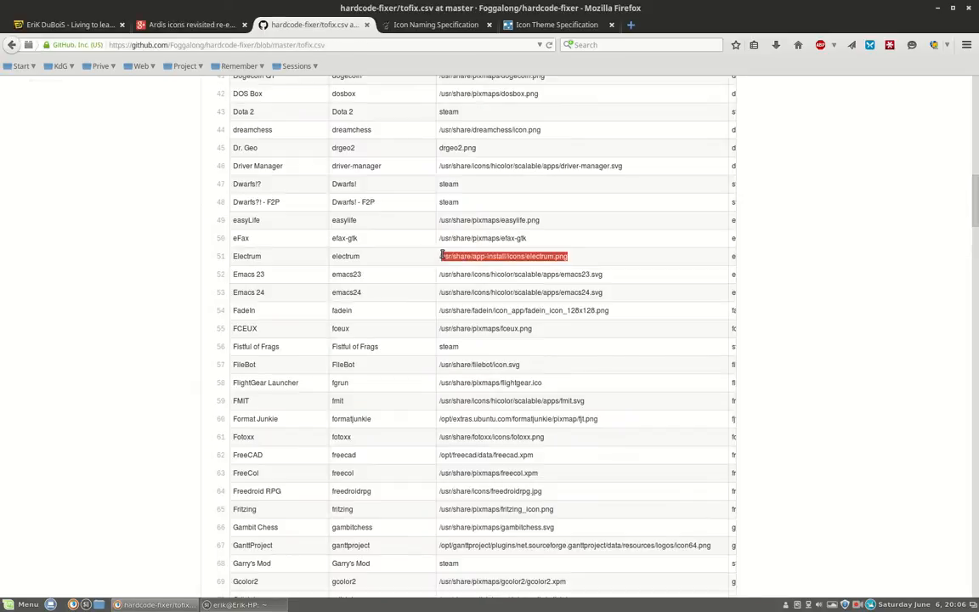
pyautogui.scroll(3)
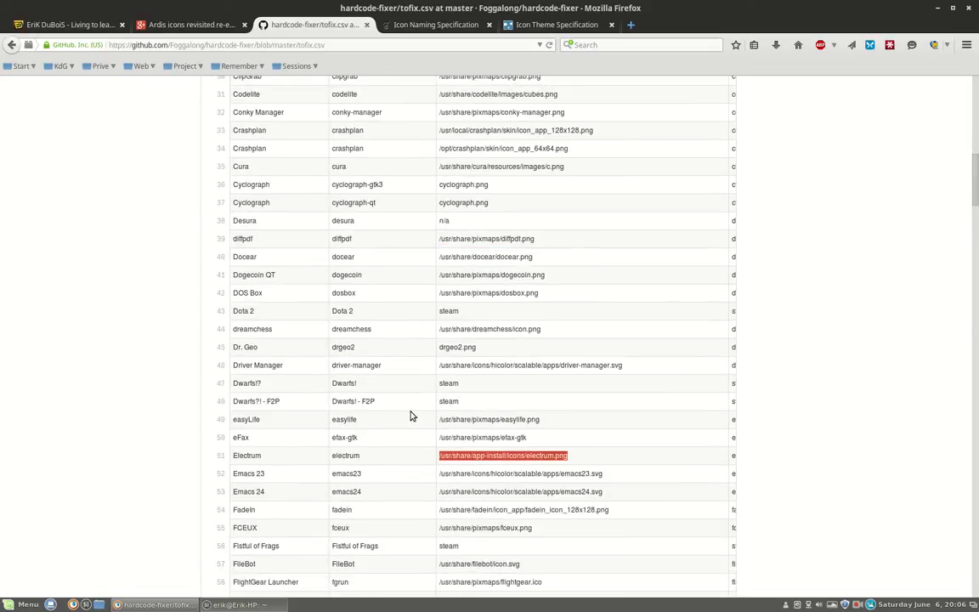
pyautogui.scroll(3)
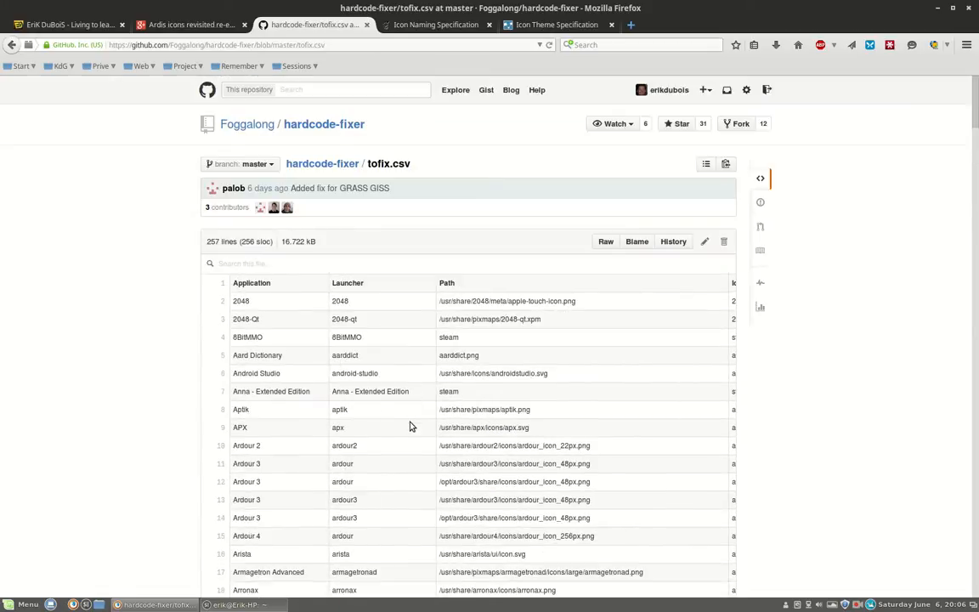
pyautogui.moveTo(513, 401)
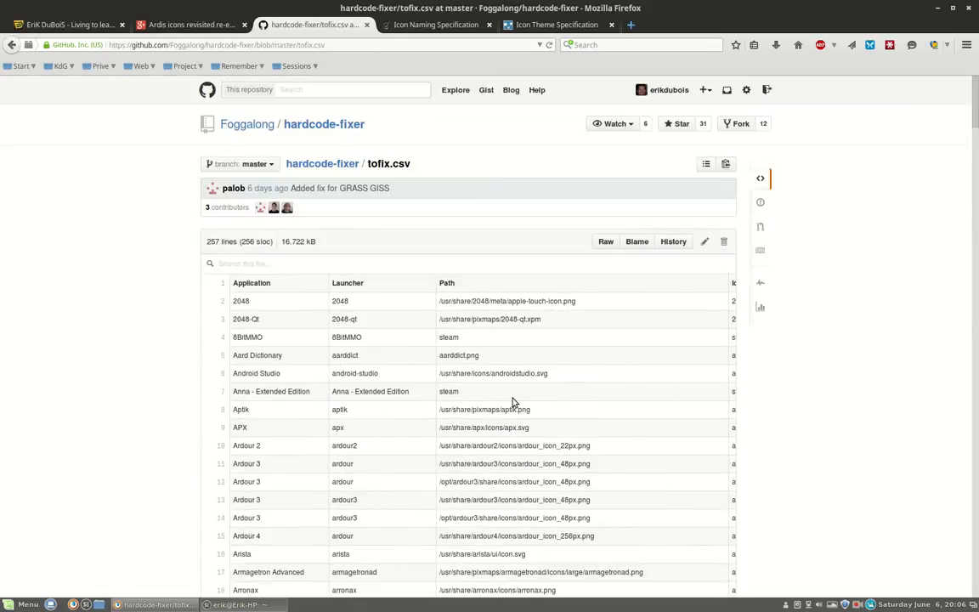
pyautogui.doubleClick(522, 409)
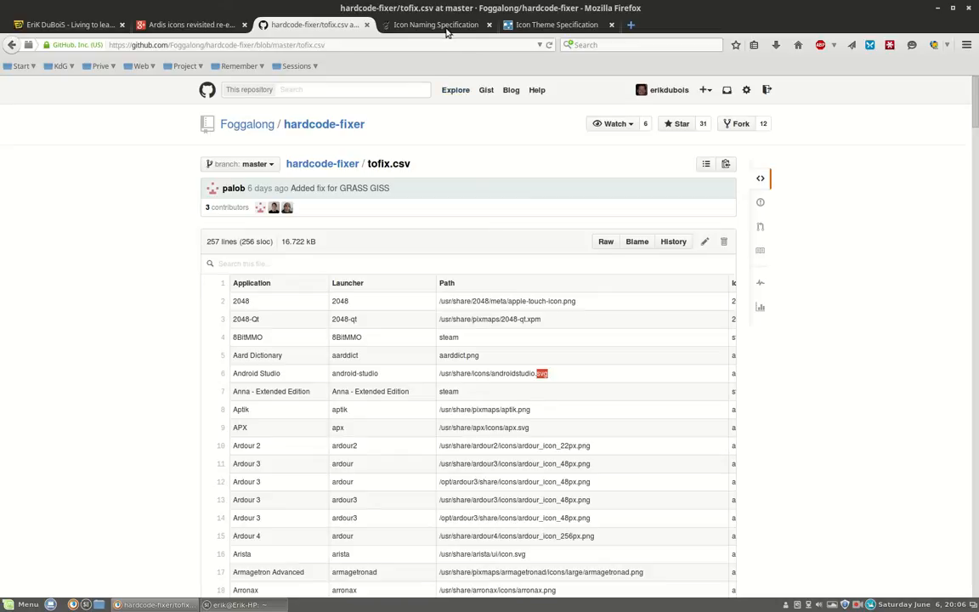
# Step: Review the Icon Naming Specification page and the Ardis post, ending back on tofix.csv
pyautogui.click(435, 24)
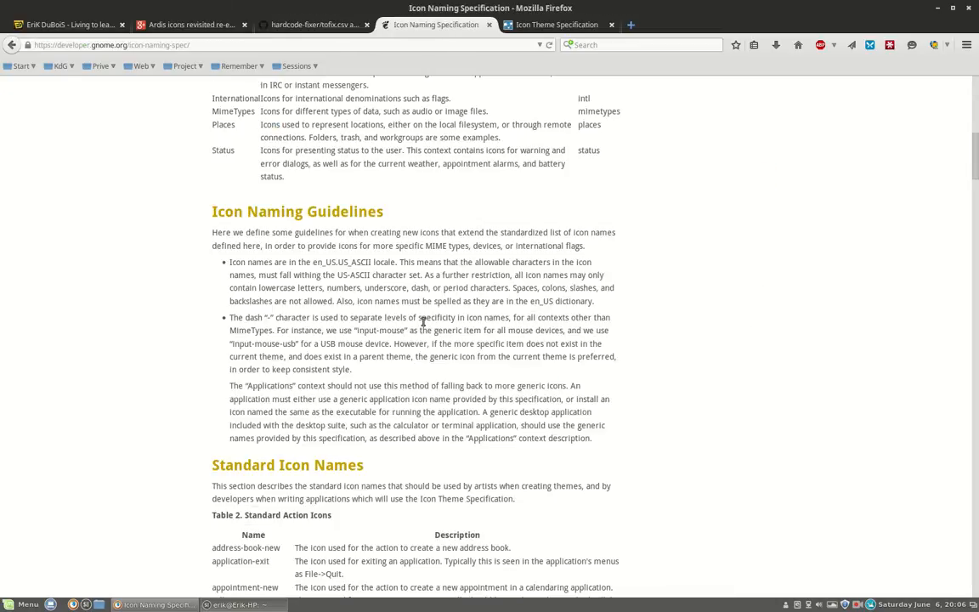
pyautogui.scroll(3)
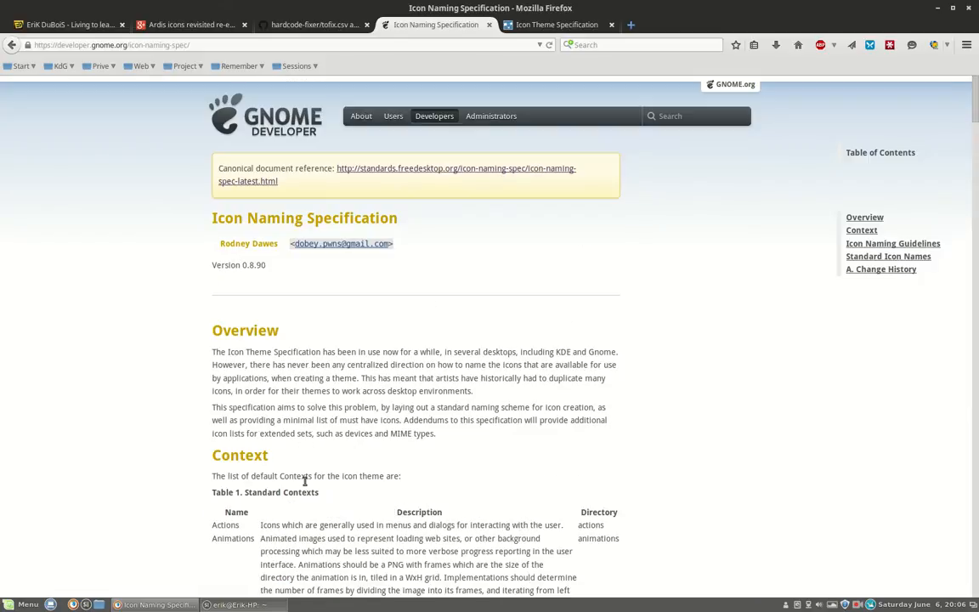
pyautogui.moveTo(439, 170)
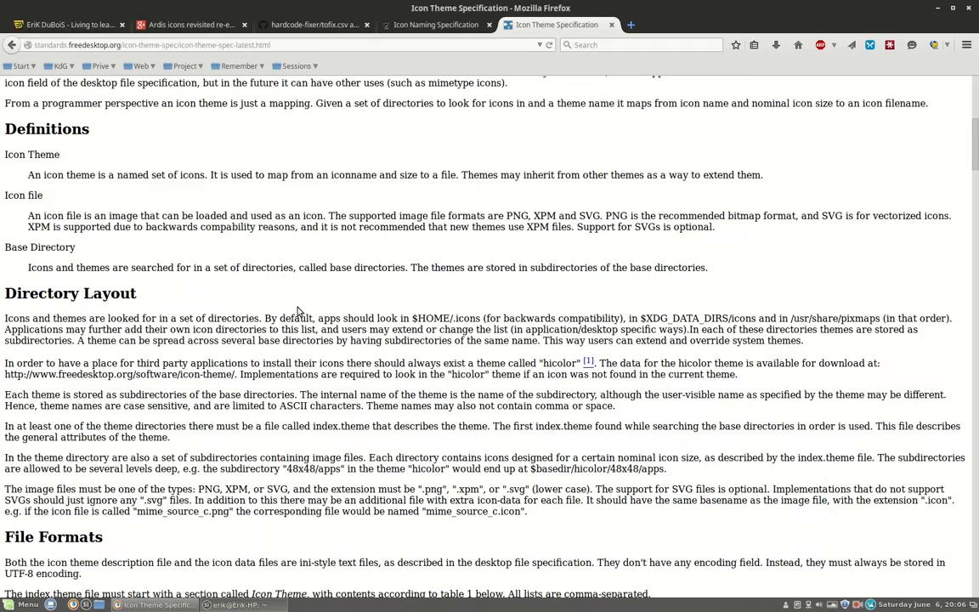
pyautogui.moveTo(211, 309)
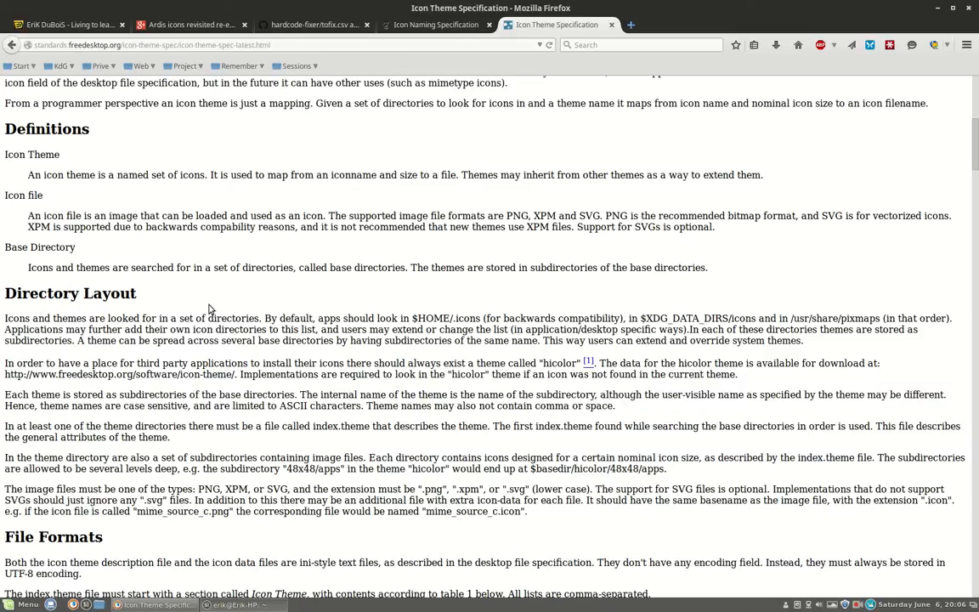
pyautogui.scroll(3)
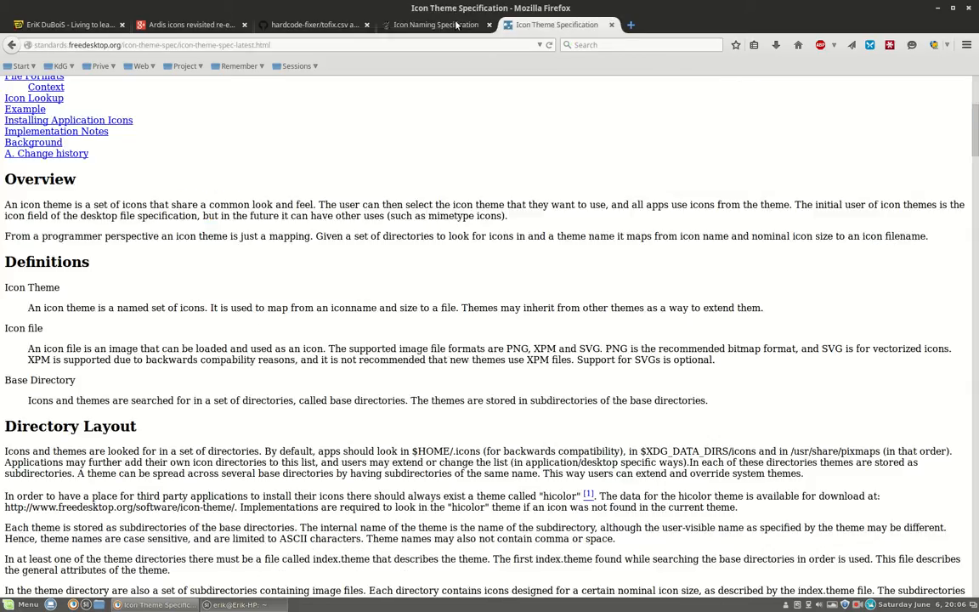
pyautogui.click(316, 24)
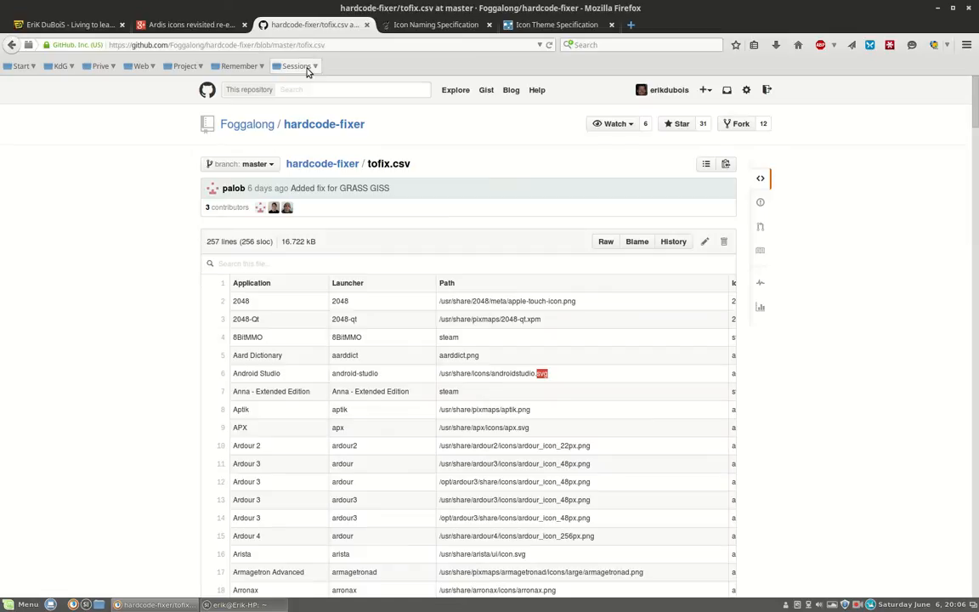
pyautogui.click(191, 23)
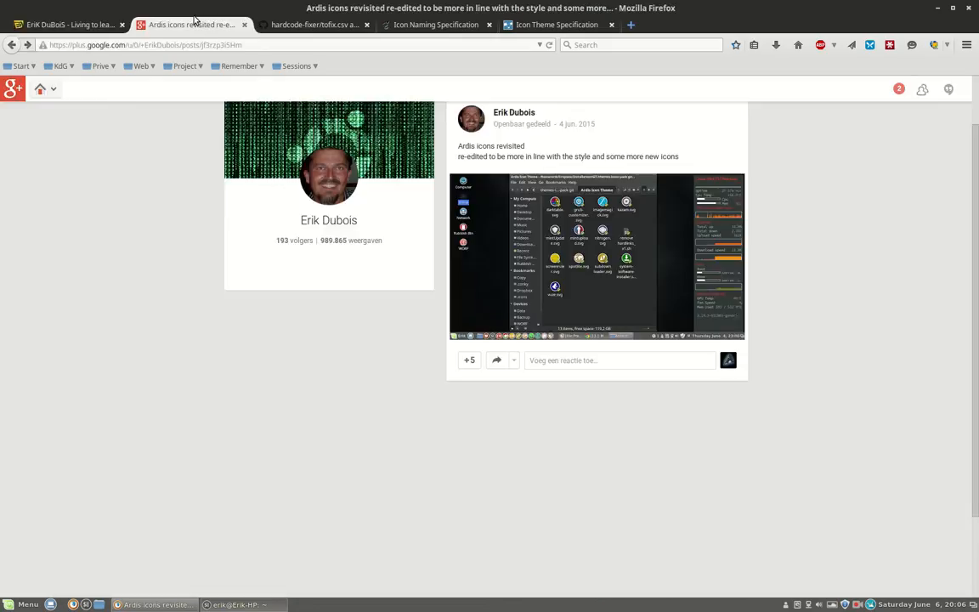
pyautogui.click(314, 24)
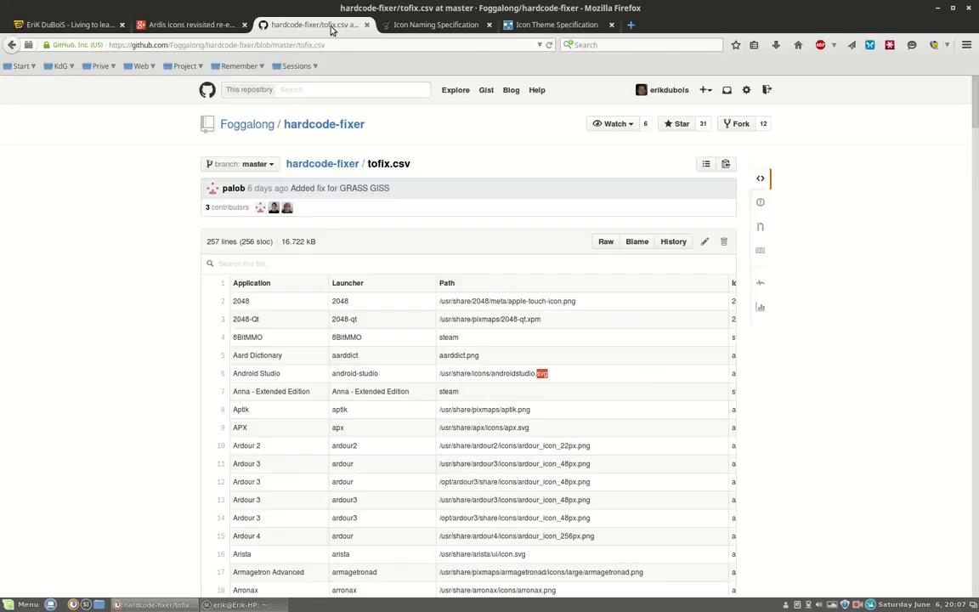
pyautogui.moveTo(650, 92)
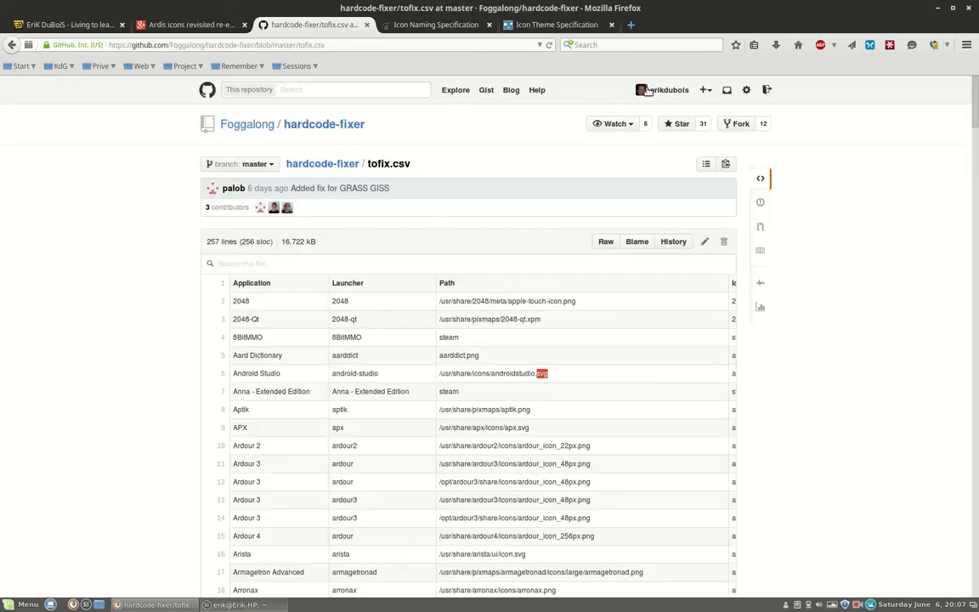
# Step: From the GitHub profile's repositories list, enter Ardis-icon-theme-revisited and highlight 'Kotus Works'
pyautogui.click(670, 89)
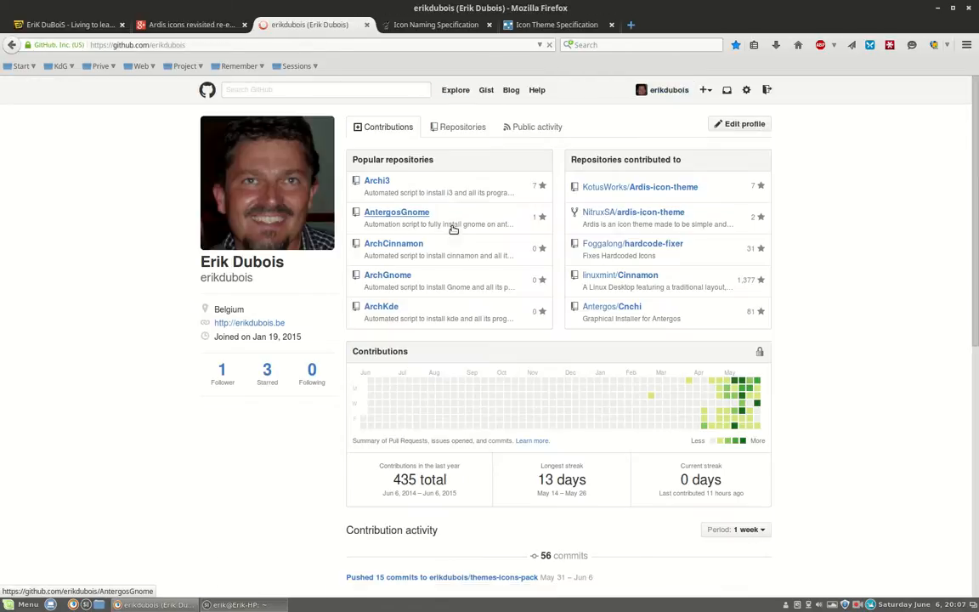
pyautogui.click(463, 125)
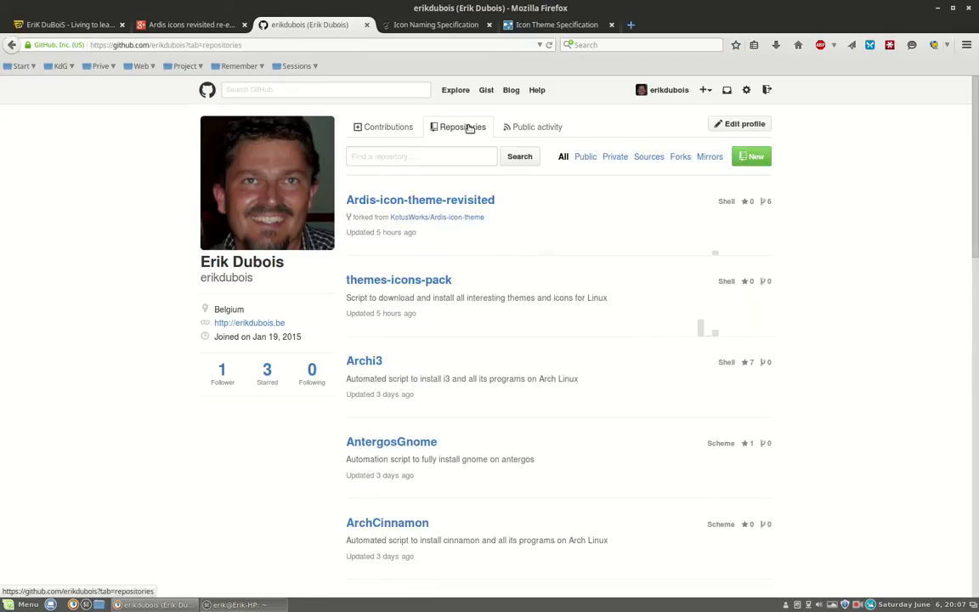
pyautogui.click(420, 199)
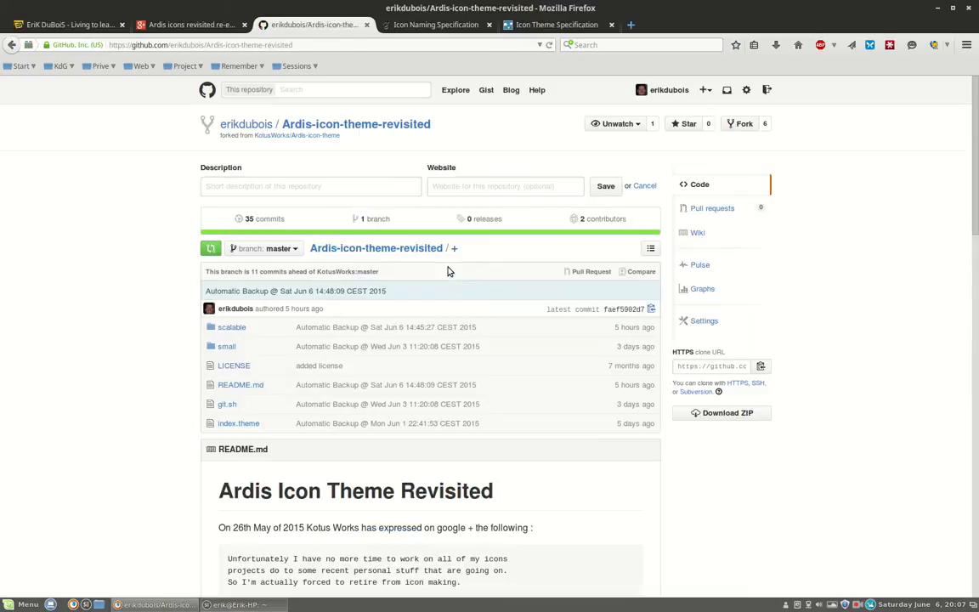
pyautogui.moveTo(395, 124)
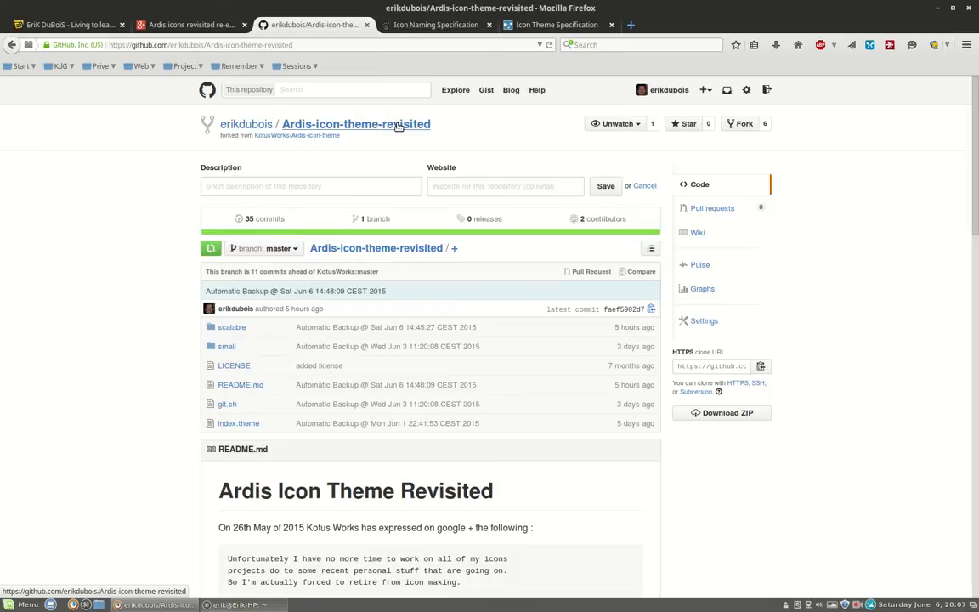
pyautogui.moveTo(391, 482)
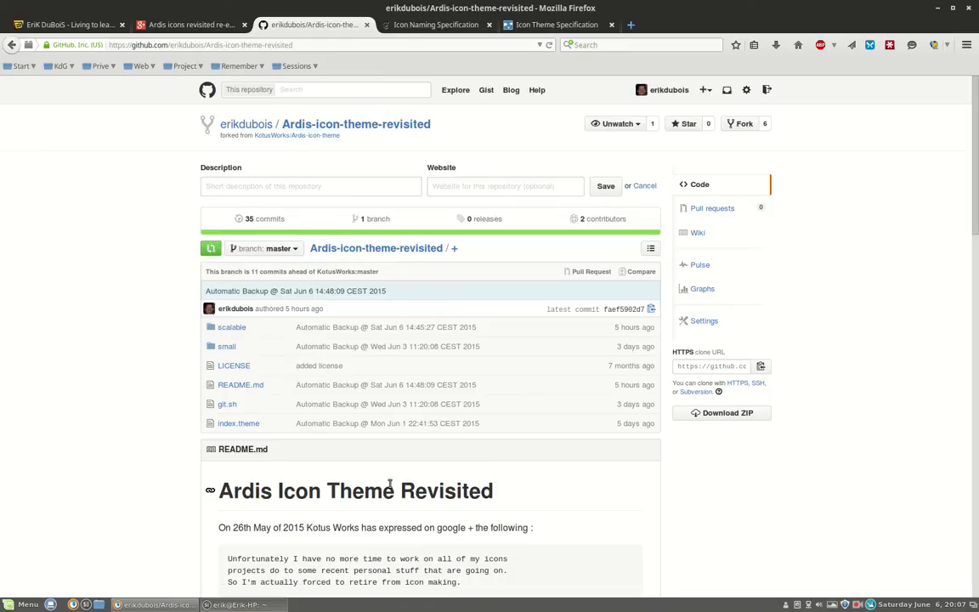
pyautogui.moveTo(201, 488)
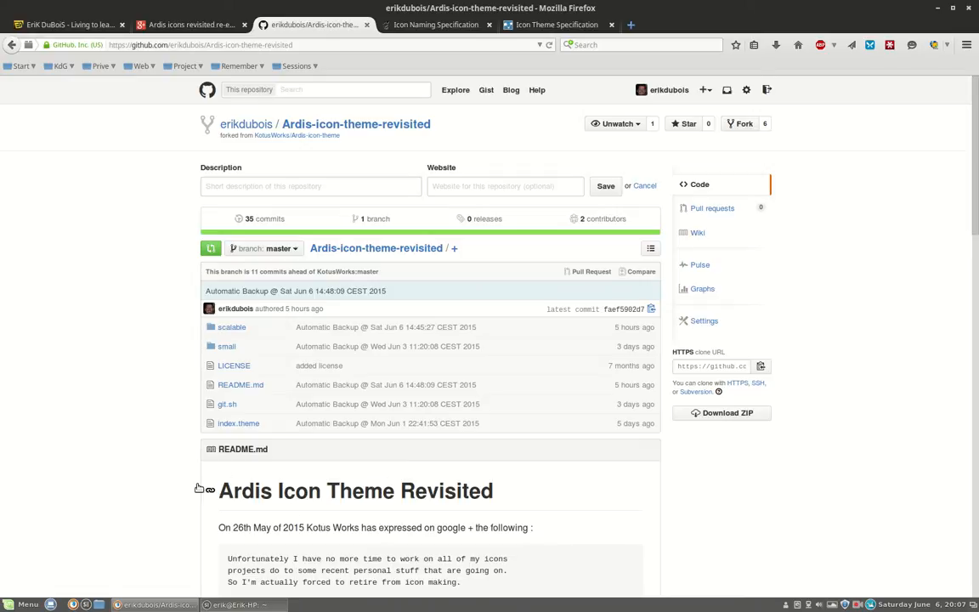
pyautogui.scroll(-3)
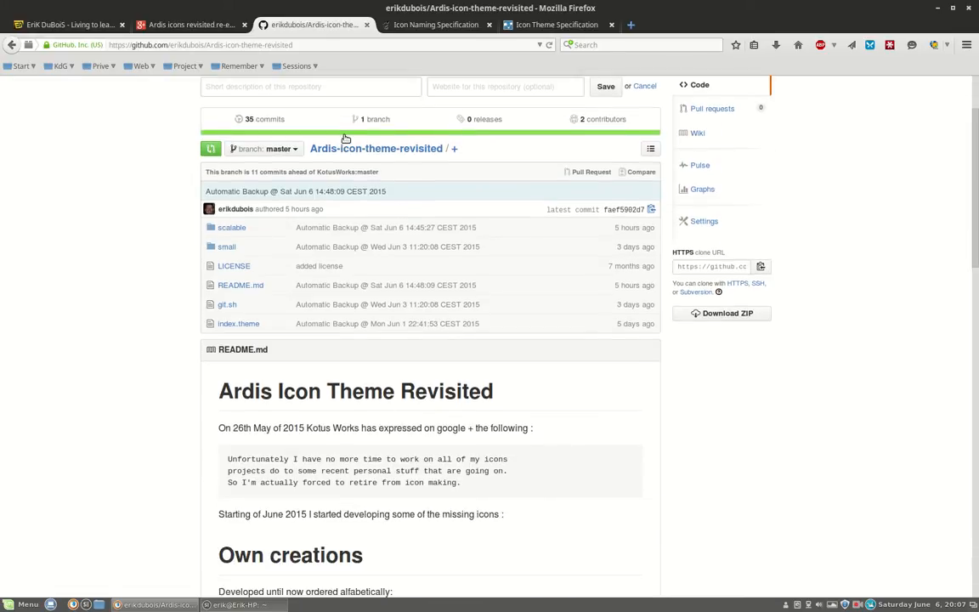
pyautogui.moveTo(290, 469)
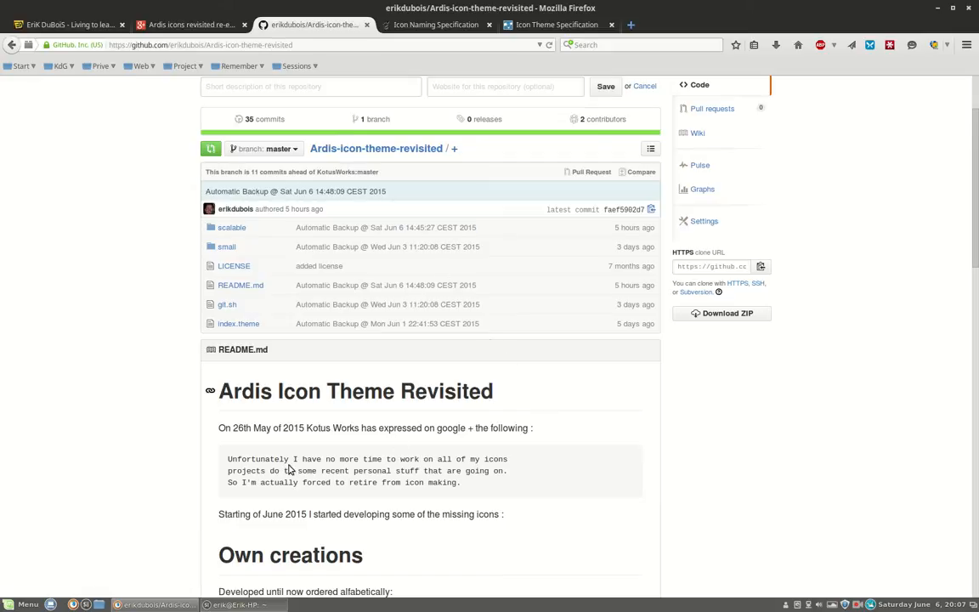
pyautogui.doubleClick(331, 428)
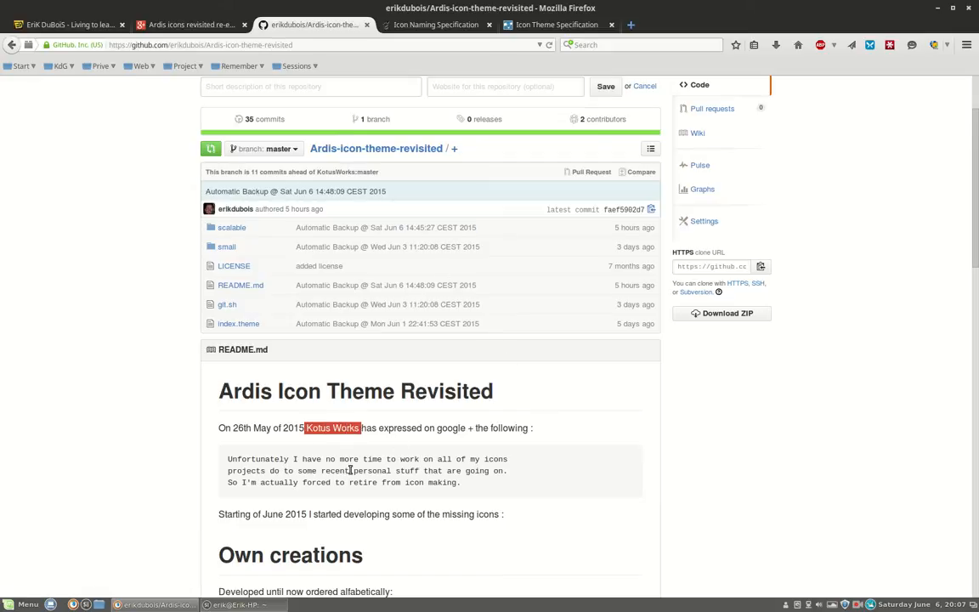
pyautogui.moveTo(548, 485)
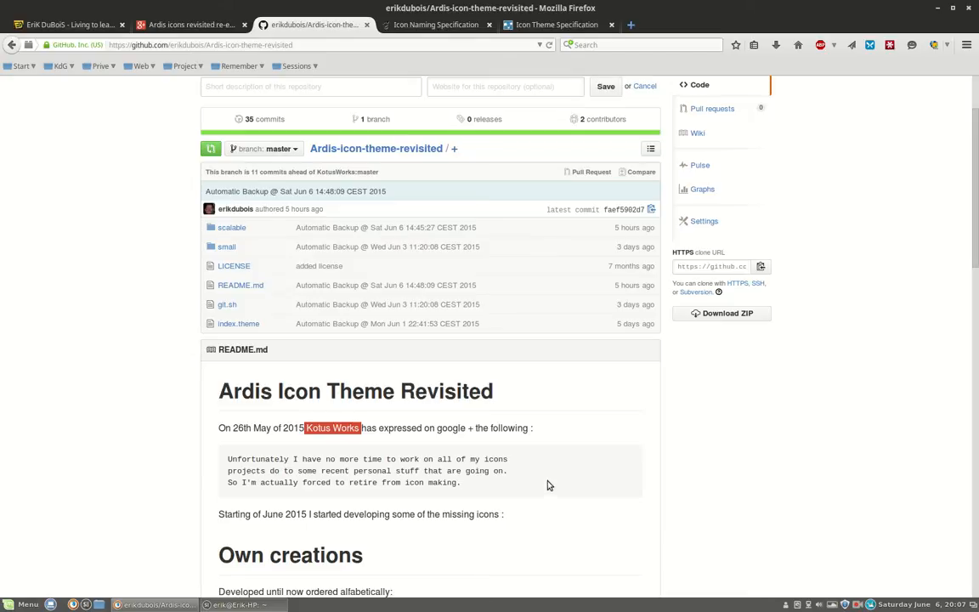
# Step: Read the README down to the Own creations list, selecting the self-made icons, and on to installation
pyautogui.scroll(-3)
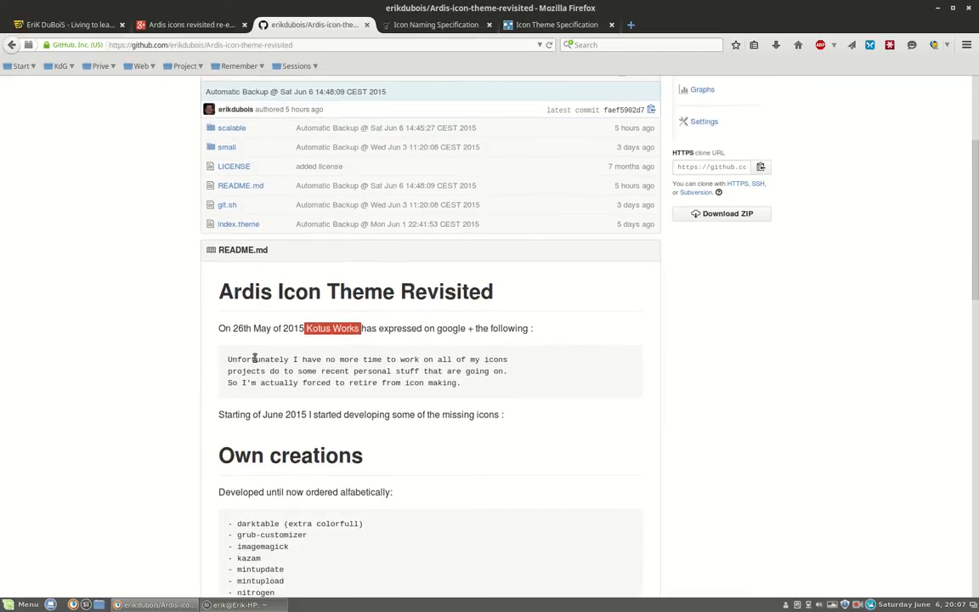
pyautogui.scroll(-3)
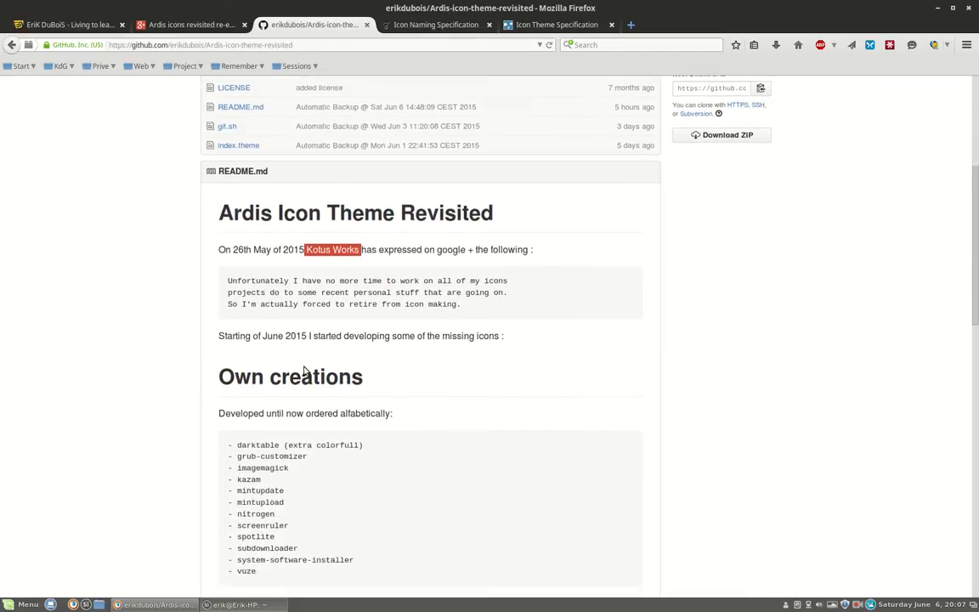
pyautogui.scroll(-3)
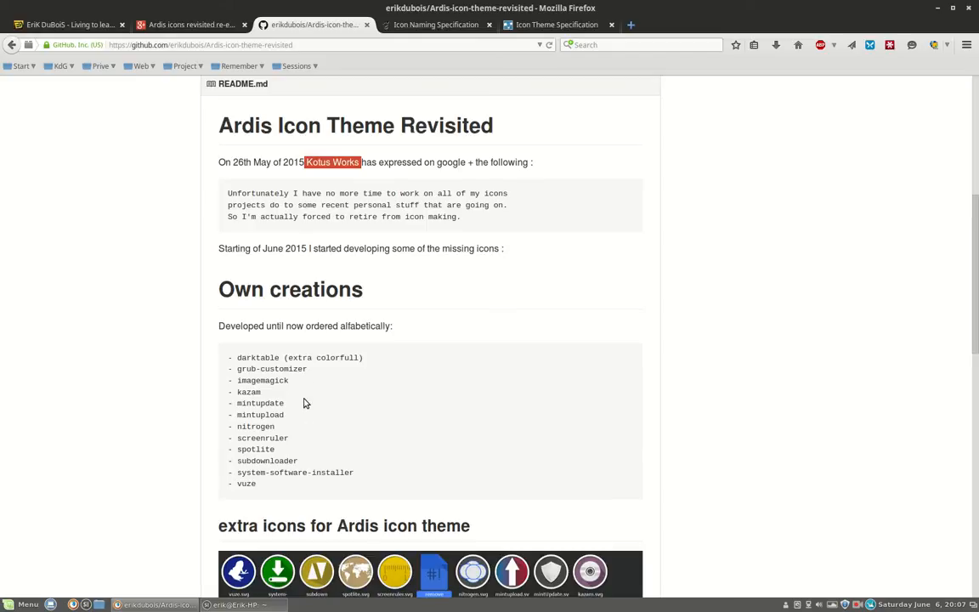
pyautogui.moveTo(238, 357); pyautogui.dragTo(353, 473)
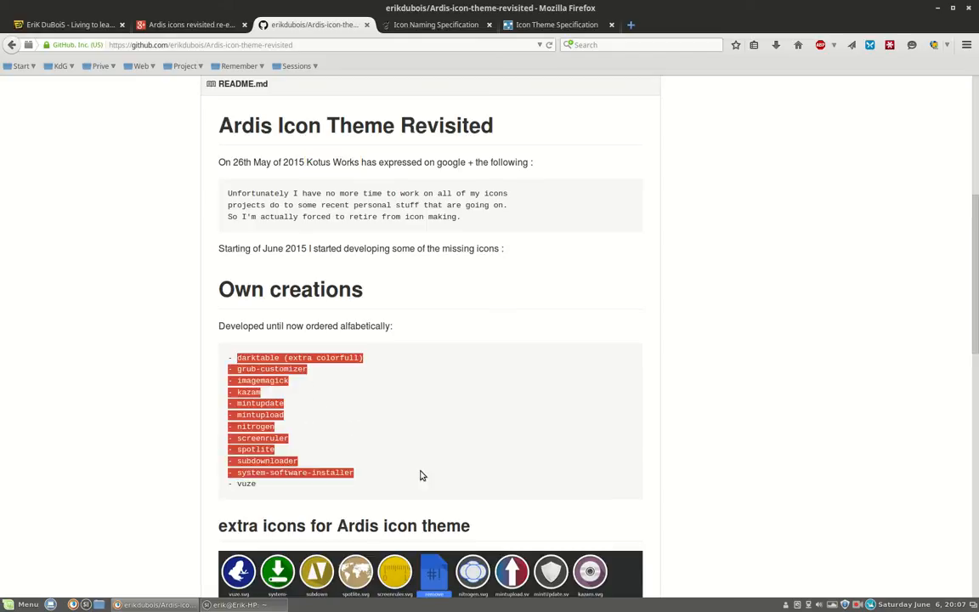
pyautogui.scroll(-3)
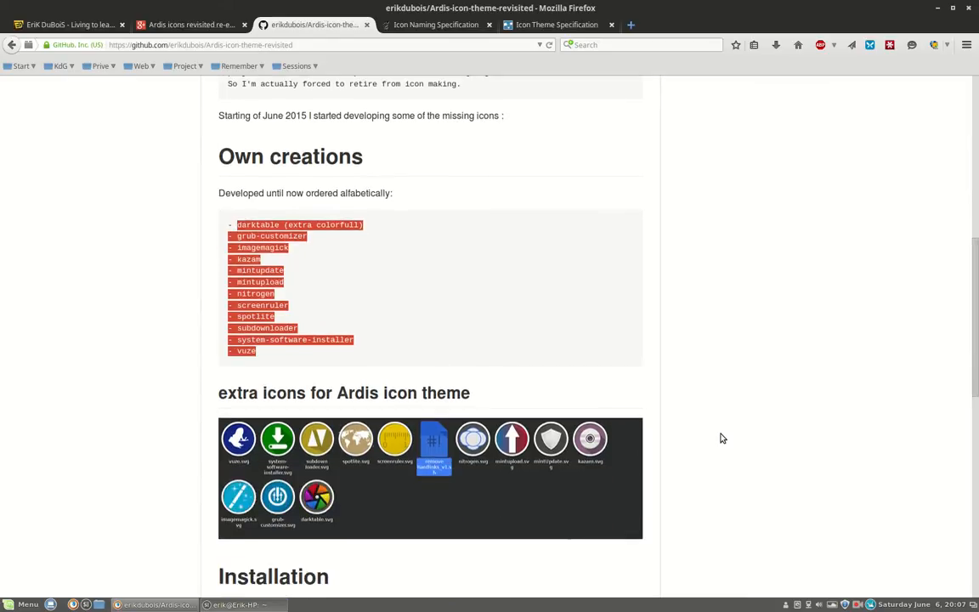
pyautogui.moveTo(401, 476)
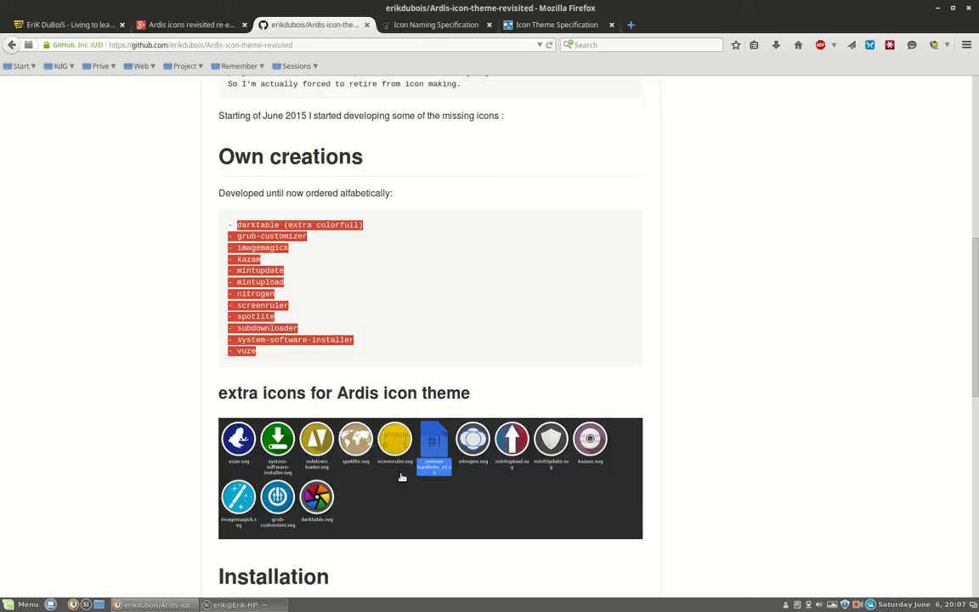
pyautogui.moveTo(416, 467)
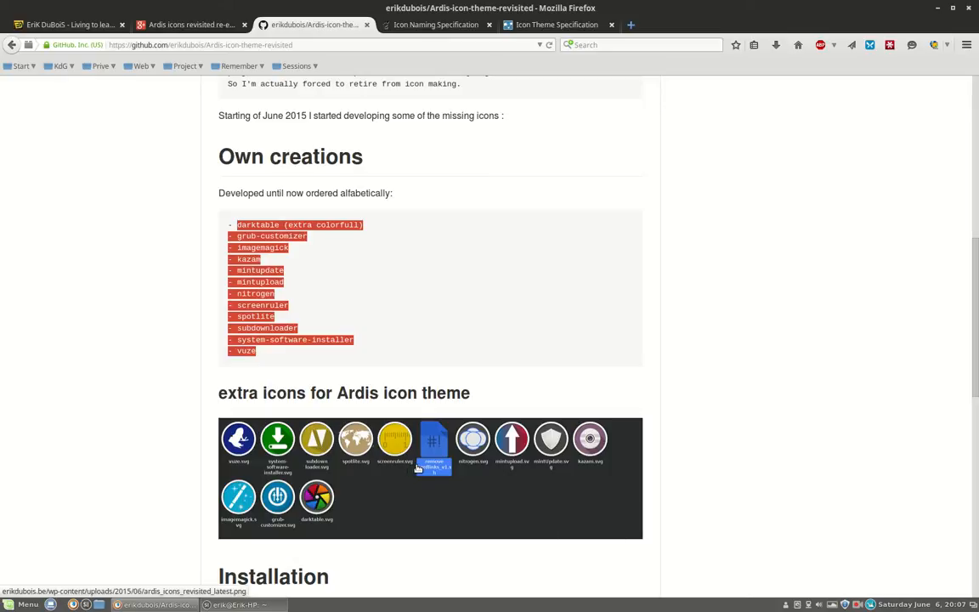
pyautogui.moveTo(389, 439)
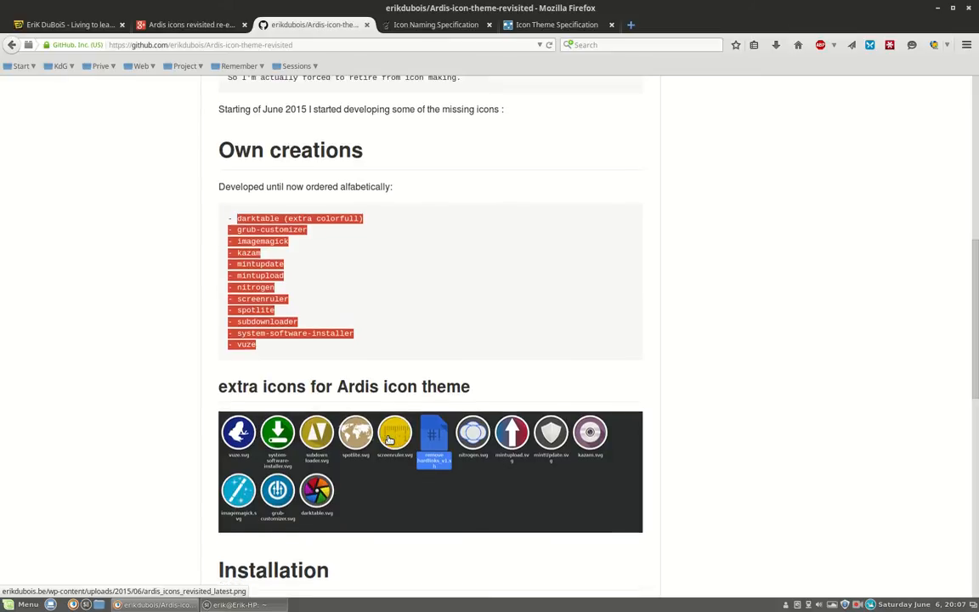
pyautogui.scroll(-3)
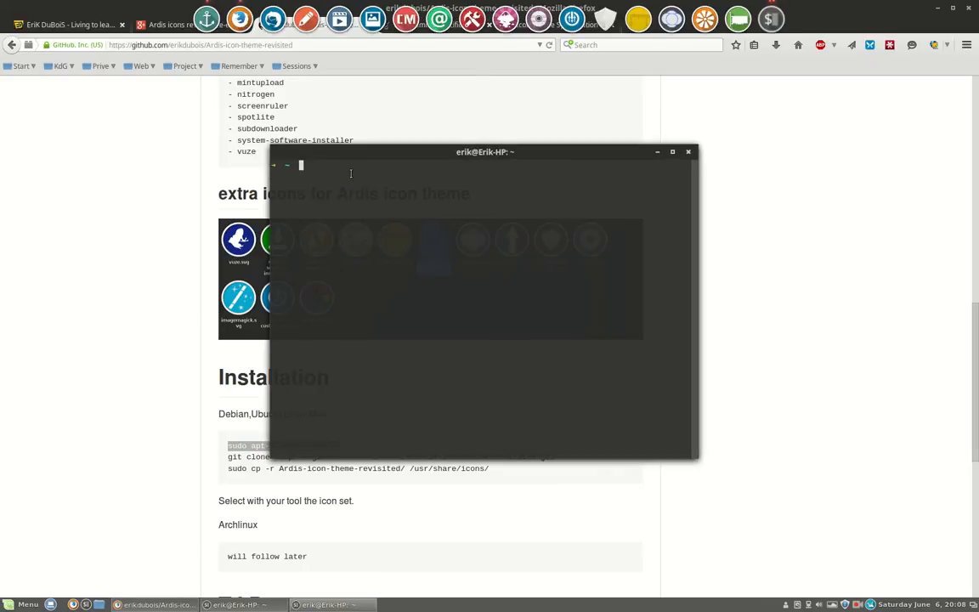
# Step: Run the README's sudo apt-get install git command in the terminal
pyautogui.moveTo(485, 153); pyautogui.dragTo(524, 168)
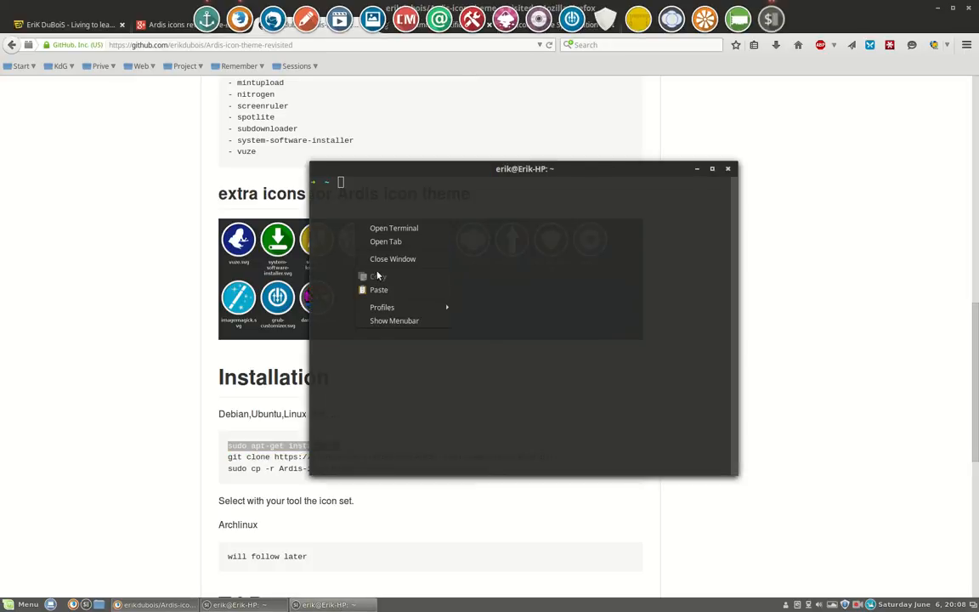
pyautogui.click(377, 289)
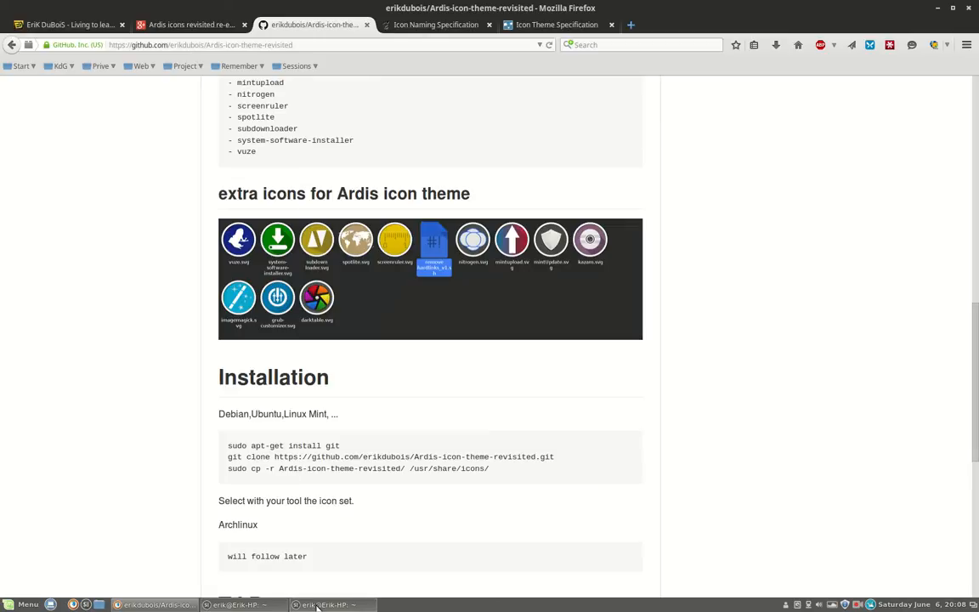
pyautogui.click(332, 605)
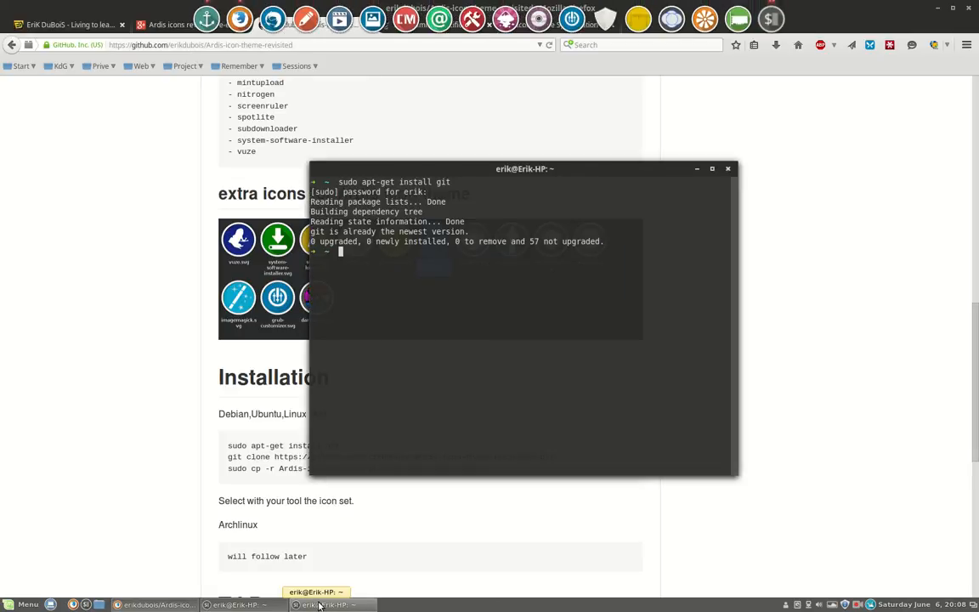
# Step: Clone the Ardis-icon-theme-revisited repository with git clone and the pasted URL
pyautogui.write('git con')
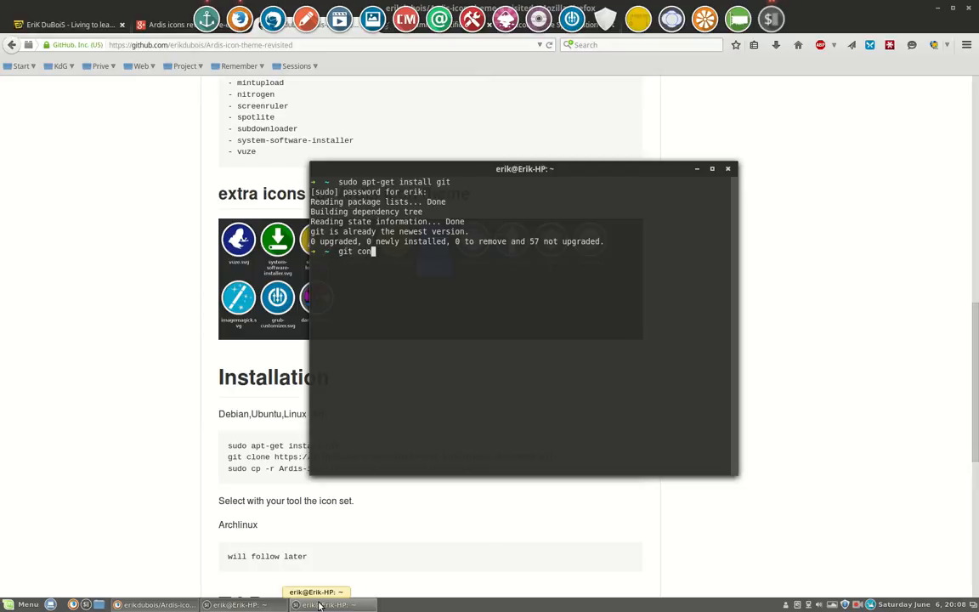
pyautogui.write('clone')
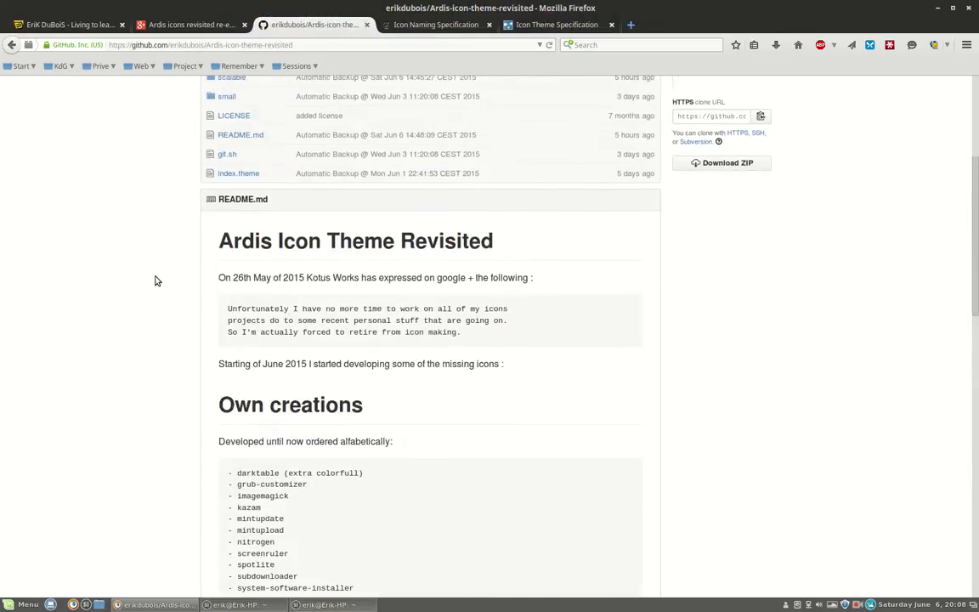
pyautogui.scroll(3)
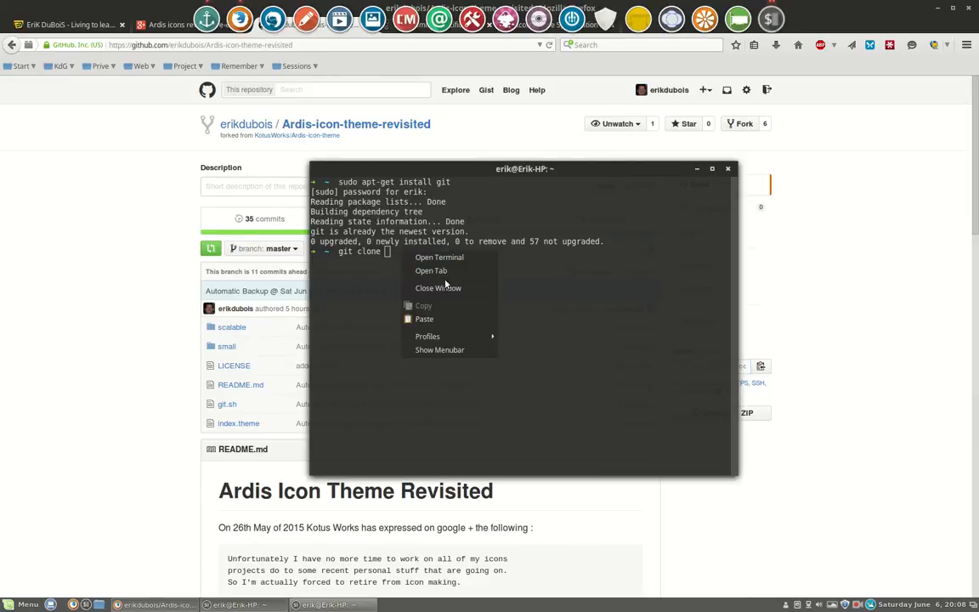
pyautogui.click(423, 319)
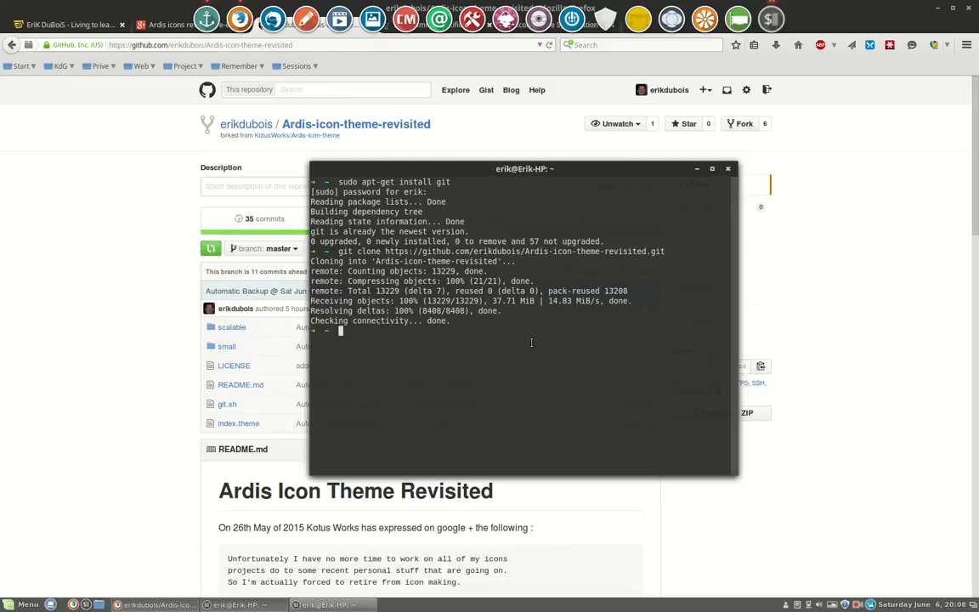
pyautogui.moveTo(714, 168)
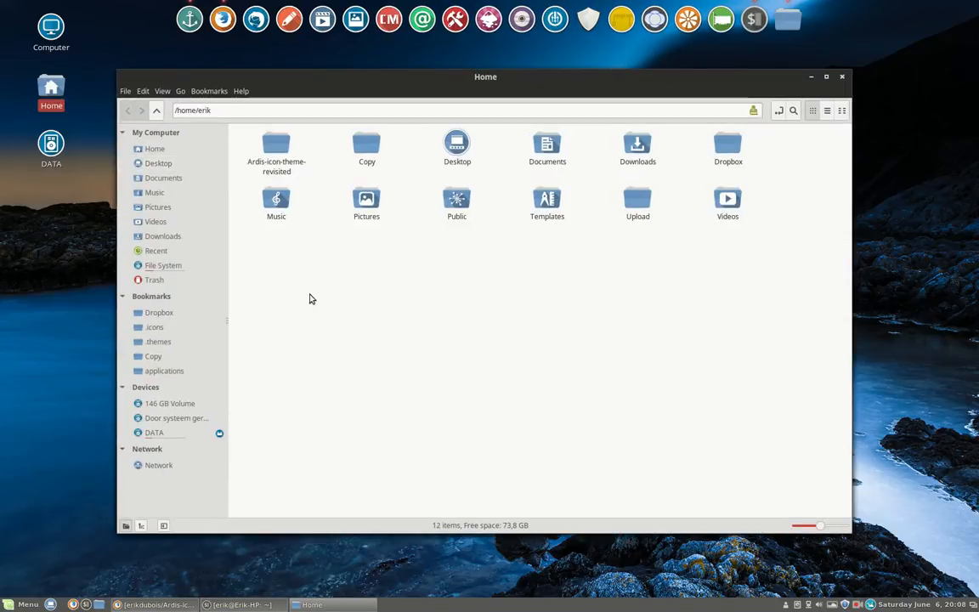
pyautogui.click(275, 149)
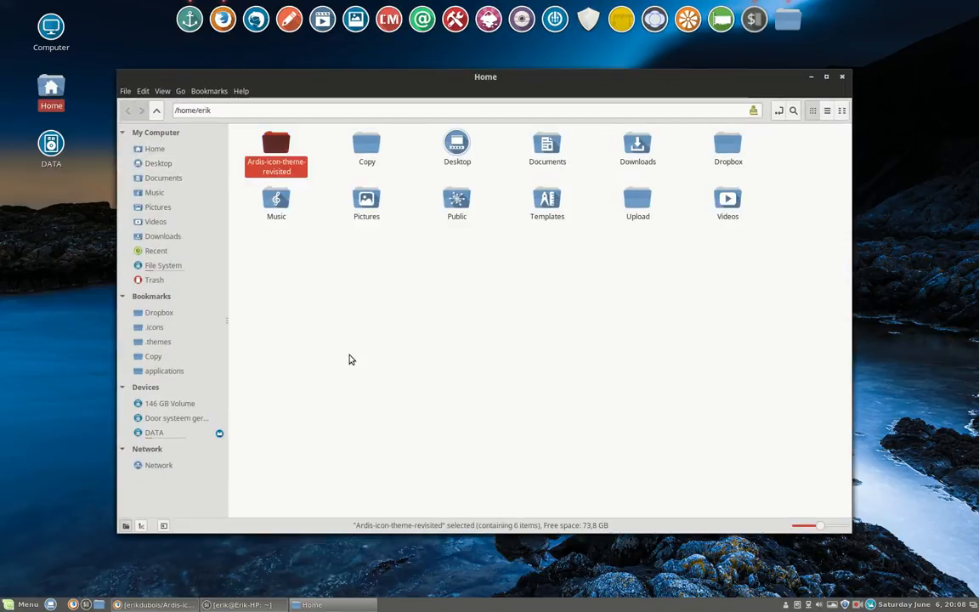
pyautogui.doubleClick(275, 145)
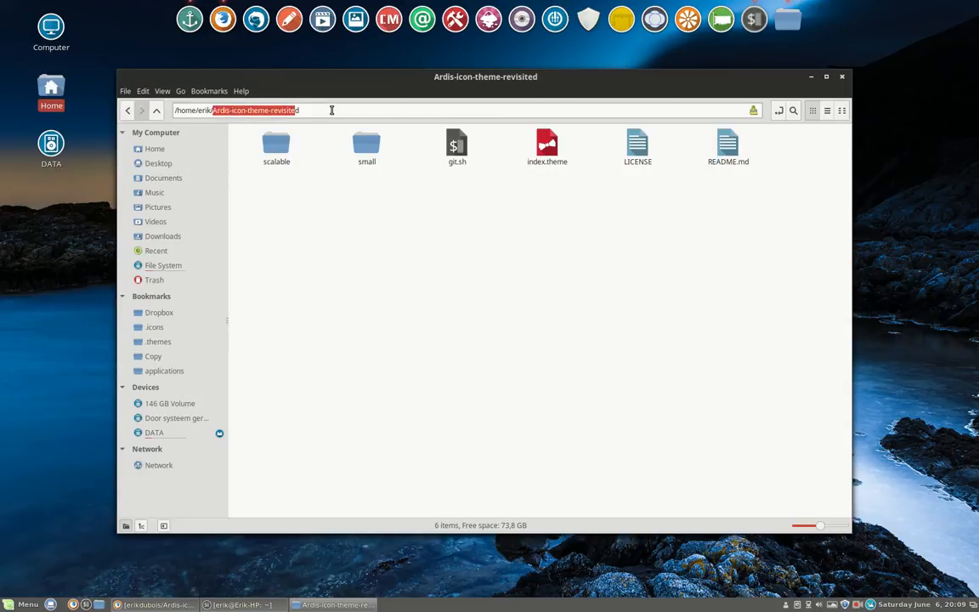
pyautogui.moveTo(294, 361)
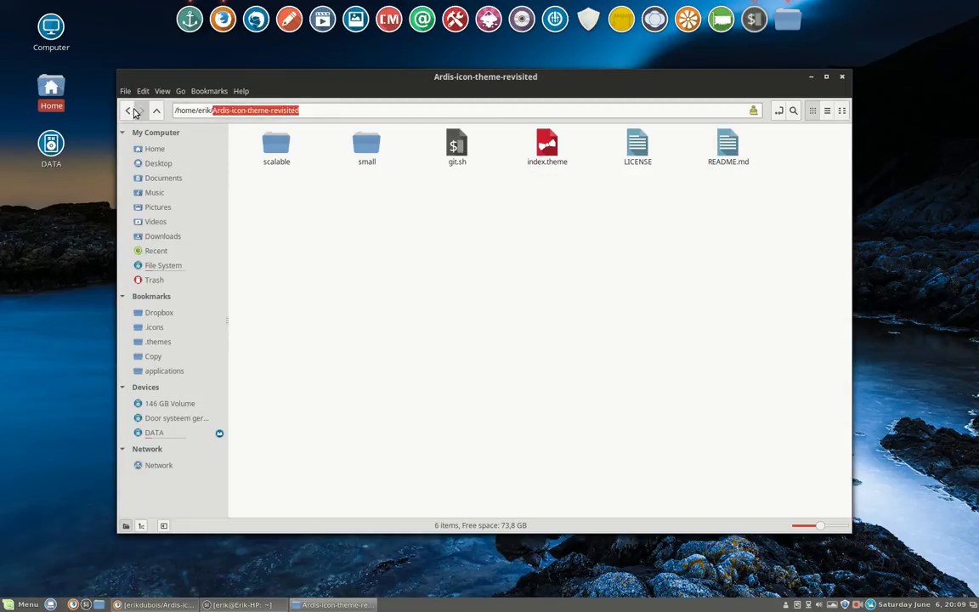
pyautogui.click(129, 110)
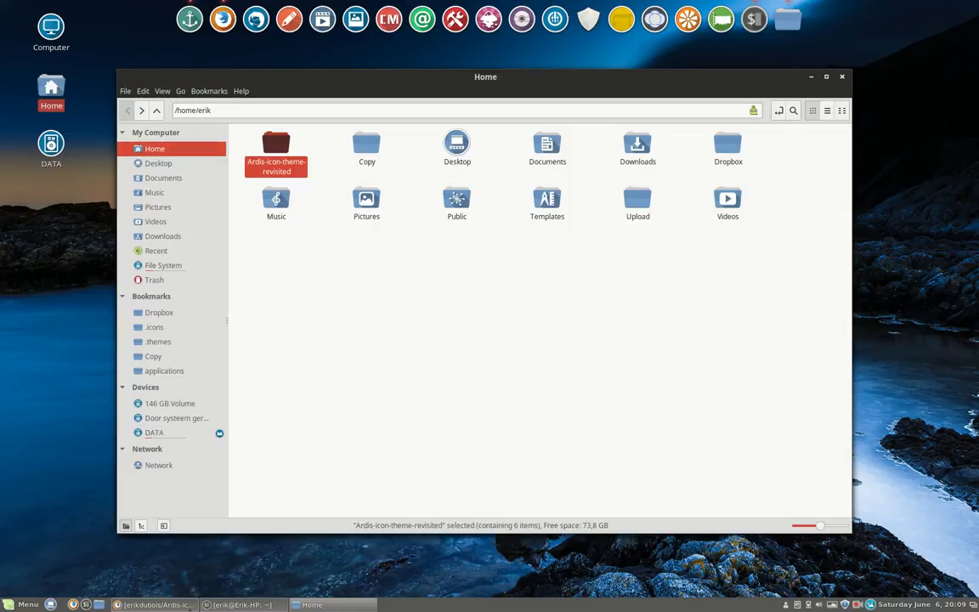
# Step: Highlight the /usr/share/icons/ destination in the README's cp command, then return to the terminal
pyautogui.click(154, 605)
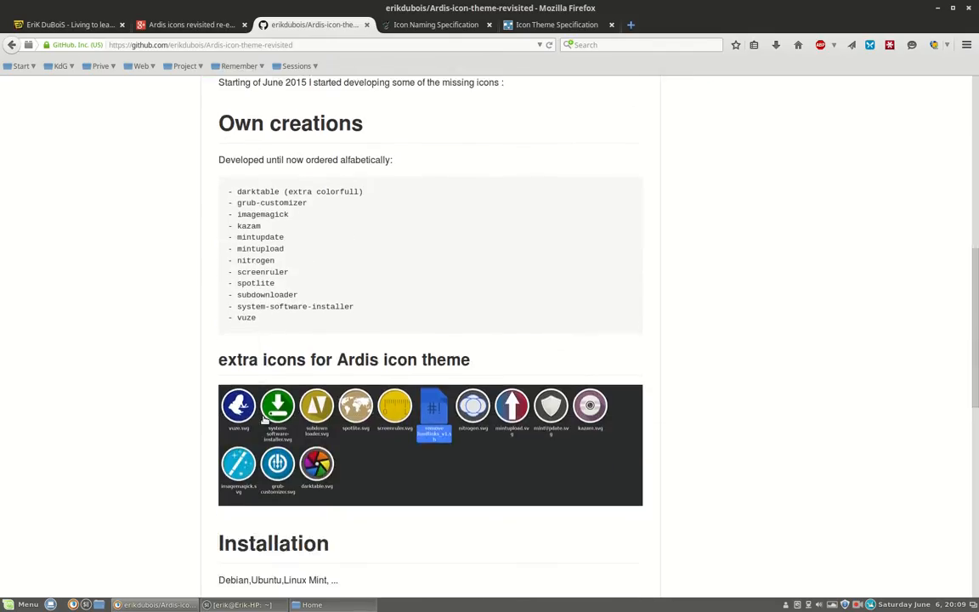
pyautogui.scroll(-3)
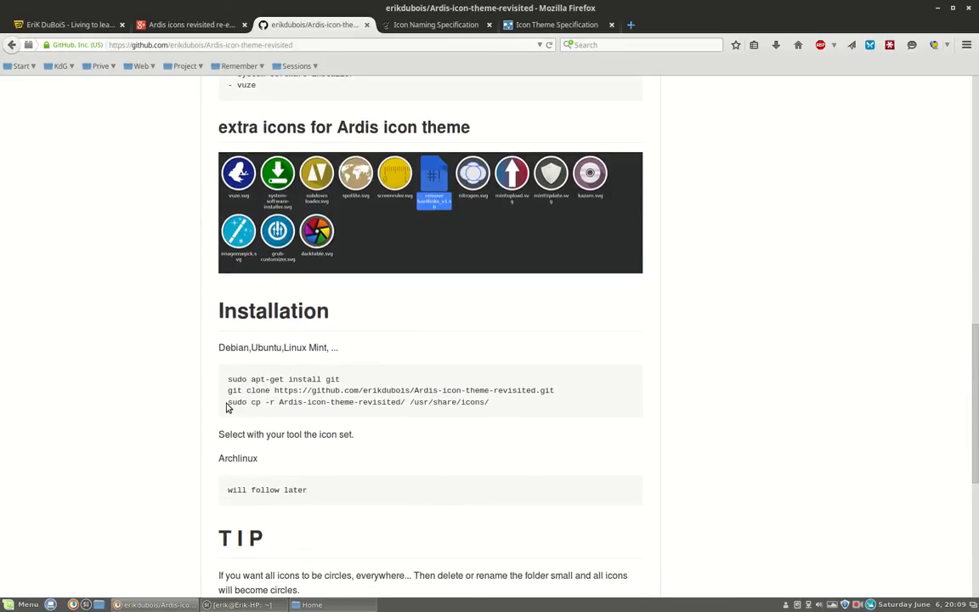
pyautogui.tripleClick(357, 401)
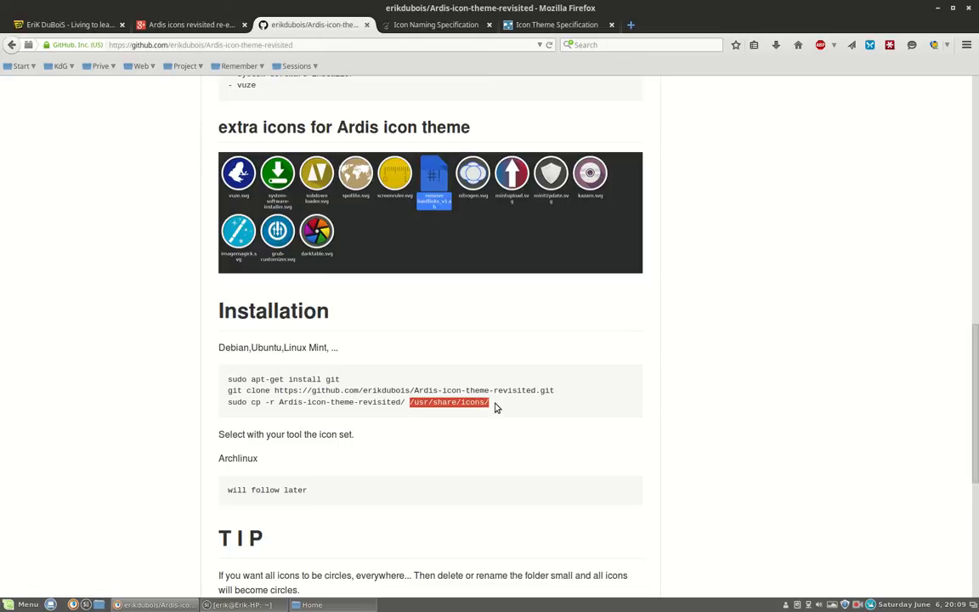
pyautogui.click(238, 605)
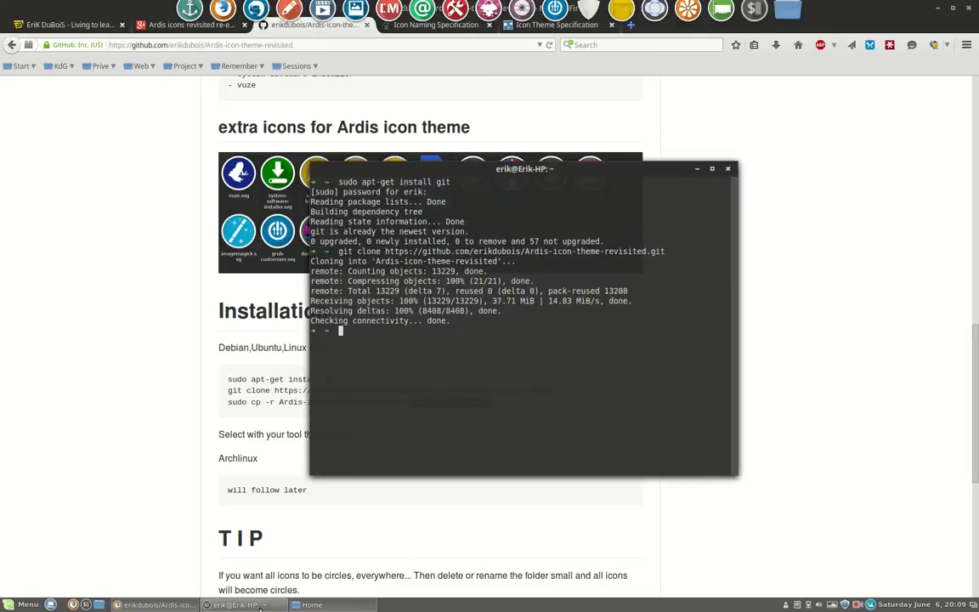
# Step: Start typing a sudo apt-get install icon… command in the terminal
pyautogui.write('sudo apt-get installthe')
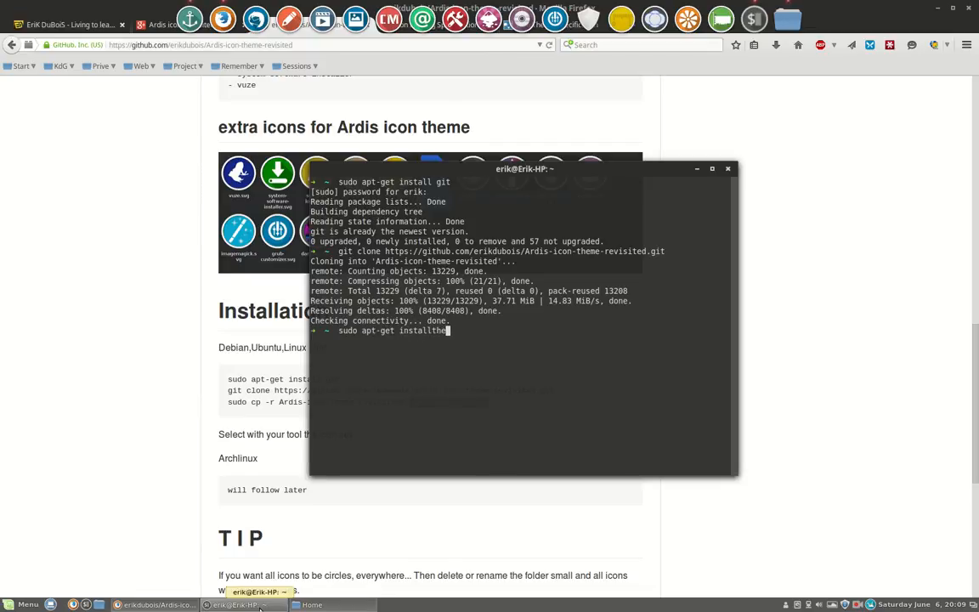
pyautogui.write('icon')
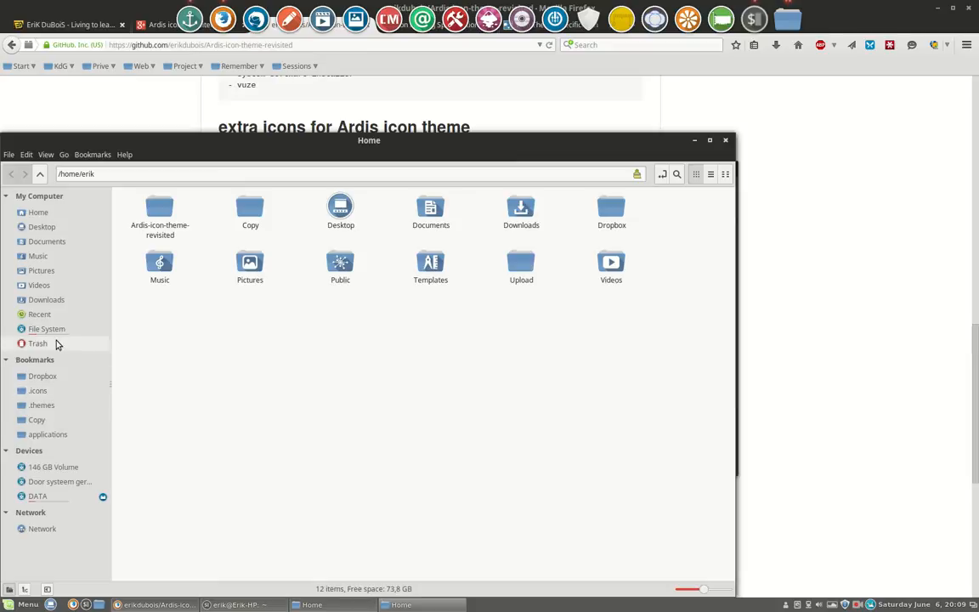
# Step: Navigate from the filesystem root into /usr/share
pyautogui.click(47, 330)
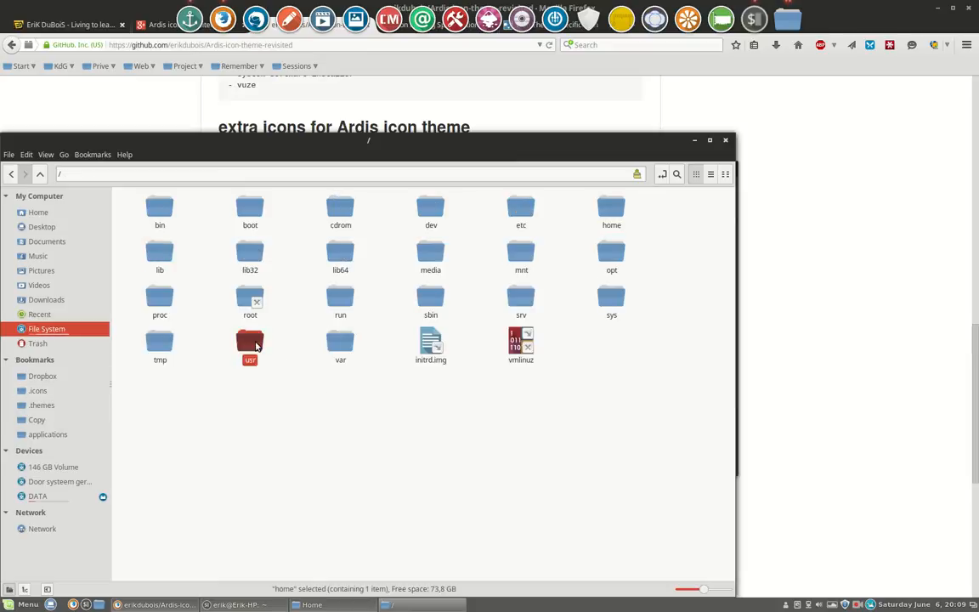
pyautogui.doubleClick(250, 344)
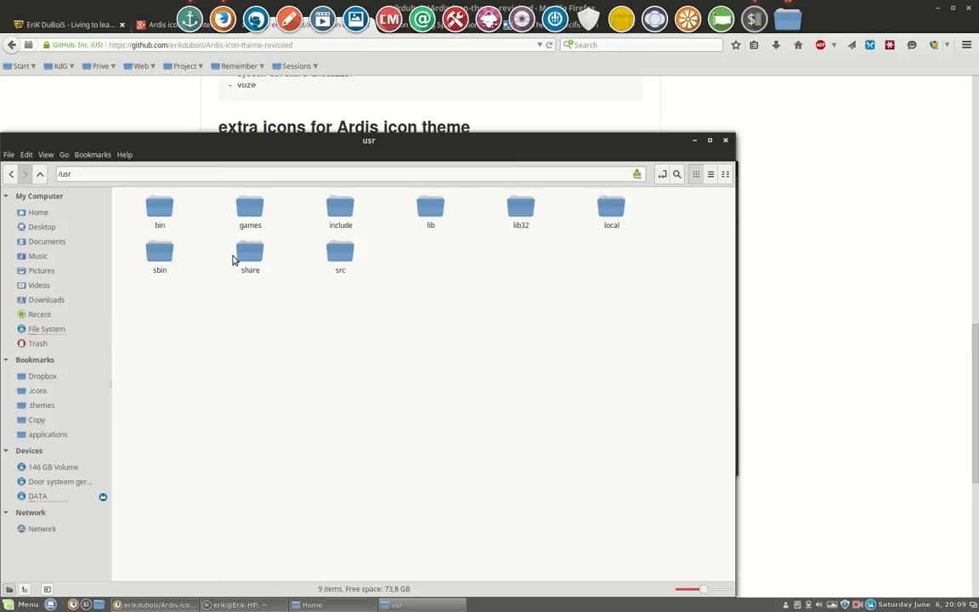
pyautogui.doubleClick(250, 255)
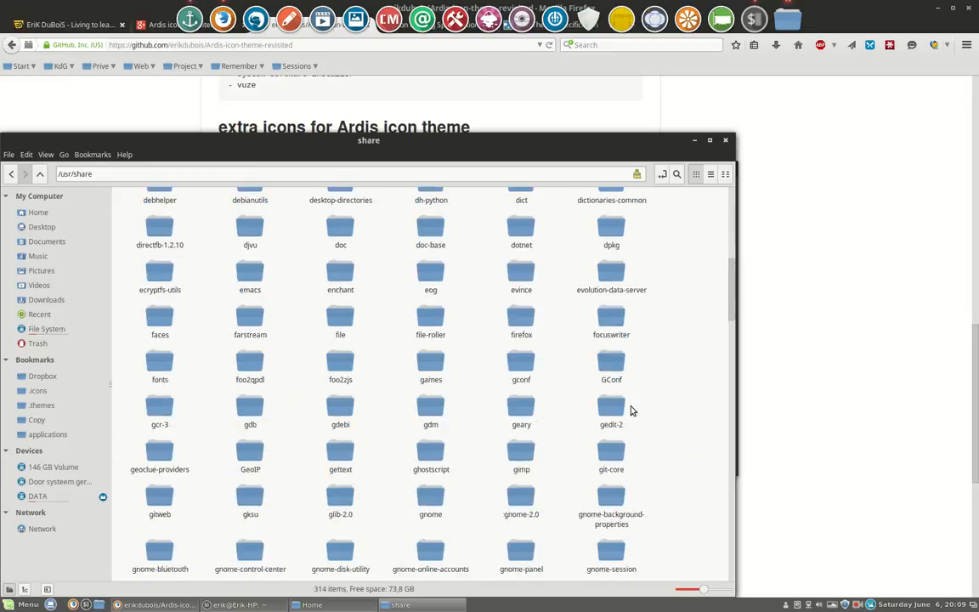
# Step: Enter the icons folder, listing the installed icon themes in /usr/share/icons
pyautogui.scroll(-3)
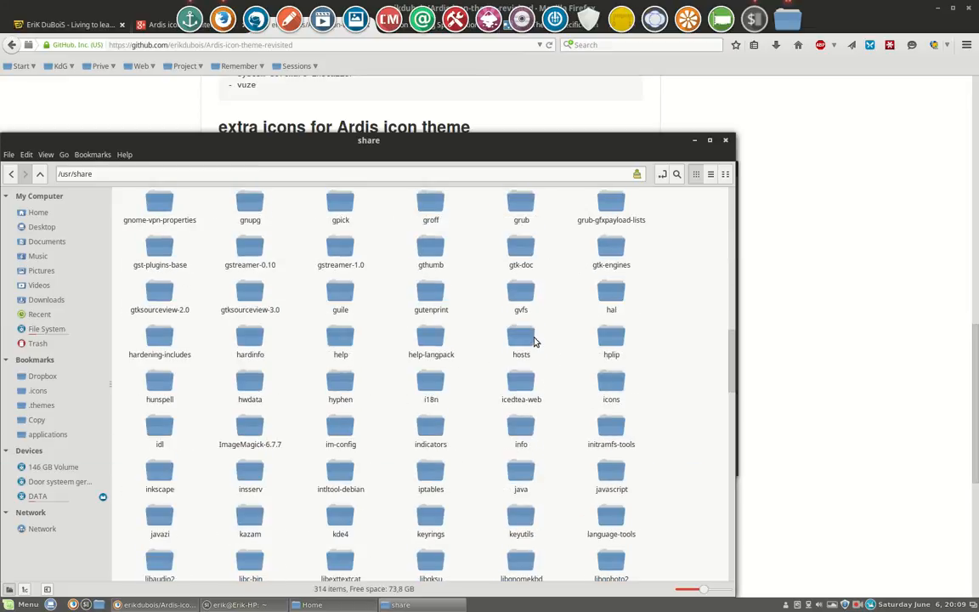
pyautogui.click(520, 337)
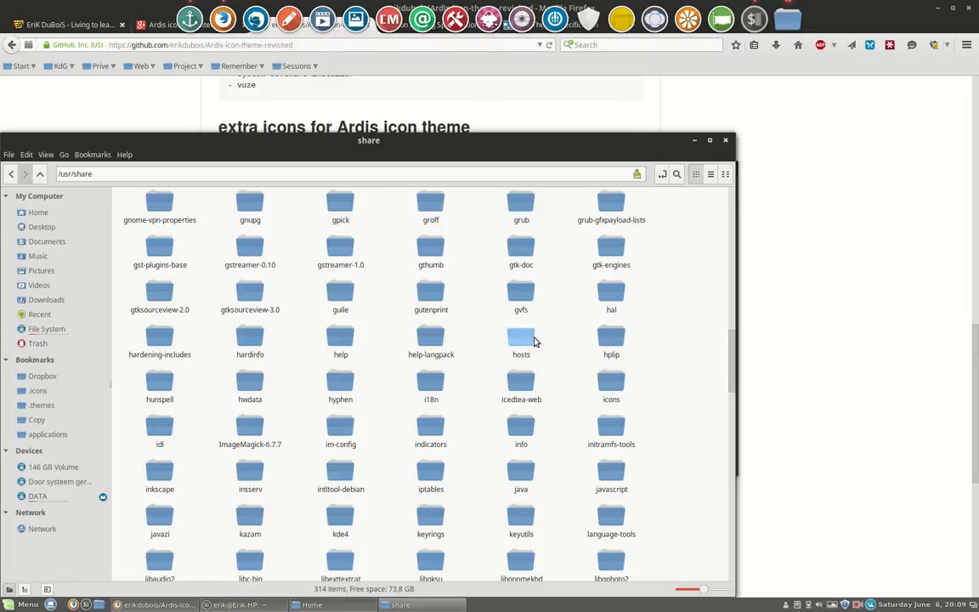
pyautogui.click(612, 383)
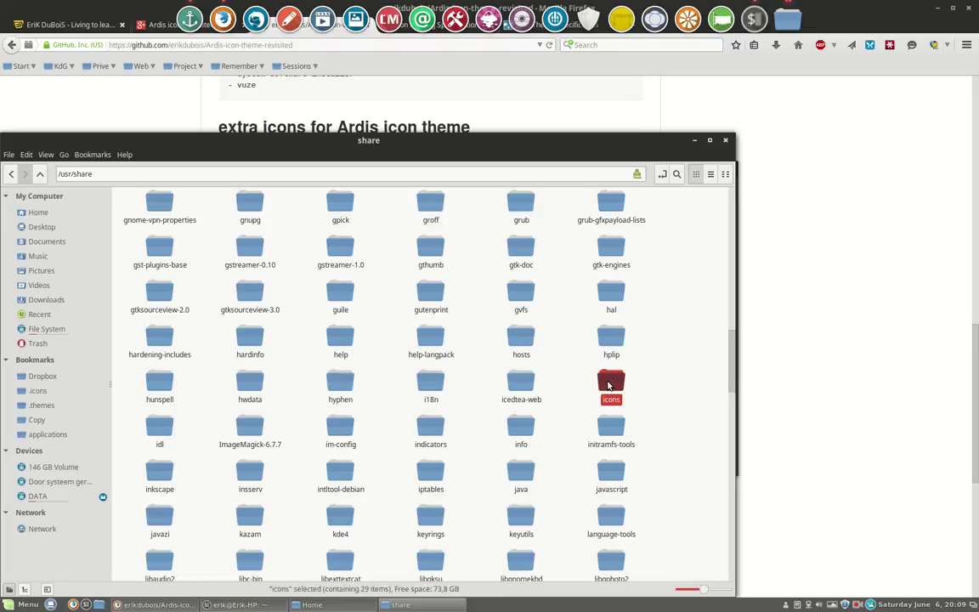
pyautogui.doubleClick(612, 388)
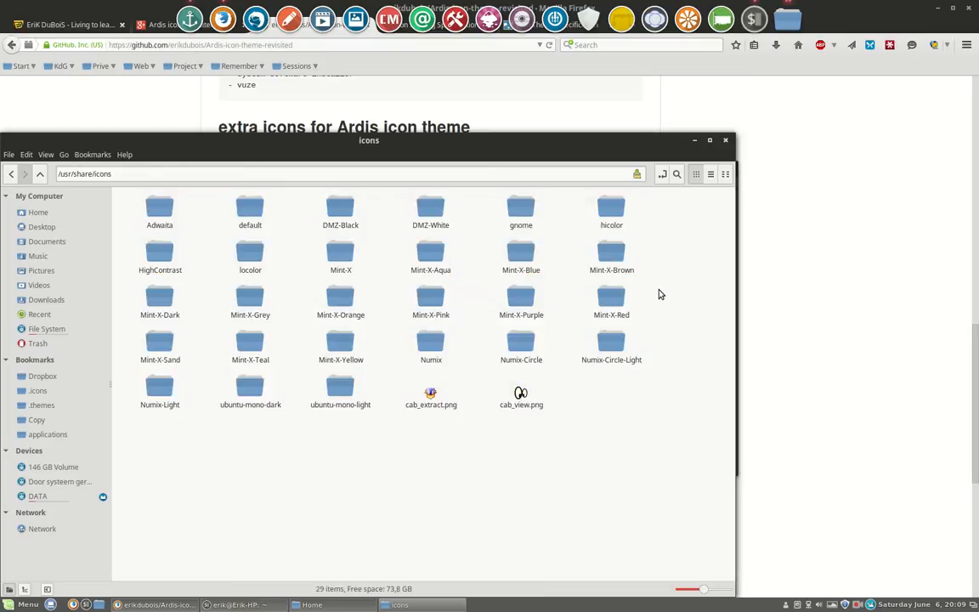
pyautogui.rightClick(521, 208)
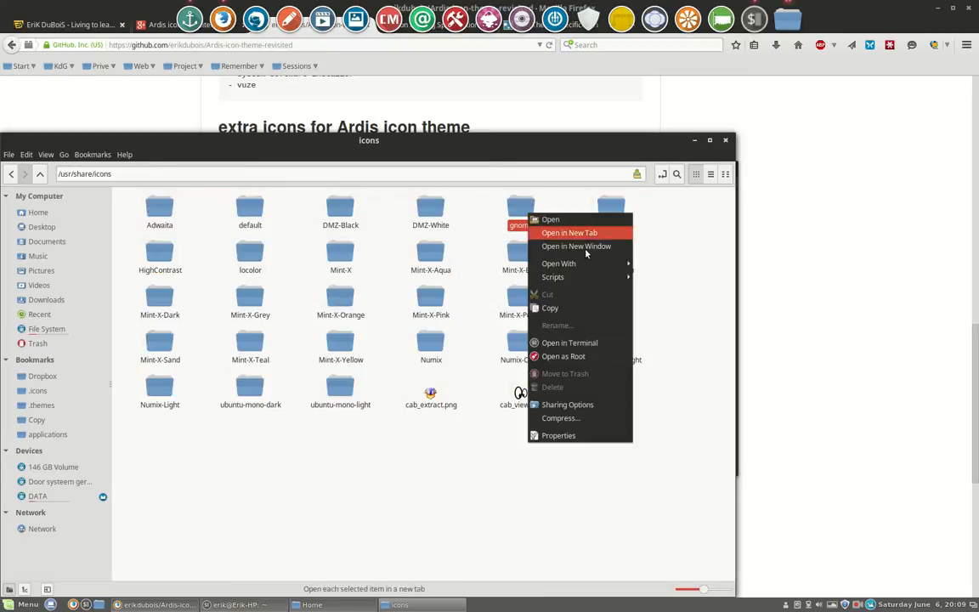
pyautogui.click(557, 435)
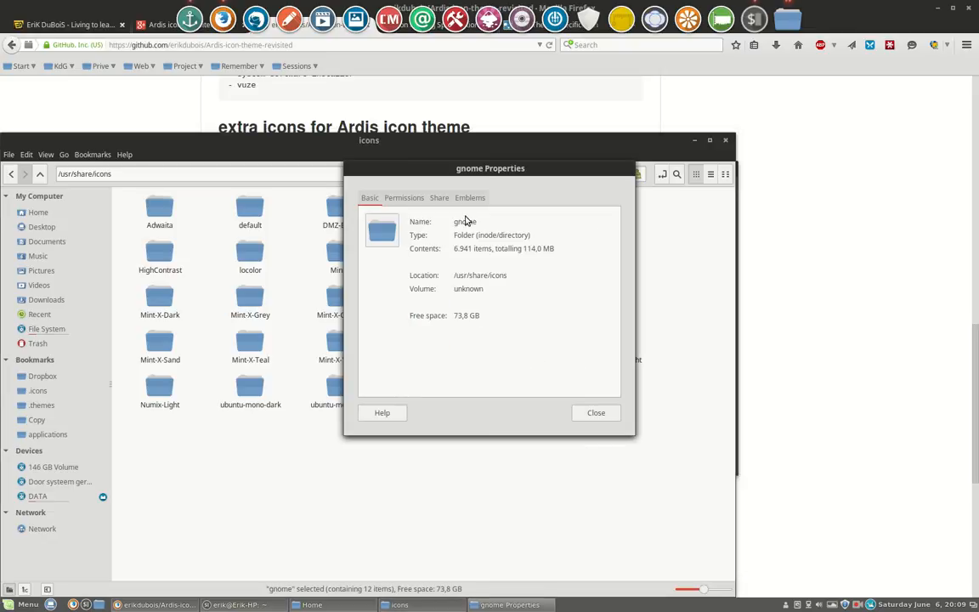
pyautogui.click(404, 197)
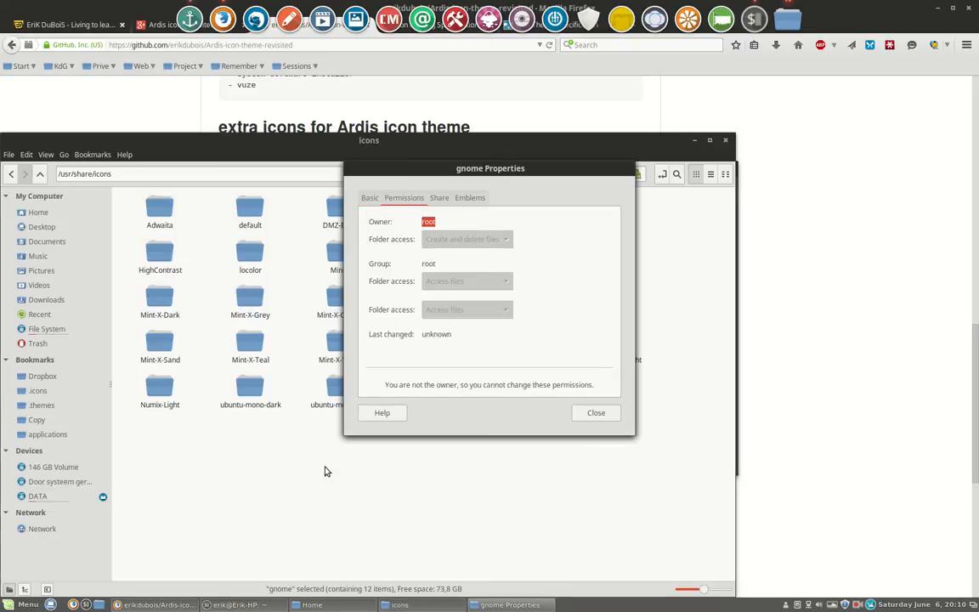
pyautogui.moveTo(213, 450)
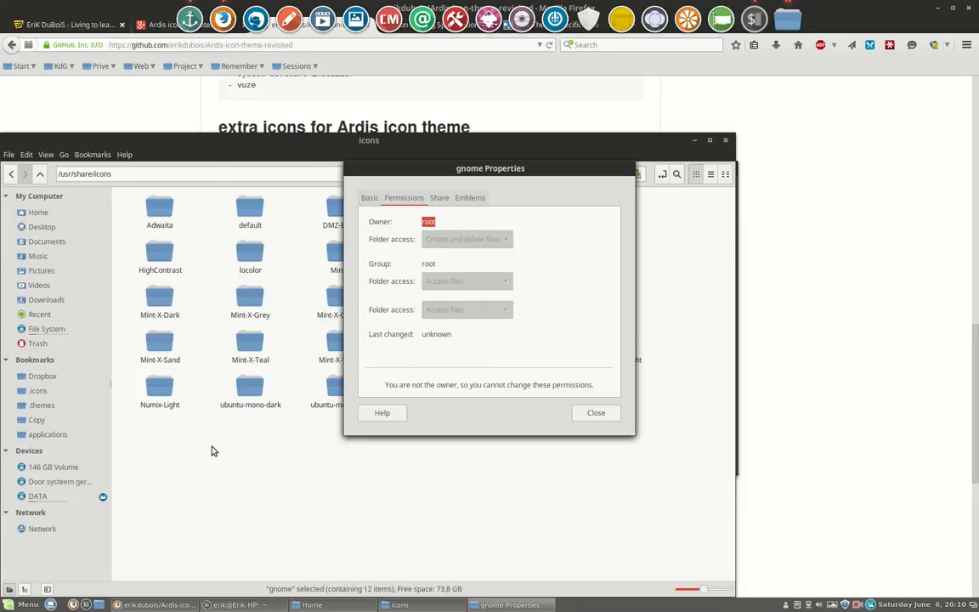
pyautogui.moveTo(425, 207)
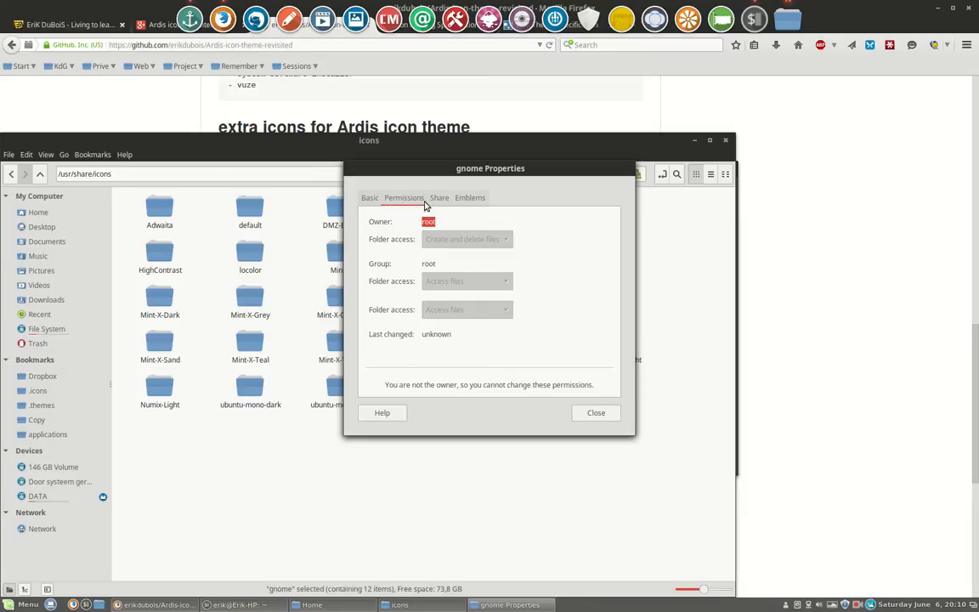
pyautogui.click(595, 413)
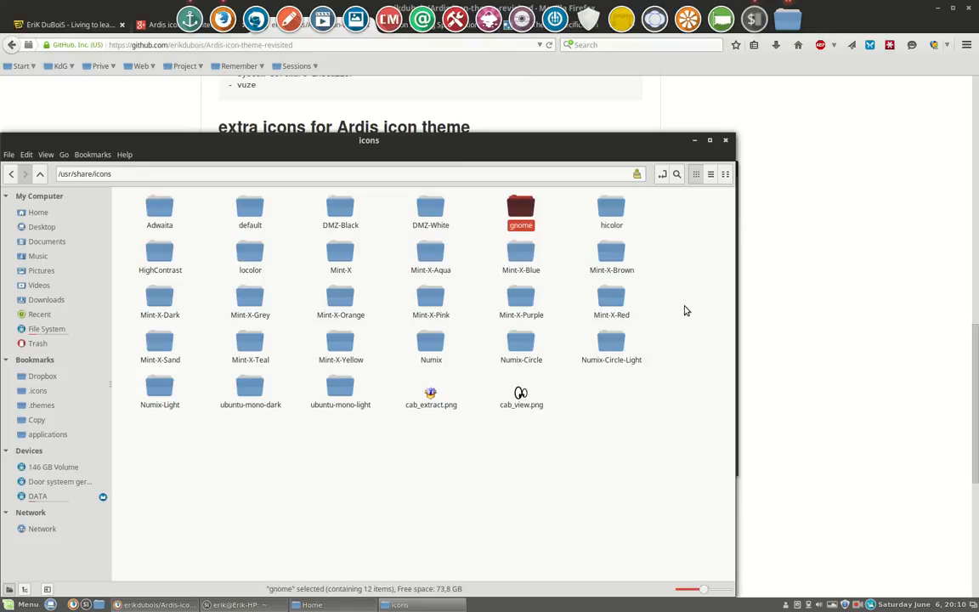
pyautogui.moveTo(37, 255)
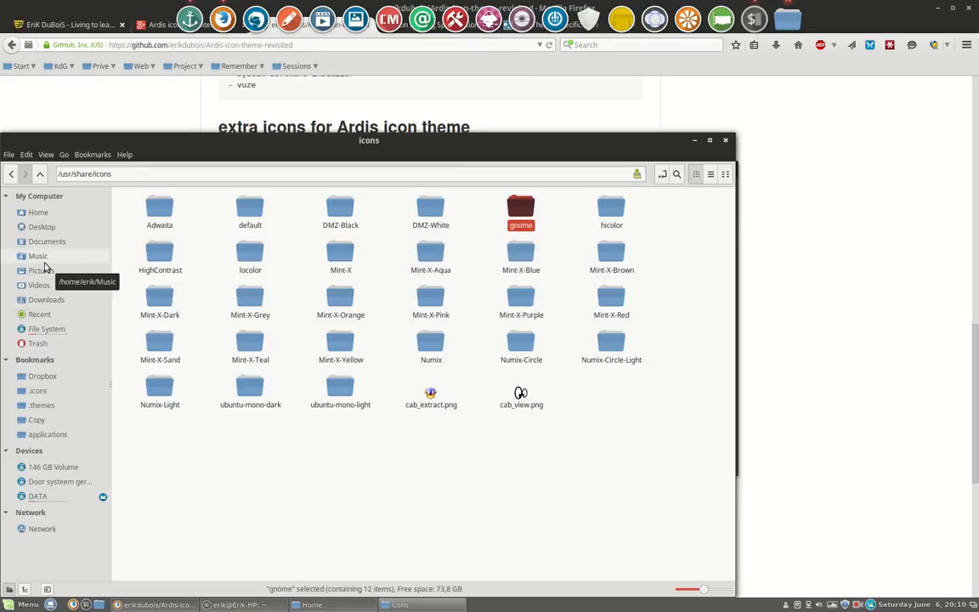
pyautogui.moveTo(54, 364)
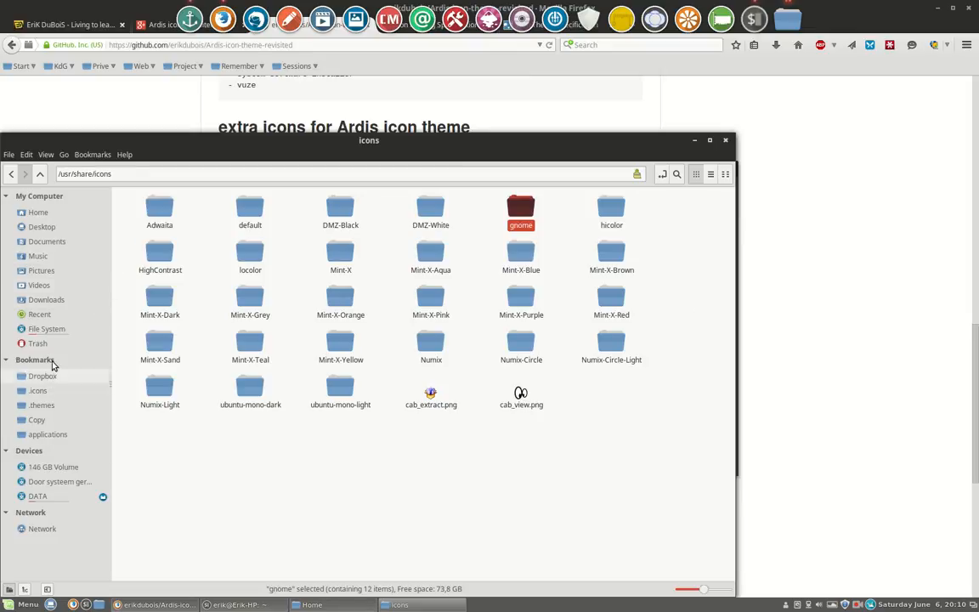
# Step: Return to the home folder and bring up the View menu to show hidden files
pyautogui.click(38, 210)
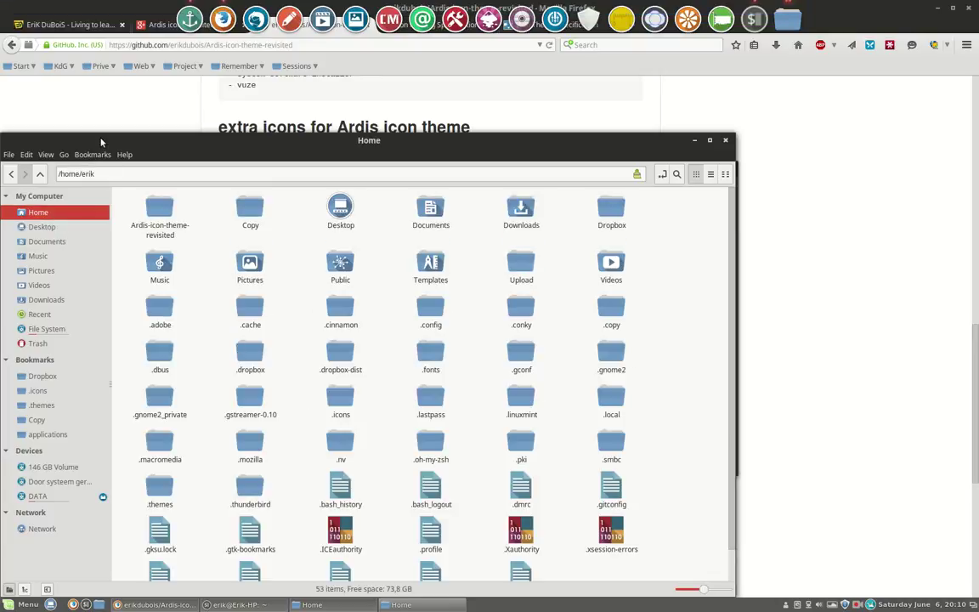
pyautogui.click(116, 112)
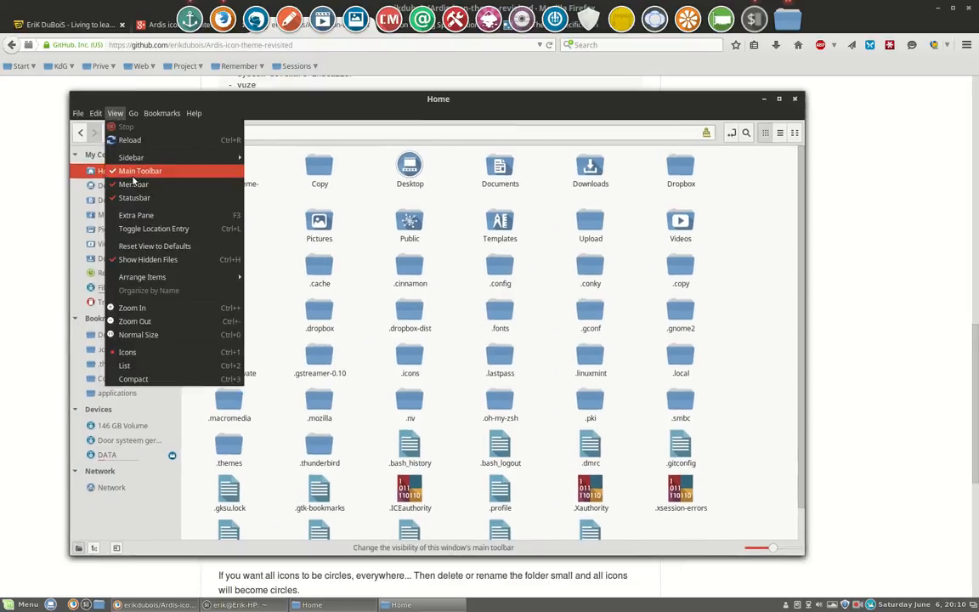
pyautogui.moveTo(148, 258)
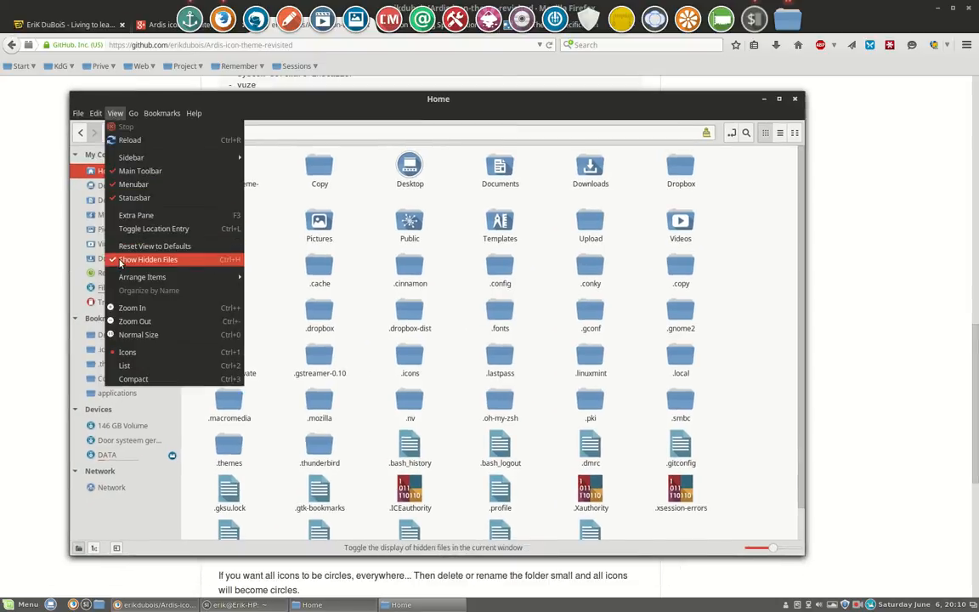
pyautogui.moveTo(225, 259)
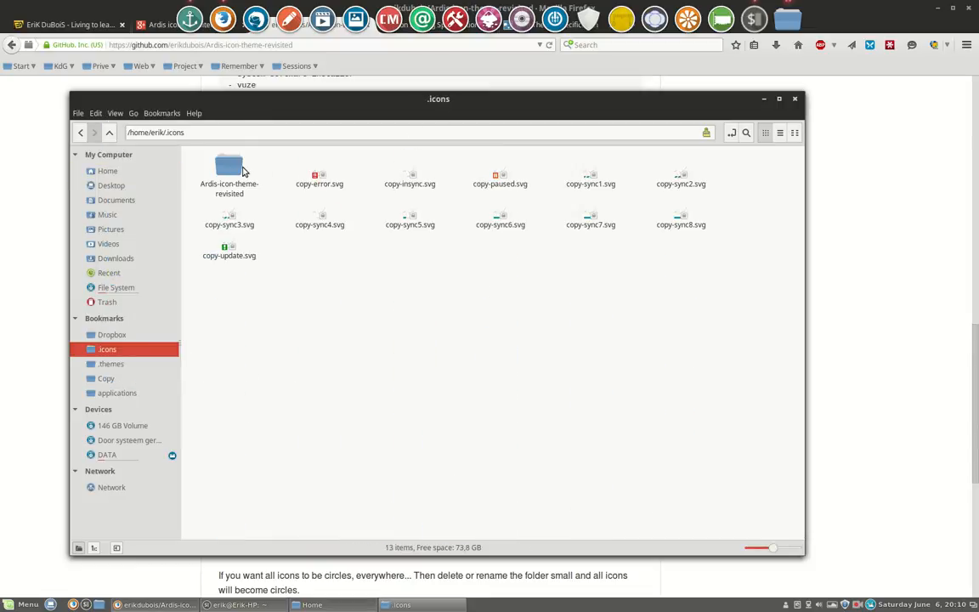
pyautogui.click(228, 170)
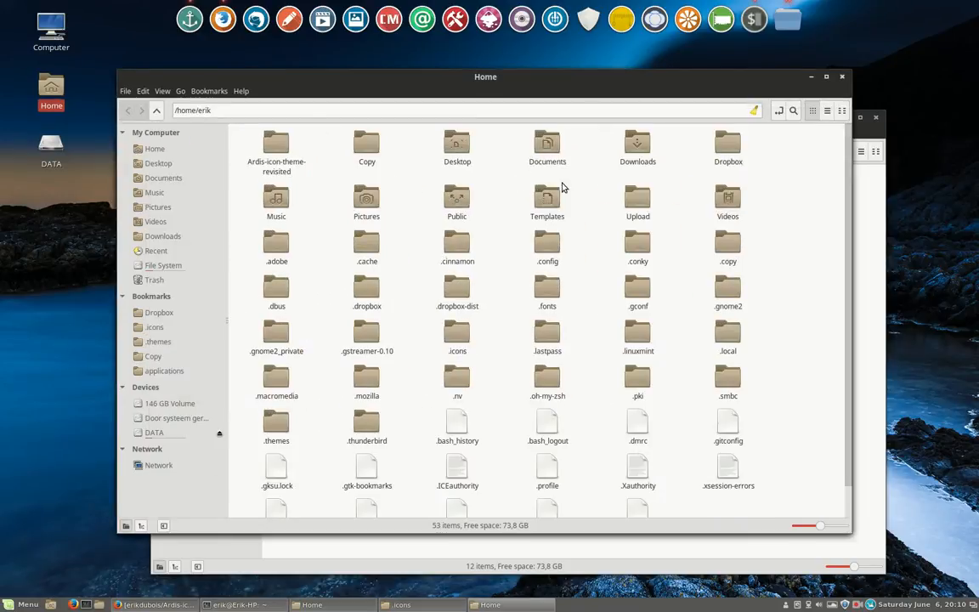
pyautogui.moveTo(275, 225)
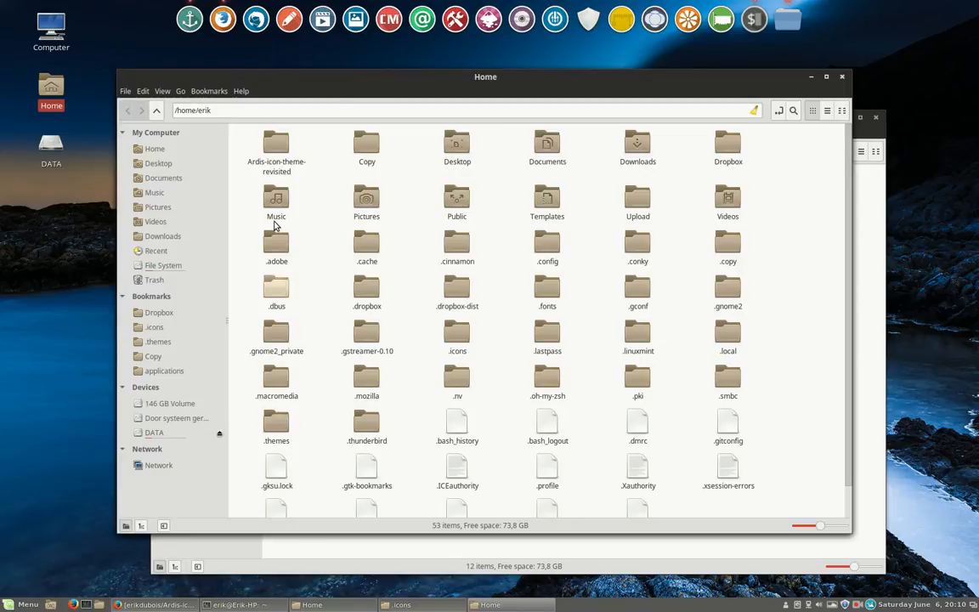
pyautogui.moveTo(721, 19)
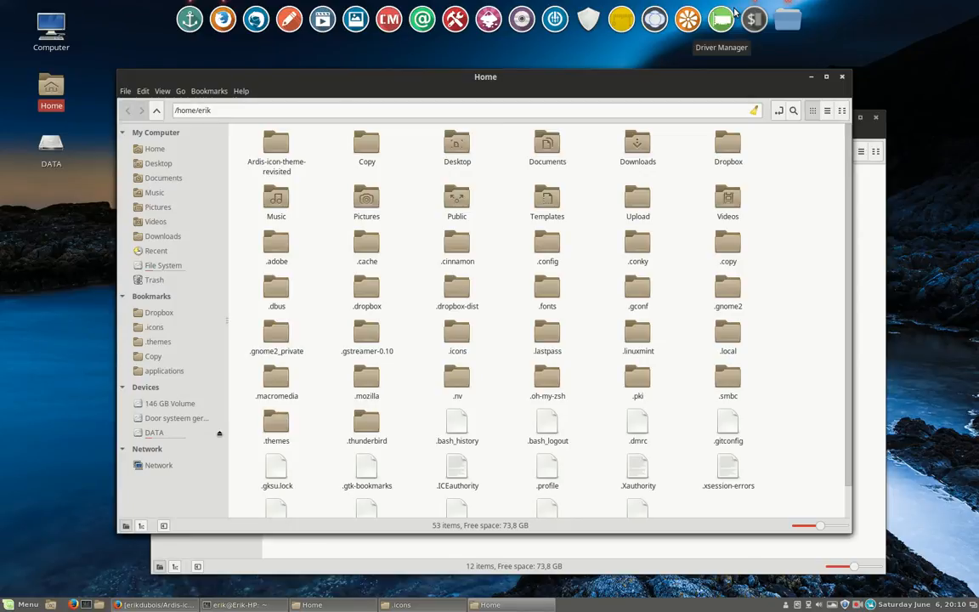
pyautogui.moveTo(333, 137)
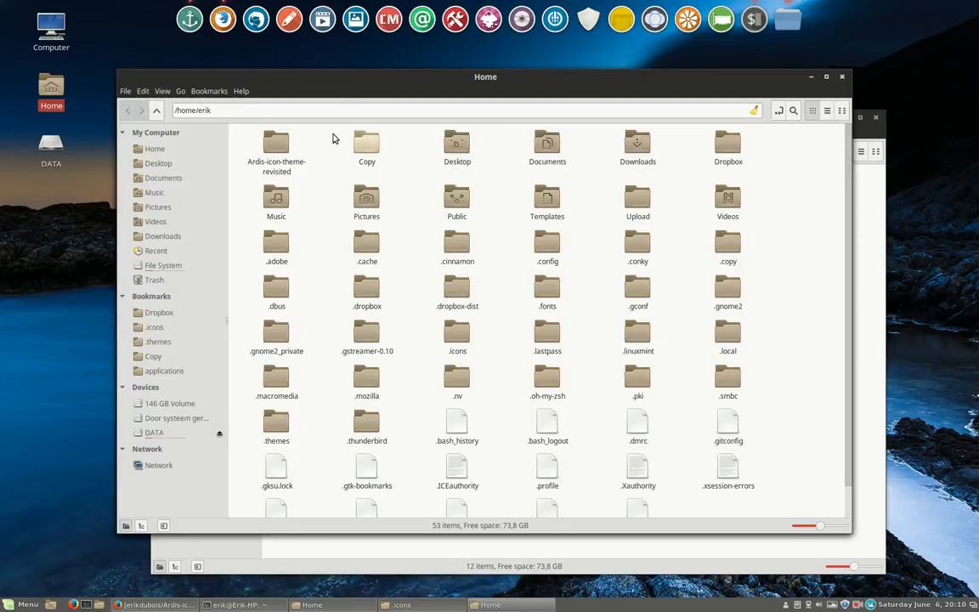
# Step: Cut the Ardis-icon-theme-revisited folder from home and move into the .icons folder
pyautogui.click(276, 145)
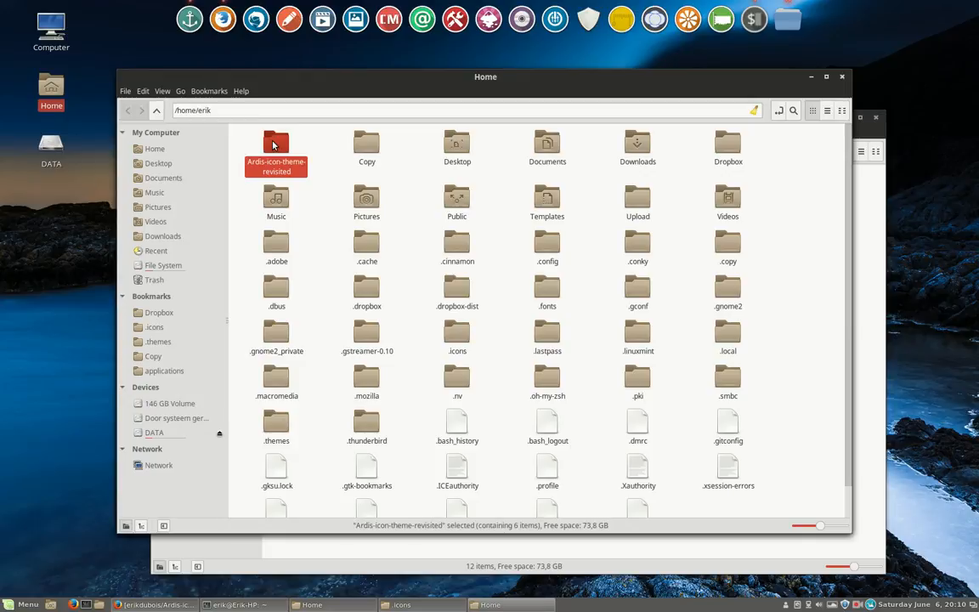
pyautogui.press('ctrl+x')
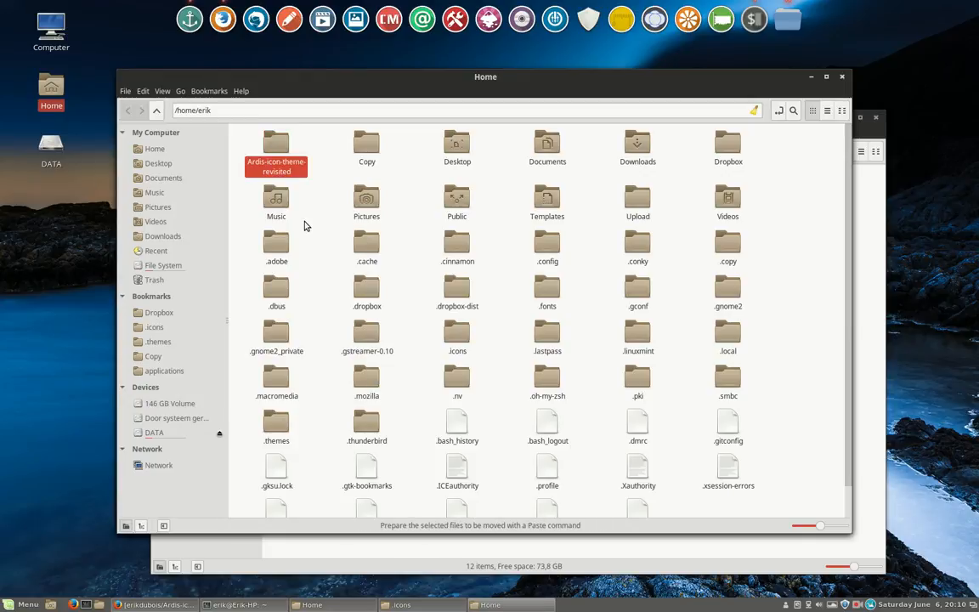
pyautogui.click(275, 145)
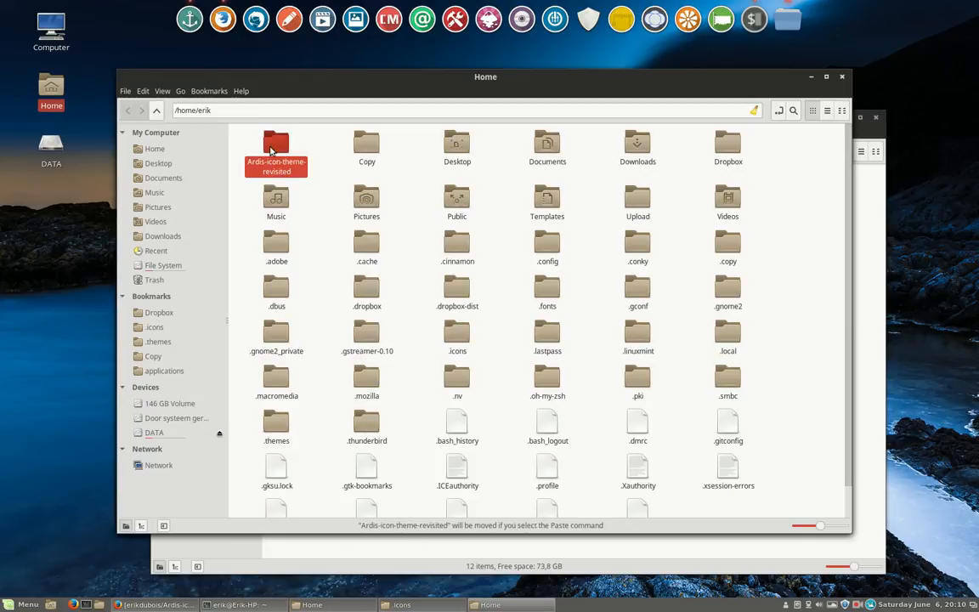
pyautogui.rightClick(276, 149)
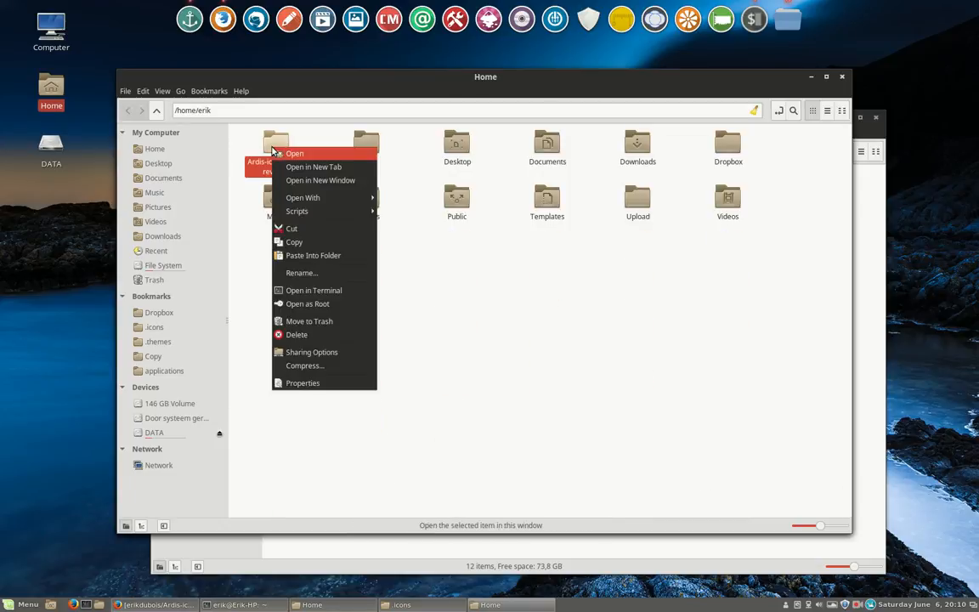
pyautogui.click(292, 228)
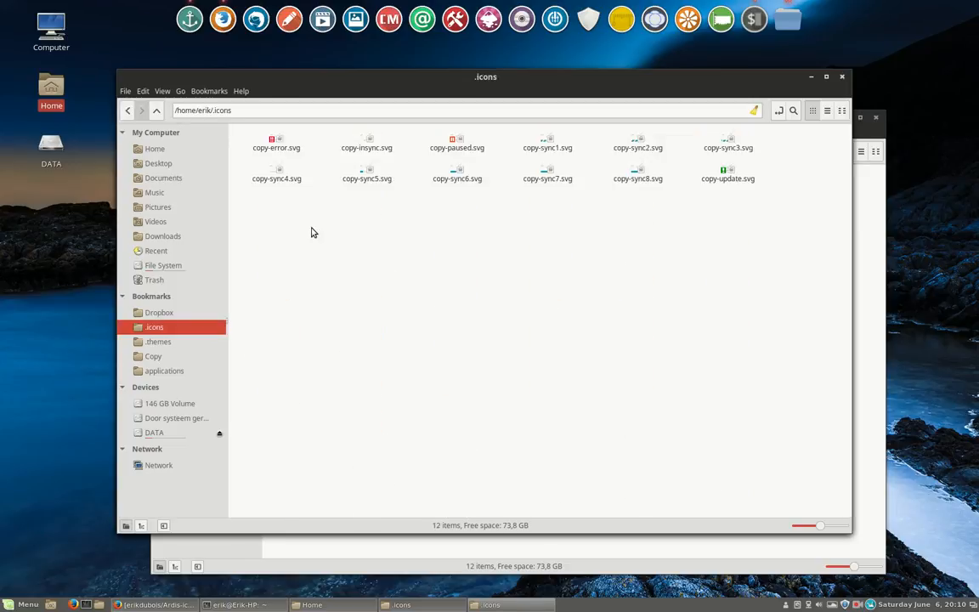
pyautogui.moveTo(346, 340)
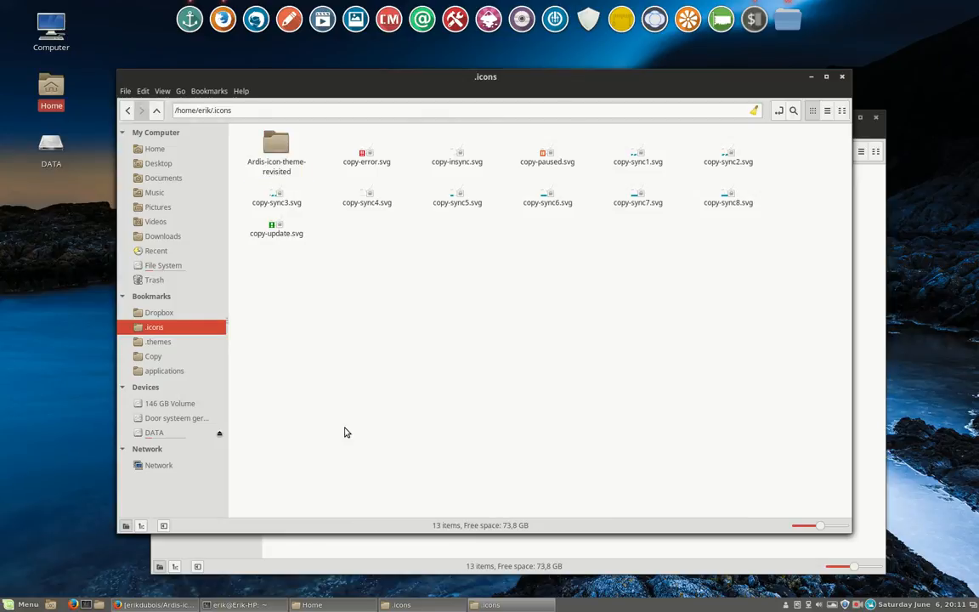
# Step: Confirm the moved Ardis-icon-theme-revisited folder now sits in .icons among 13 items
pyautogui.click(275, 145)
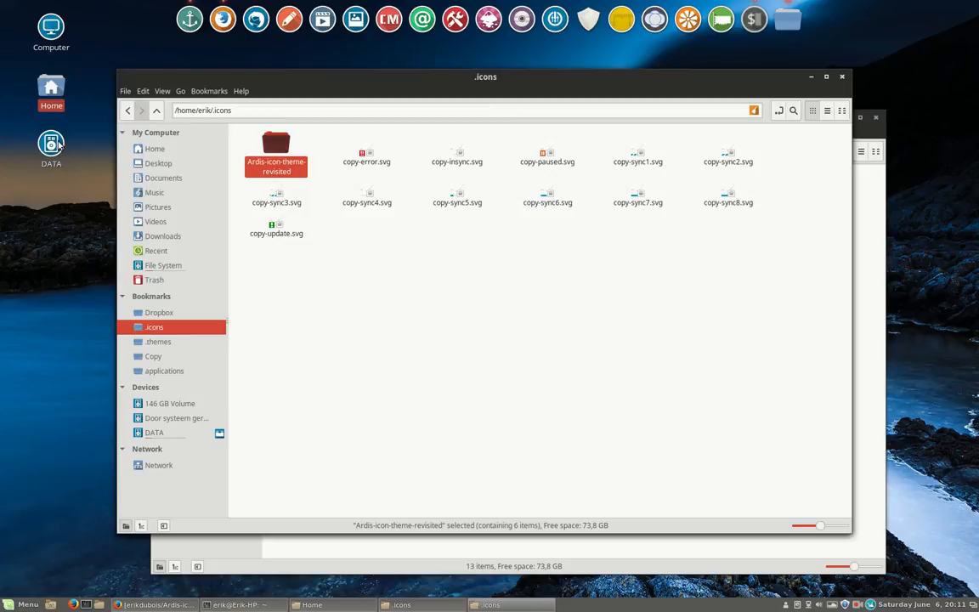
pyautogui.click(301, 315)
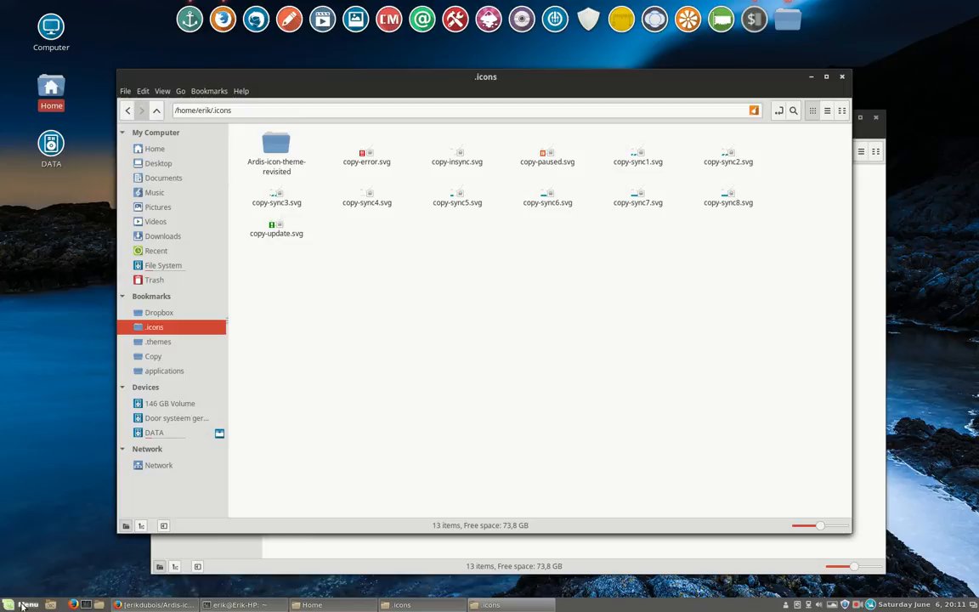
# Step: In Cinnamon Themes, choose Ardis-icon-theme-revisited as the active icon theme
pyautogui.click(24, 605)
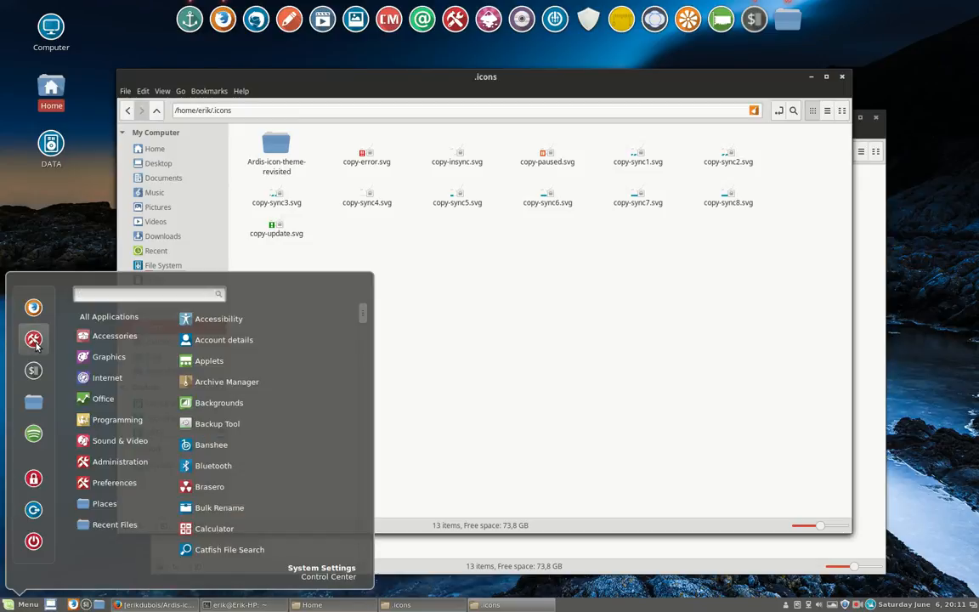
pyautogui.click(321, 568)
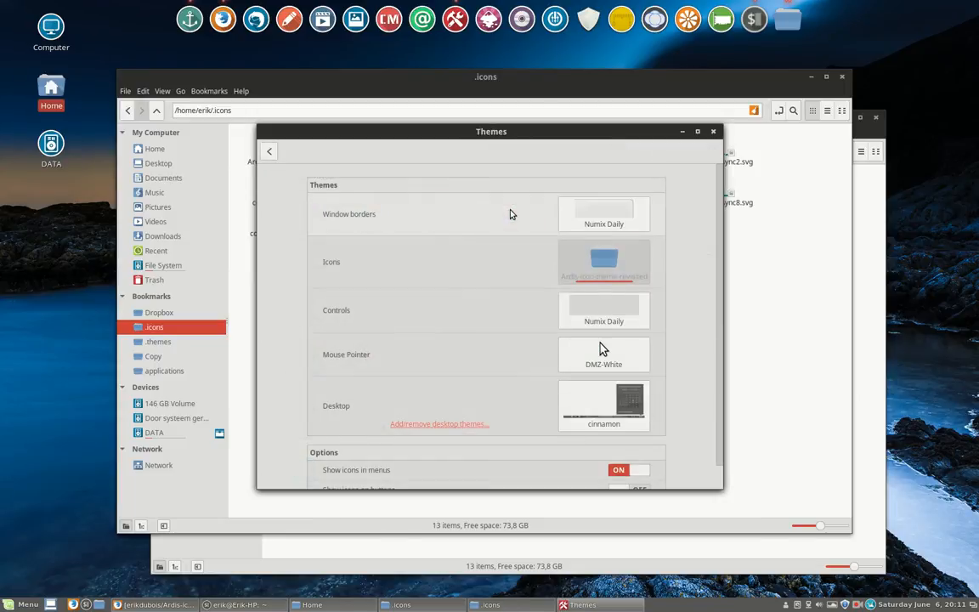
pyautogui.moveTo(603, 263)
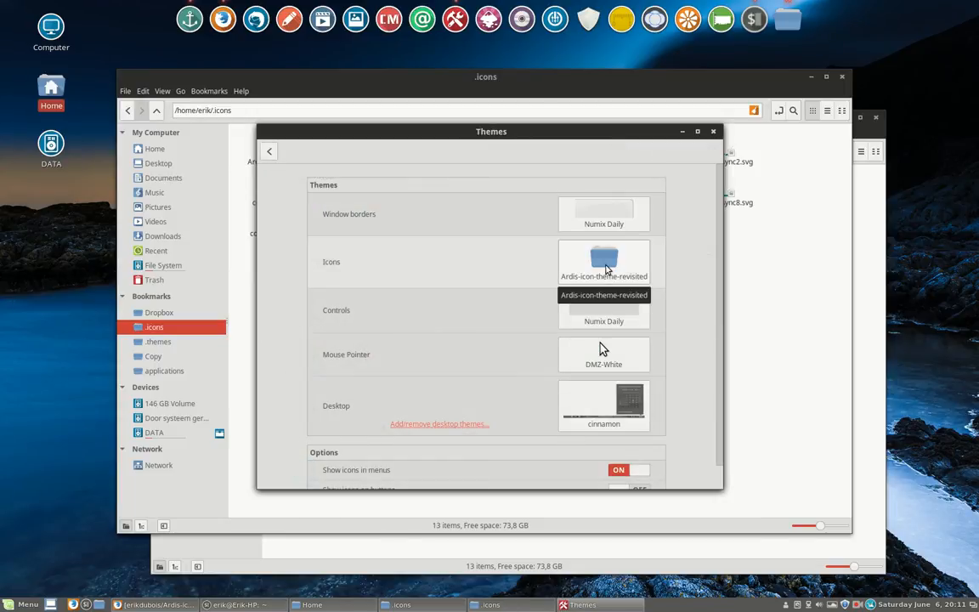
pyautogui.click(604, 262)
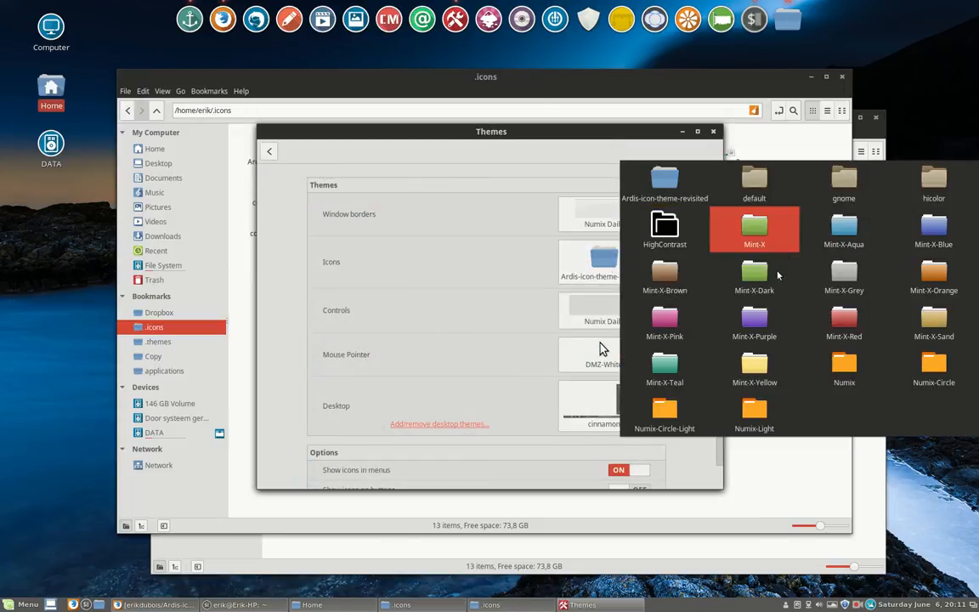
pyautogui.click(843, 183)
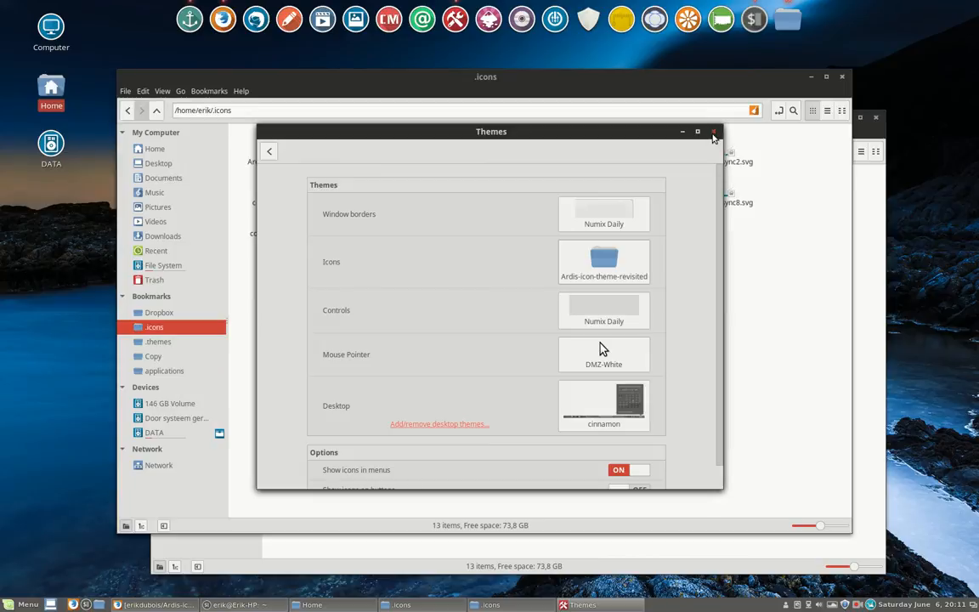
# Step: Close the Themes settings, returning to Nemo's .icons folder with the new icons
pyautogui.click(713, 133)
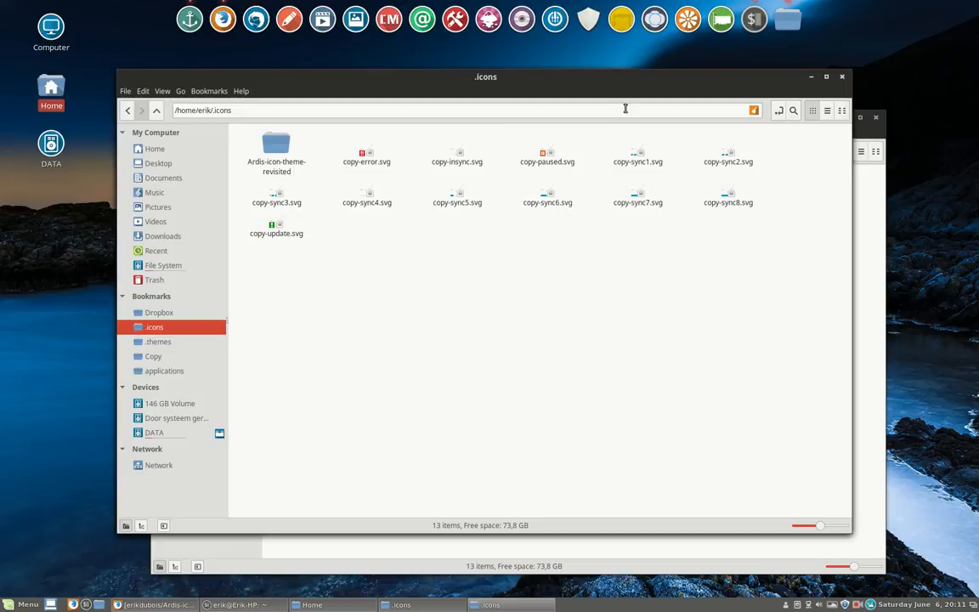
pyautogui.moveTo(588, 19)
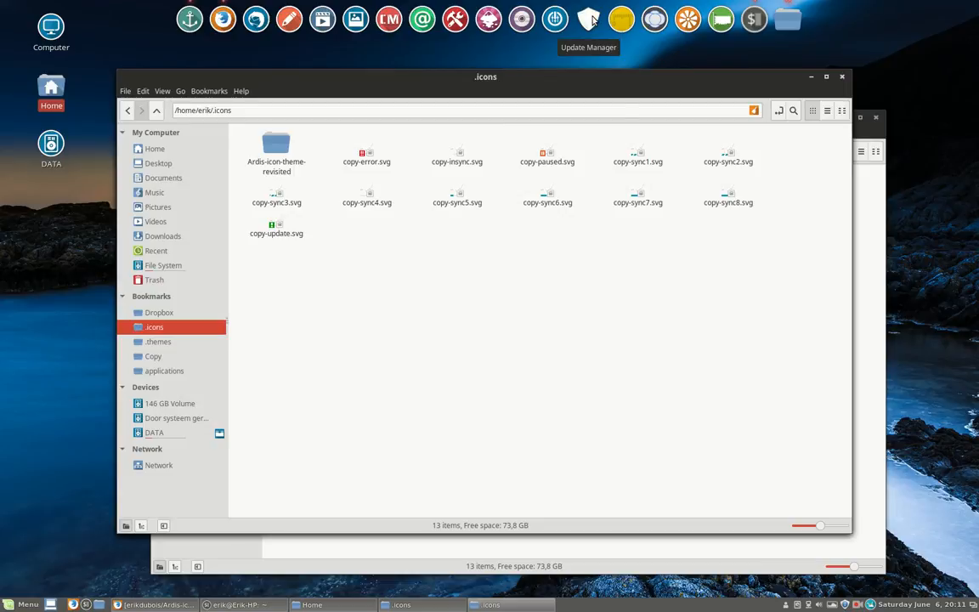
pyautogui.moveTo(509, 19)
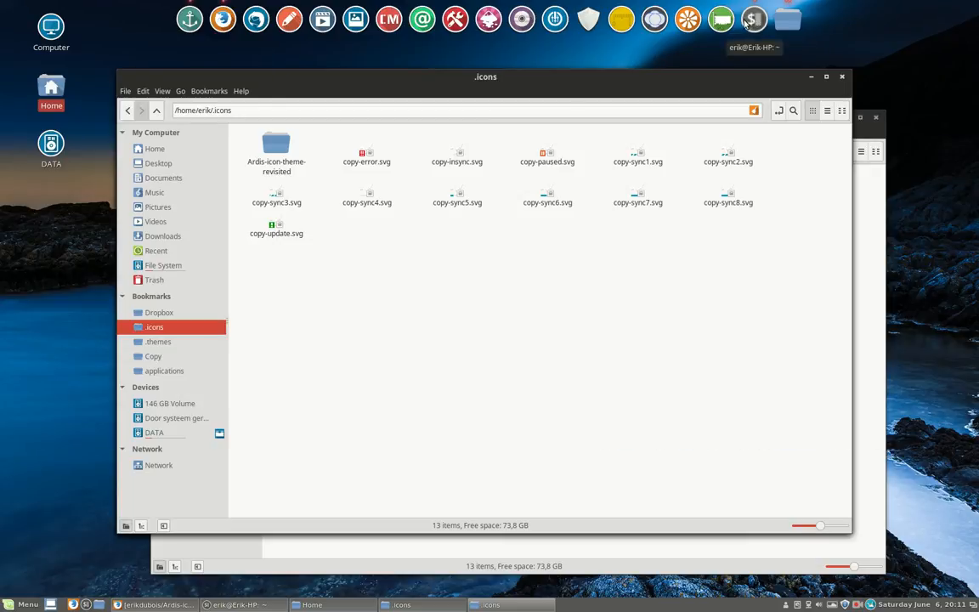
pyautogui.moveTo(721, 19)
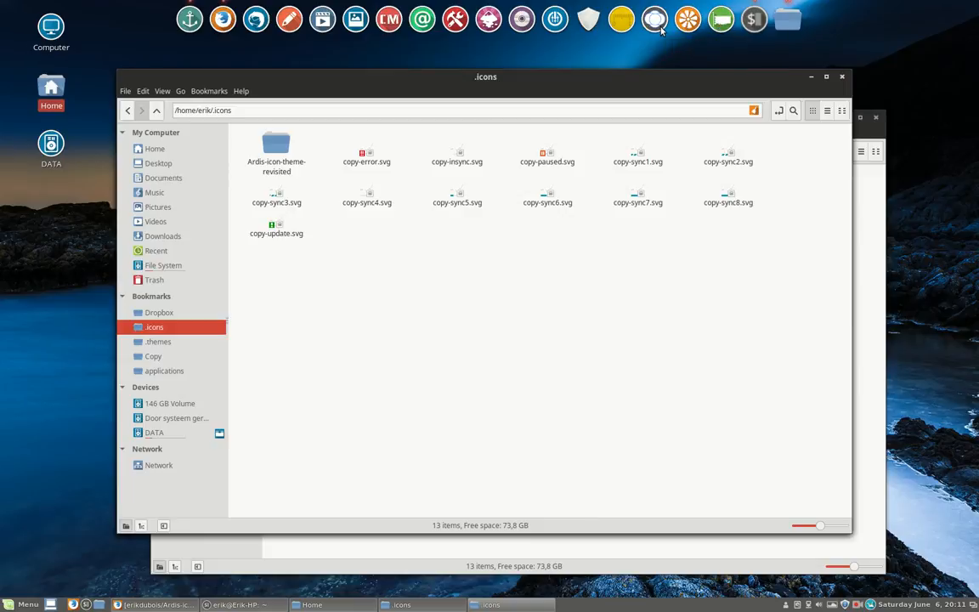
pyautogui.moveTo(589, 18)
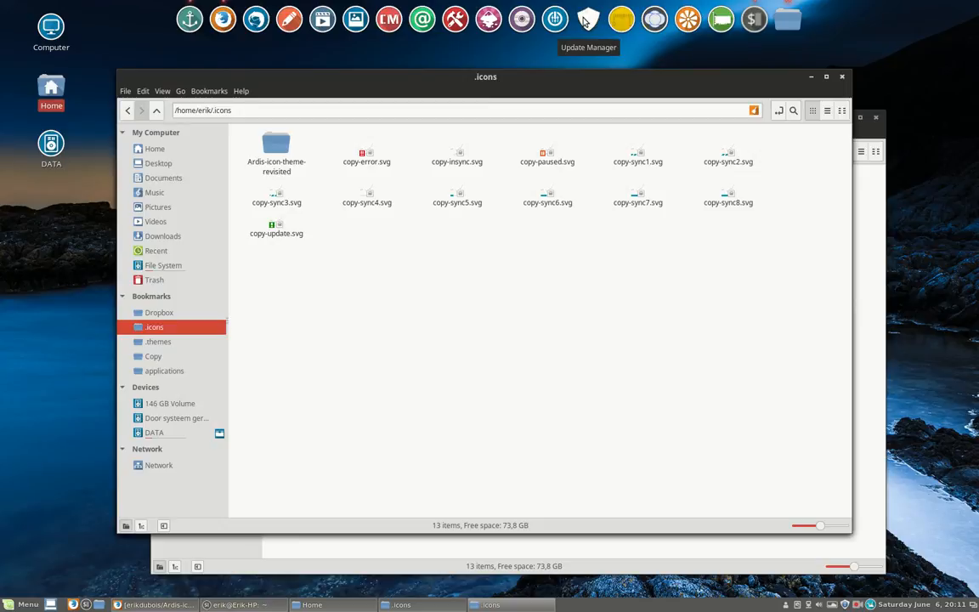
pyautogui.click(26, 605)
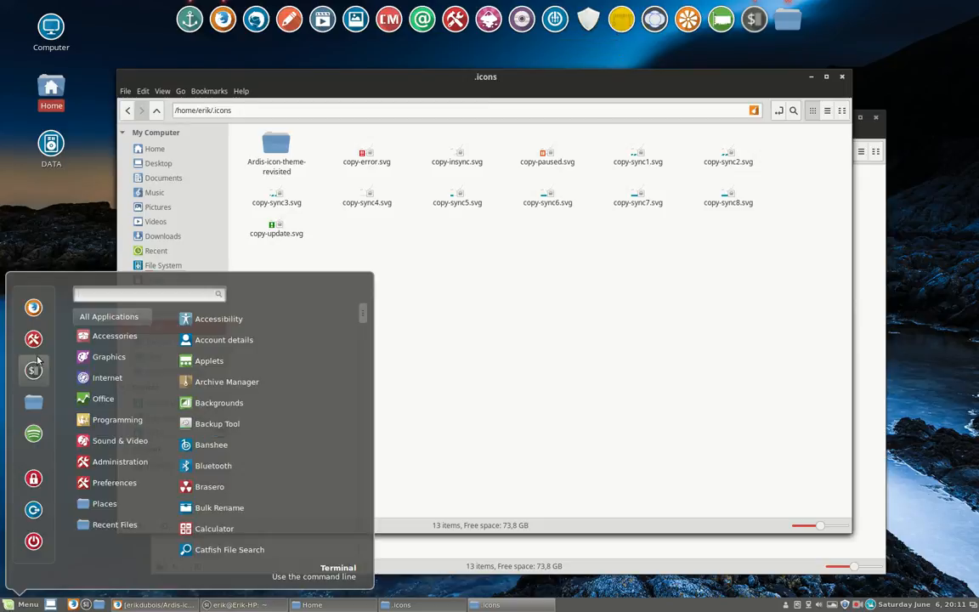
pyautogui.moveTo(34, 540)
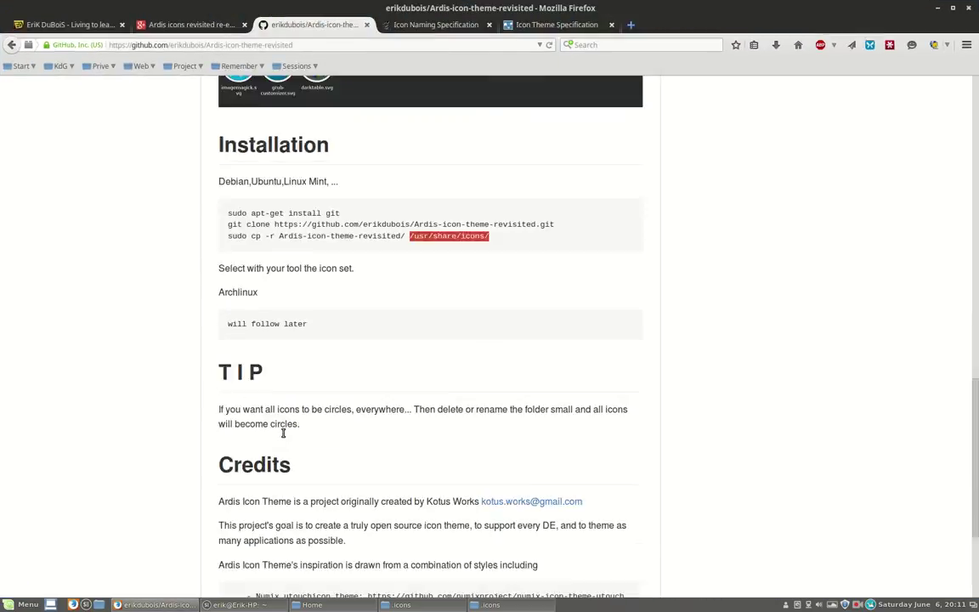
pyautogui.scroll(-3)
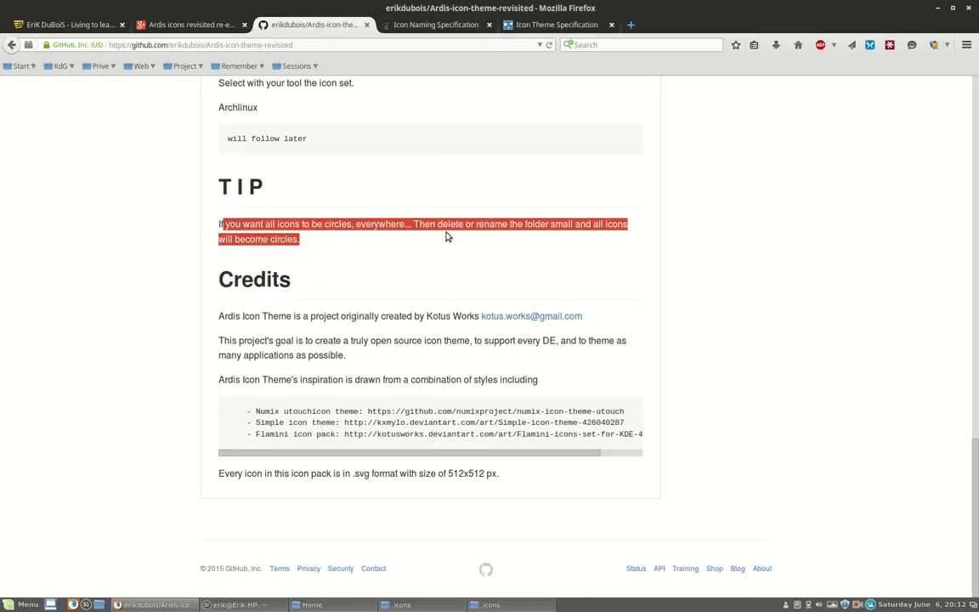
pyautogui.moveTo(605, 245)
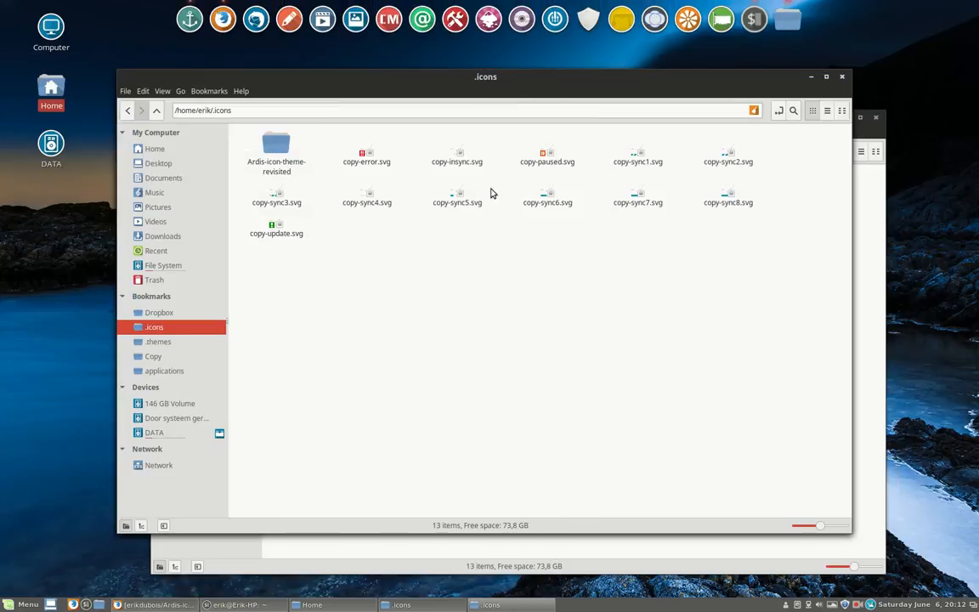
# Step: Enter Ardis-icon-theme-revisited and select its small folder for renaming to small_backup
pyautogui.doubleClick(275, 145)
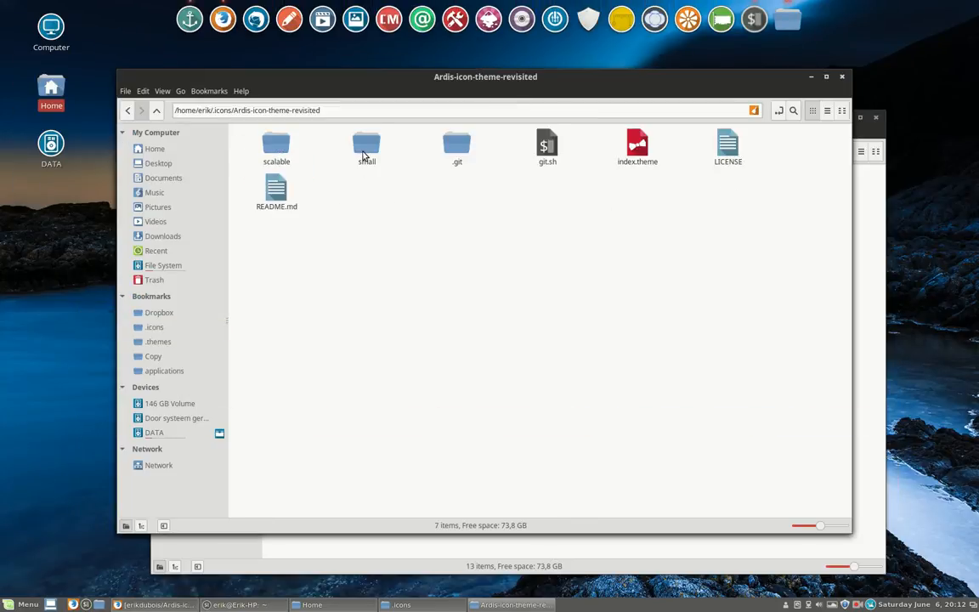
pyautogui.click(367, 144)
pyautogui.write('_backup')
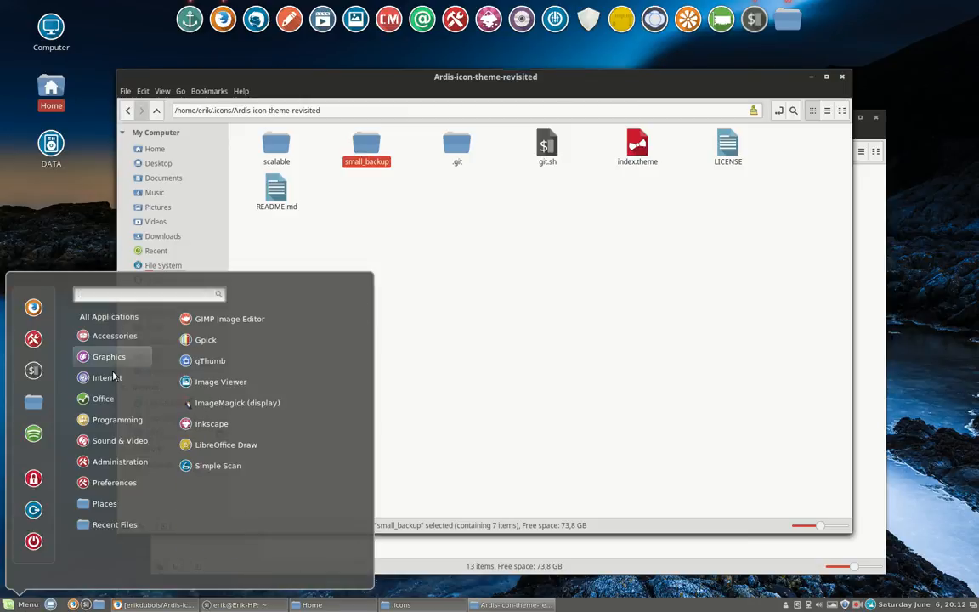
pyautogui.click(115, 335)
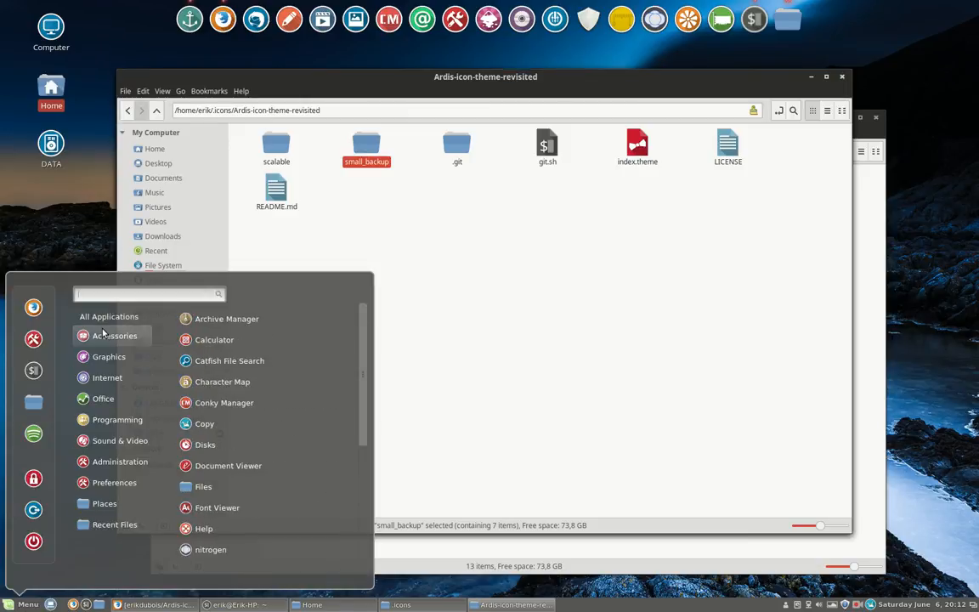
pyautogui.moveTo(228, 466)
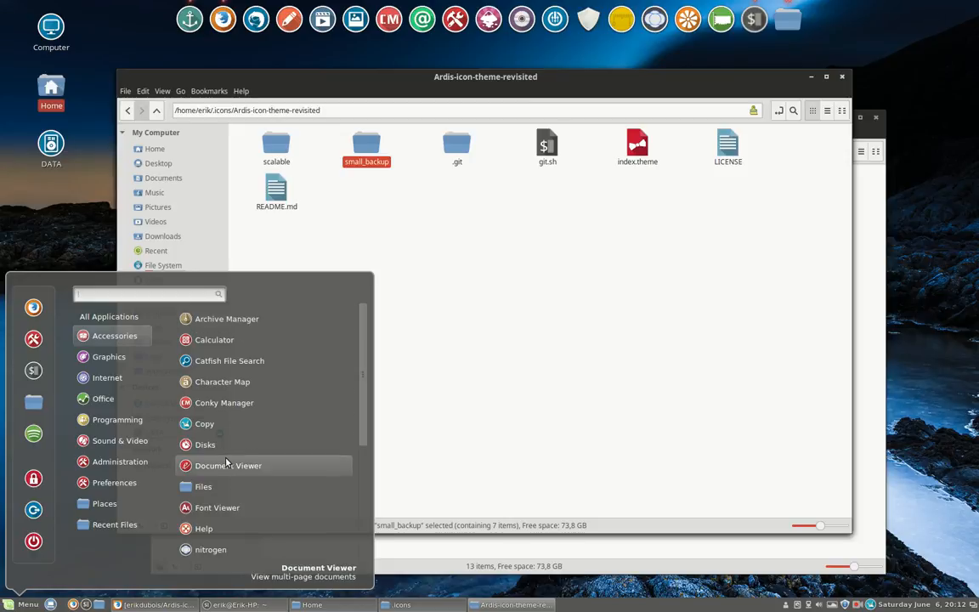
pyautogui.moveTo(242, 507)
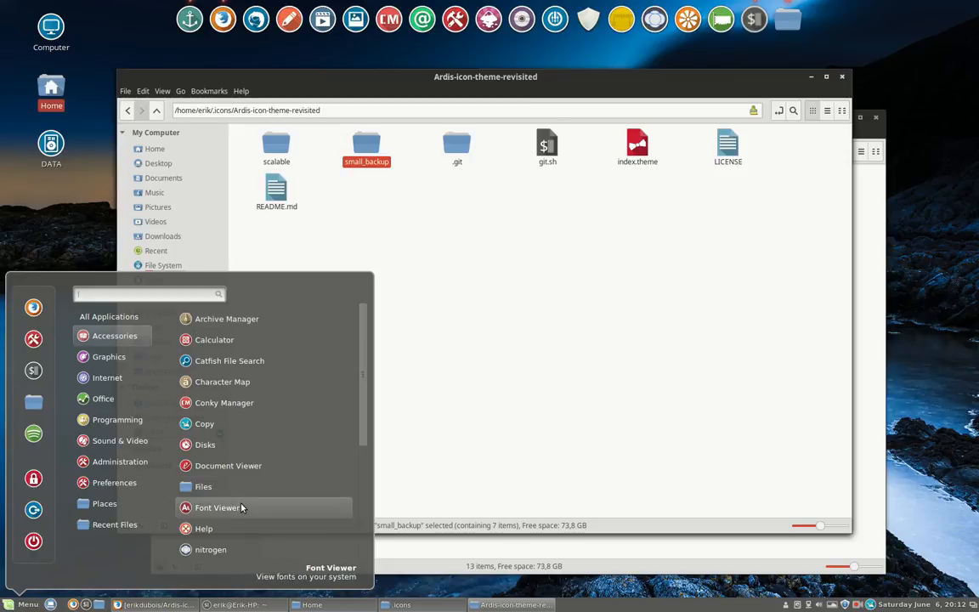
pyautogui.moveTo(310, 340)
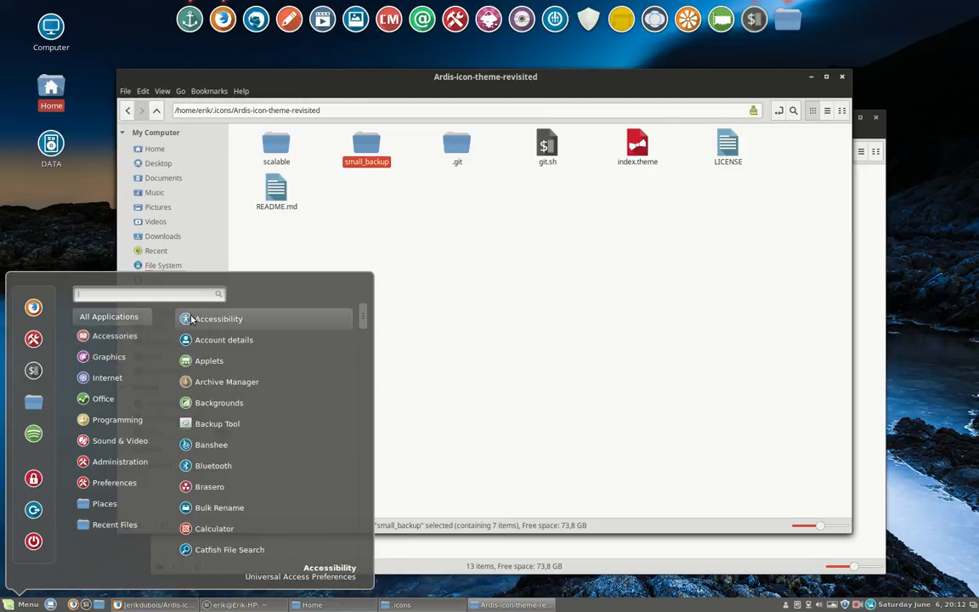
pyautogui.moveTo(218, 423)
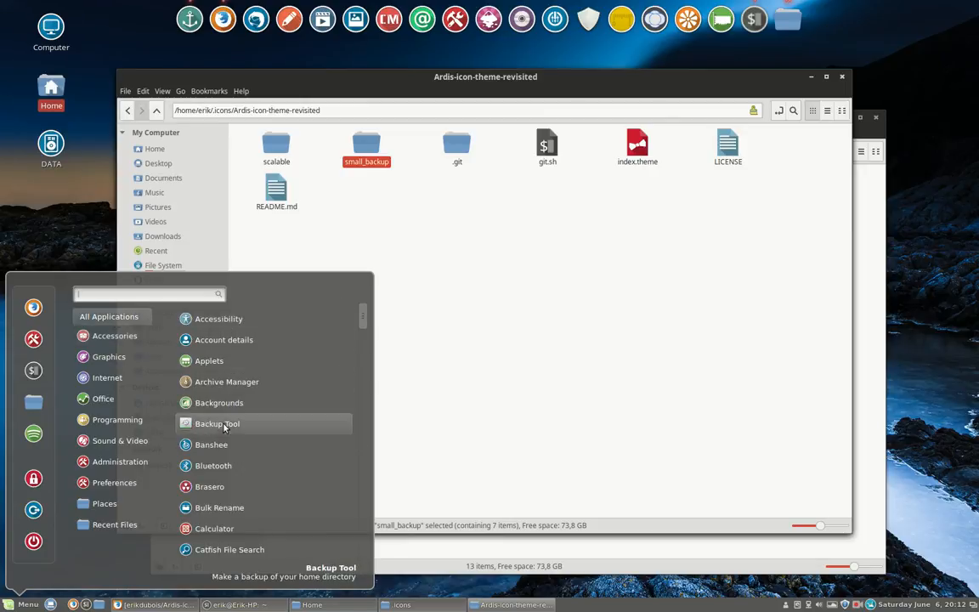
pyautogui.scroll(-3)
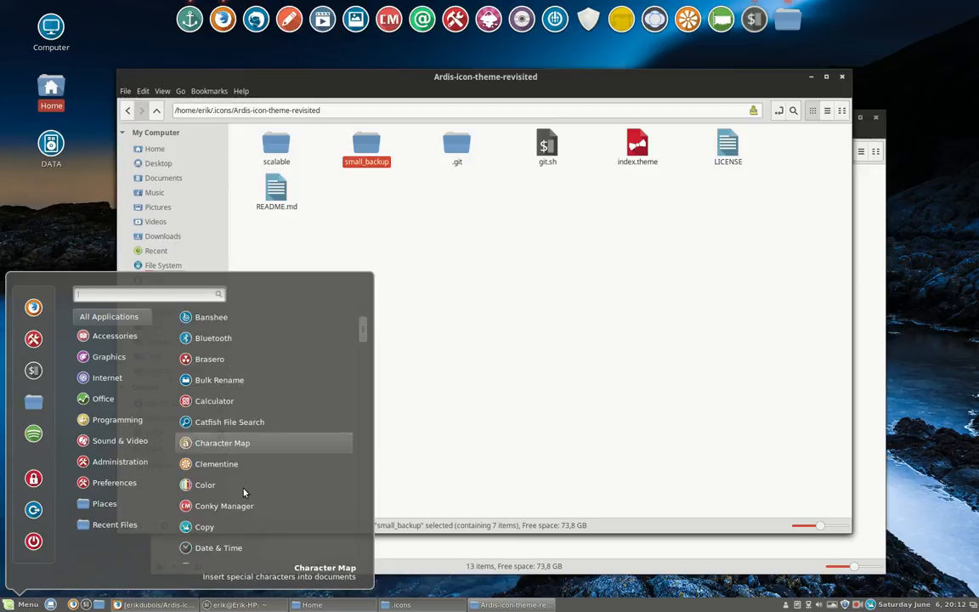
pyautogui.scroll(-3)
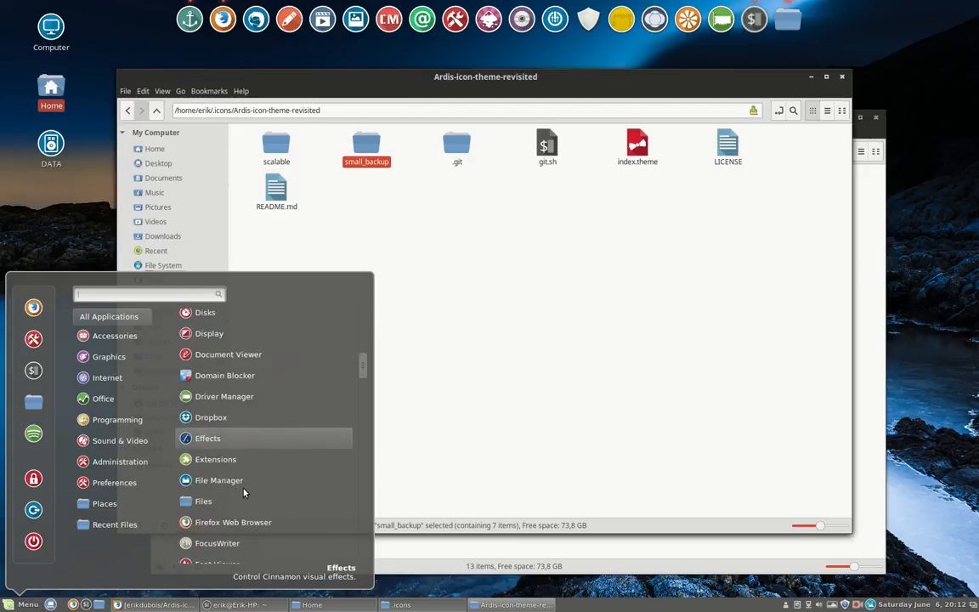
pyautogui.moveTo(241, 396)
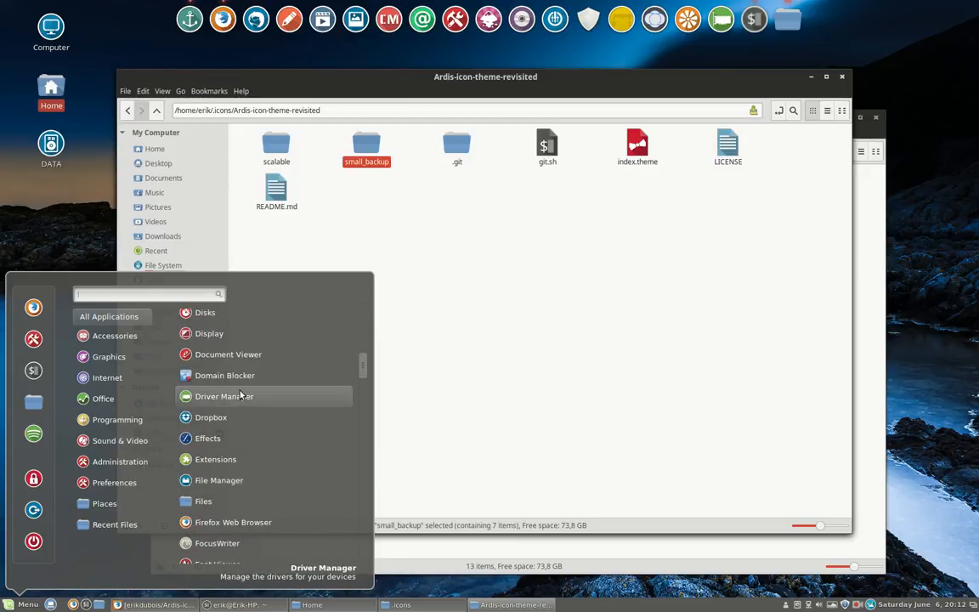
pyautogui.moveTo(229, 446)
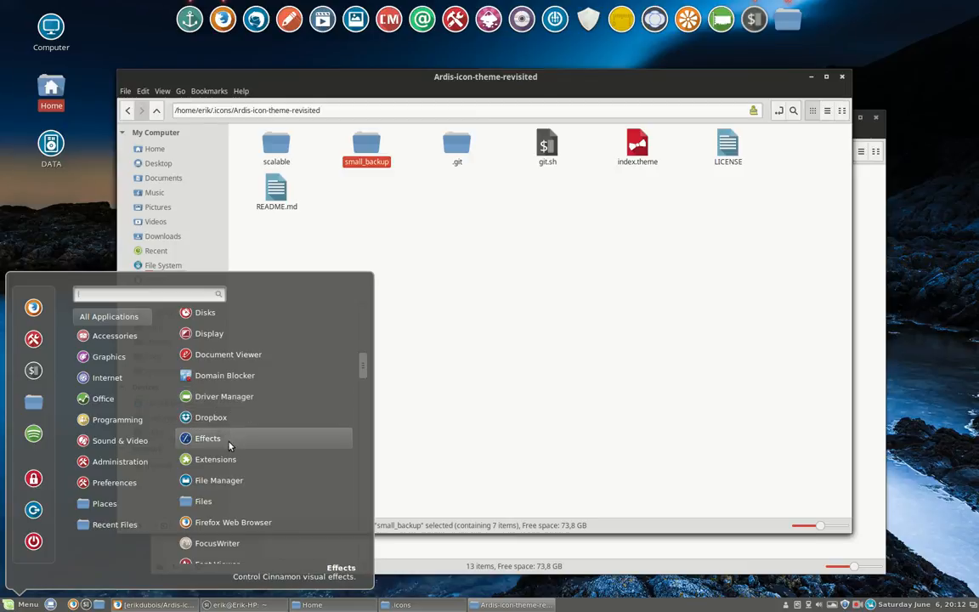
pyautogui.moveTo(235, 472)
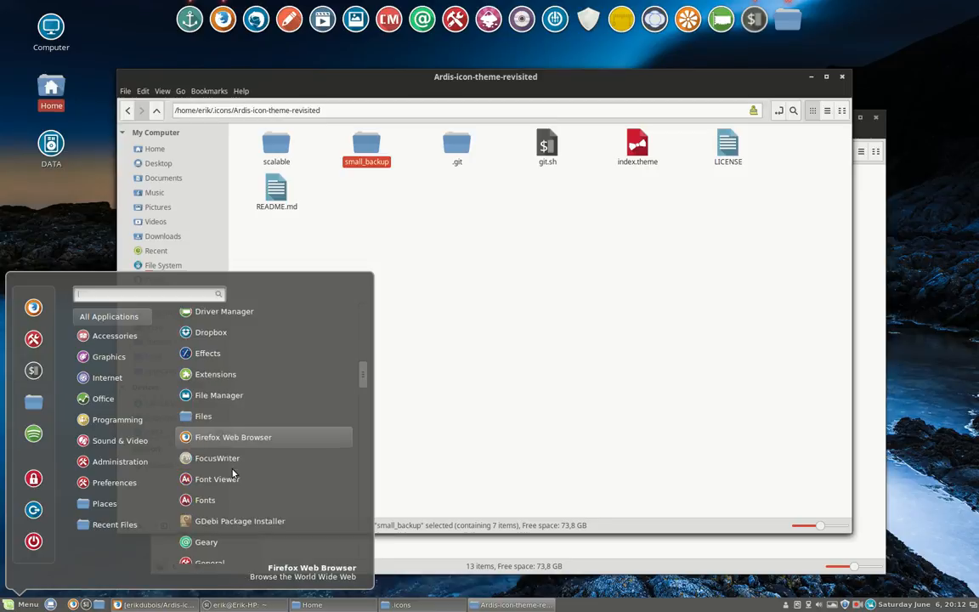
pyautogui.scroll(-3)
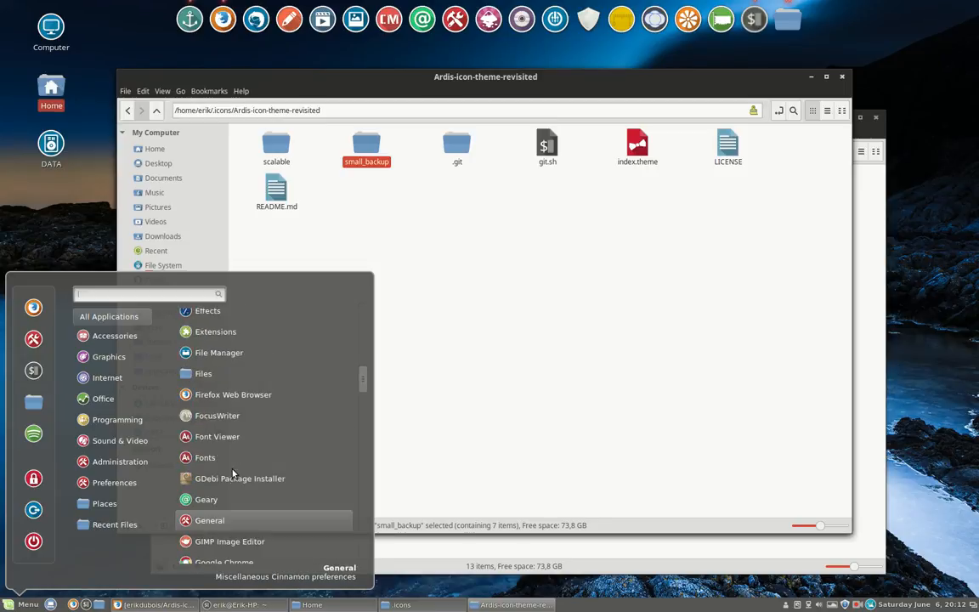
pyautogui.scroll(-3)
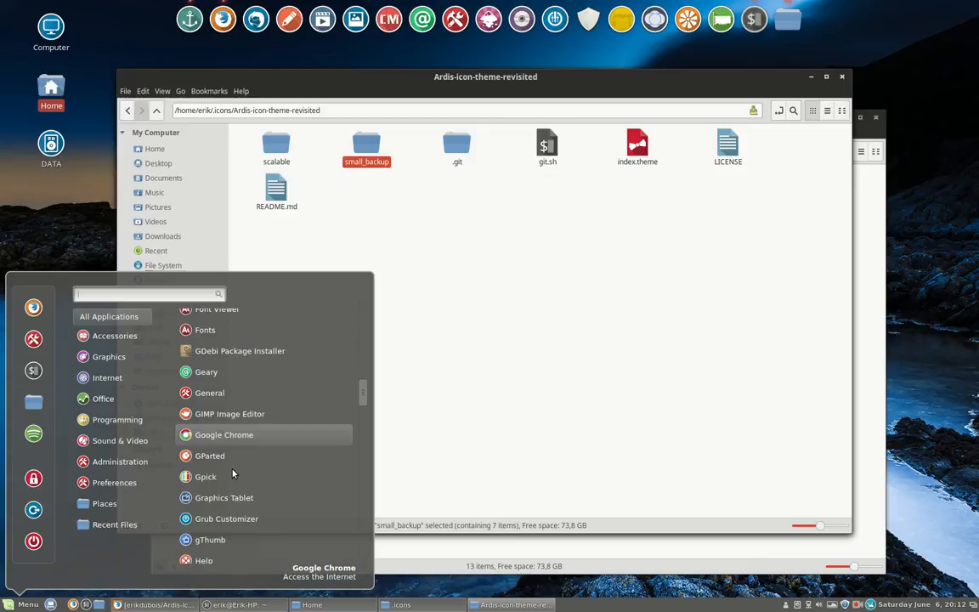
pyautogui.scroll(-3)
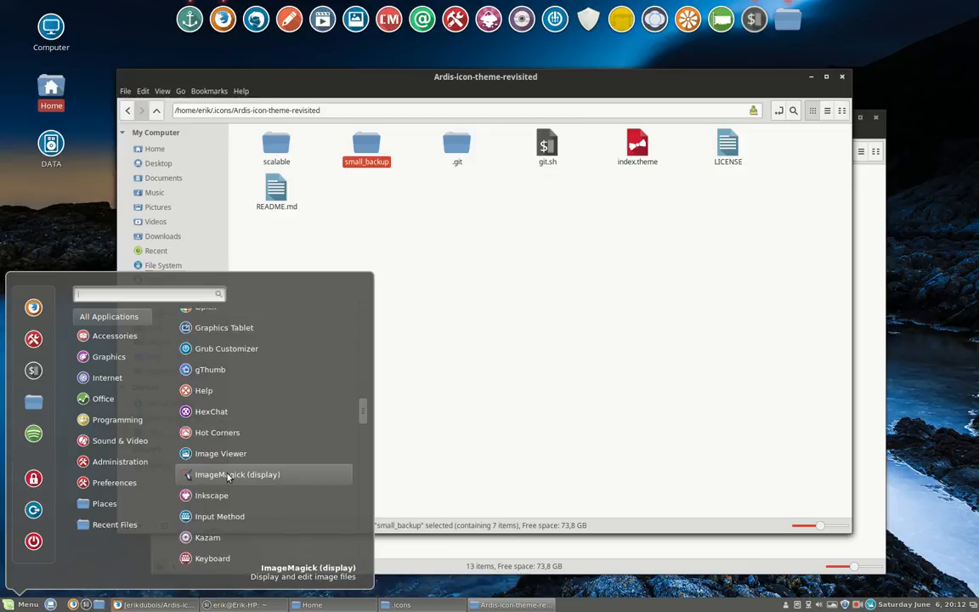
pyautogui.click(425, 382)
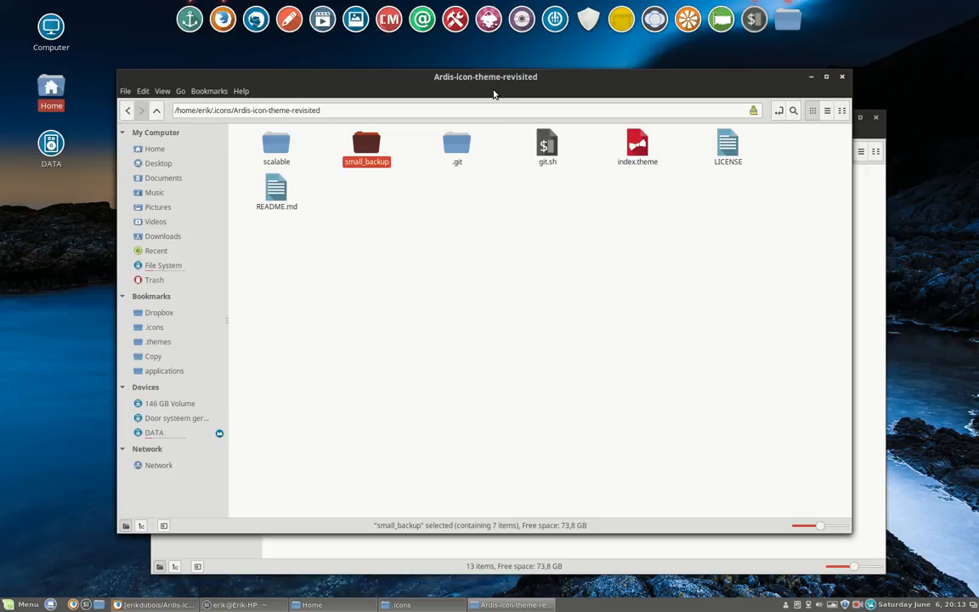
# Step: Bring Firefox forward and step back through GitHub pages to the profile page
pyautogui.click(510, 605)
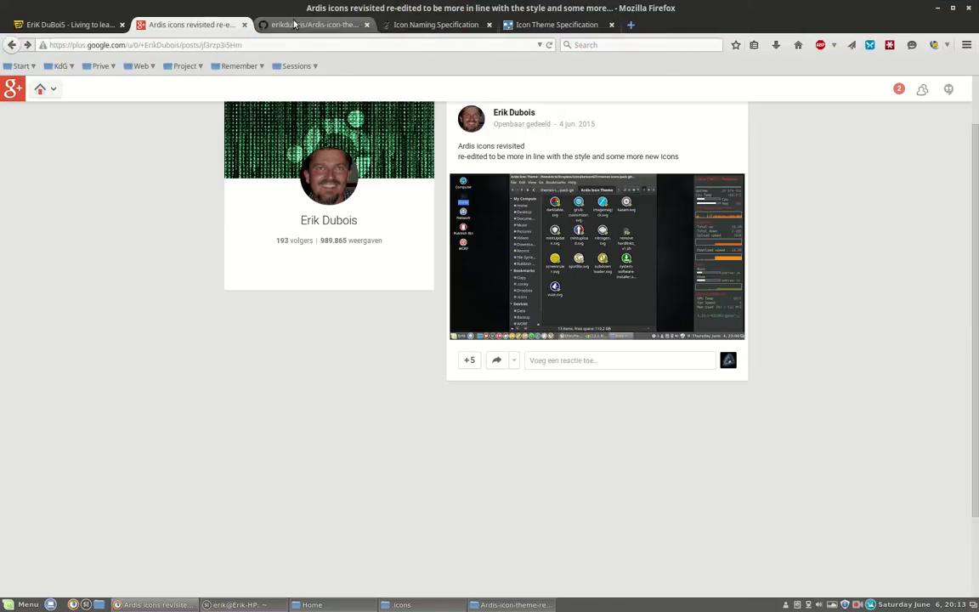
pyautogui.click(315, 24)
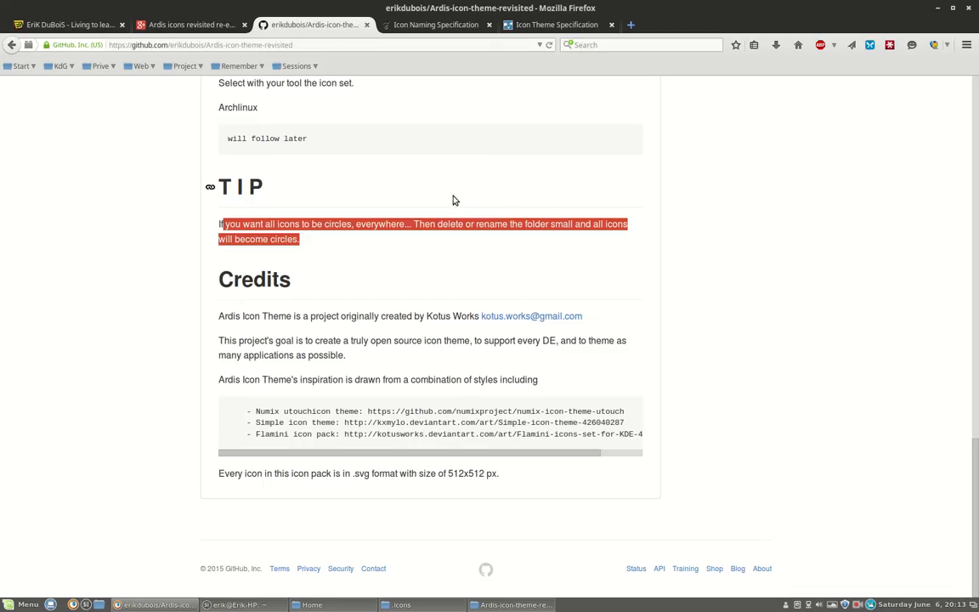
pyautogui.click(11, 44)
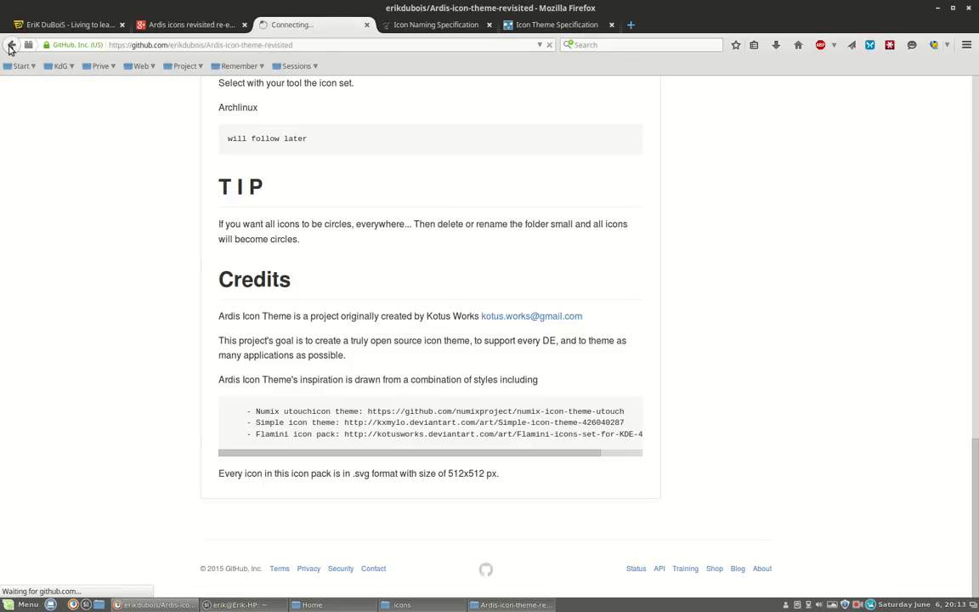
pyautogui.click(12, 44)
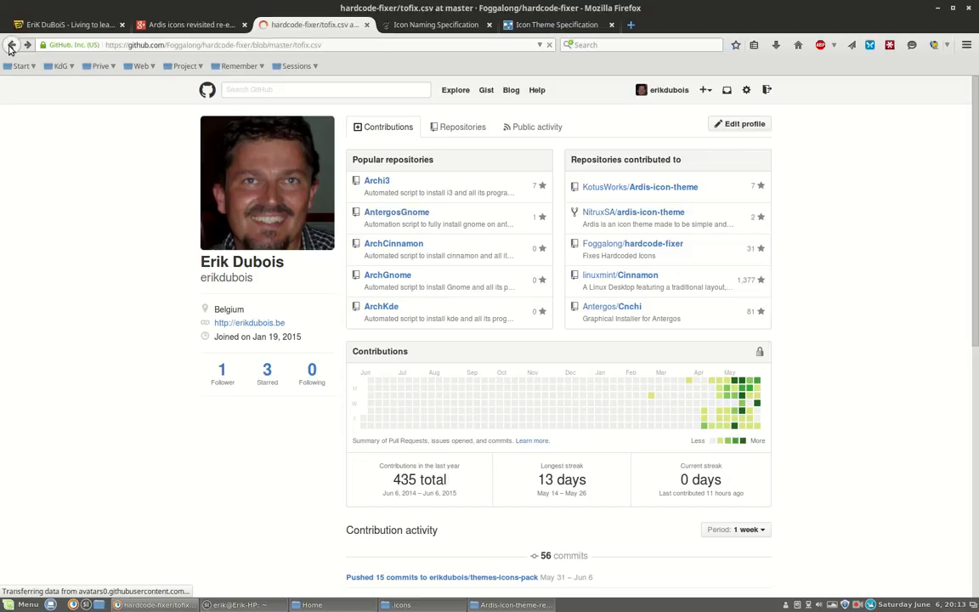
pyautogui.click(12, 44)
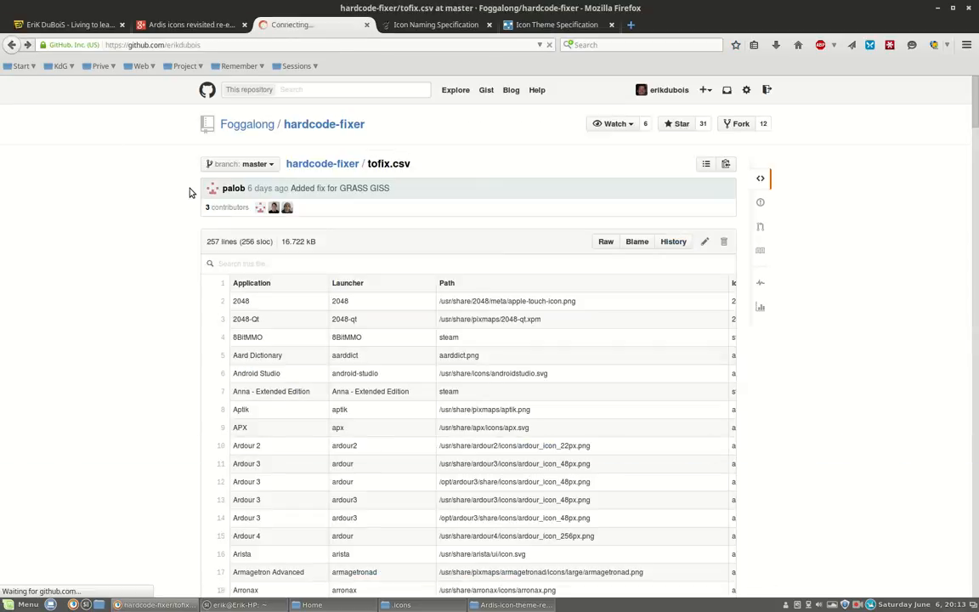
pyautogui.click(670, 89)
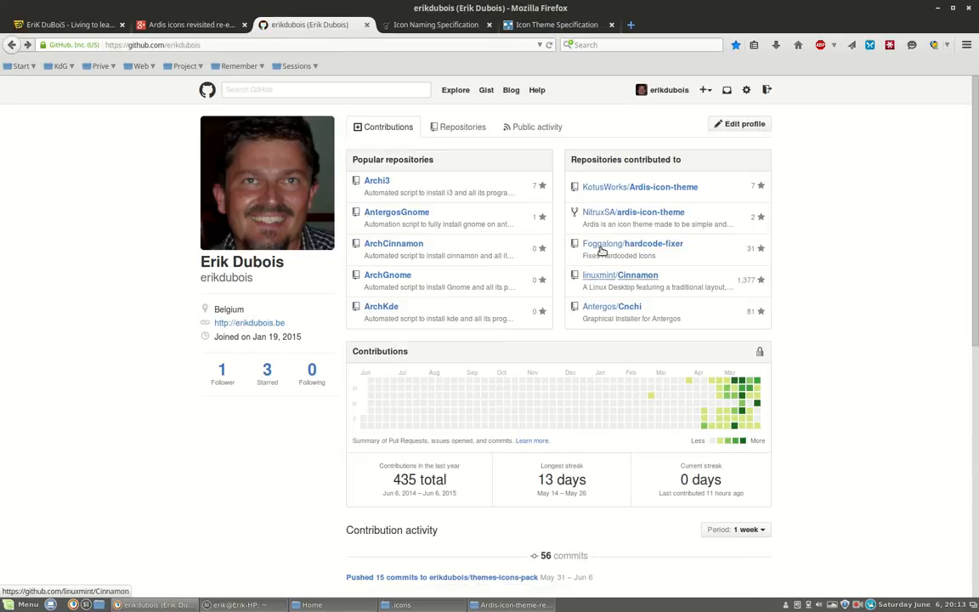
pyautogui.moveTo(632, 243)
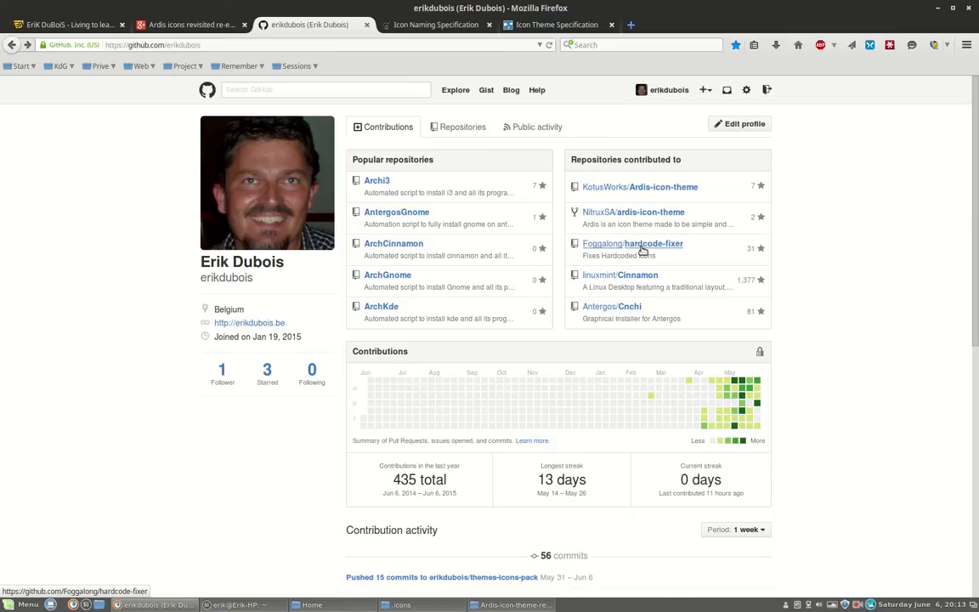
pyautogui.moveTo(632, 245)
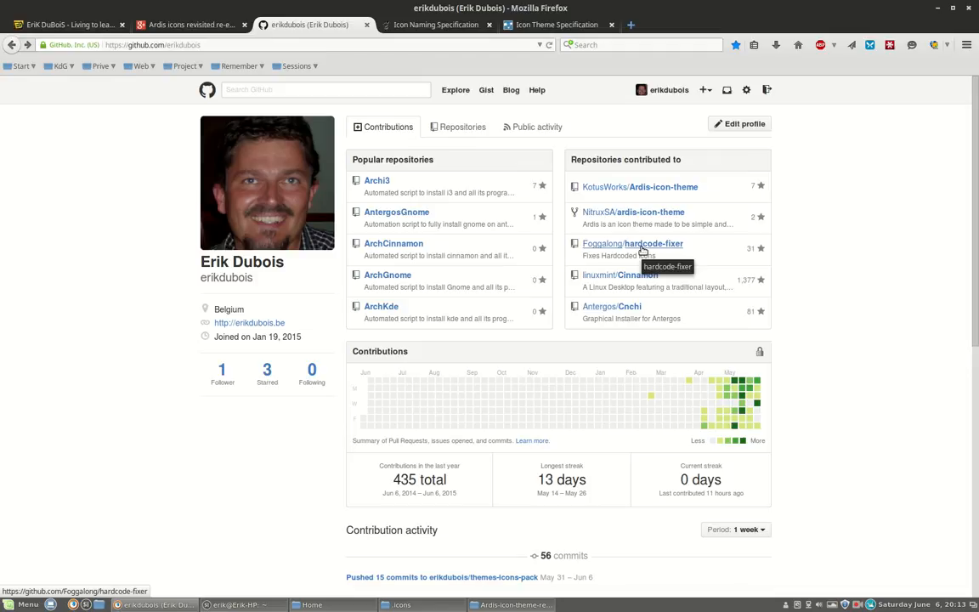
# Step: Load the Foggalong/hardcode-fixer repository overview with its README
pyautogui.click(648, 245)
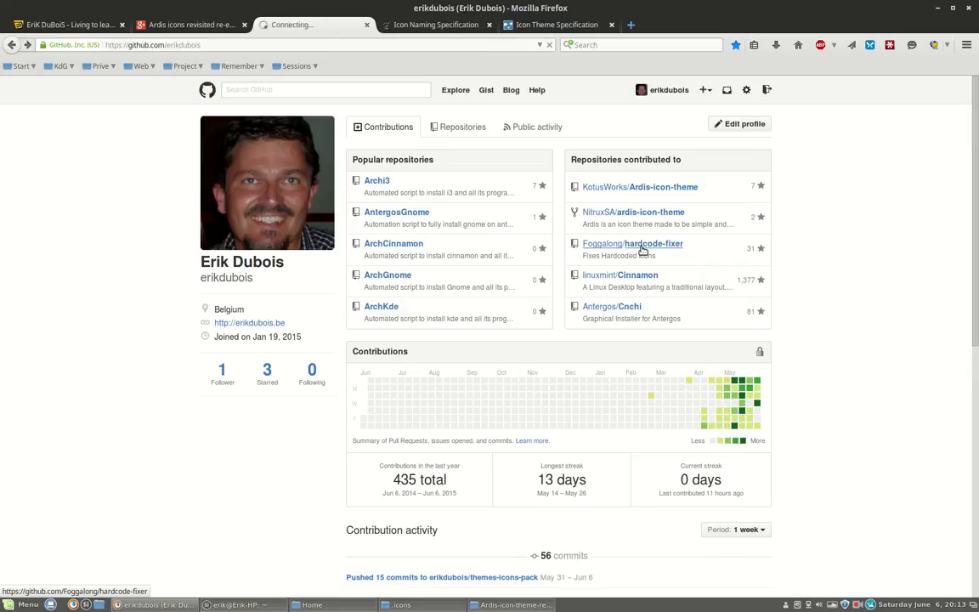
pyautogui.click(633, 244)
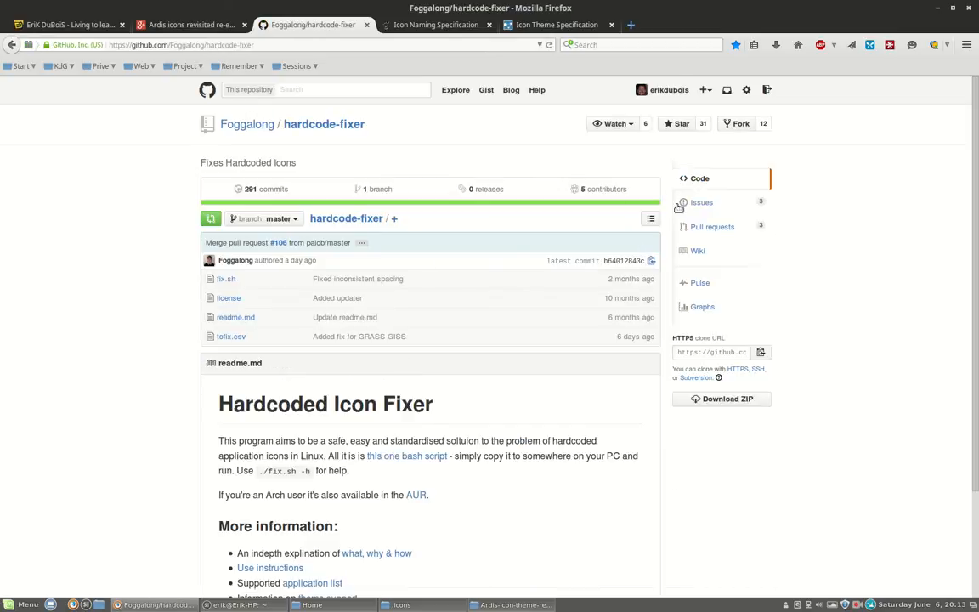
# Step: Show the hardcode-fixer Issues list: Driver Manager, Backup Tool and Python
pyautogui.click(701, 202)
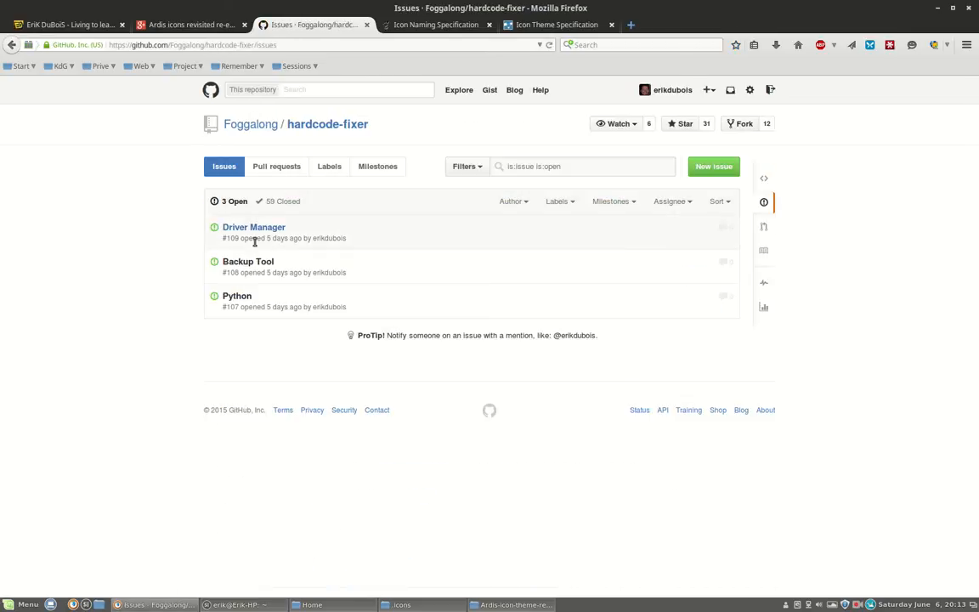
pyautogui.moveTo(248, 262)
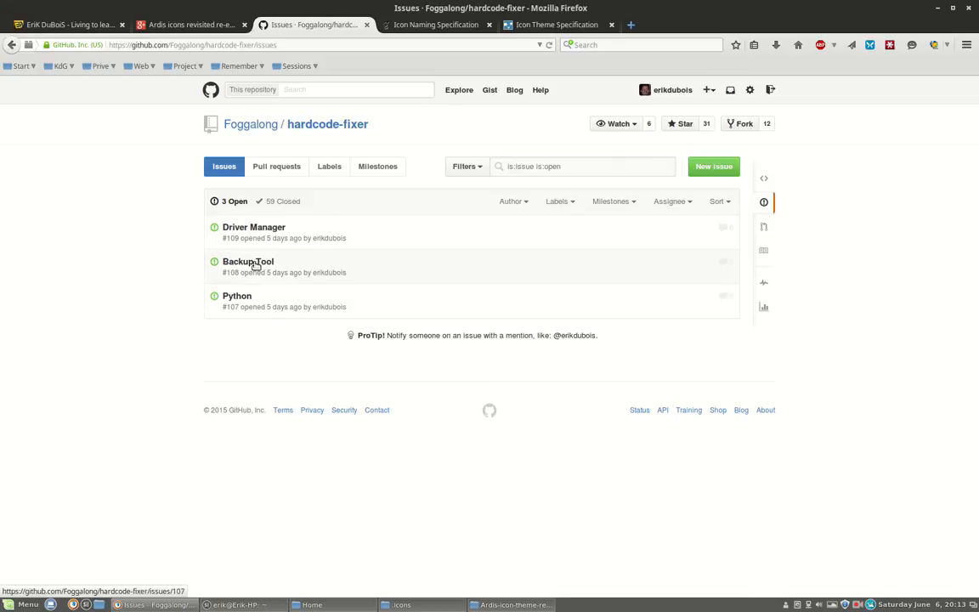
pyautogui.moveTo(253, 228)
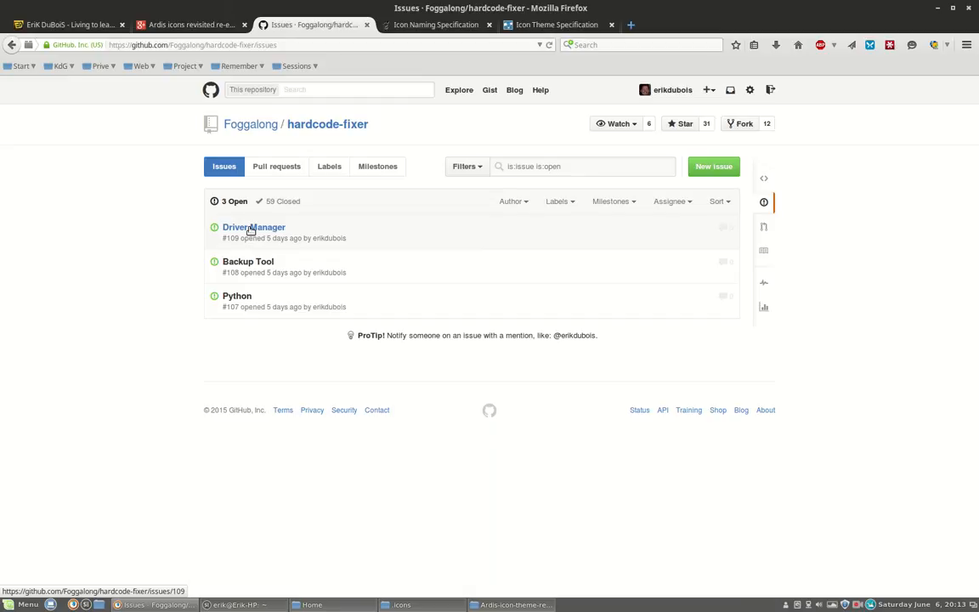
pyautogui.moveTo(442, 40)
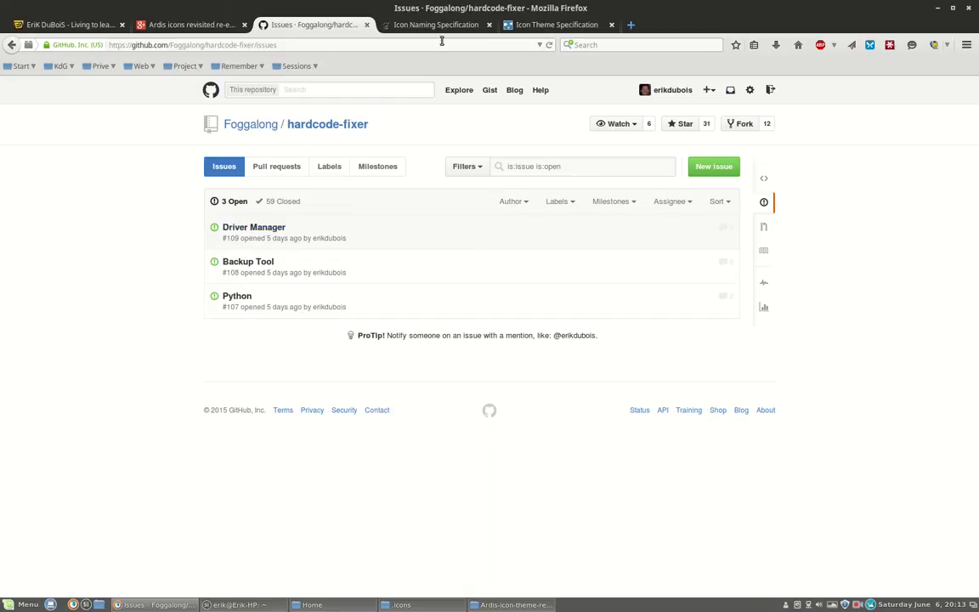
pyautogui.moveTo(595, 62)
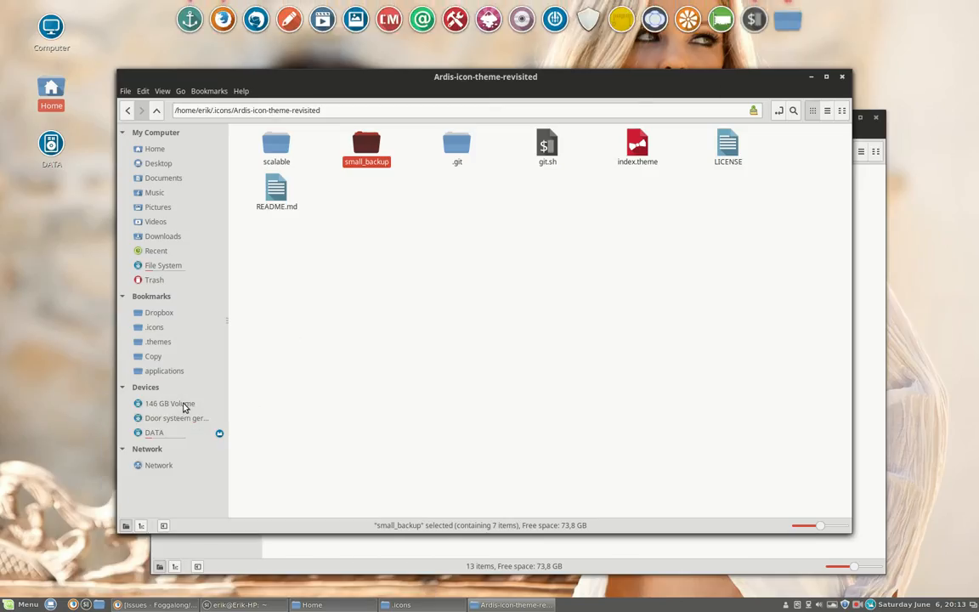
pyautogui.moveTo(502, 425)
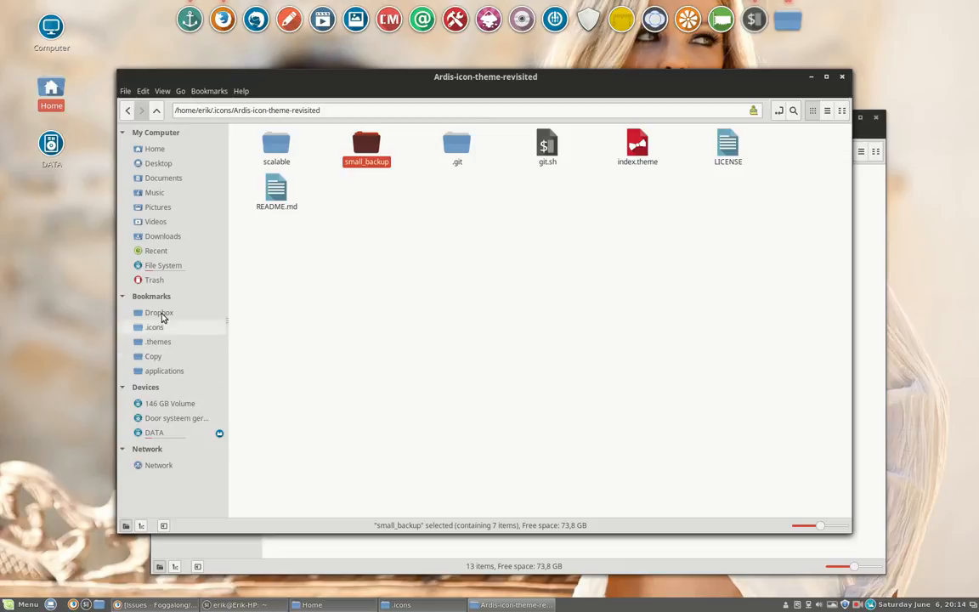
# Step: Navigate from the filesystem root through /usr/share into the applications folder of launchers
pyautogui.click(163, 265)
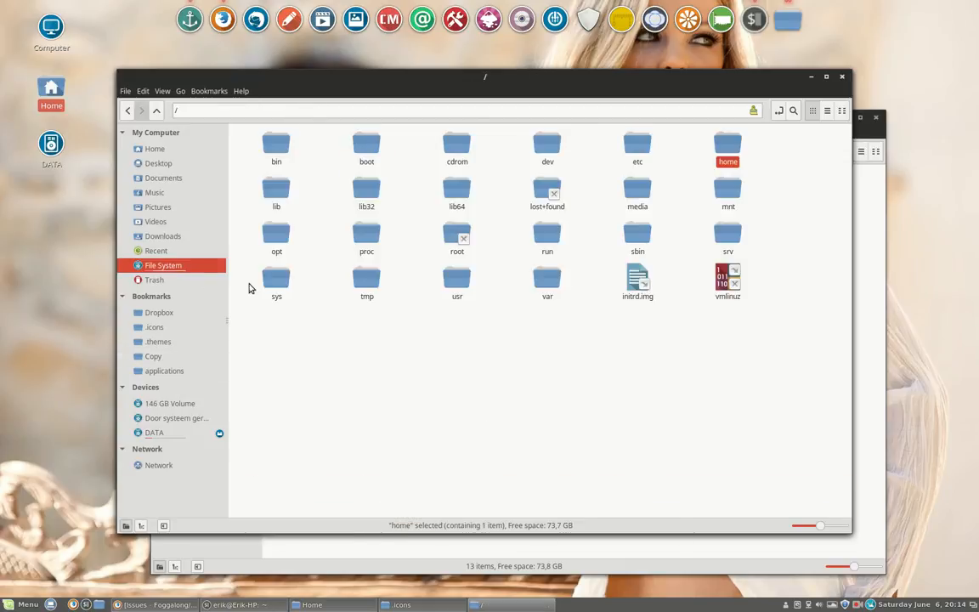
pyautogui.moveTo(588, 19)
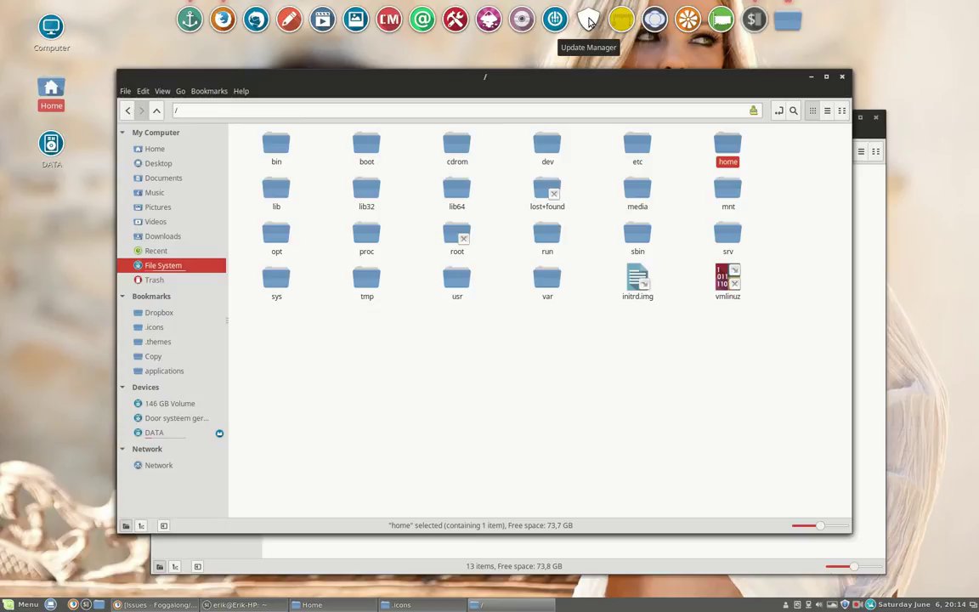
pyautogui.doubleClick(457, 280)
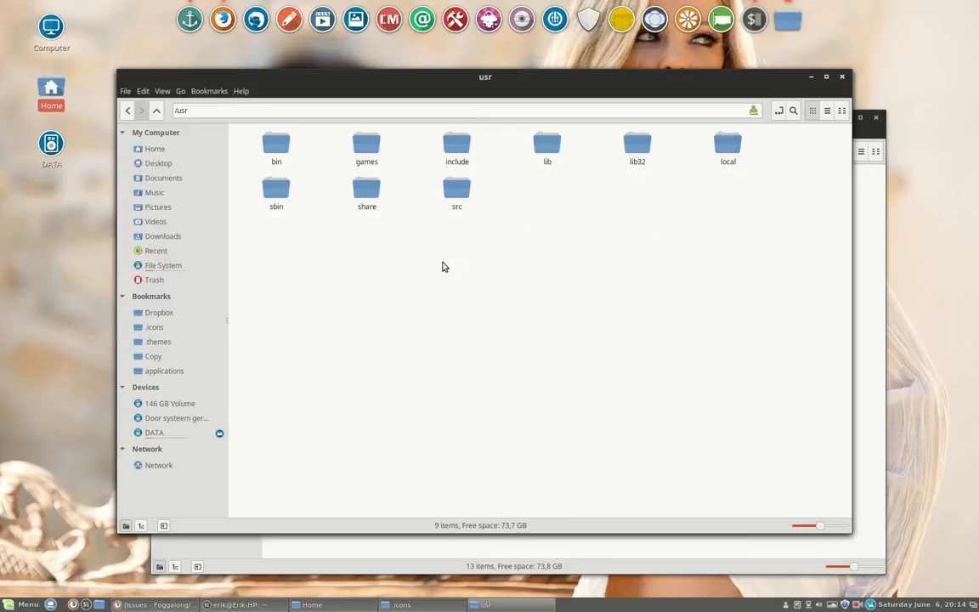
pyautogui.doubleClick(368, 191)
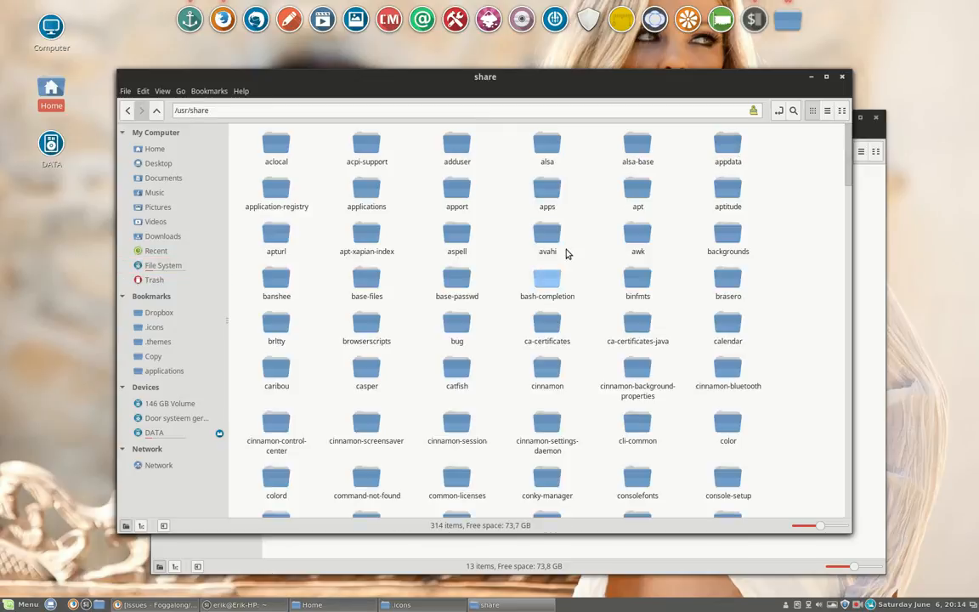
pyautogui.click(367, 188)
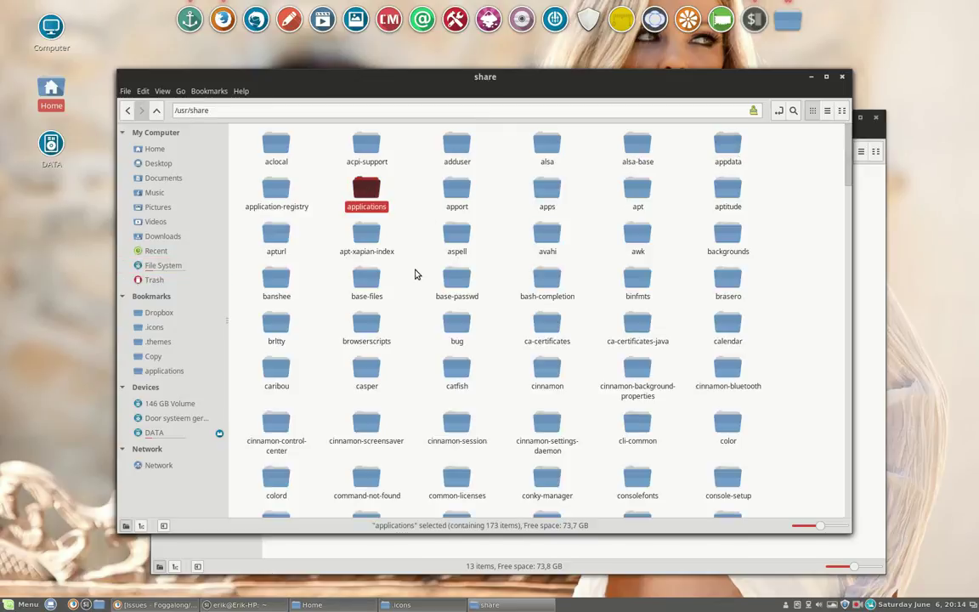
pyautogui.moveTo(364, 188)
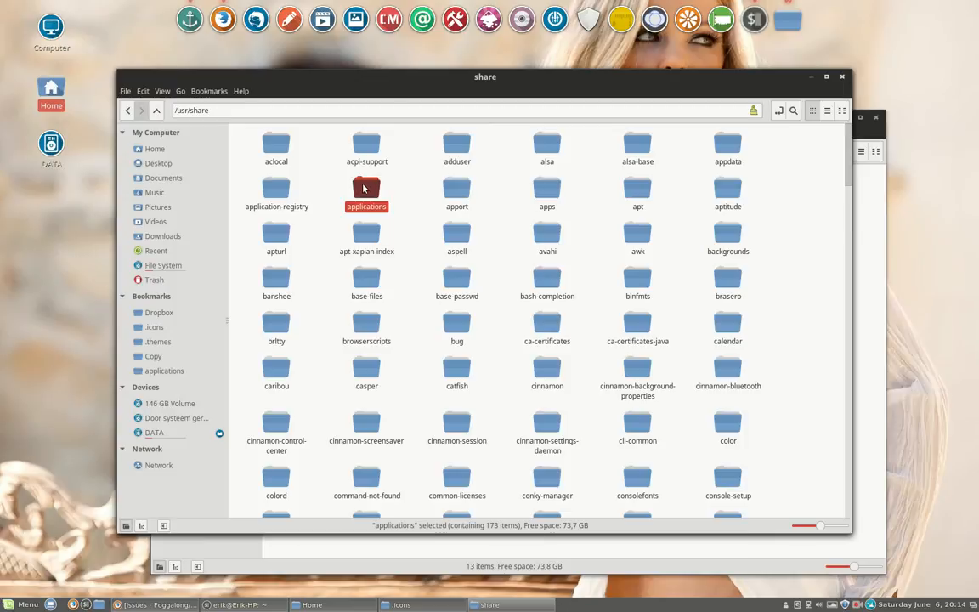
pyautogui.doubleClick(367, 191)
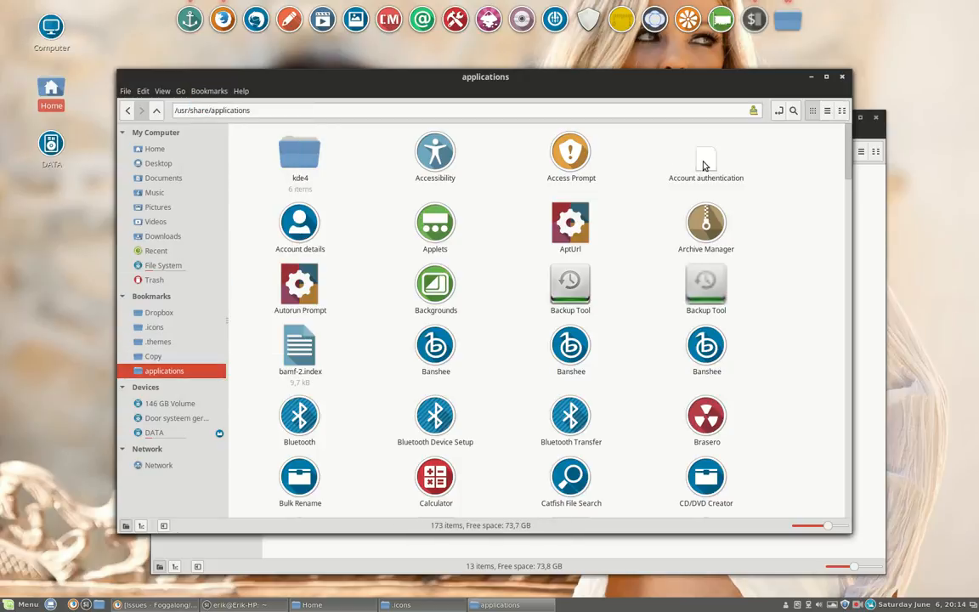
pyautogui.click(571, 287)
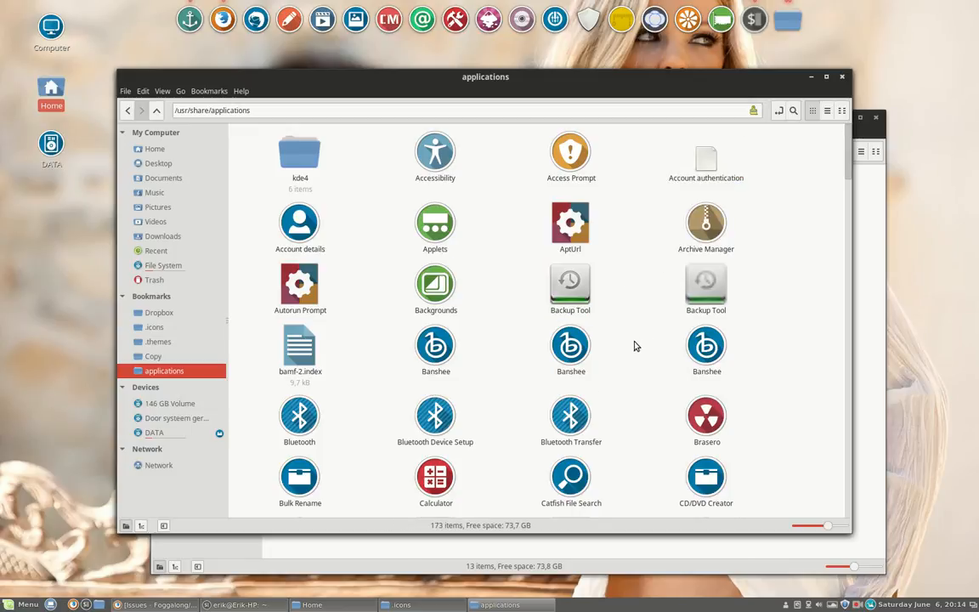
pyautogui.scroll(-3)
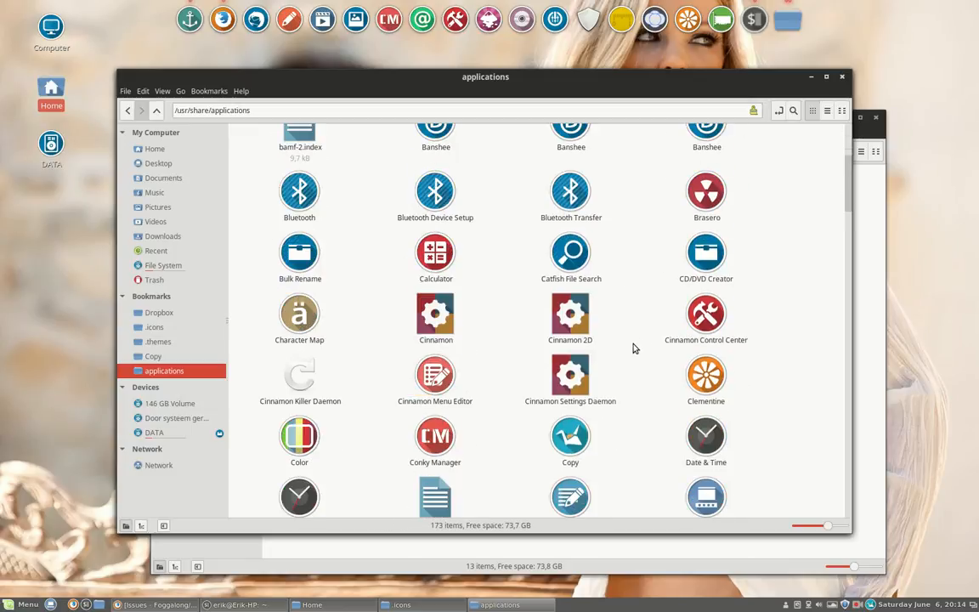
pyautogui.scroll(-3)
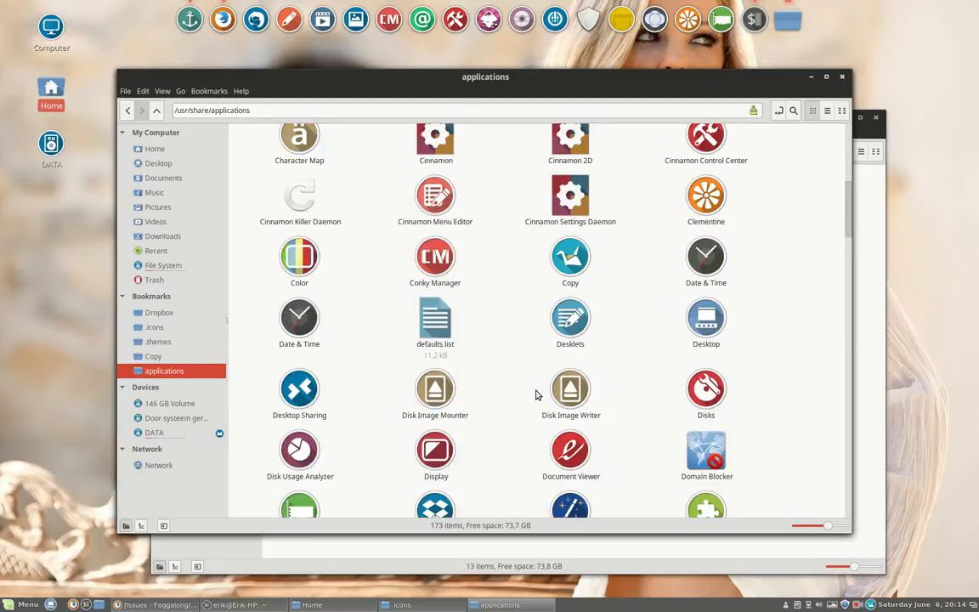
pyautogui.scroll(-3)
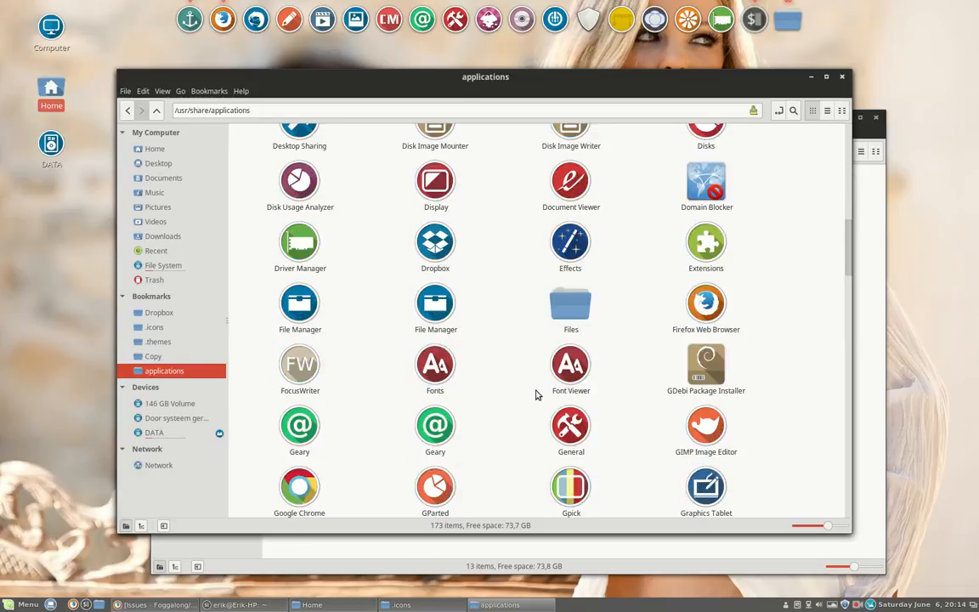
pyautogui.scroll(-3)
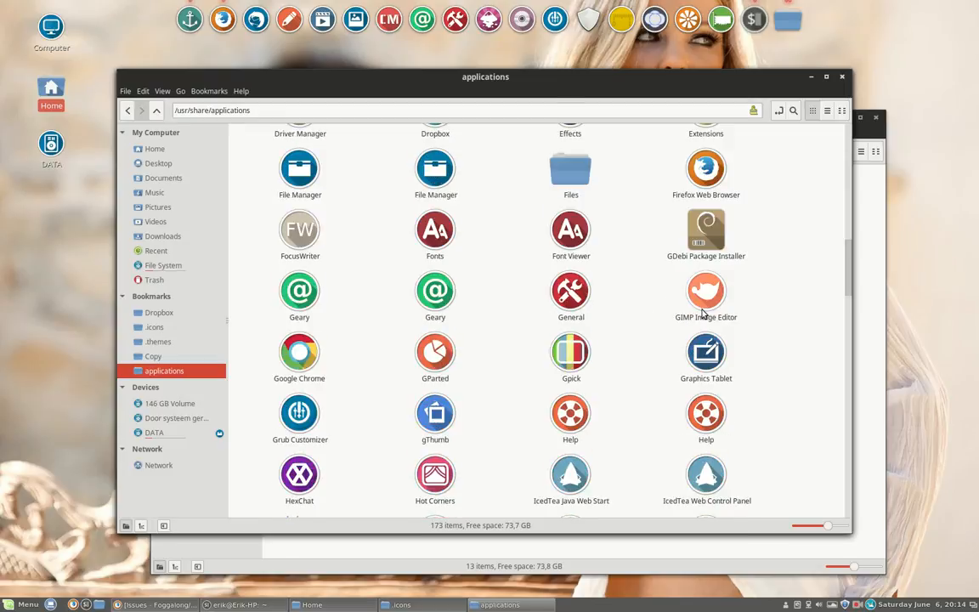
pyautogui.click(705, 229)
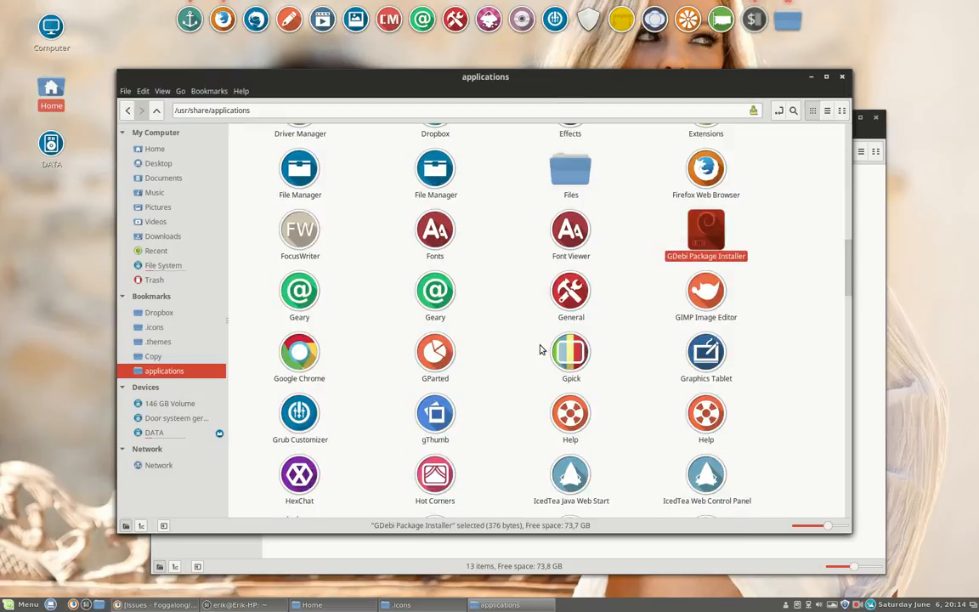
pyautogui.moveTo(632, 357)
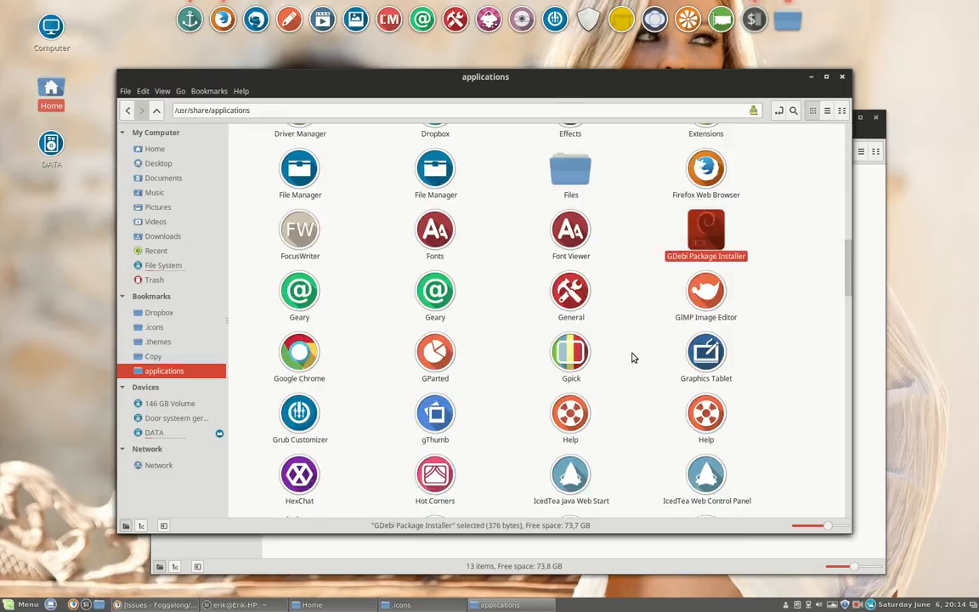
pyautogui.scroll(-3)
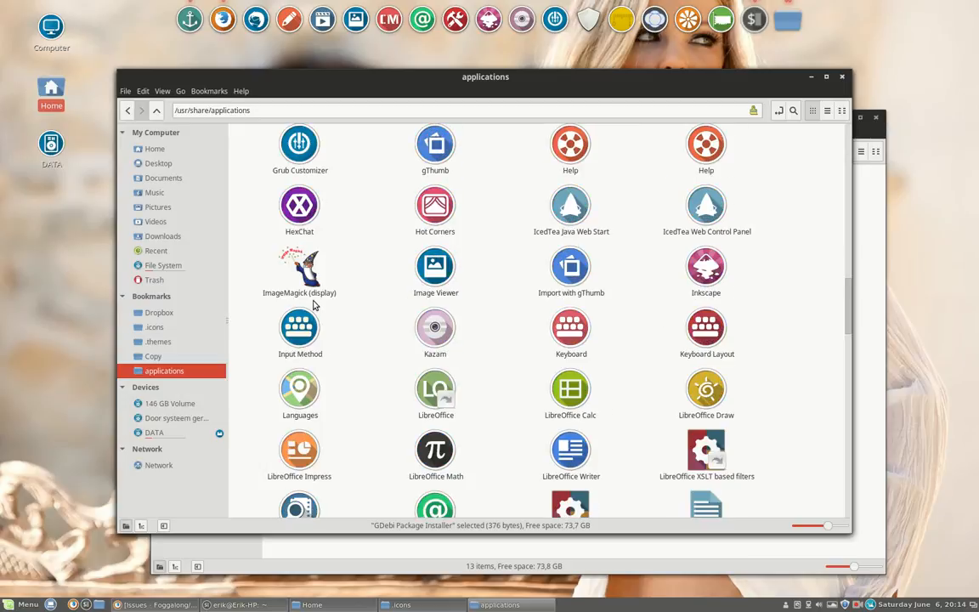
pyautogui.click(299, 265)
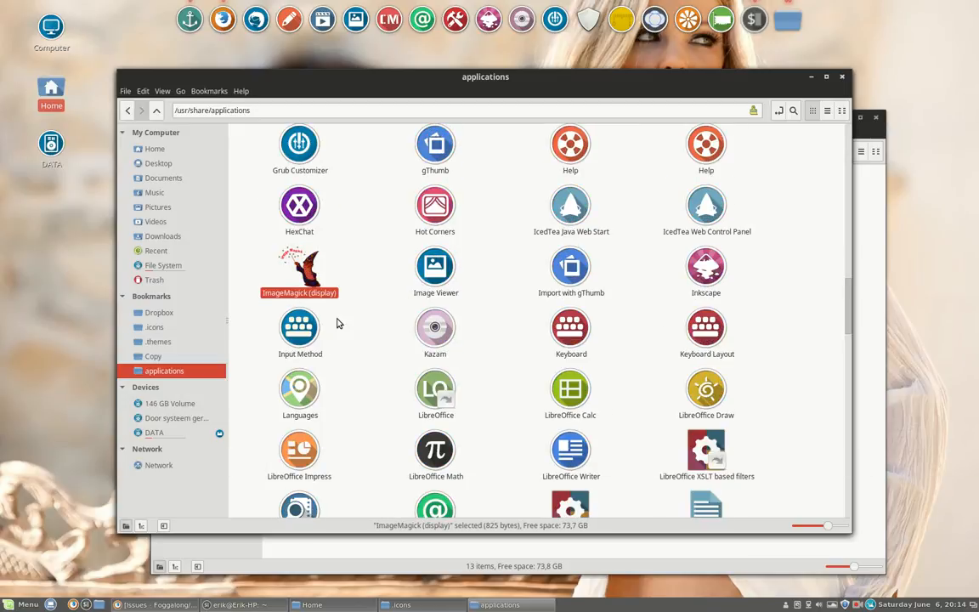
pyautogui.scroll(-3)
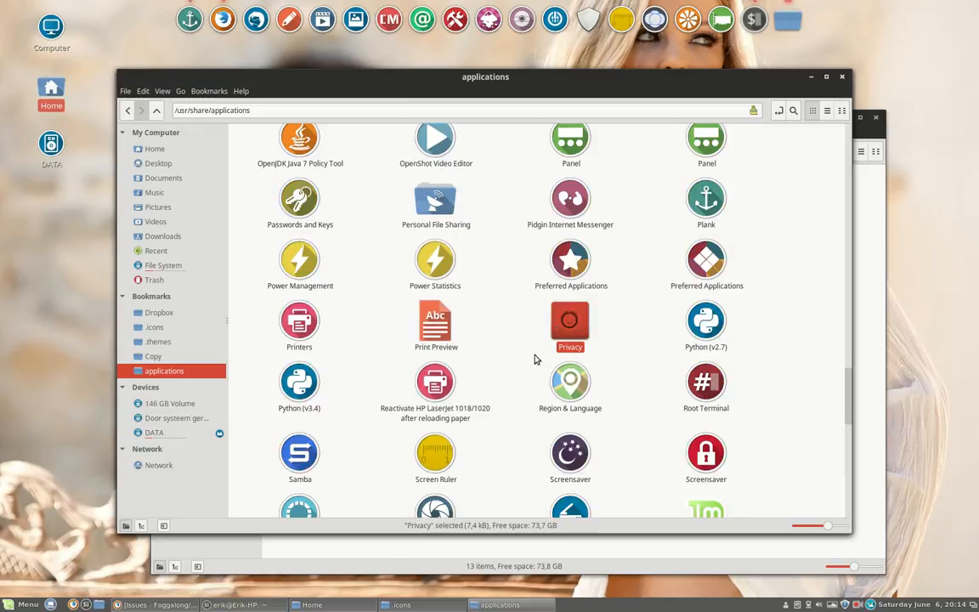
pyautogui.scroll(-3)
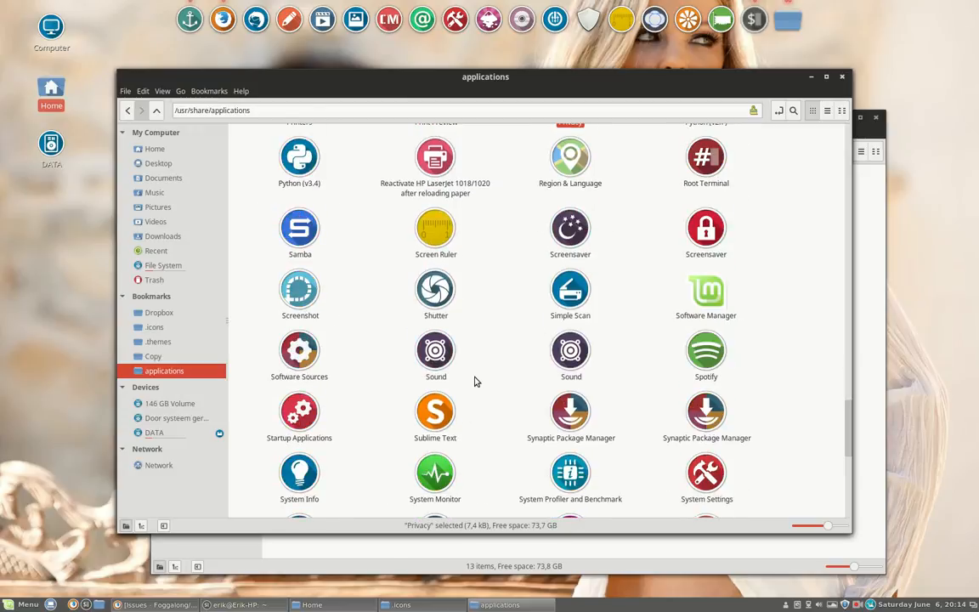
pyautogui.scroll(-3)
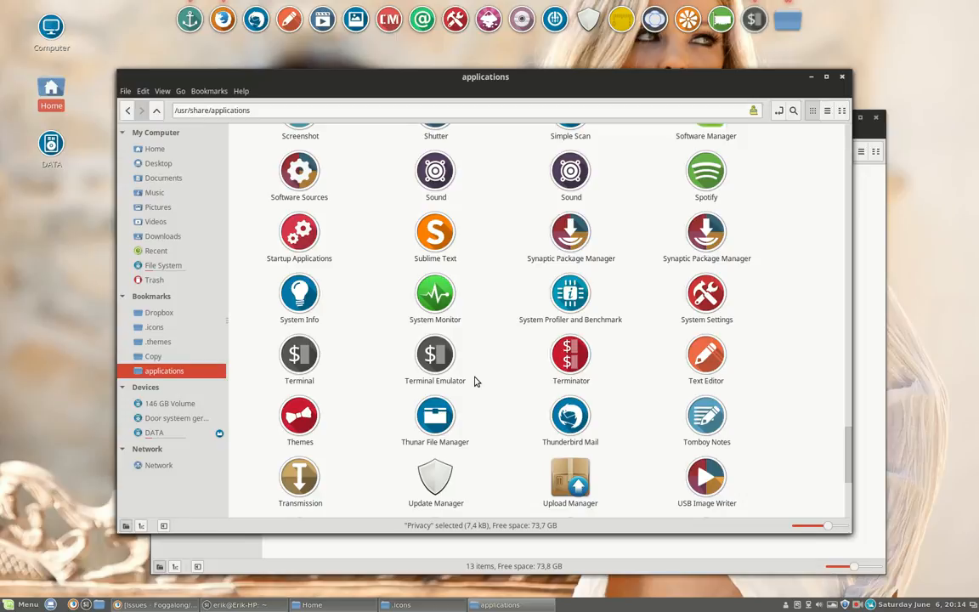
pyautogui.scroll(-3)
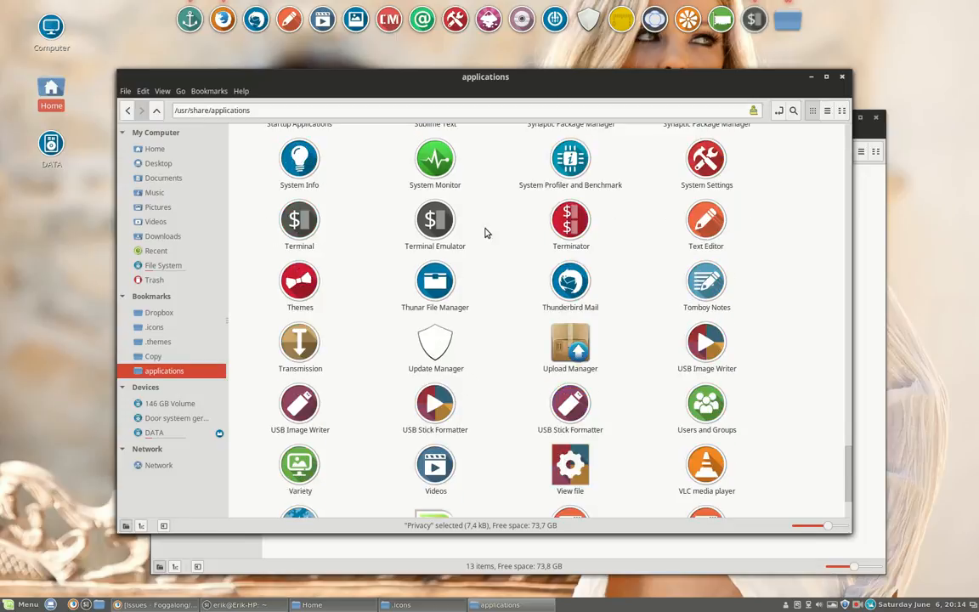
pyautogui.moveTo(438, 343)
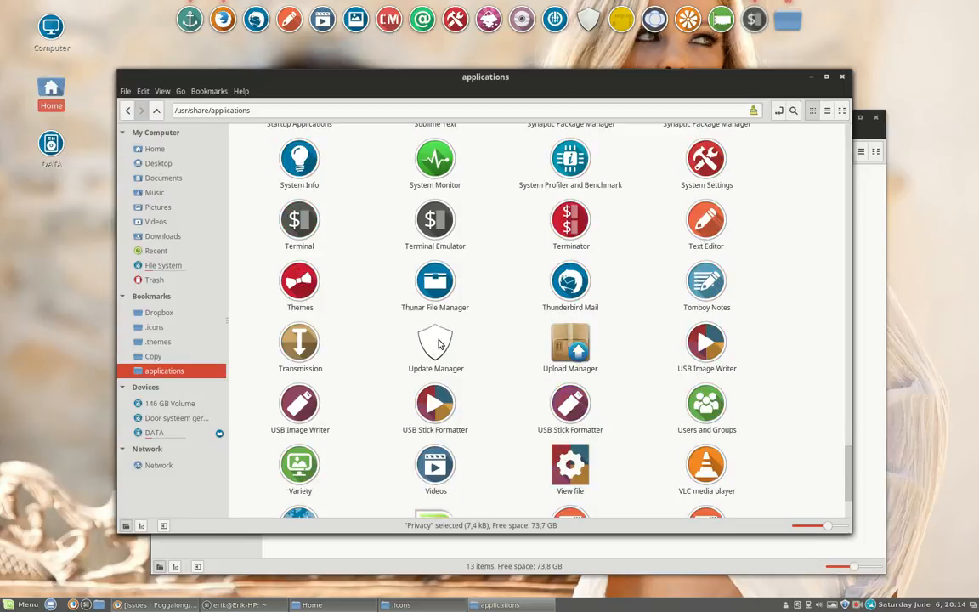
pyautogui.click(436, 344)
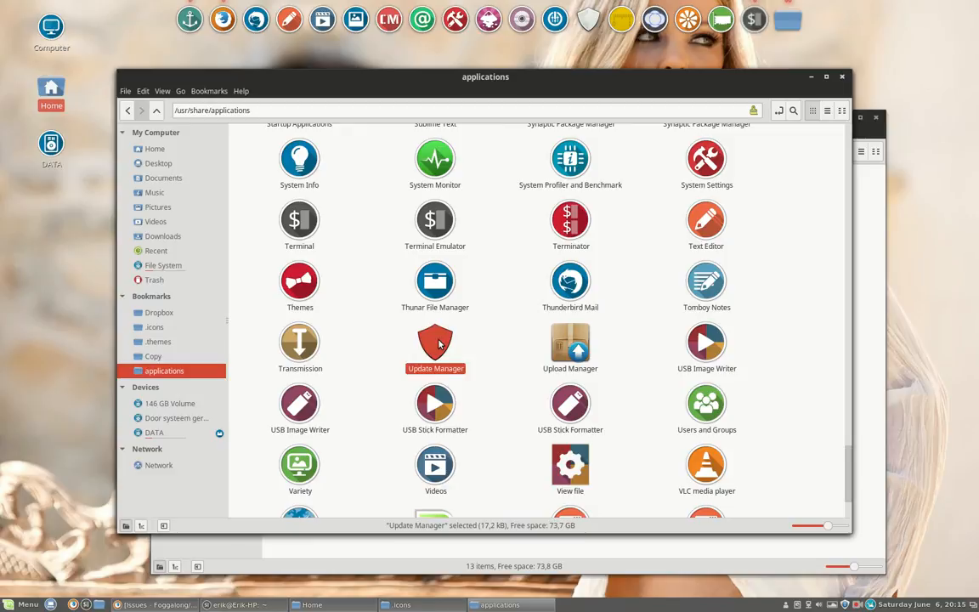
pyautogui.moveTo(411, 282)
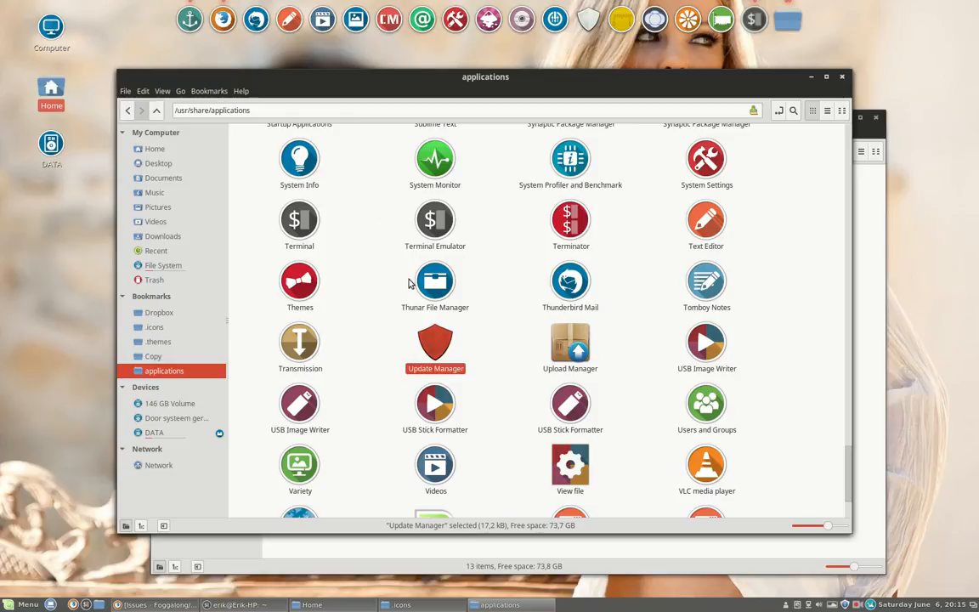
pyautogui.moveTo(425, 327)
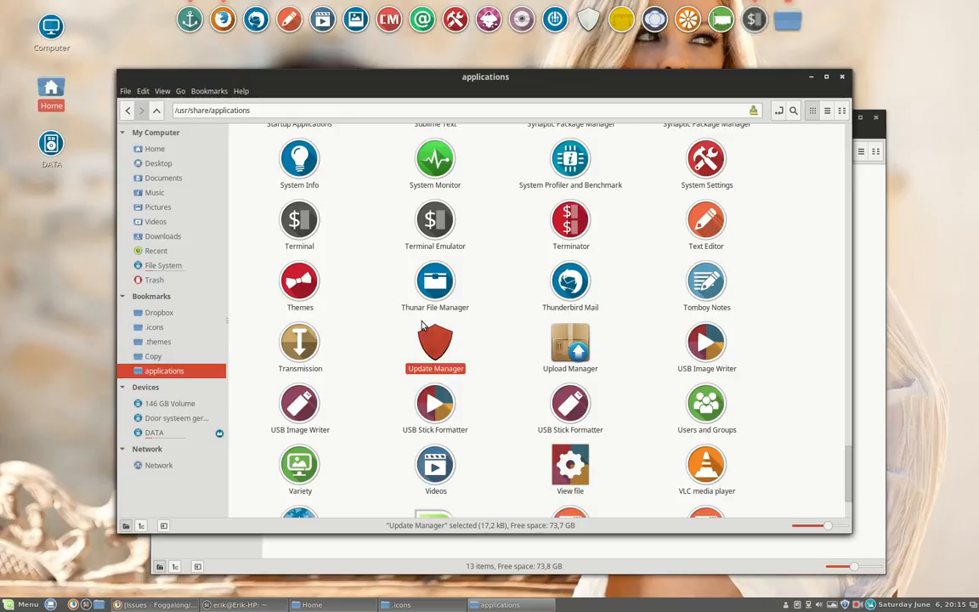
# Step: Open the Update Manager launcher mintUpdate.desktop with Sublime Text via Open With
pyautogui.rightClick(435, 340)
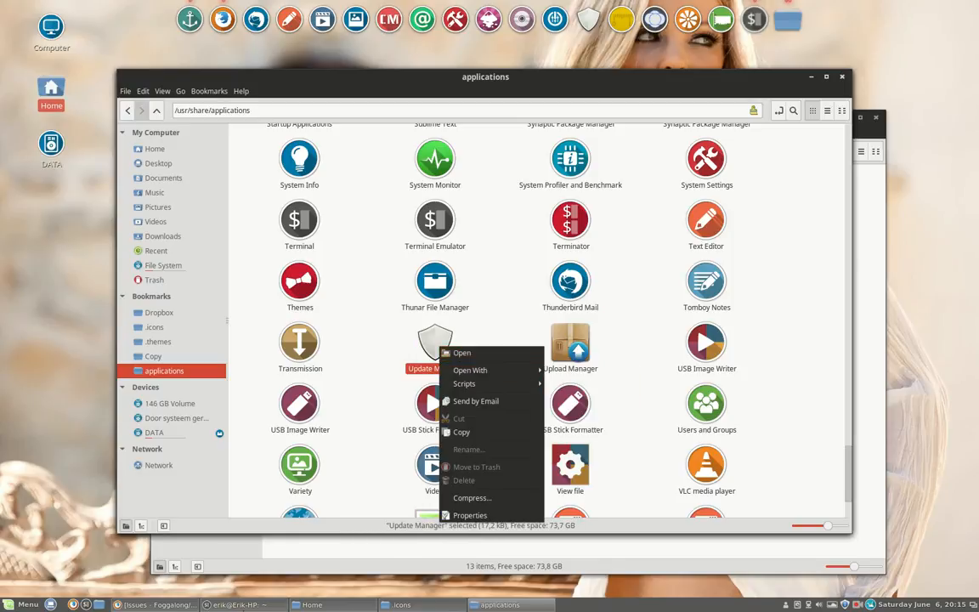
pyautogui.click(241, 605)
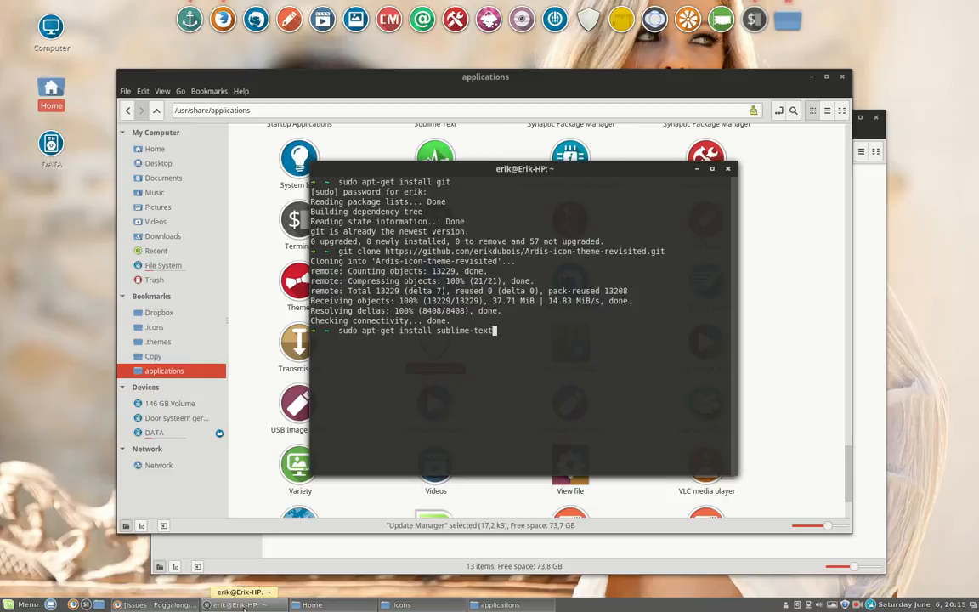
pyautogui.click(728, 168)
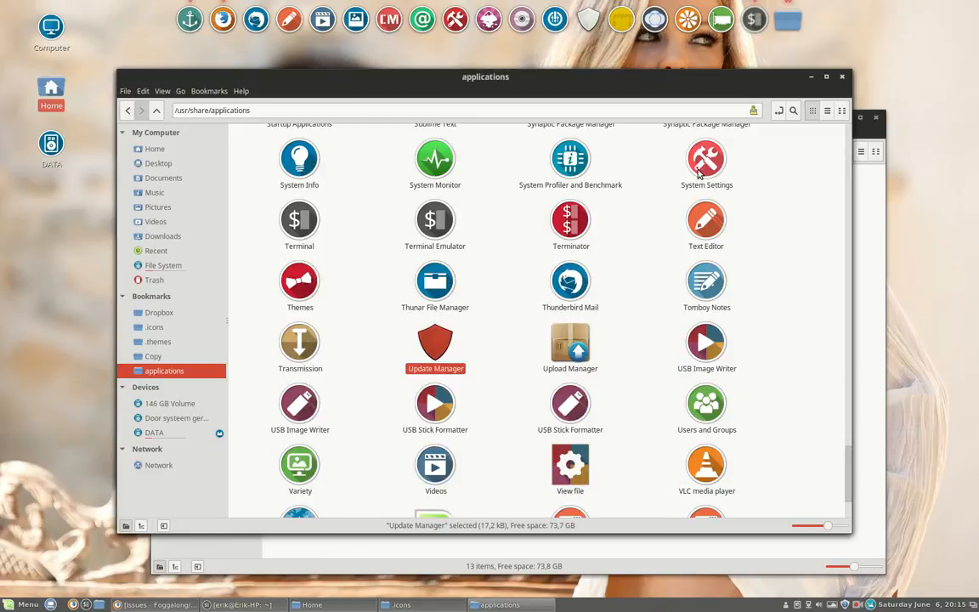
pyautogui.rightClick(435, 343)
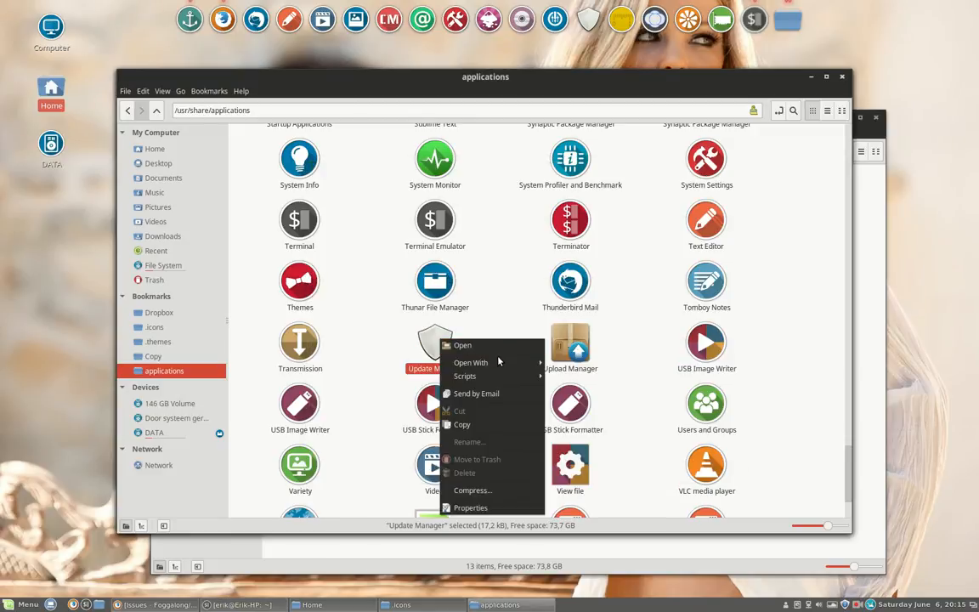
pyautogui.click(463, 346)
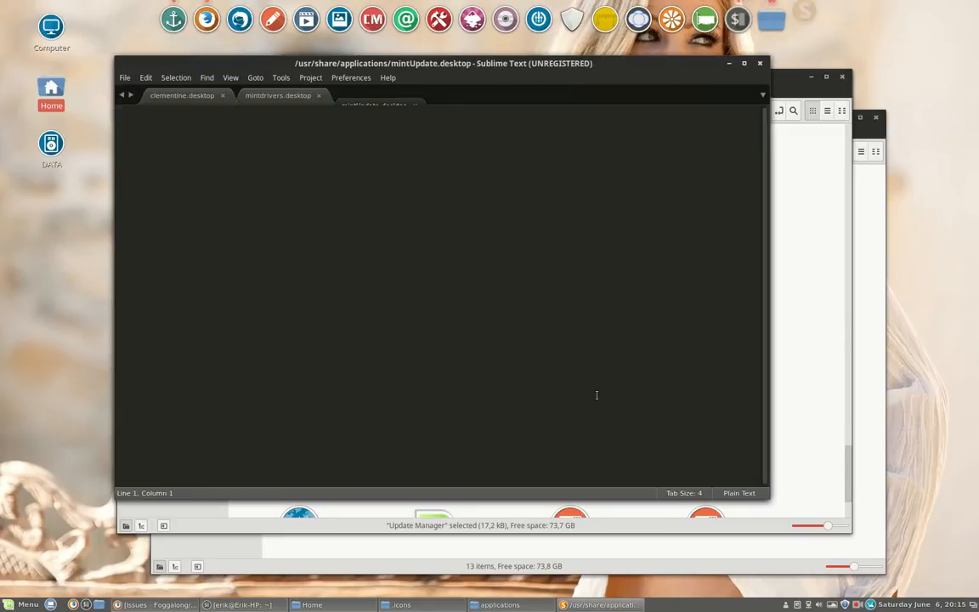
# Step: Scroll through mintUpdate.desktop and select the old base.svg path on the Icon= line 261
pyautogui.click(374, 95)
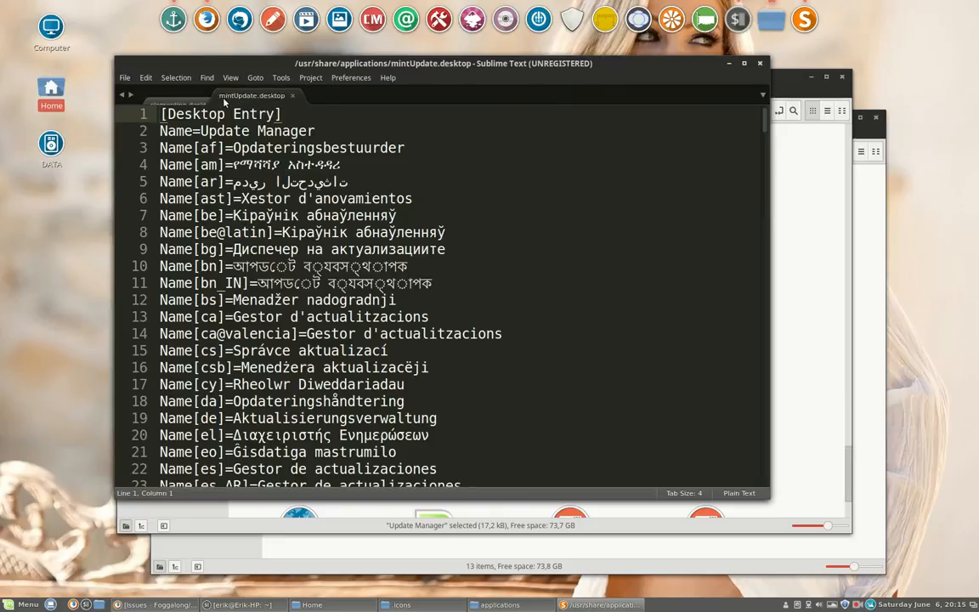
pyautogui.doubleClick(272, 130)
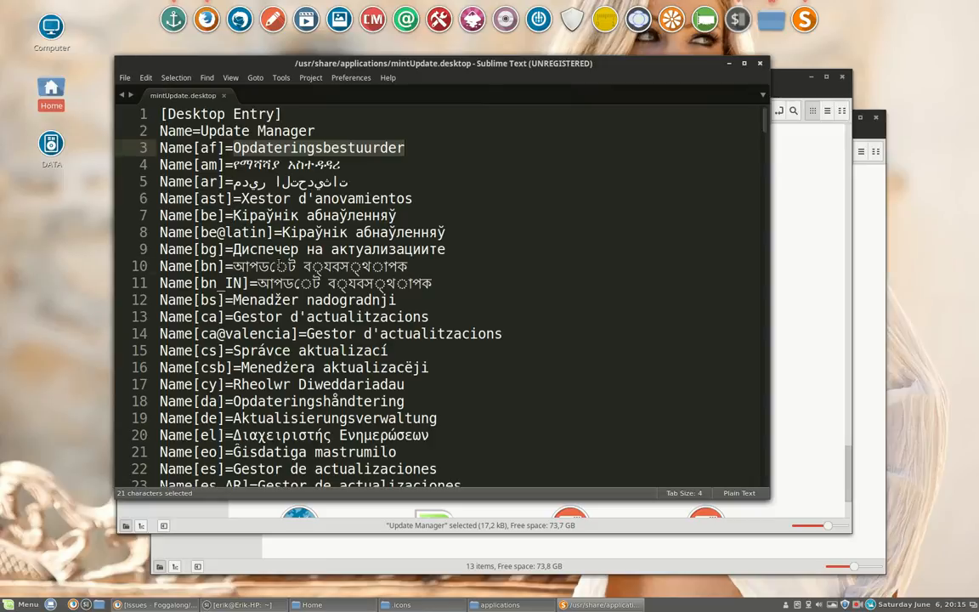
pyautogui.scroll(-3)
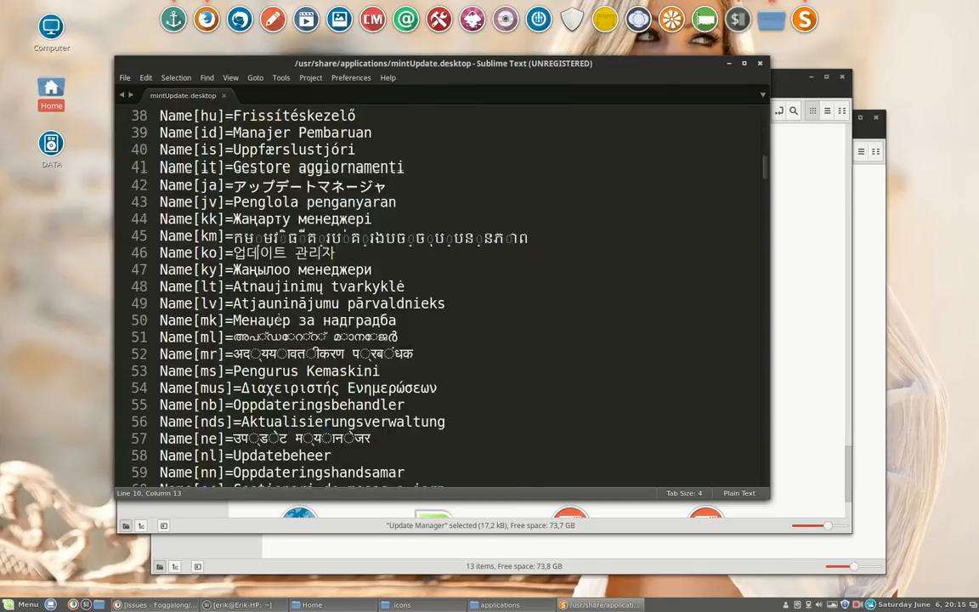
pyautogui.scroll(-3)
pyautogui.write('icon')
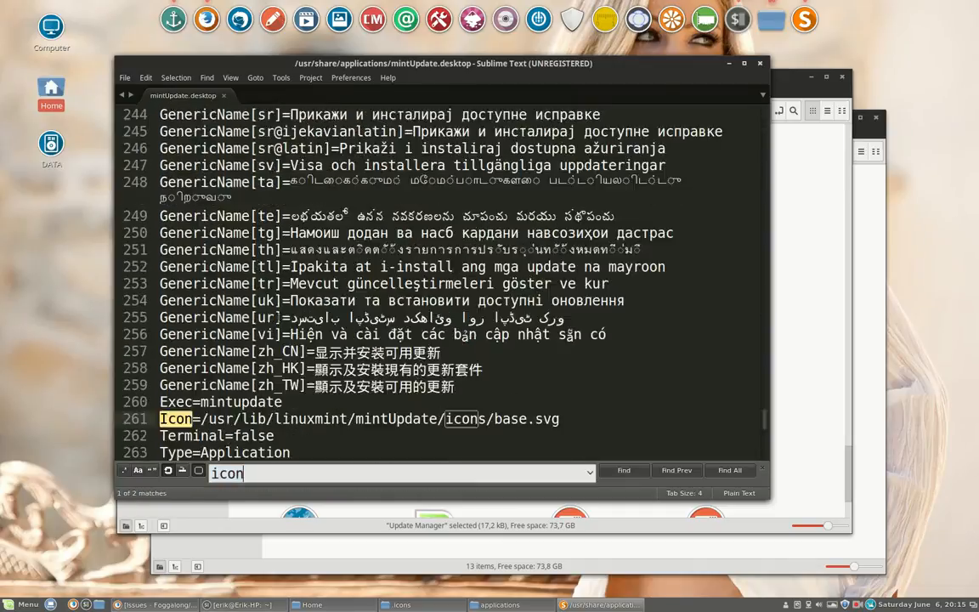
pyautogui.scroll(-3)
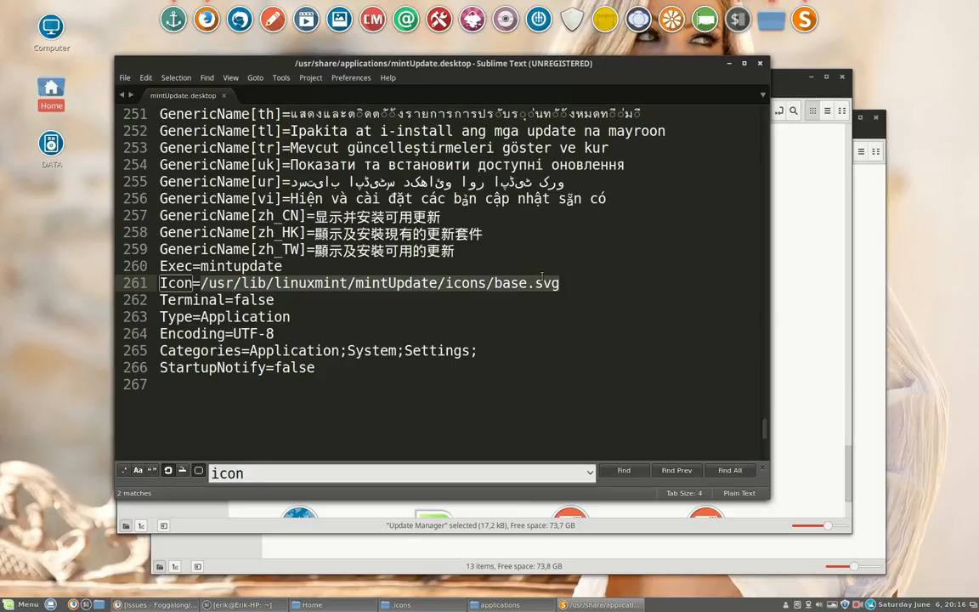
pyautogui.doubleClick(463, 283)
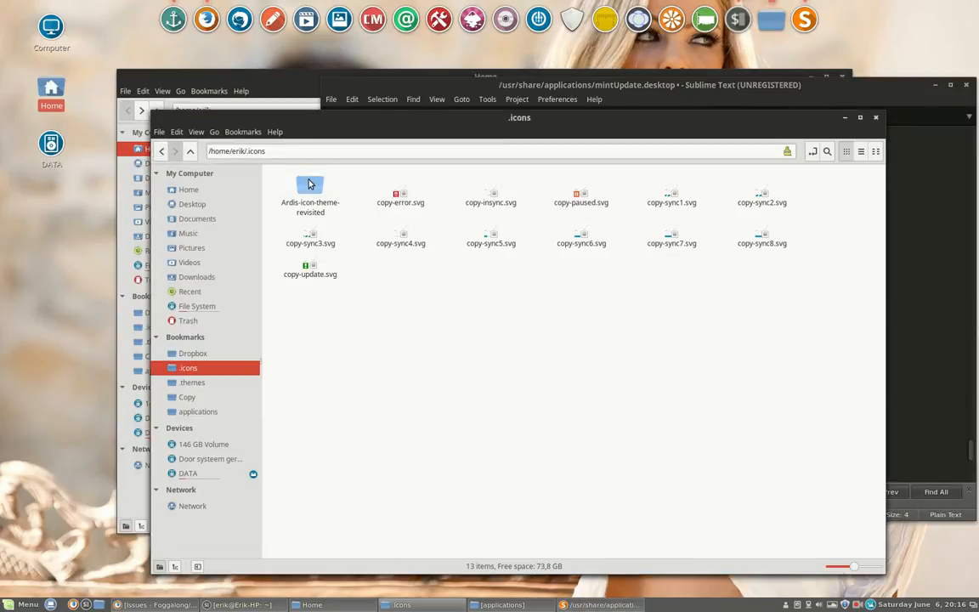
# Step: Search the Ardis theme's scalable/apps folder for 'mint' and enlarge the results to preview icons
pyautogui.doubleClick(309, 184)
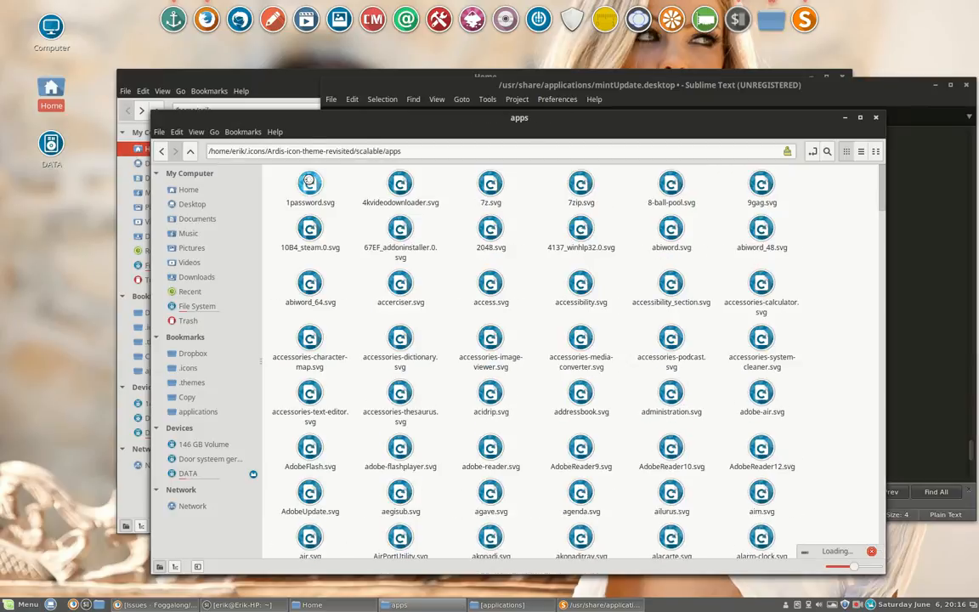
pyautogui.click(826, 152)
pyautogui.write('mint')
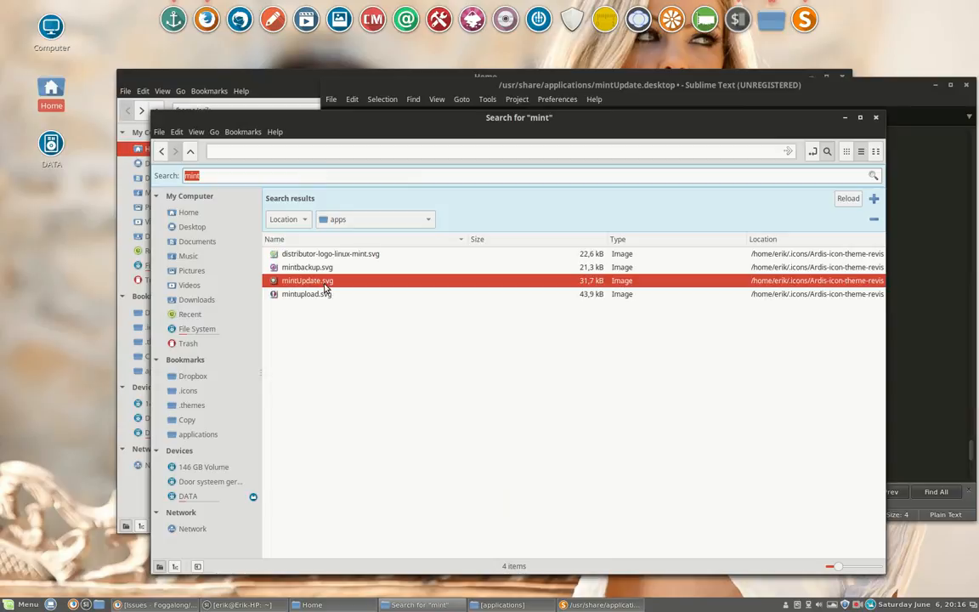
pyautogui.moveTo(836, 564); pyautogui.dragTo(867, 565)
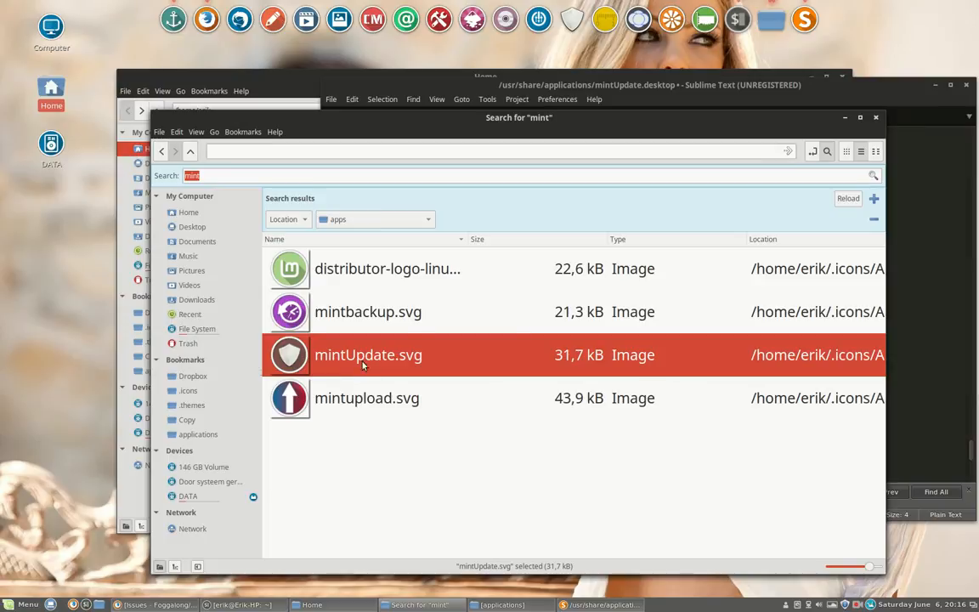
pyautogui.moveTo(354, 363)
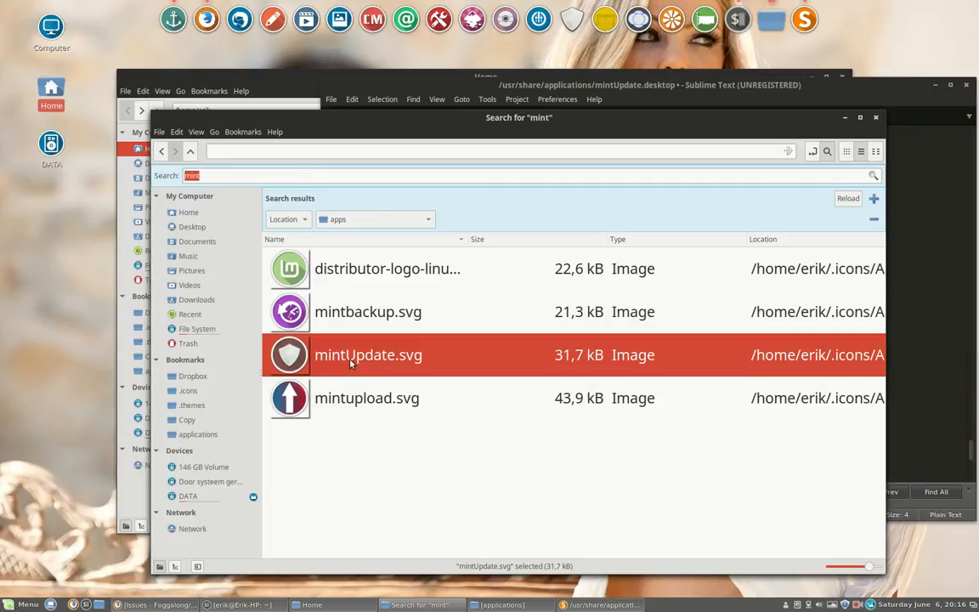
pyautogui.moveTo(377, 367)
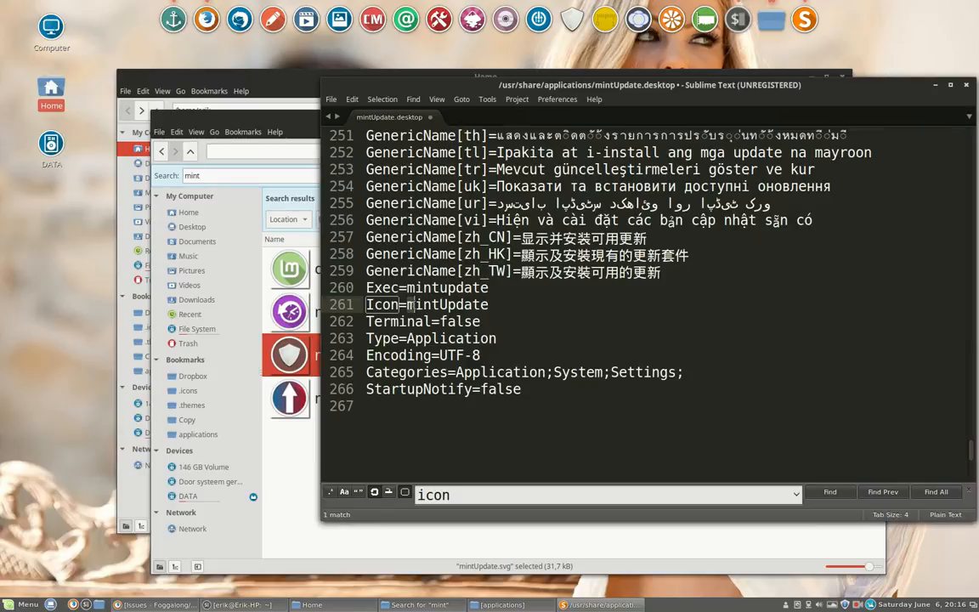
# Step: Replace the Icon= value on line 261 with mintUpdate
pyautogui.click(492, 304)
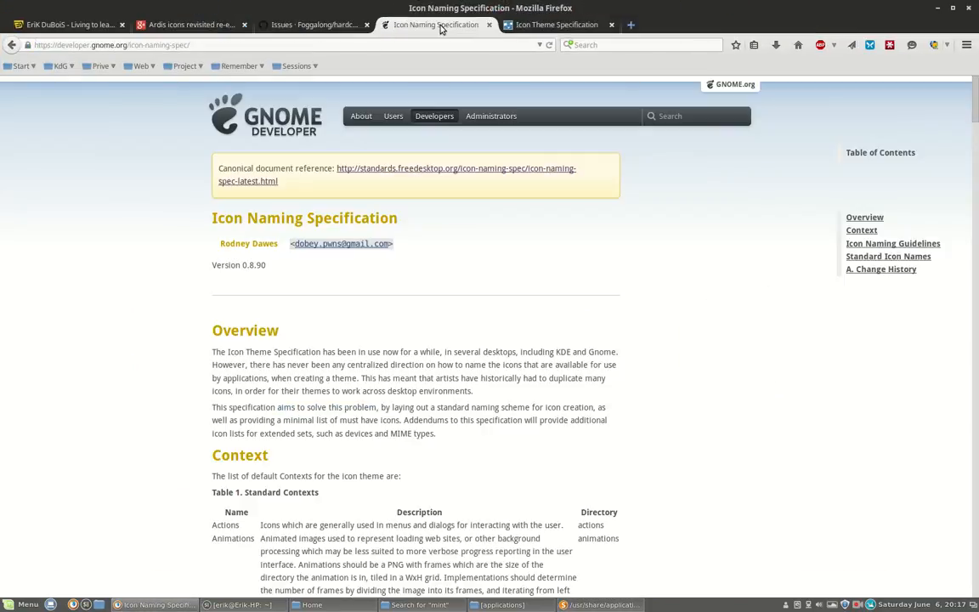
# Step: View the Icon Theme Specification and select /usr/share/pixmaps in its Directory Layout section
pyautogui.click(558, 24)
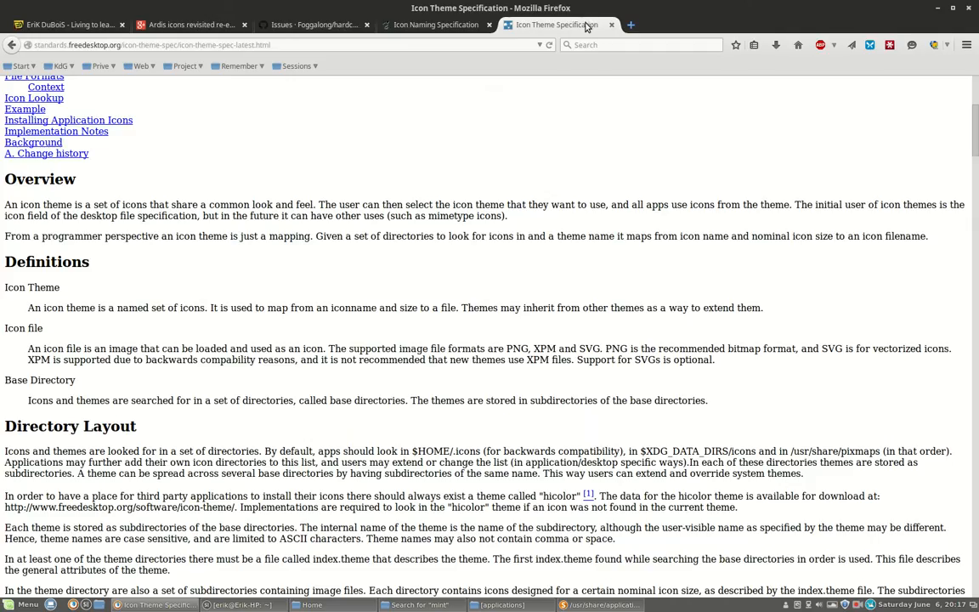
pyautogui.moveTo(411, 449)
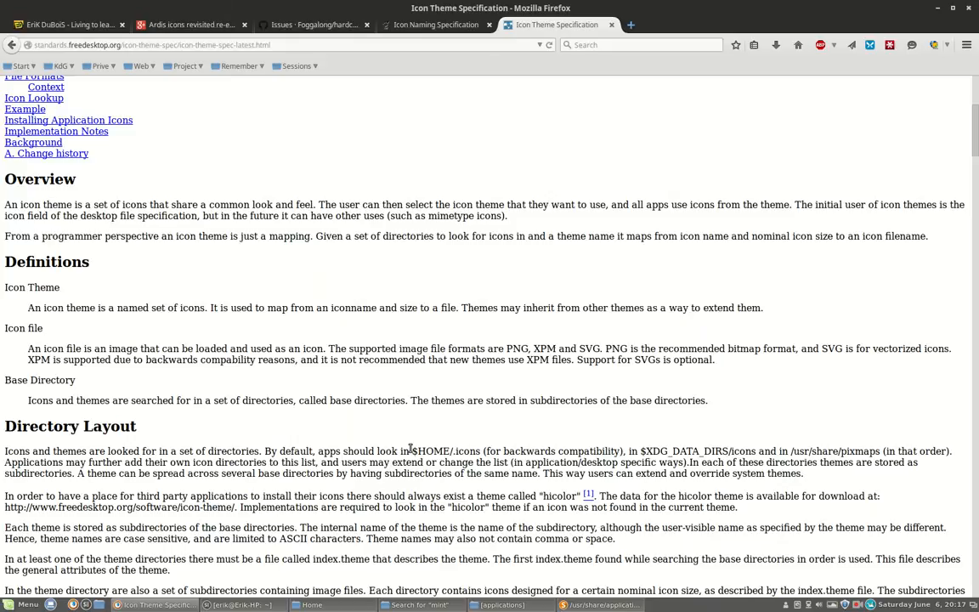
pyautogui.doubleClick(442, 450)
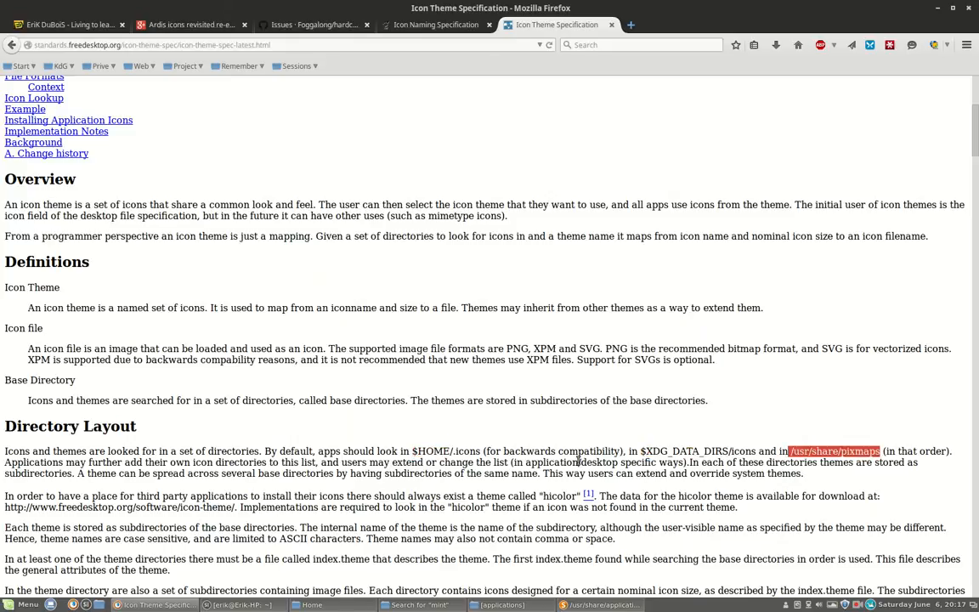
pyautogui.moveTo(431, 493)
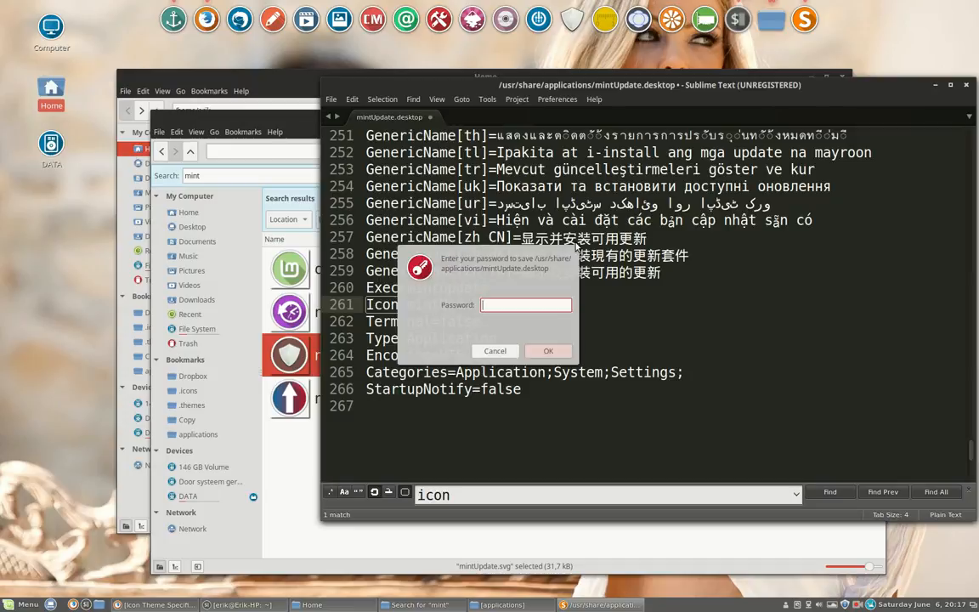
pyautogui.moveTo(543, 287)
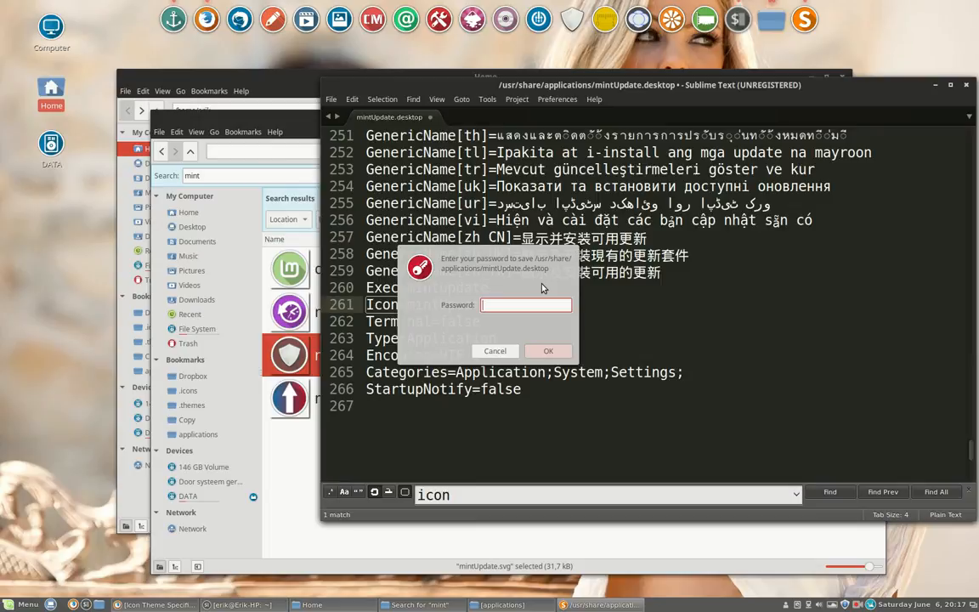
# Step: Enter the root password and confirm to save mintUpdate.desktop
pyautogui.write('•')
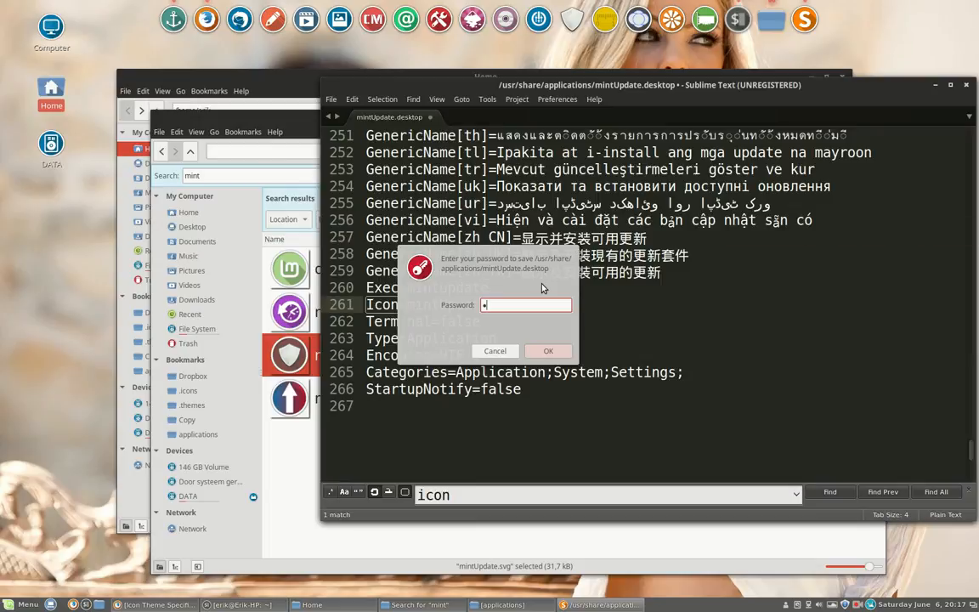
pyautogui.click(548, 351)
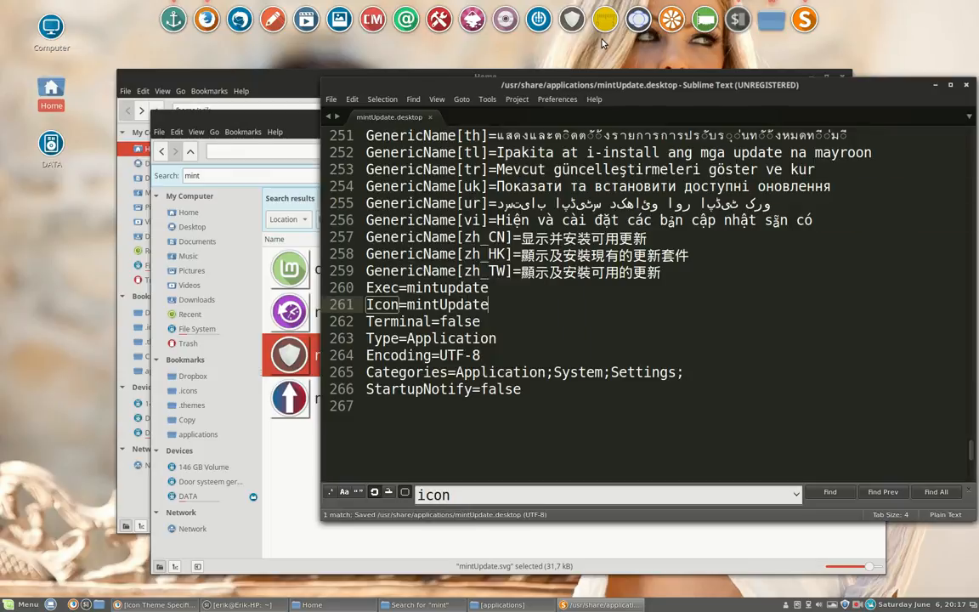
pyautogui.moveTo(571, 19)
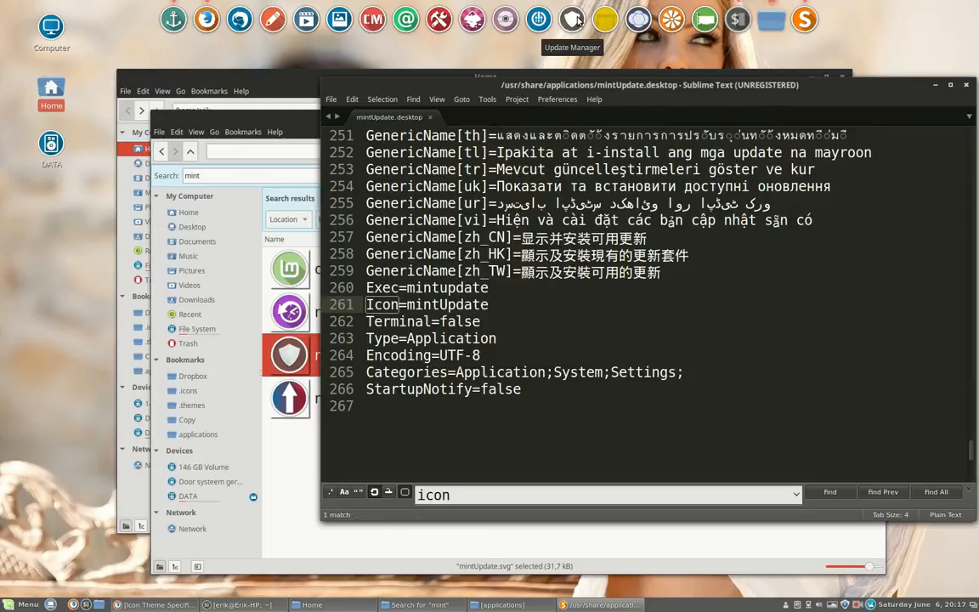
pyautogui.moveTo(605, 15)
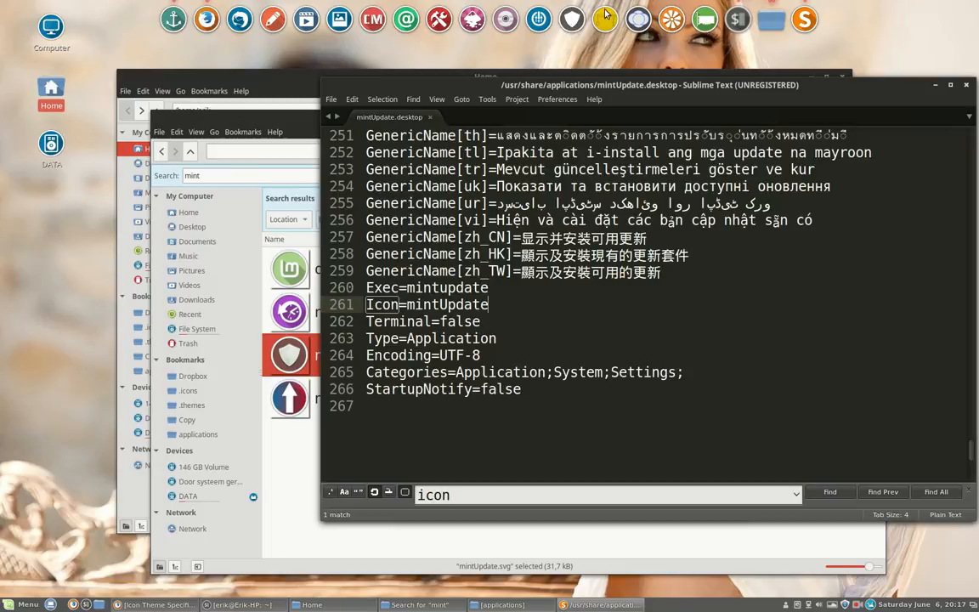
pyautogui.moveTo(417, 20)
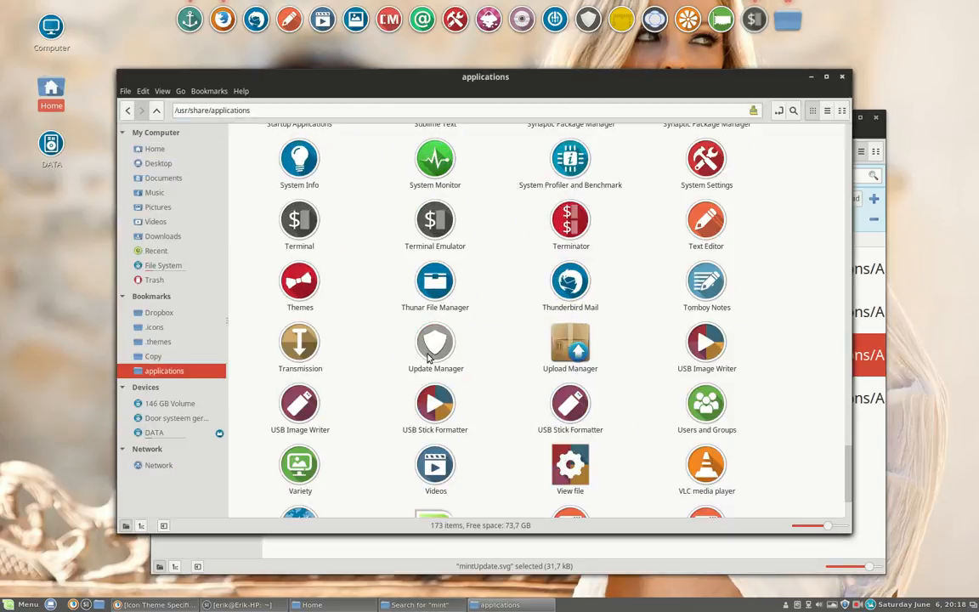
# Step: Scroll /usr/share/applications to locate the ImageMagick (display) launcher near Update Manager
pyautogui.scroll(-3)
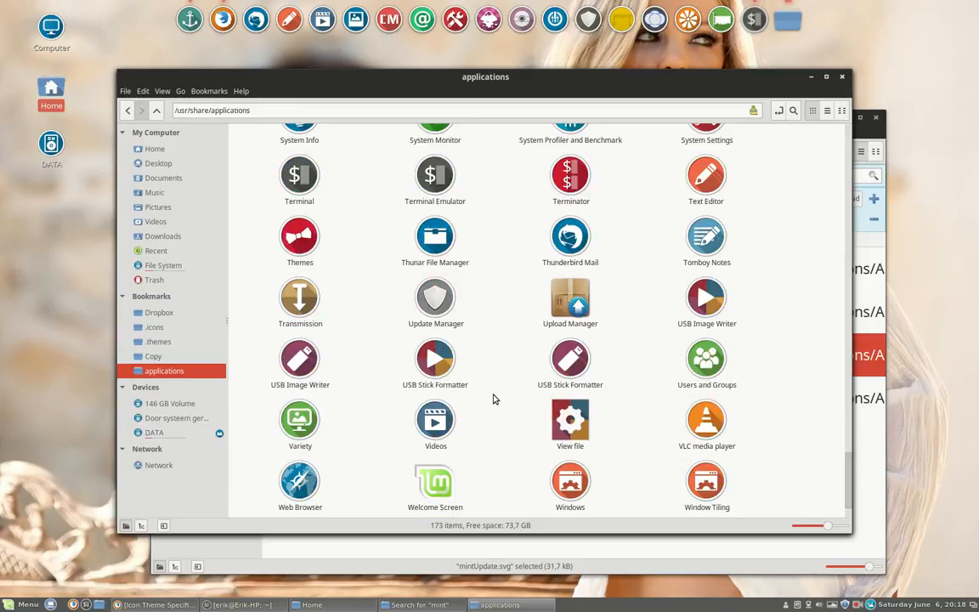
pyautogui.scroll(-3)
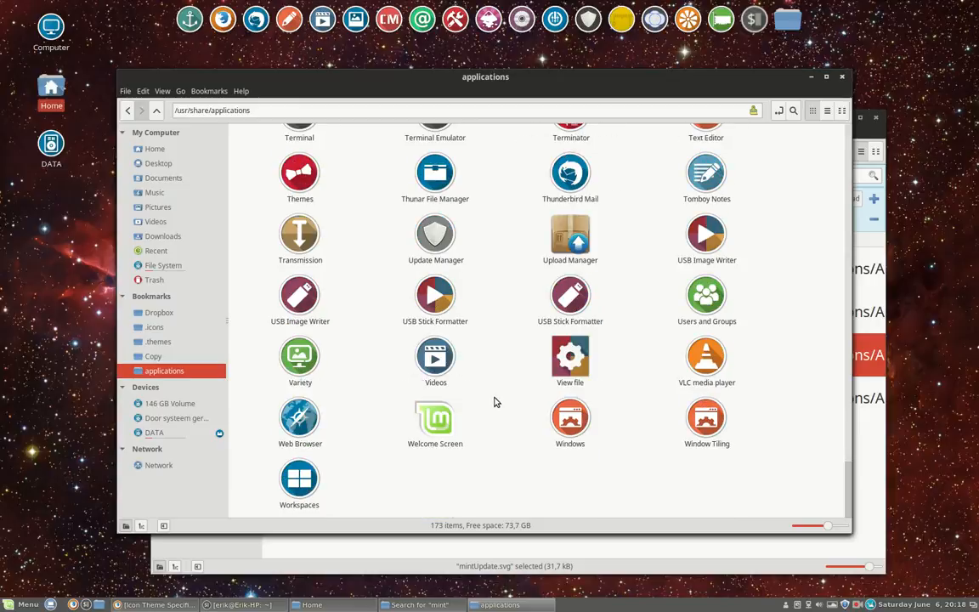
pyautogui.scroll(3)
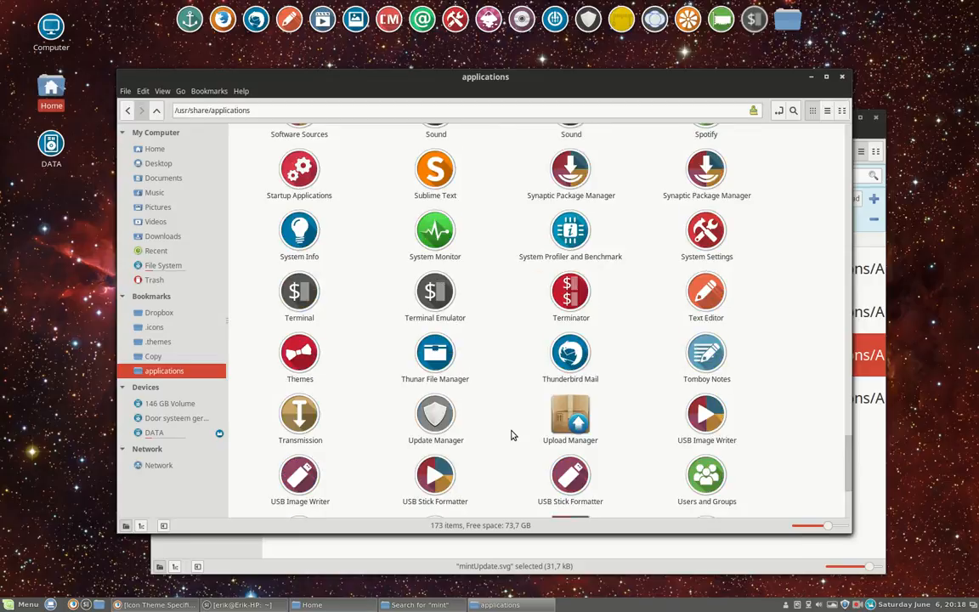
pyautogui.scroll(3)
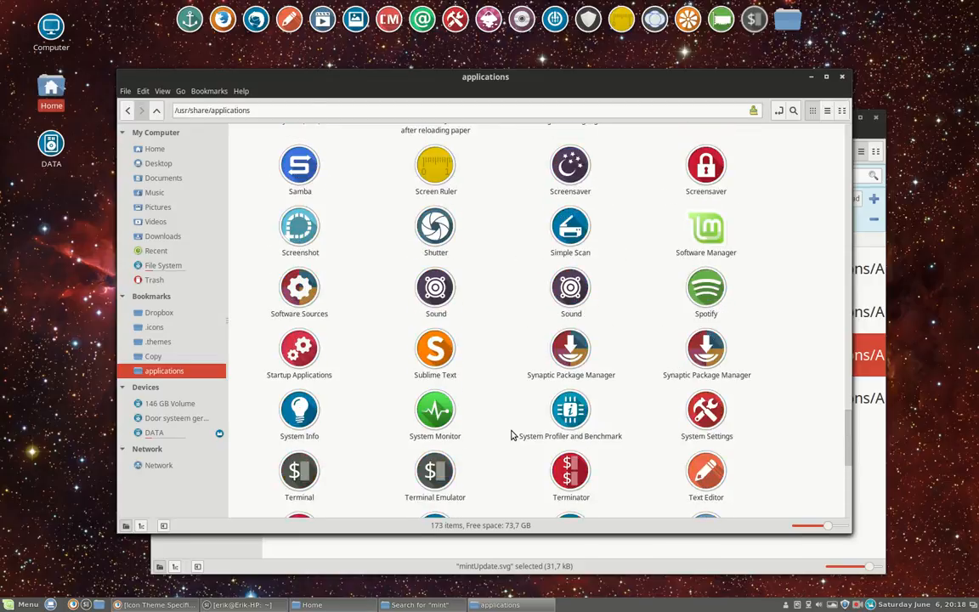
pyautogui.scroll(3)
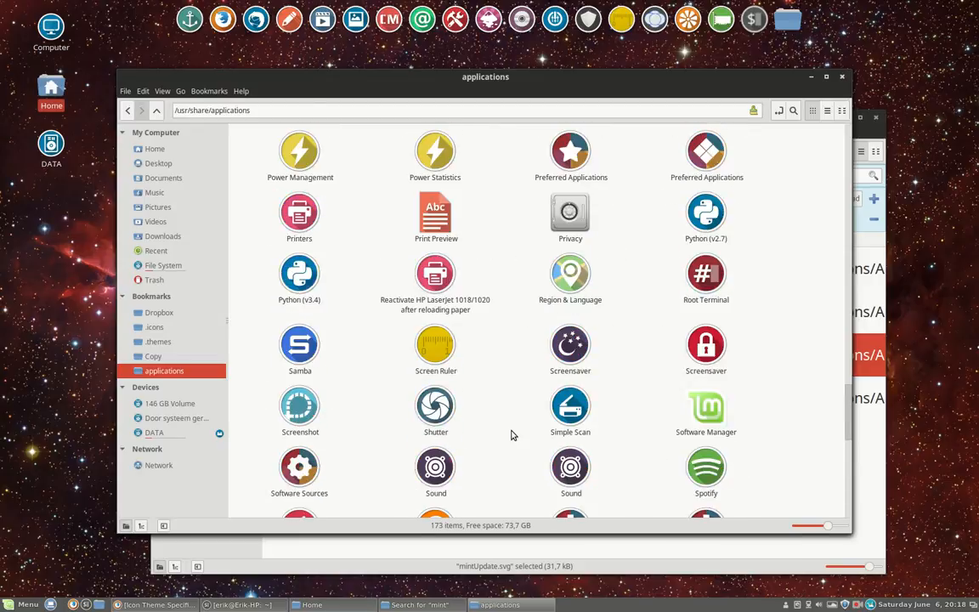
pyautogui.scroll(3)
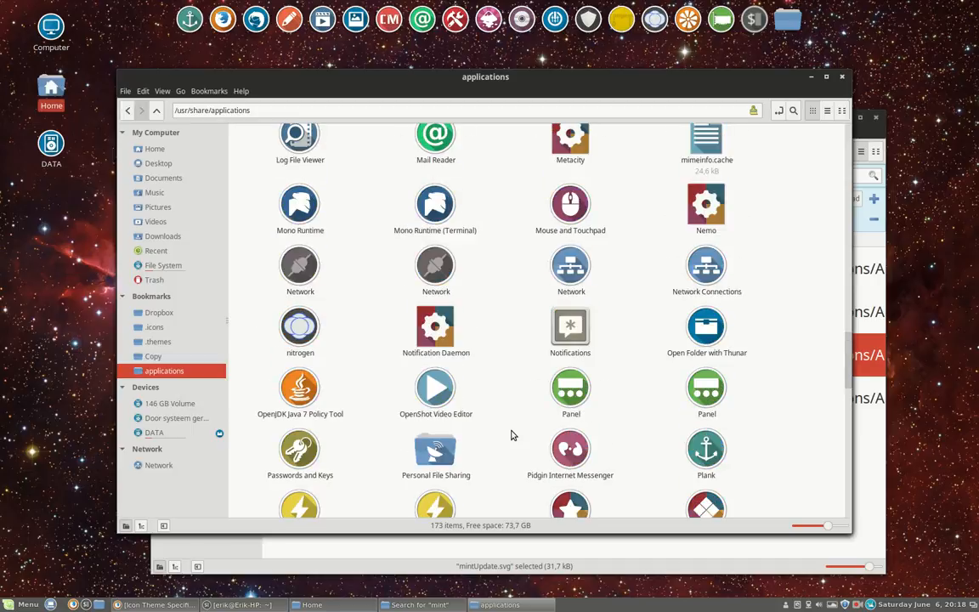
pyautogui.scroll(3)
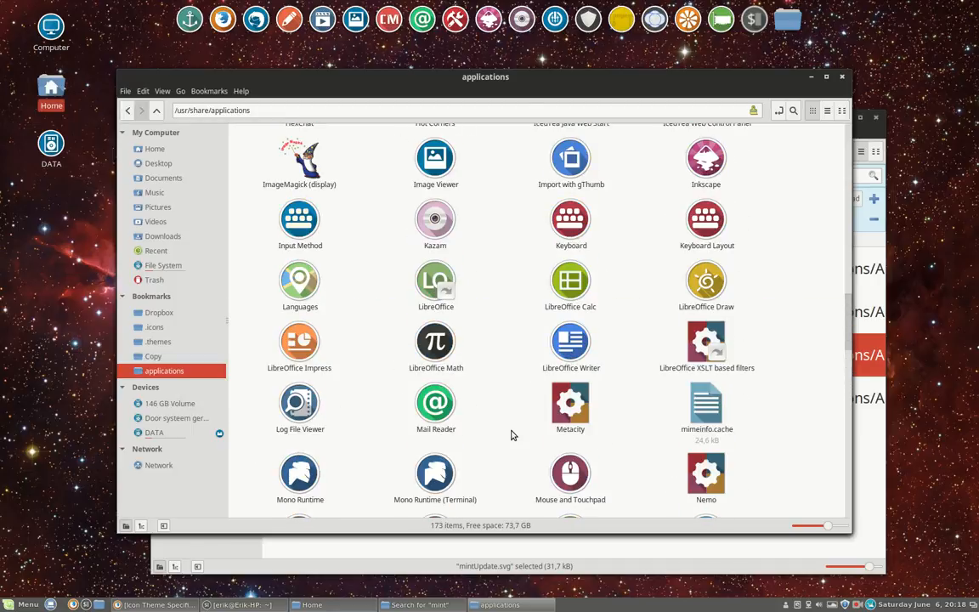
pyautogui.scroll(3)
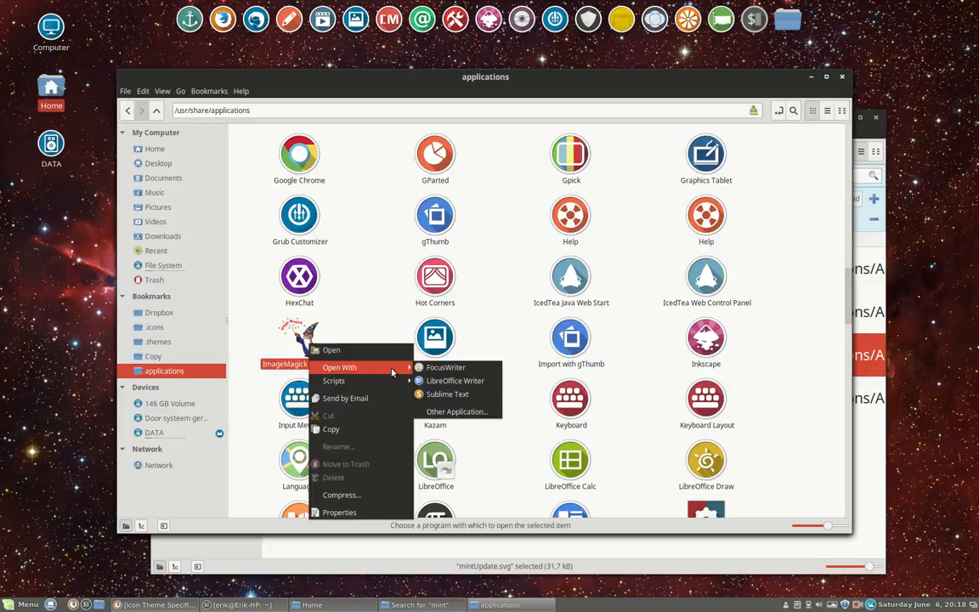
# Step: Open the ImageMagick (display) launcher with Sublime Text and return to the 'mint' icon search results
pyautogui.click(447, 395)
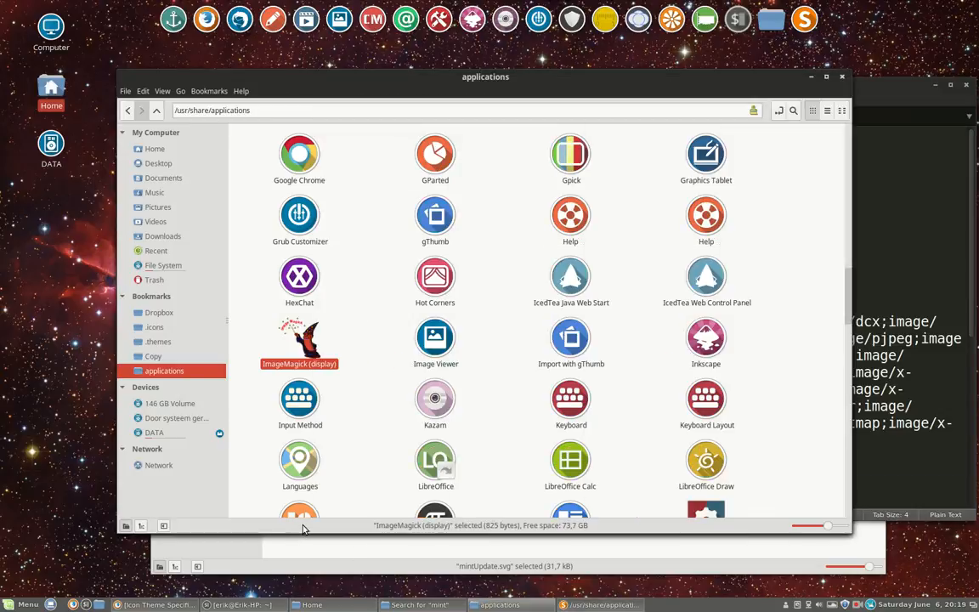
pyautogui.click(422, 605)
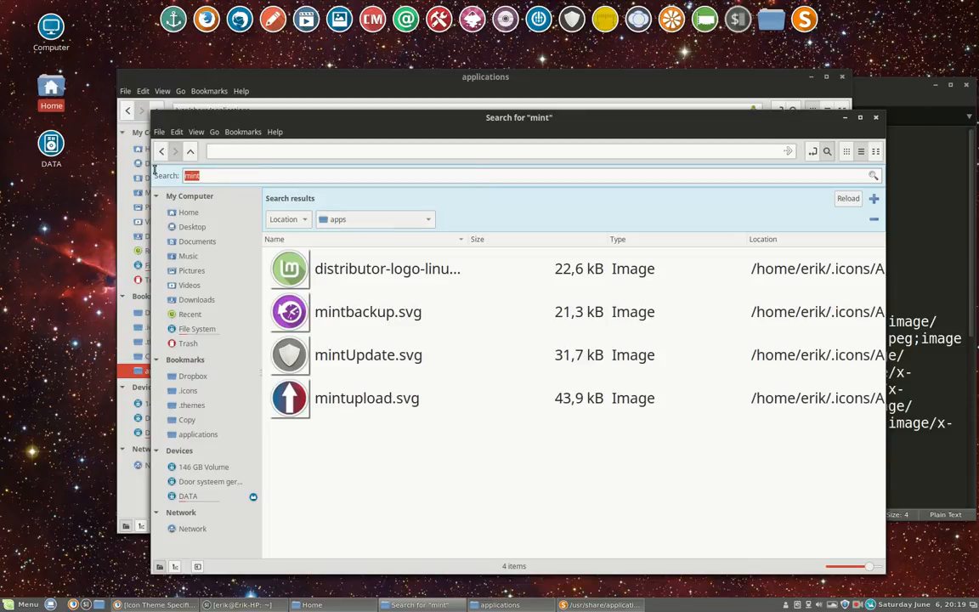
pyautogui.write('image')
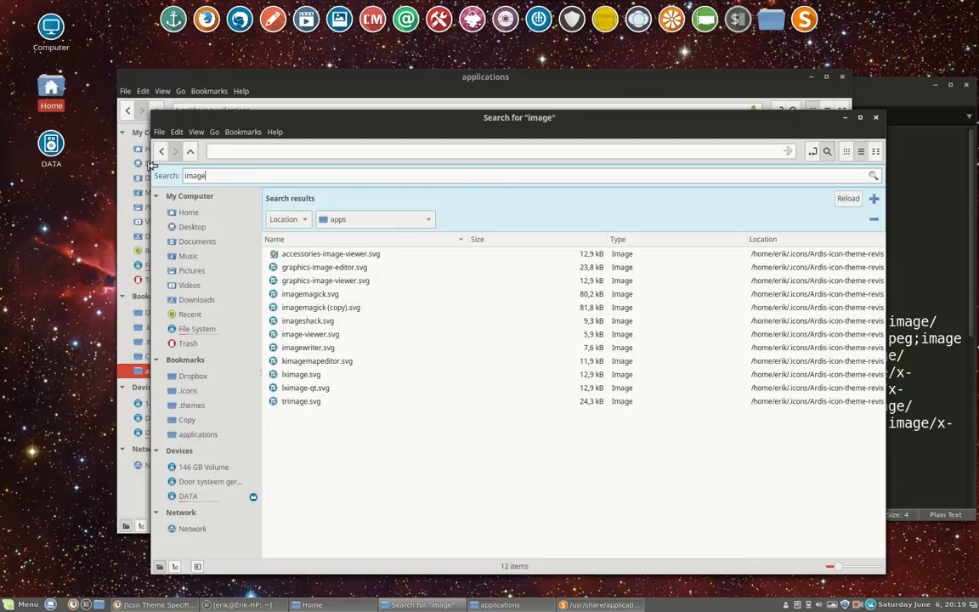
pyautogui.moveTo(377, 289)
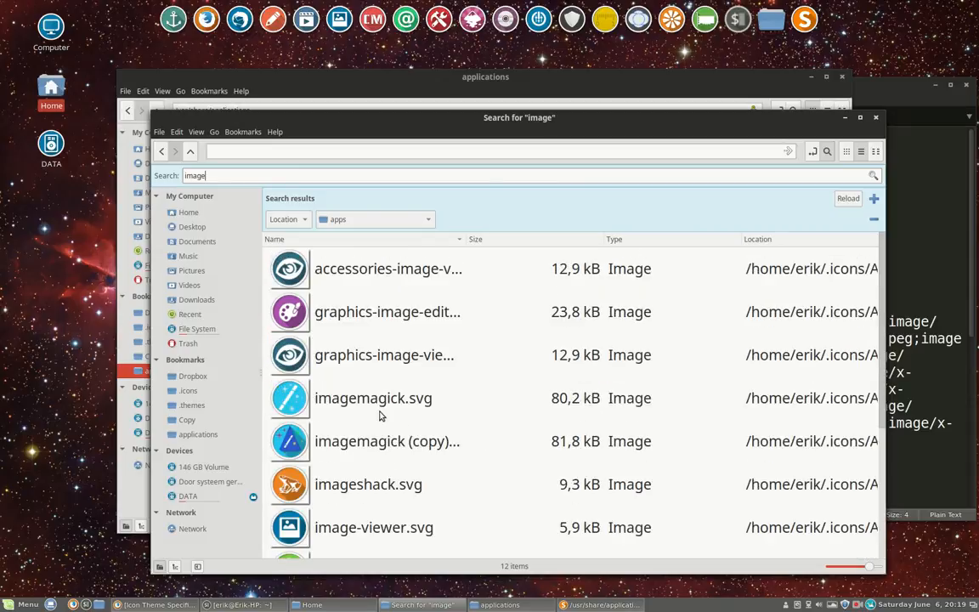
pyautogui.click(387, 440)
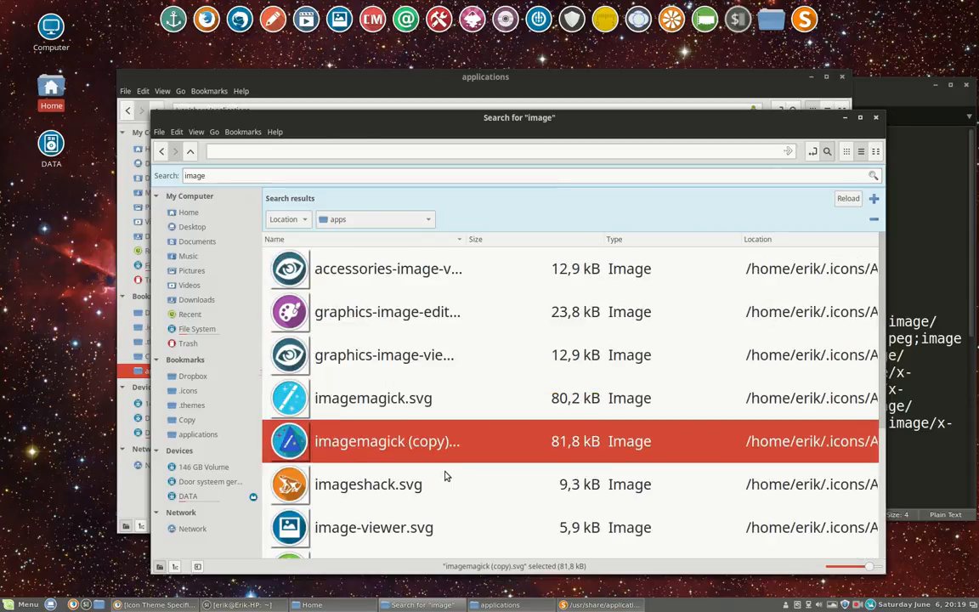
pyautogui.click(374, 398)
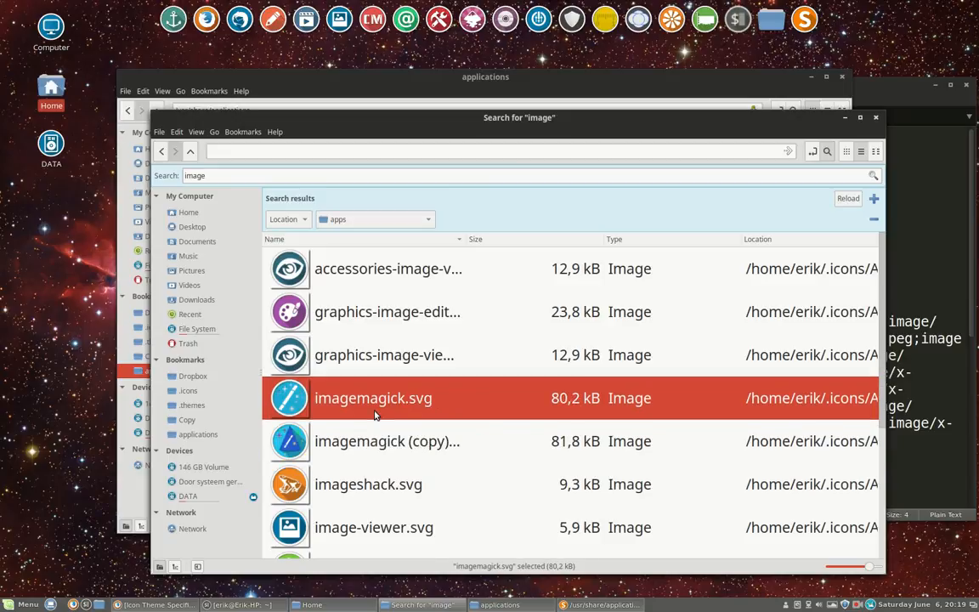
pyautogui.click(387, 440)
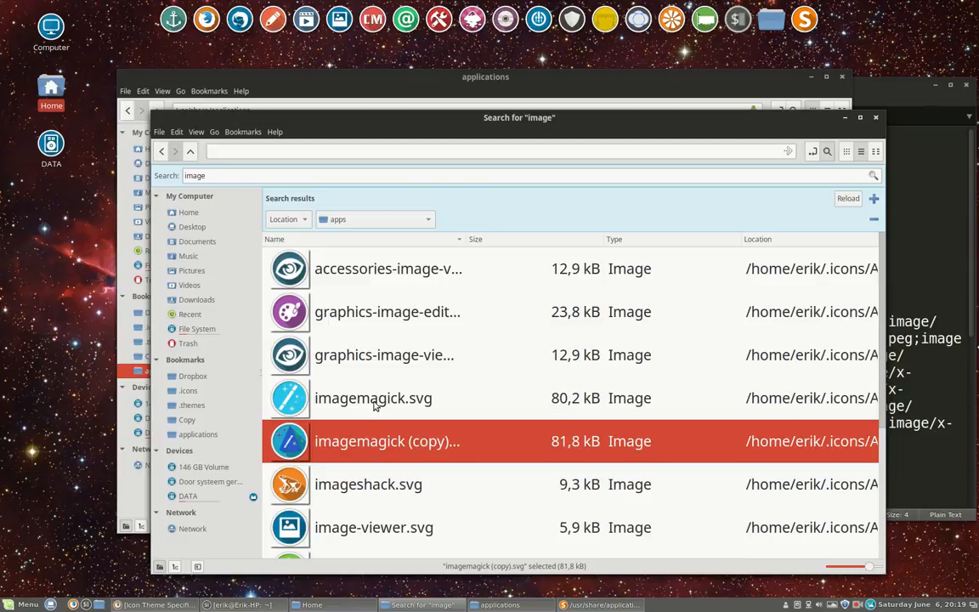
pyautogui.click(374, 398)
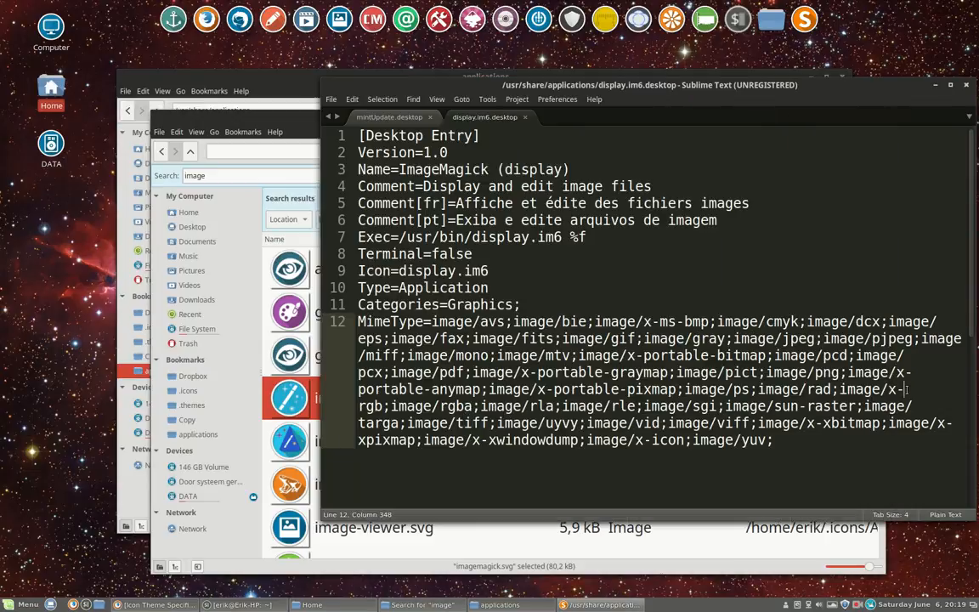
# Step: Change the Icon line from display.im6 to imagemagick and save with the administrator password
pyautogui.doubleClick(446, 271)
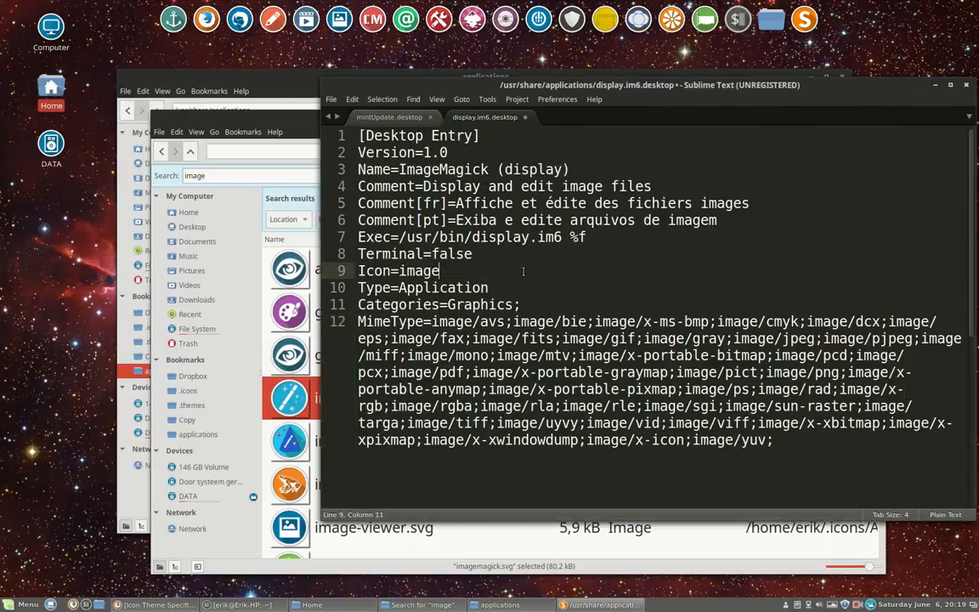
pyautogui.write('magic')
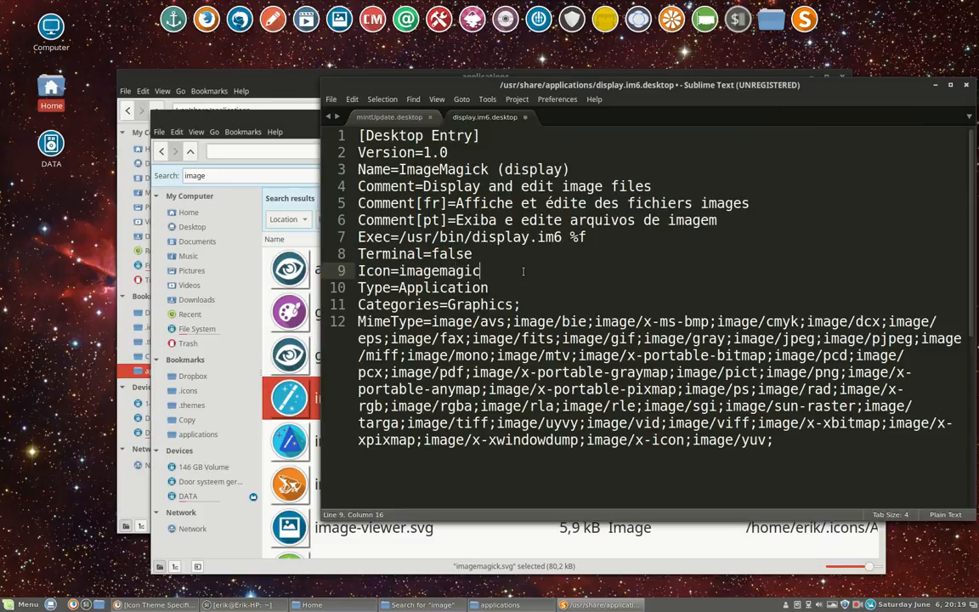
pyautogui.press('ctrl+s')
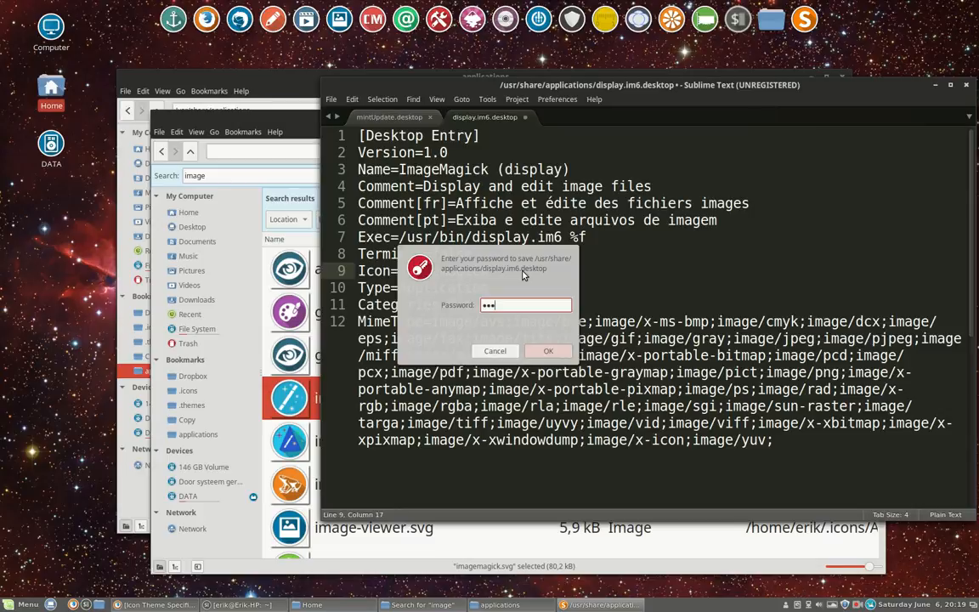
pyautogui.click(547, 350)
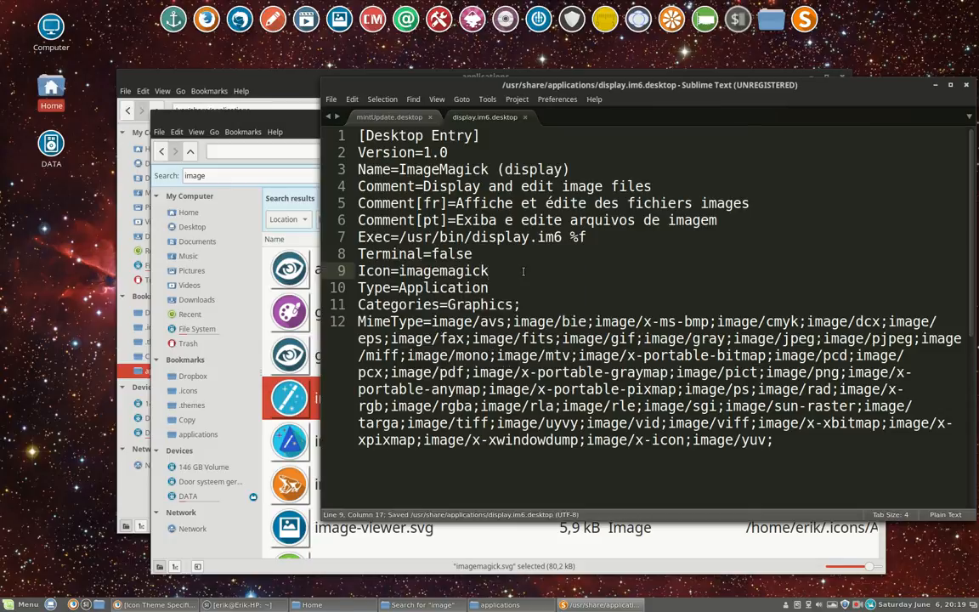
pyautogui.moveTo(920, 106)
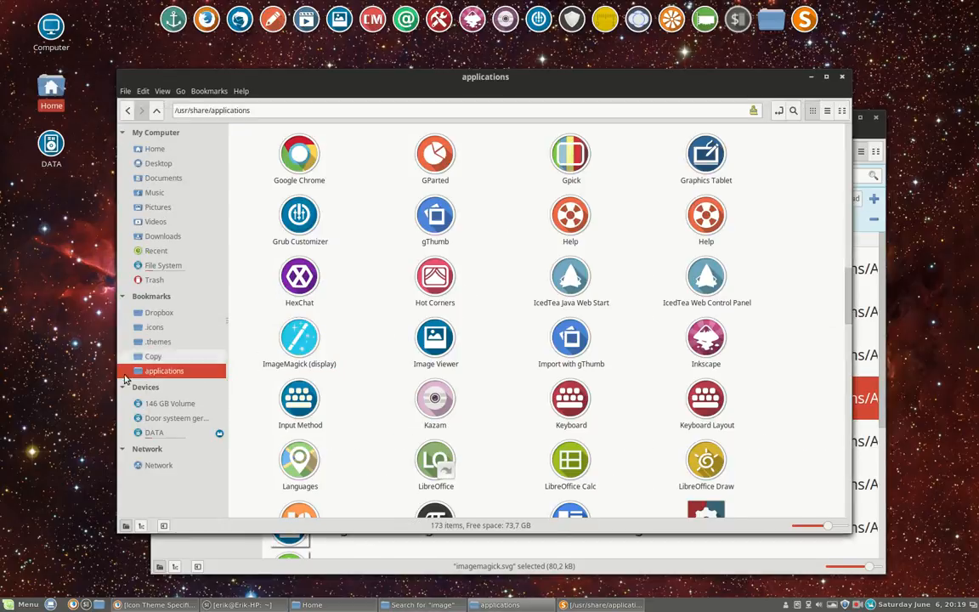
# Step: Search the applications menu for 'ima' to check the ImageMagick launcher icon
pyautogui.click(27, 605)
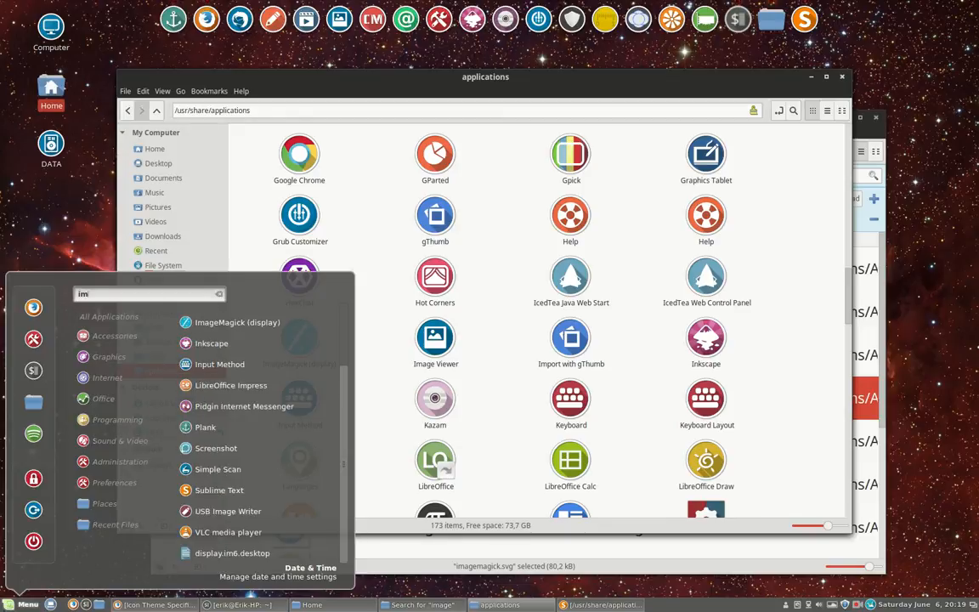
pyautogui.write('a')
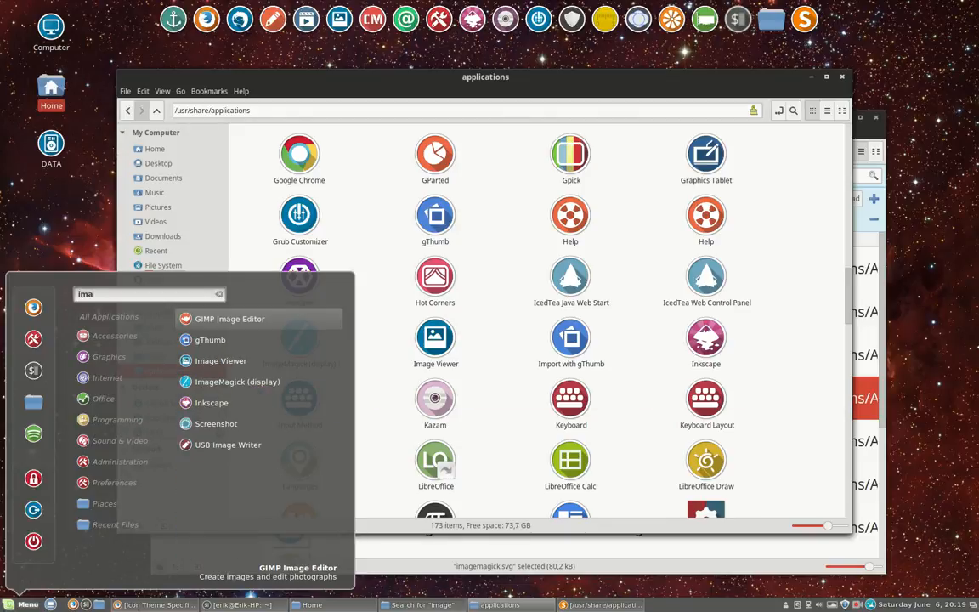
pyautogui.moveTo(248, 394)
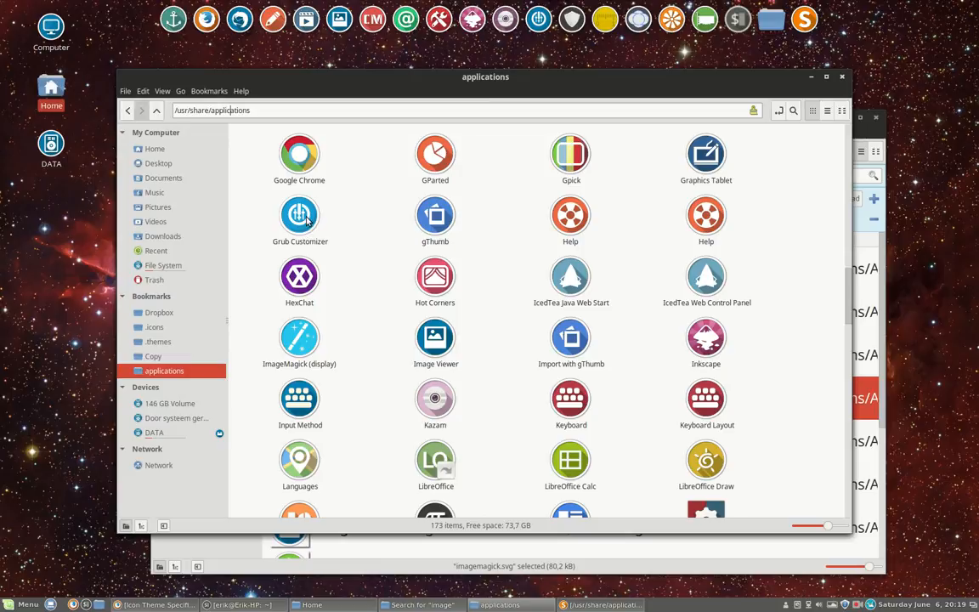
pyautogui.moveTo(436, 405)
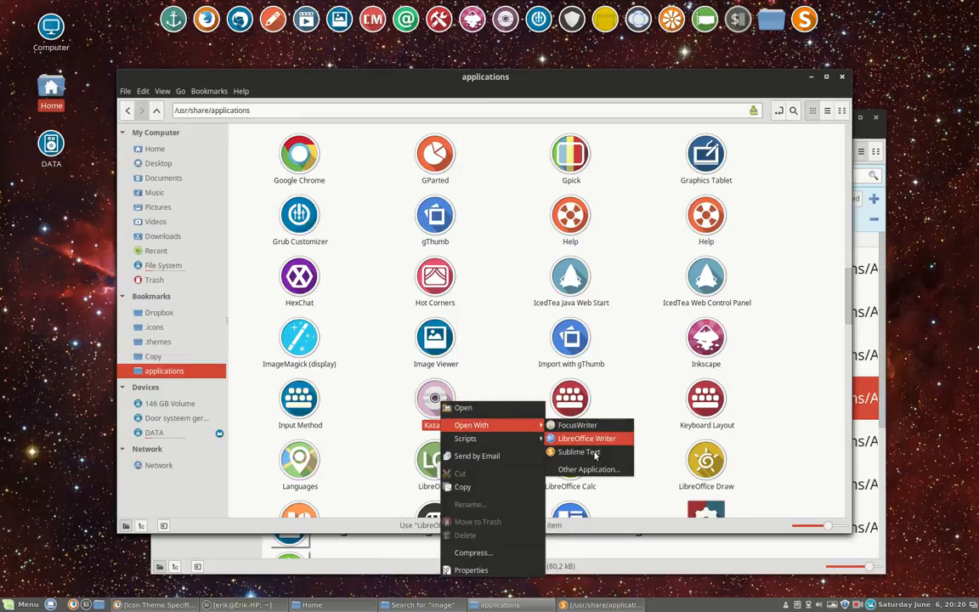
# Step: Open kazam.desktop in Sublime Text and scroll through its entries
pyautogui.click(578, 452)
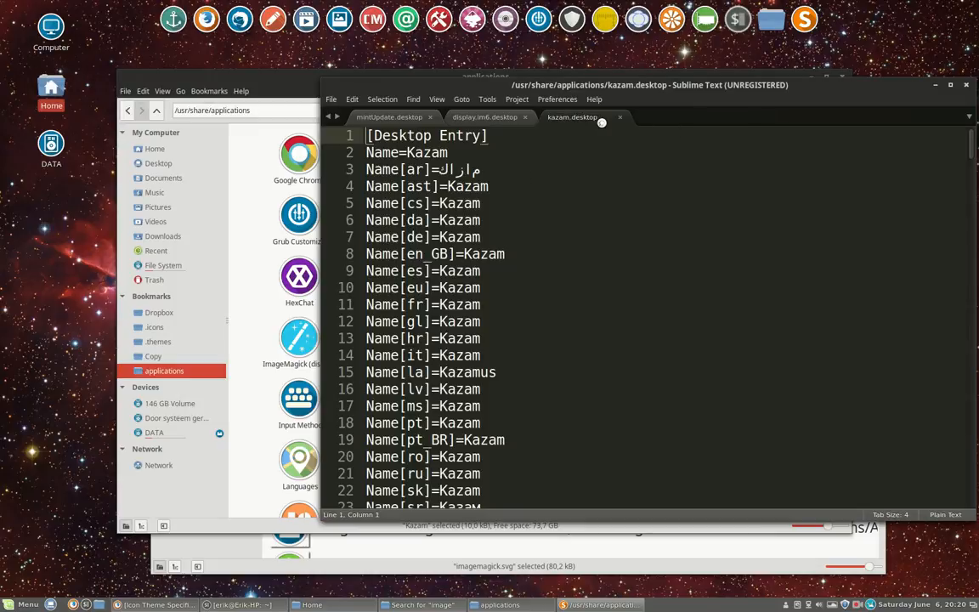
pyautogui.scroll(-3)
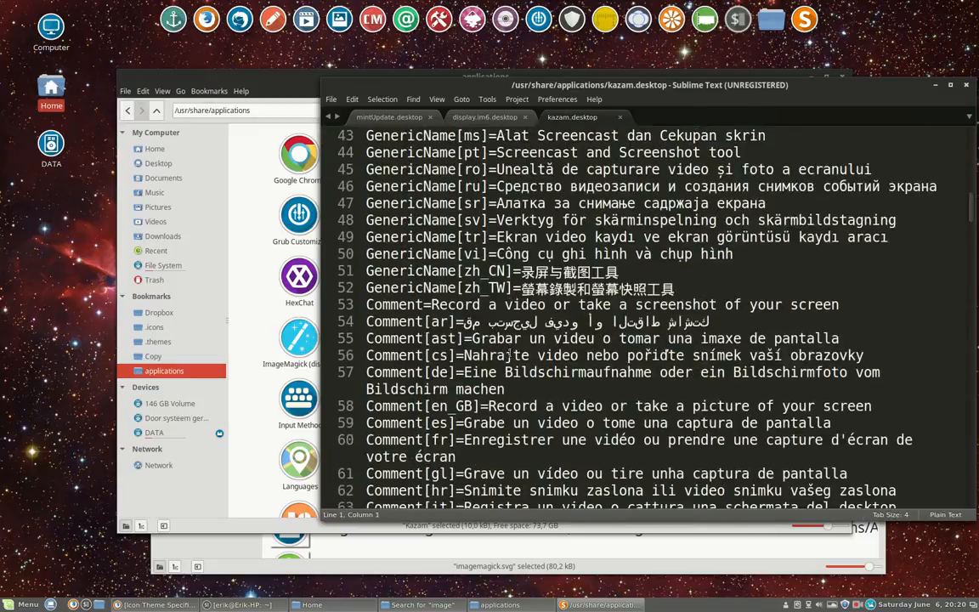
pyautogui.scroll(-3)
pyautogui.write('kazam')
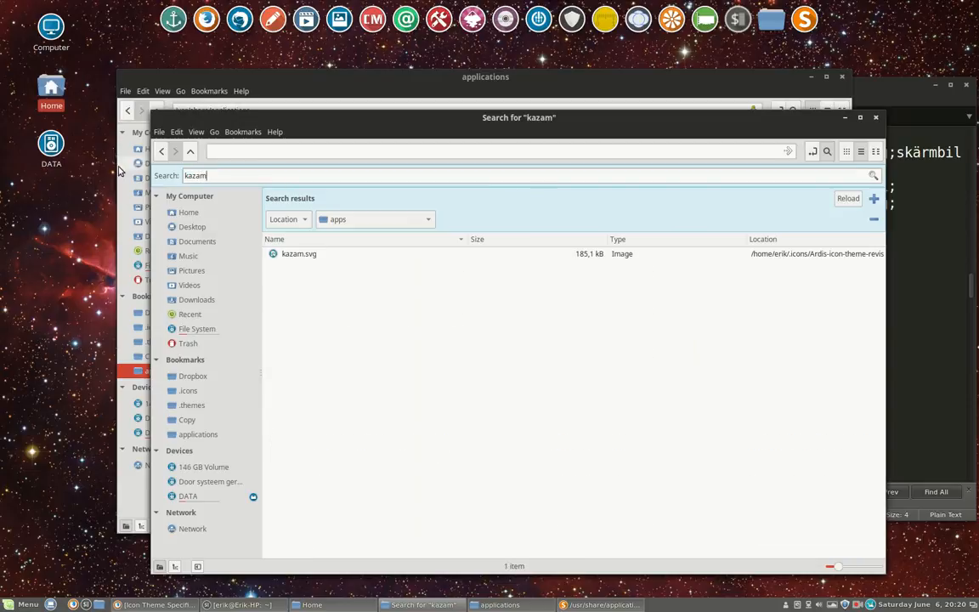
# Step: Select kazam.svg in the search results and open it in Inkscape
pyautogui.click(299, 253)
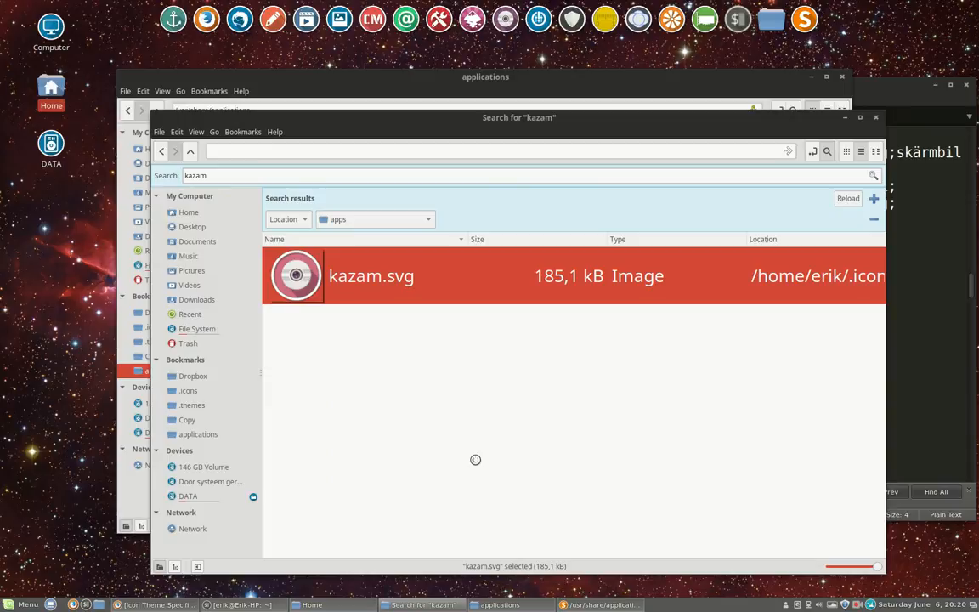
pyautogui.moveTo(469, 476)
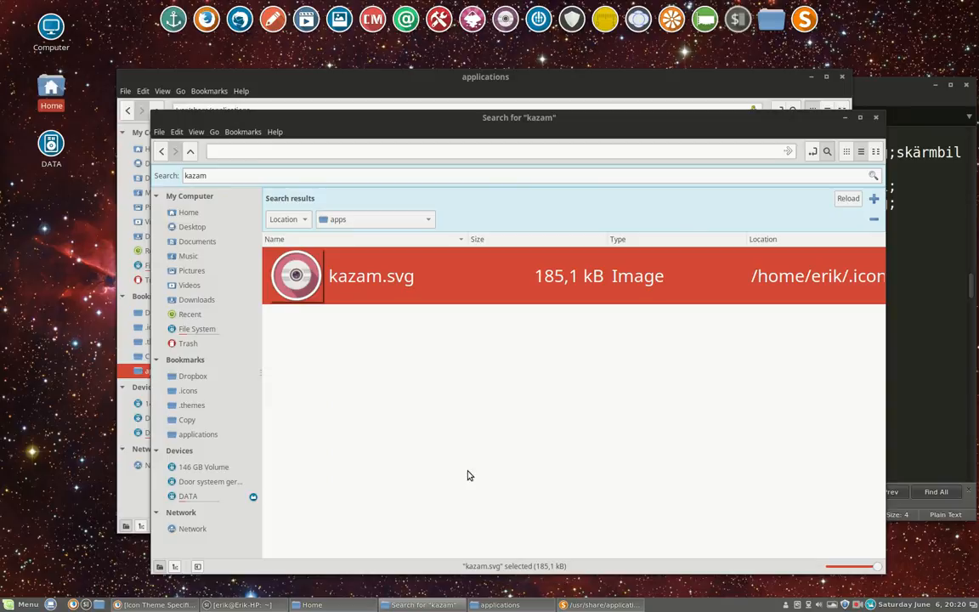
pyautogui.doubleClick(371, 276)
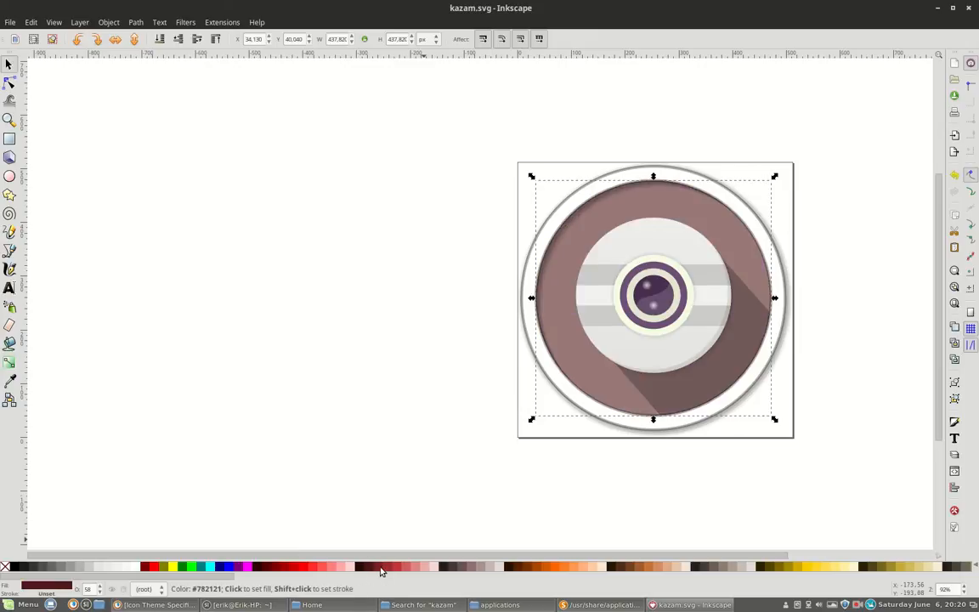
# Step: Recolor the outer disc green, the lens ring red and the middle band yellow
pyautogui.click(248, 568)
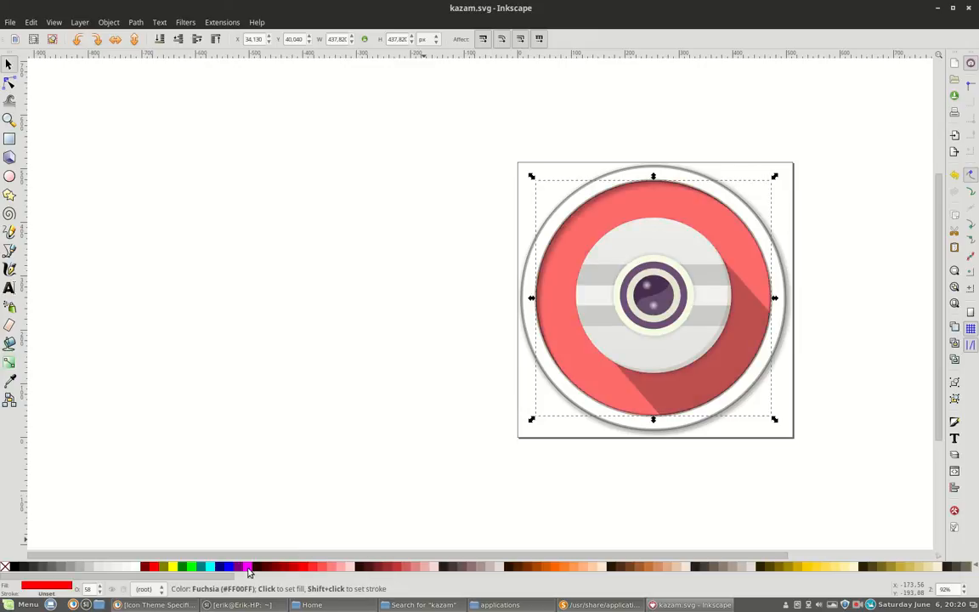
pyautogui.click(191, 566)
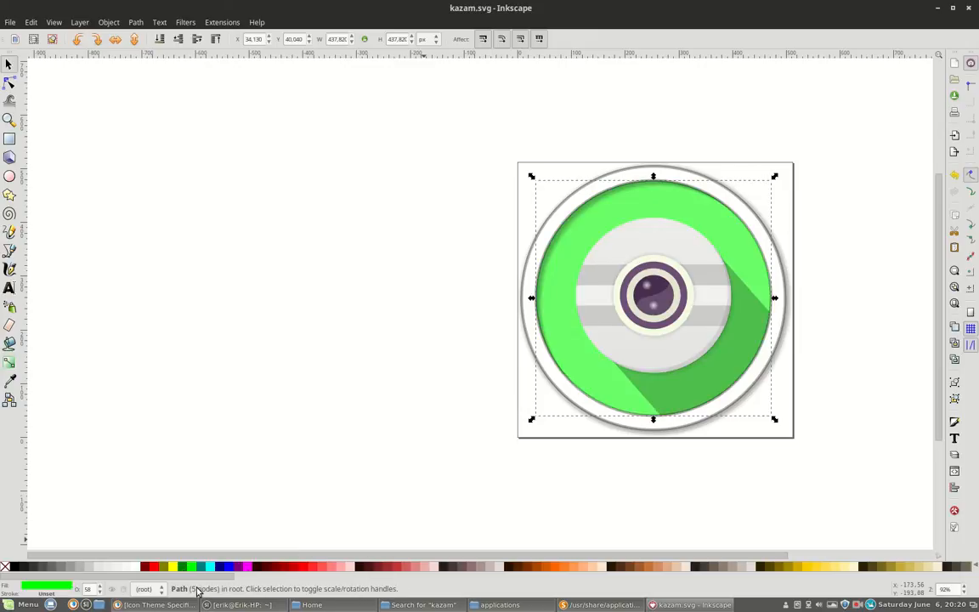
pyautogui.moveTo(197, 592)
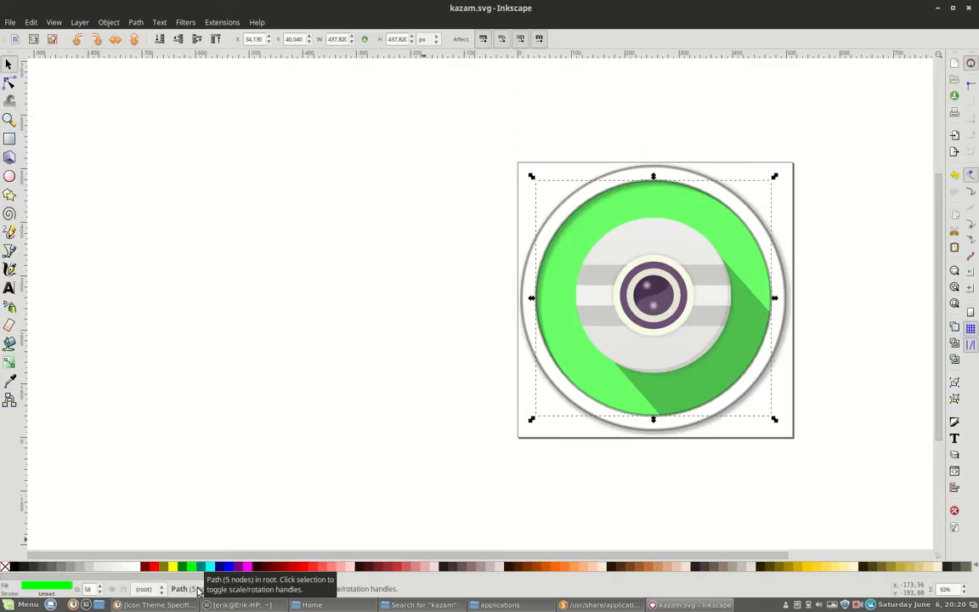
pyautogui.moveTo(585, 381)
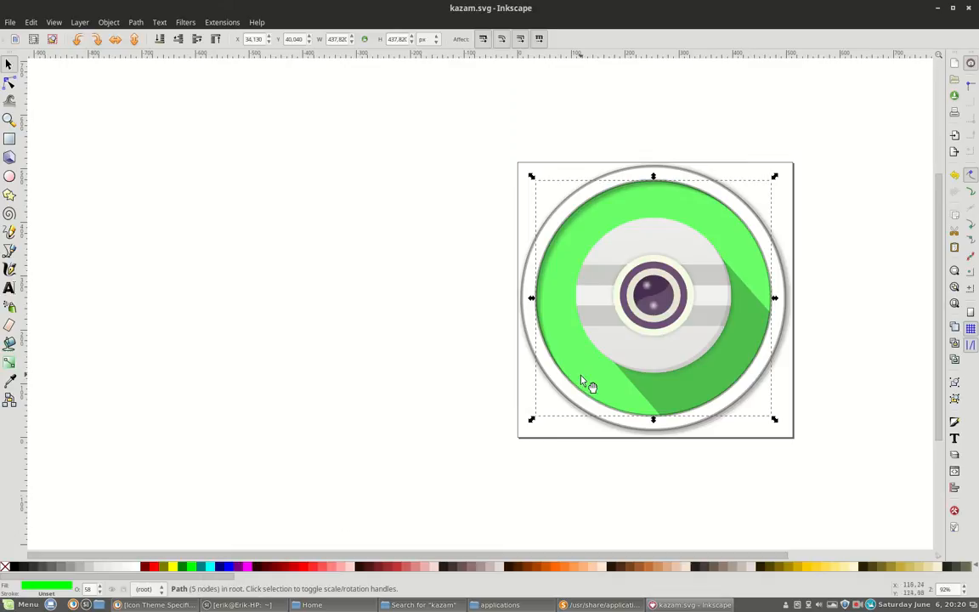
pyautogui.click(653, 296)
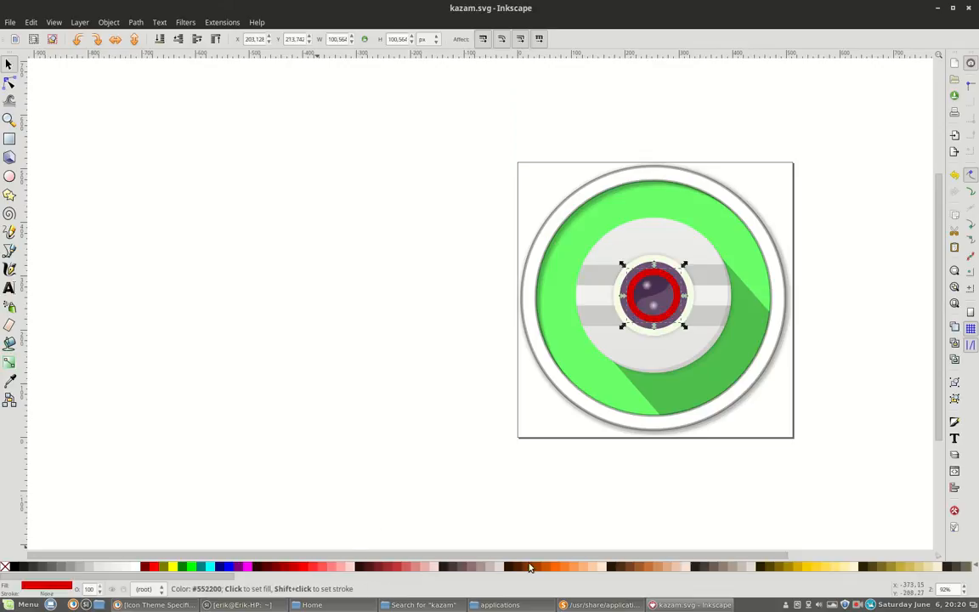
pyautogui.click(655, 296)
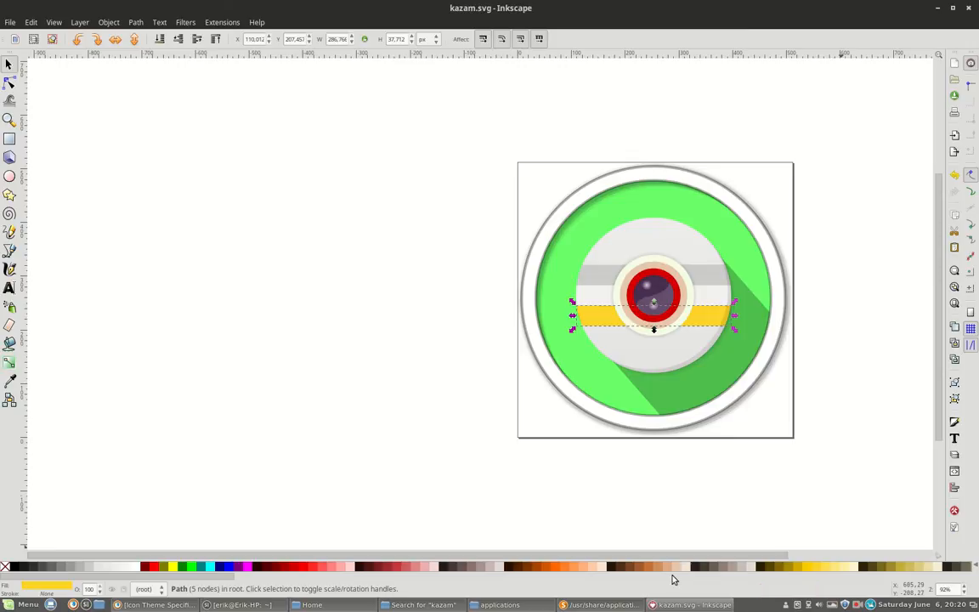
pyautogui.moveTo(259, 474)
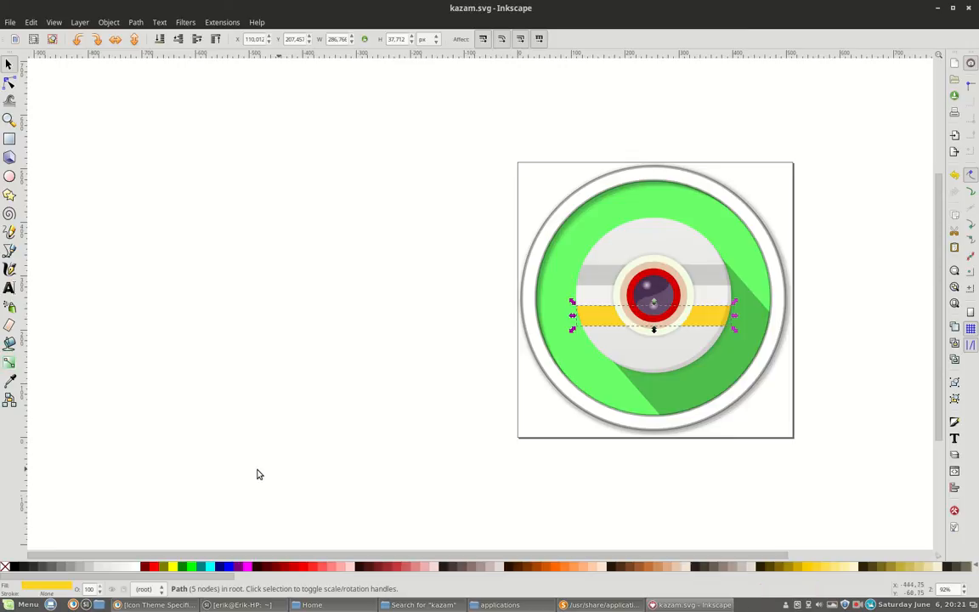
pyautogui.moveTo(524, 517)
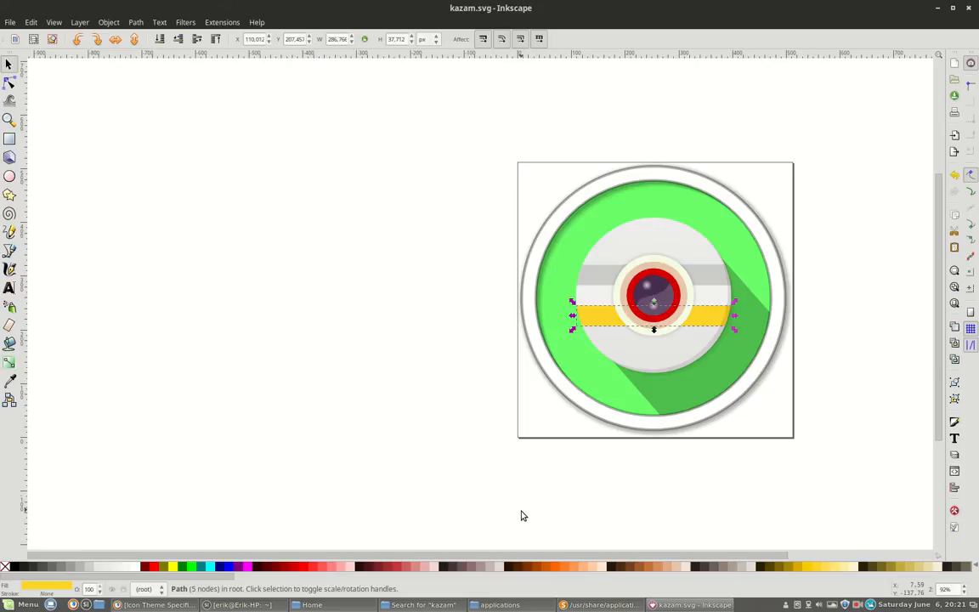